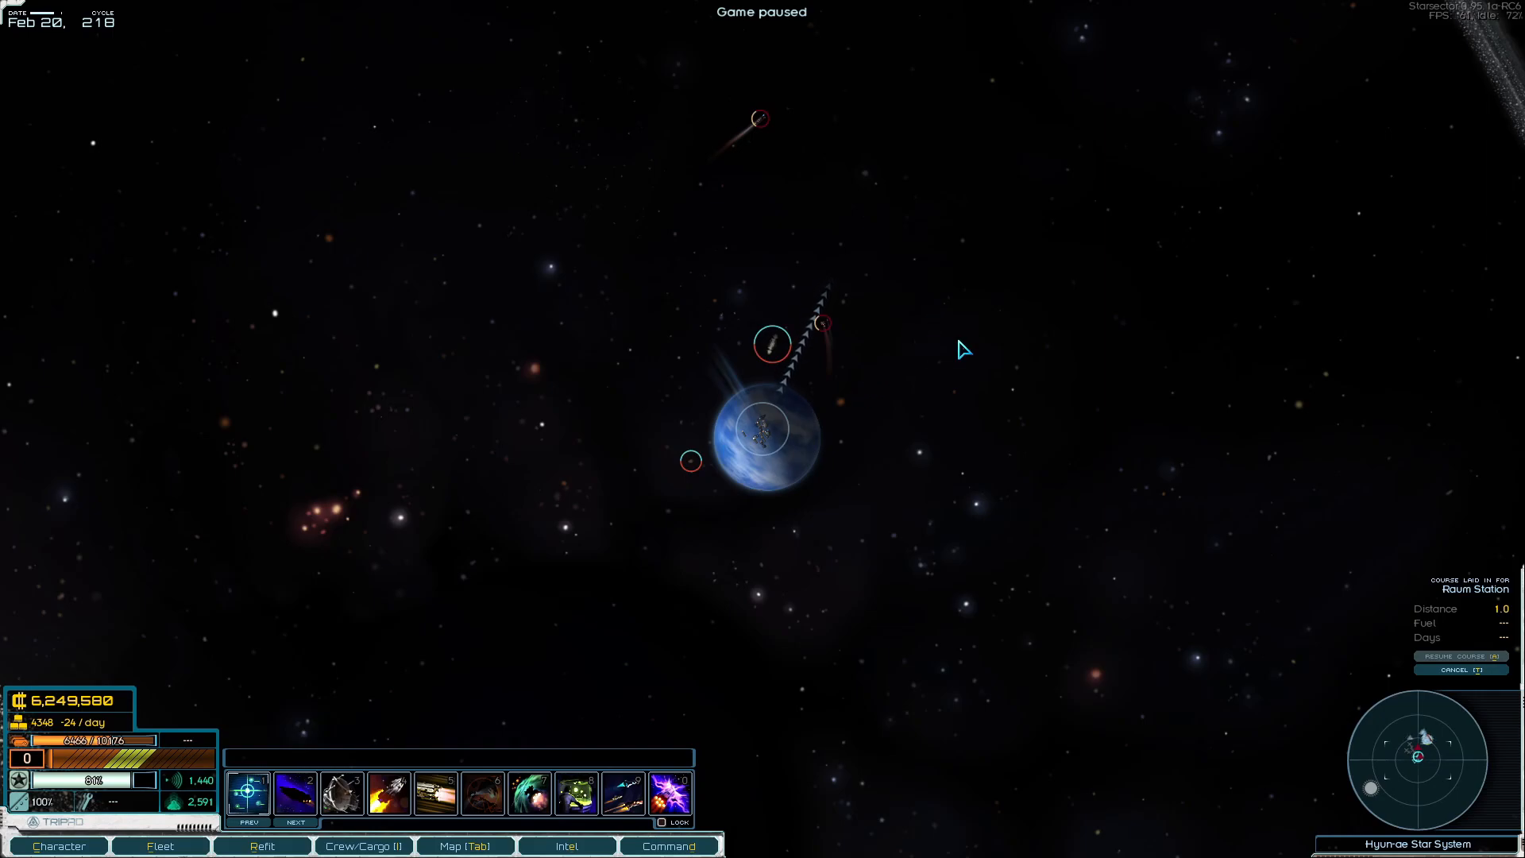
Unpause so the fleet travels its course to Raum Station
key(space)
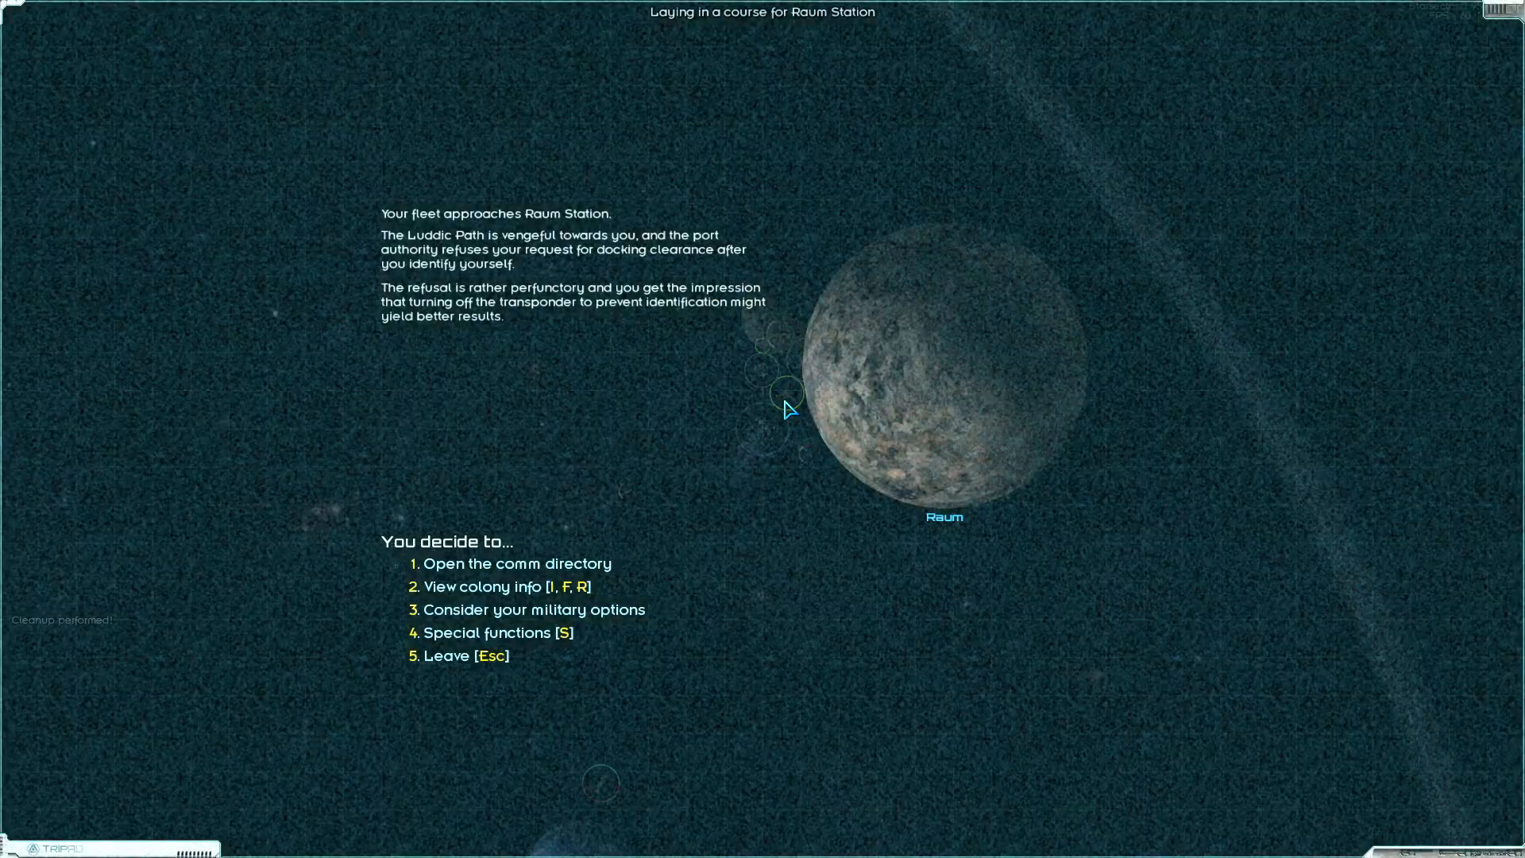
Review the raid plan against Raum under military options, then back out of both
click(534, 609)
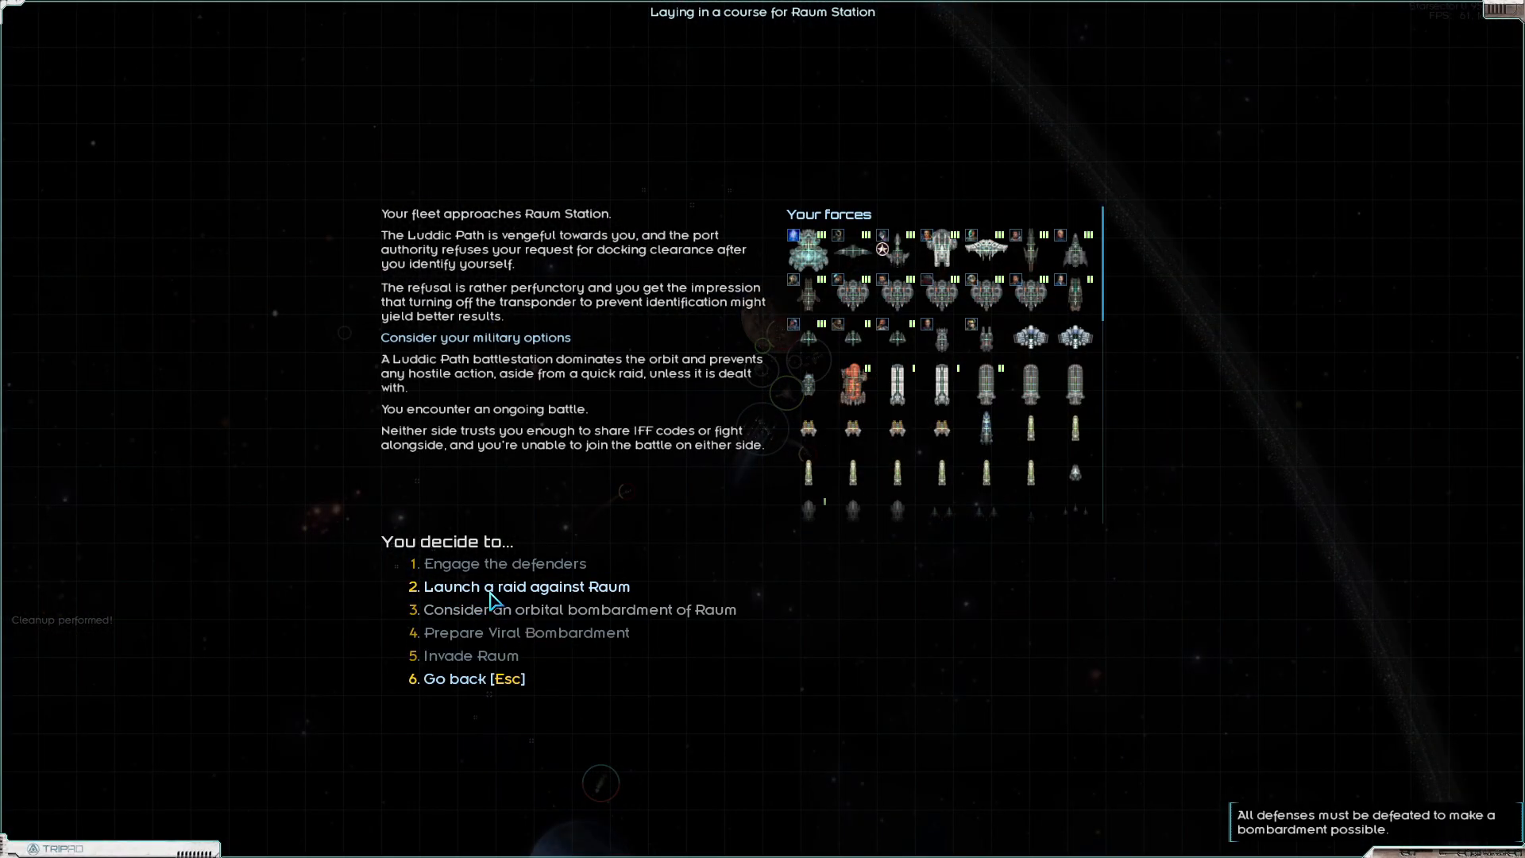
click(526, 586)
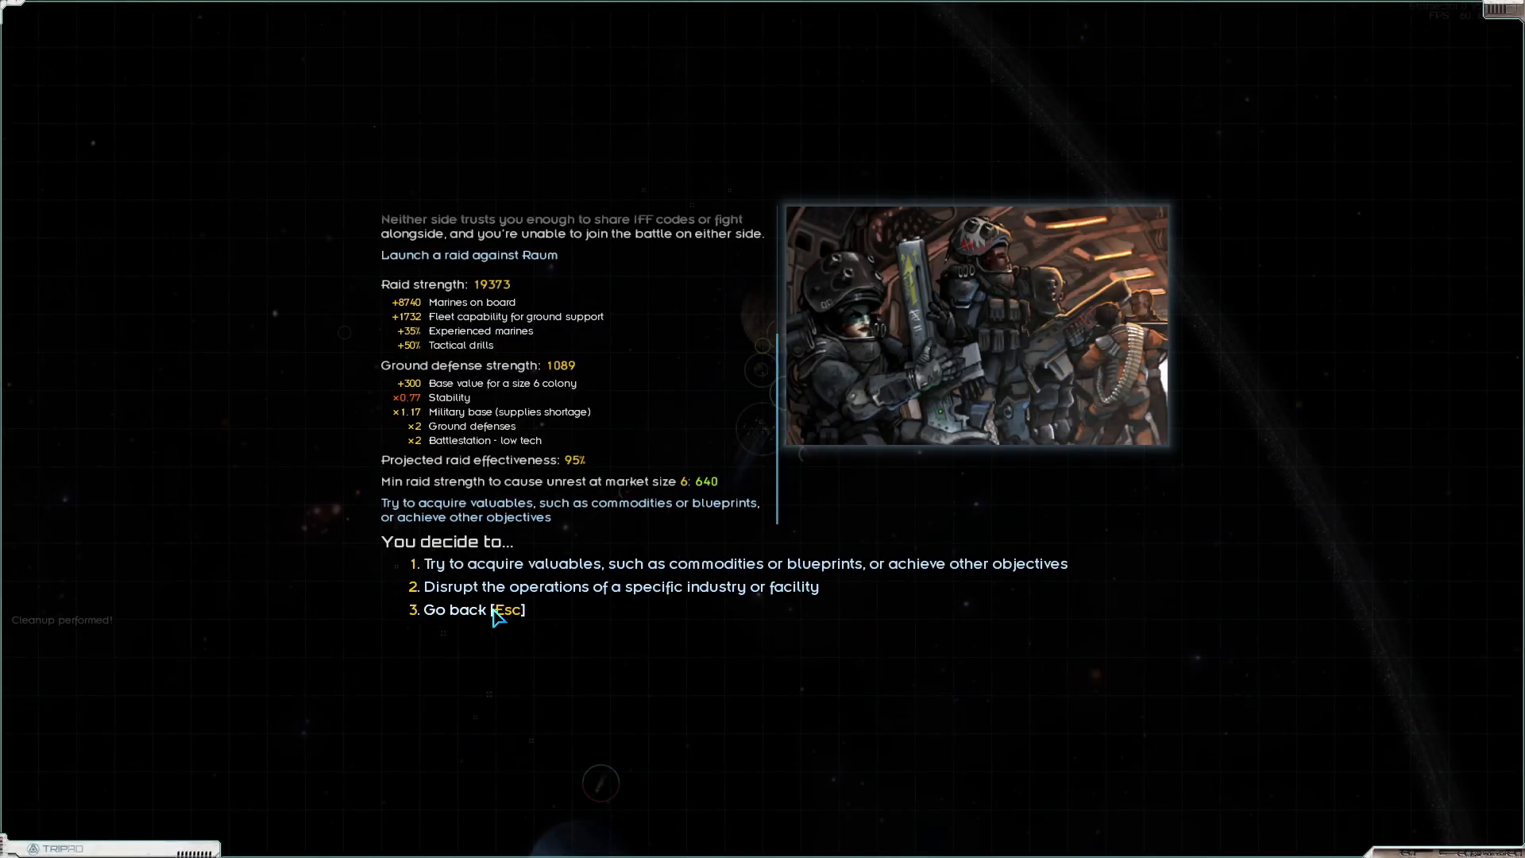
click(462, 610)
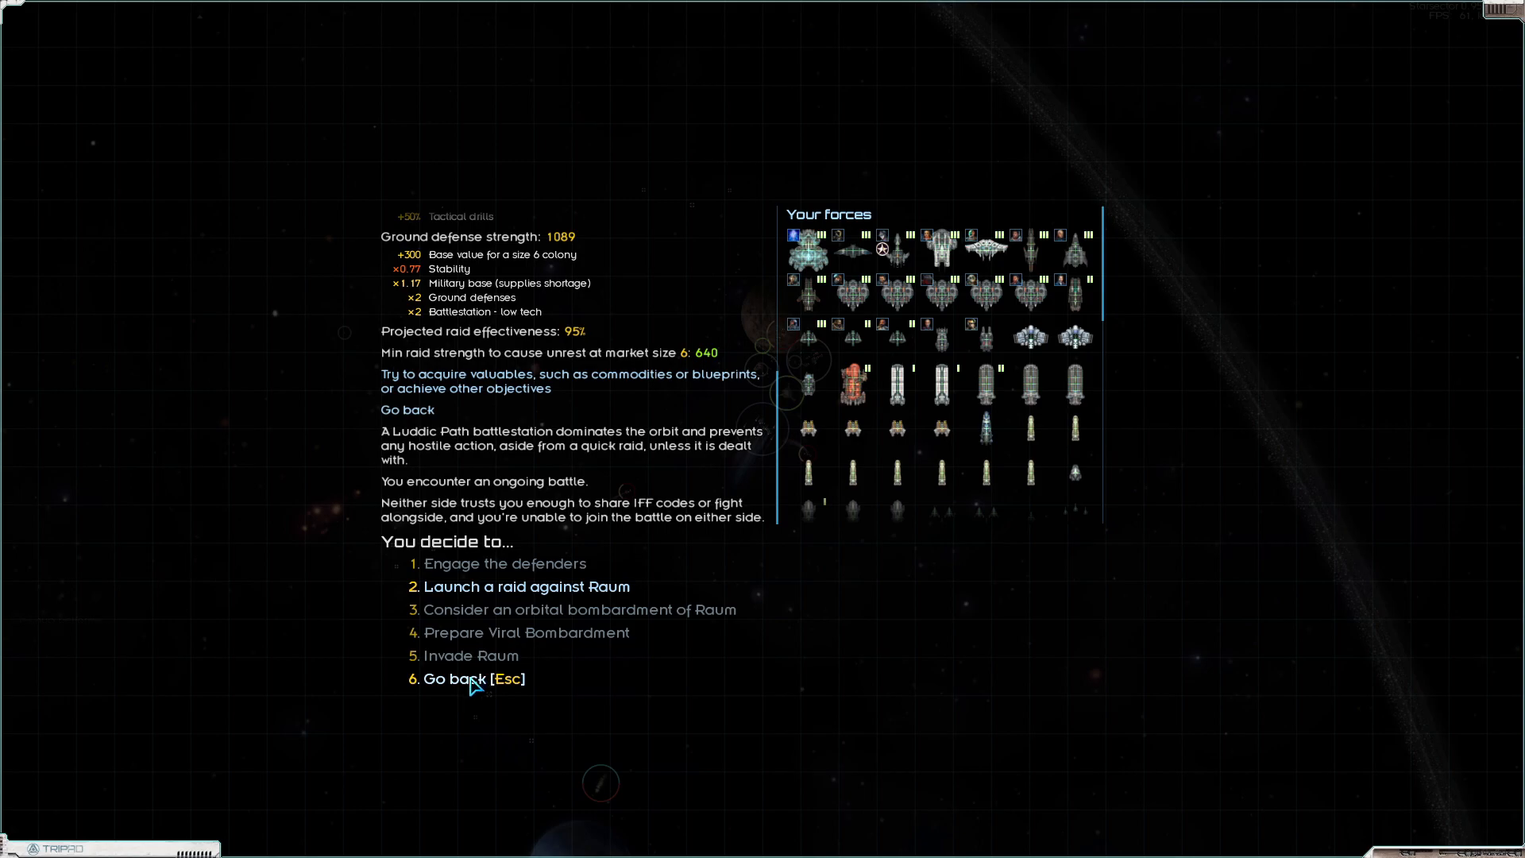
click(472, 678)
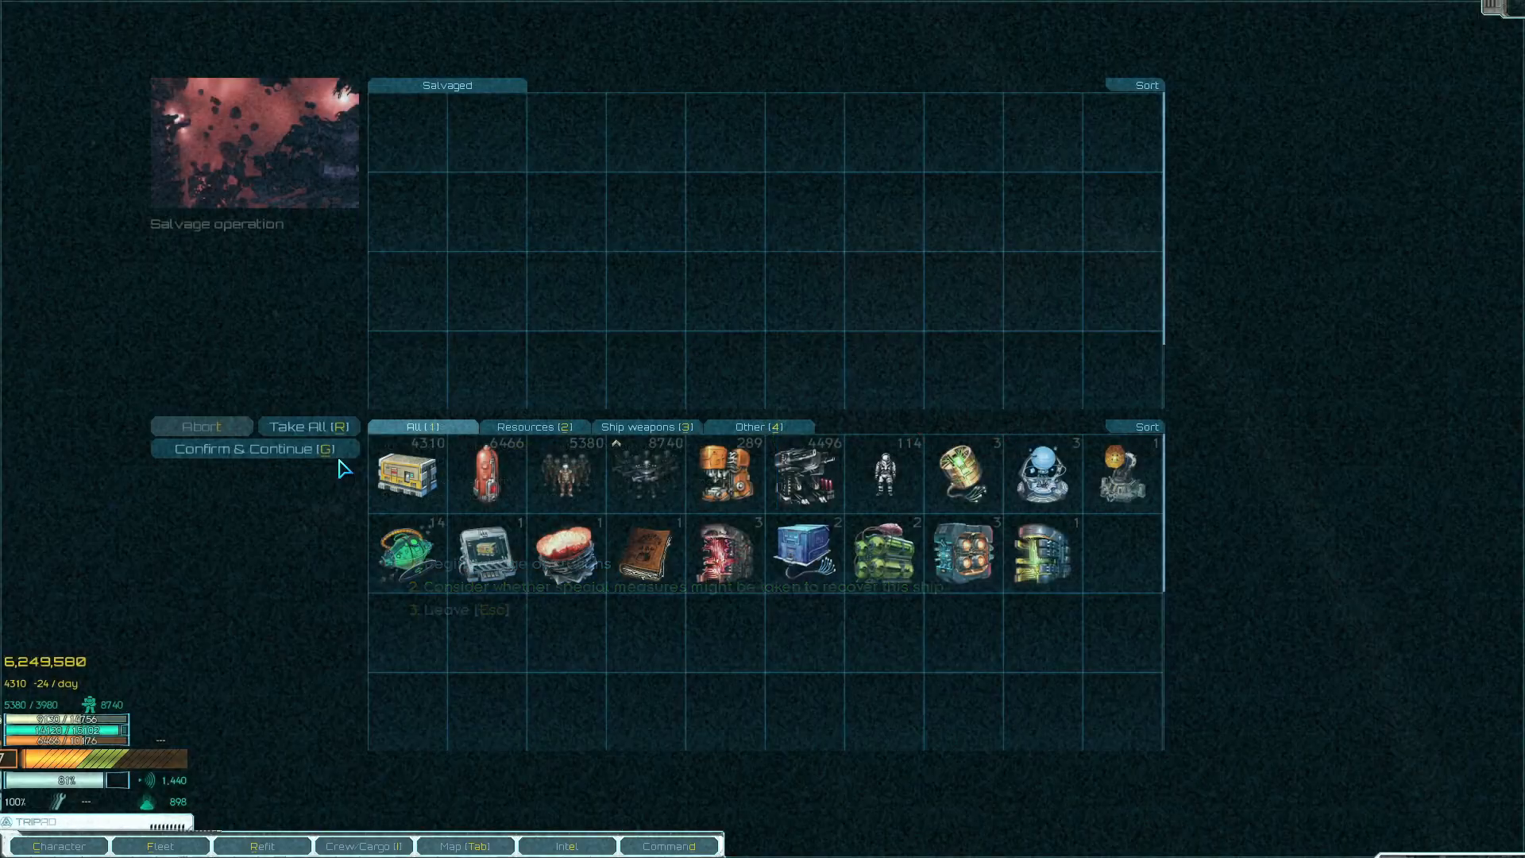
Take all salvaged goods into cargo and confirm to return to the system map
click(309, 425)
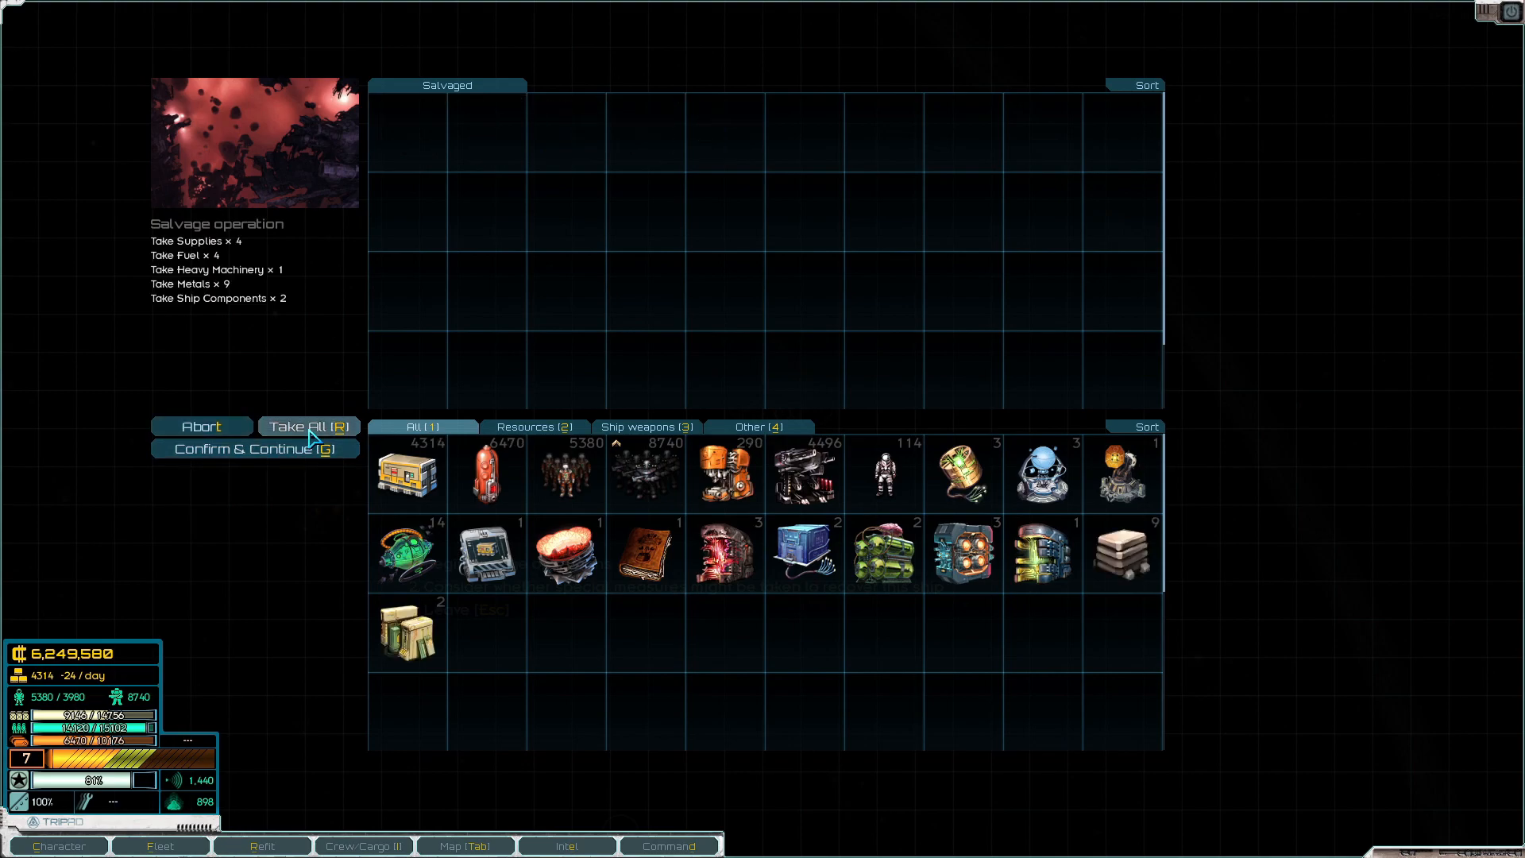
click(256, 448)
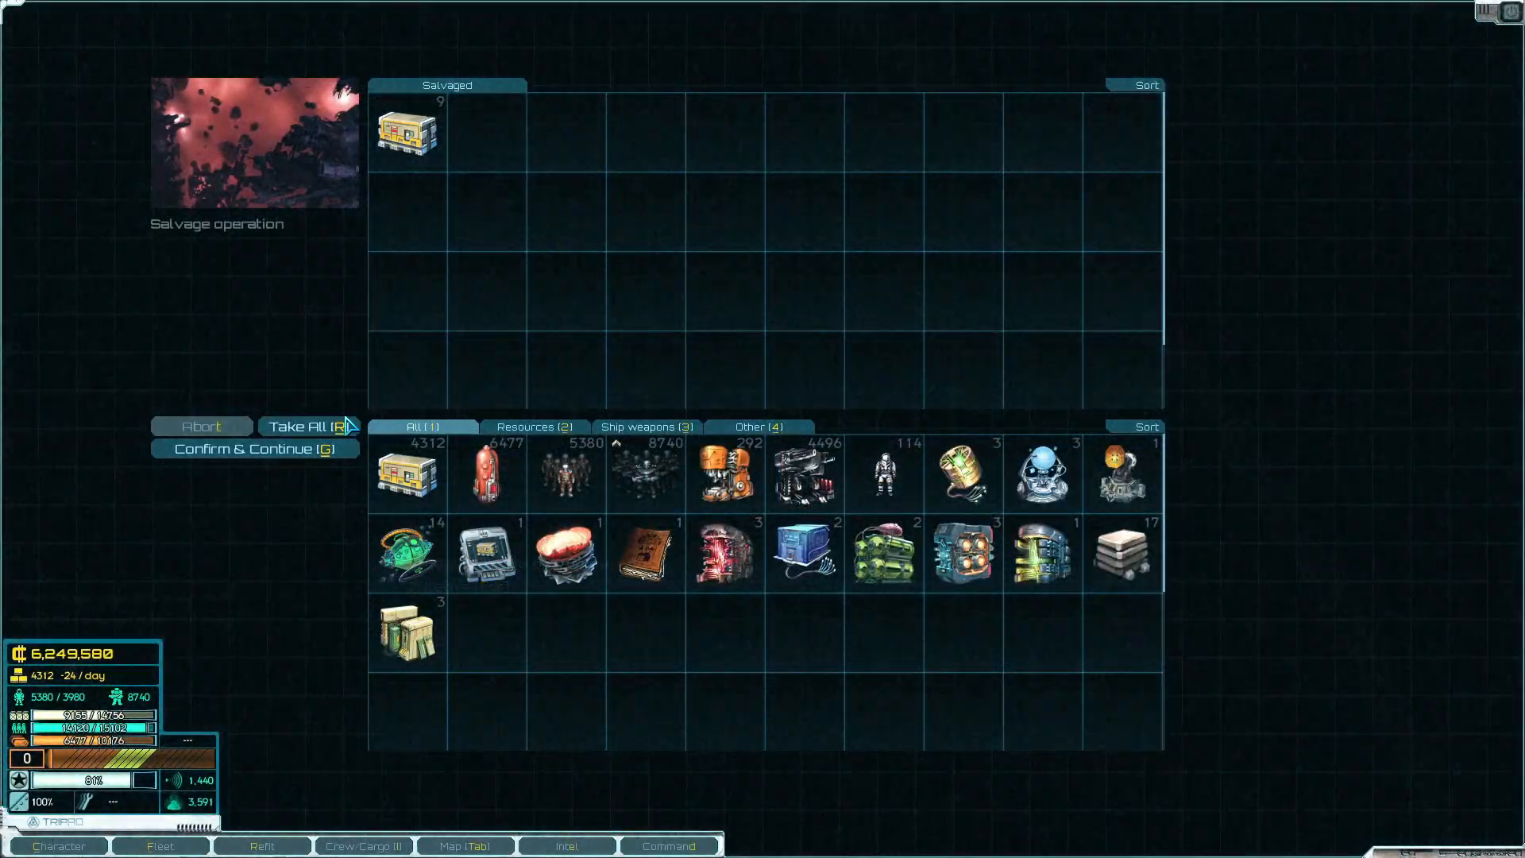
click(254, 448)
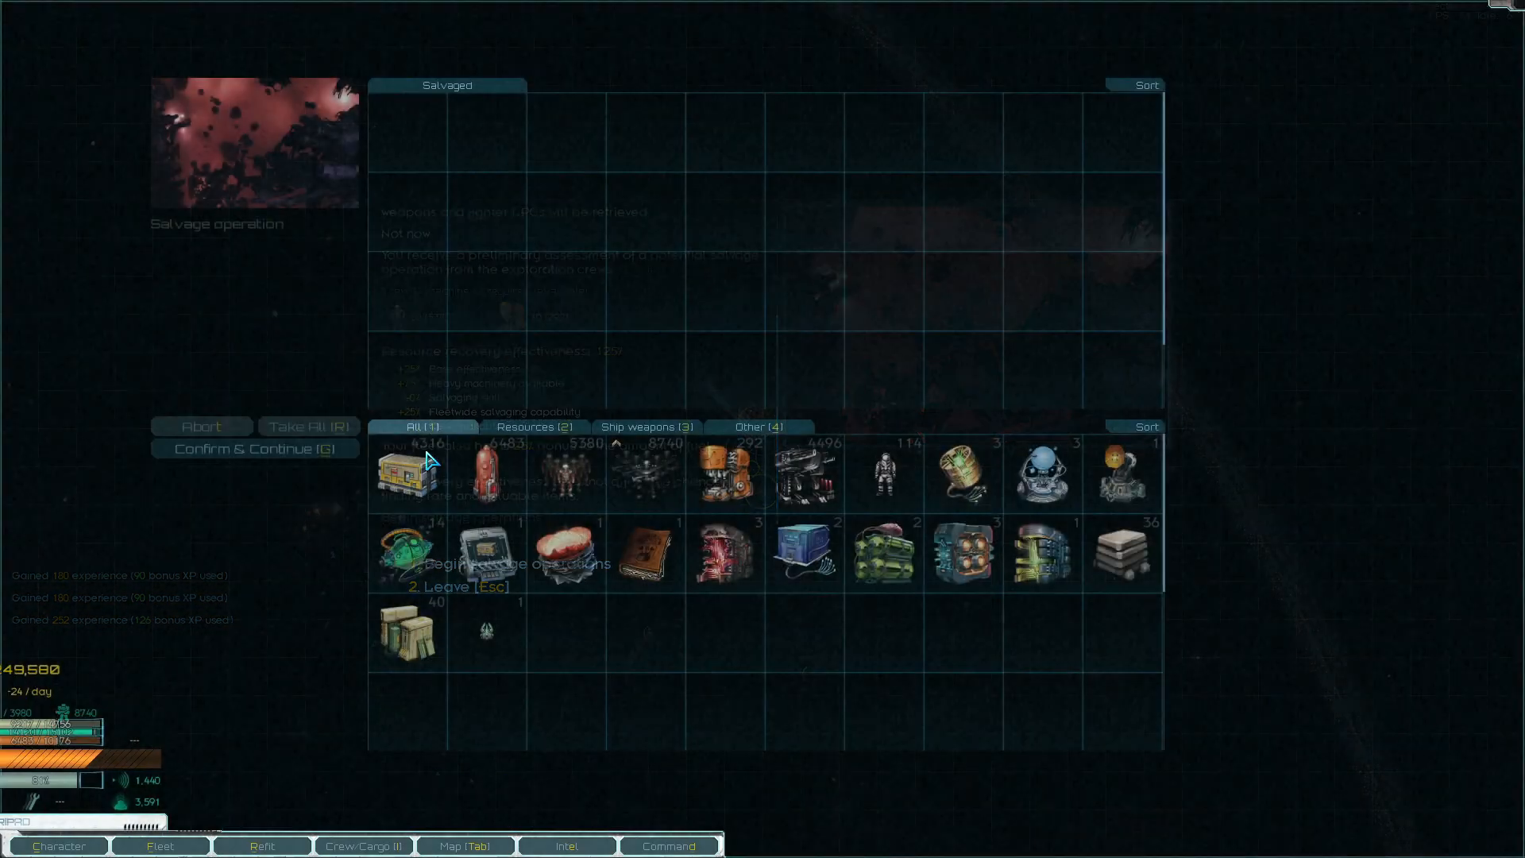
click(256, 450)
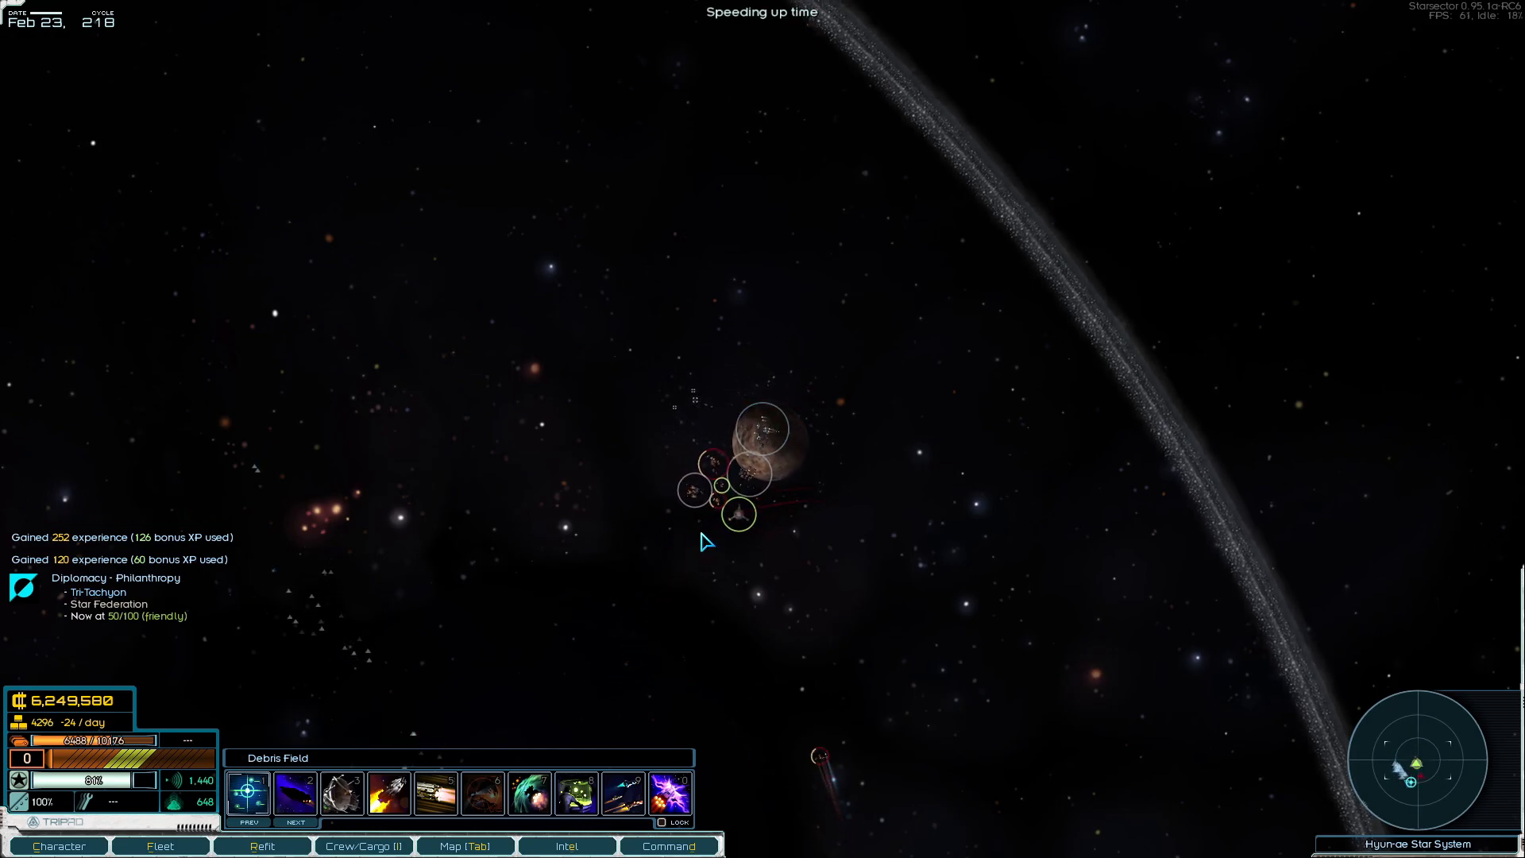
mouse_move(735, 491)
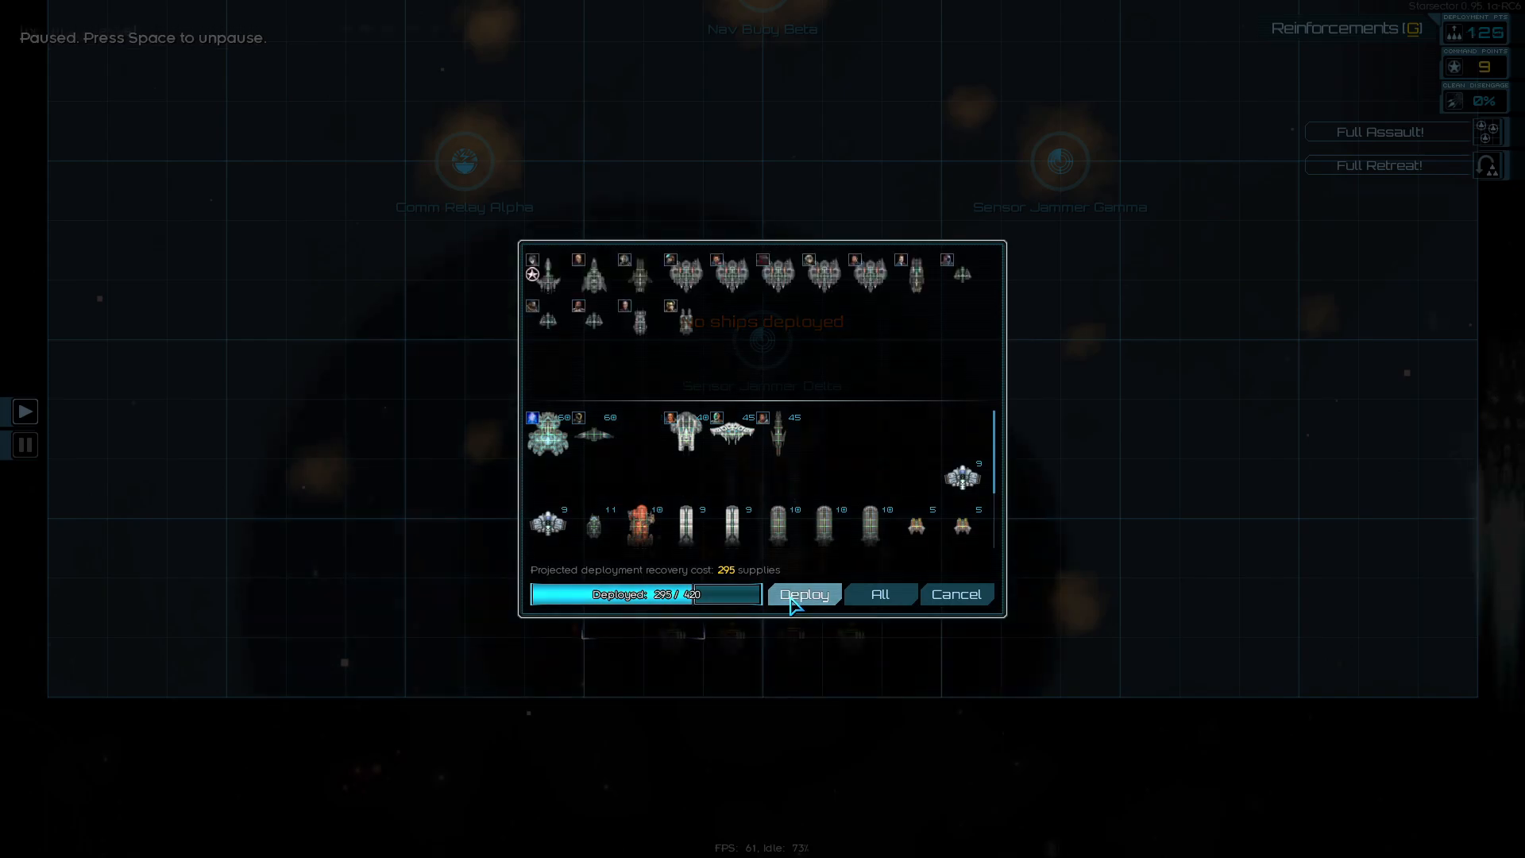
Deploy the chosen ships into the battle against the Iron Shell fleet
click(803, 594)
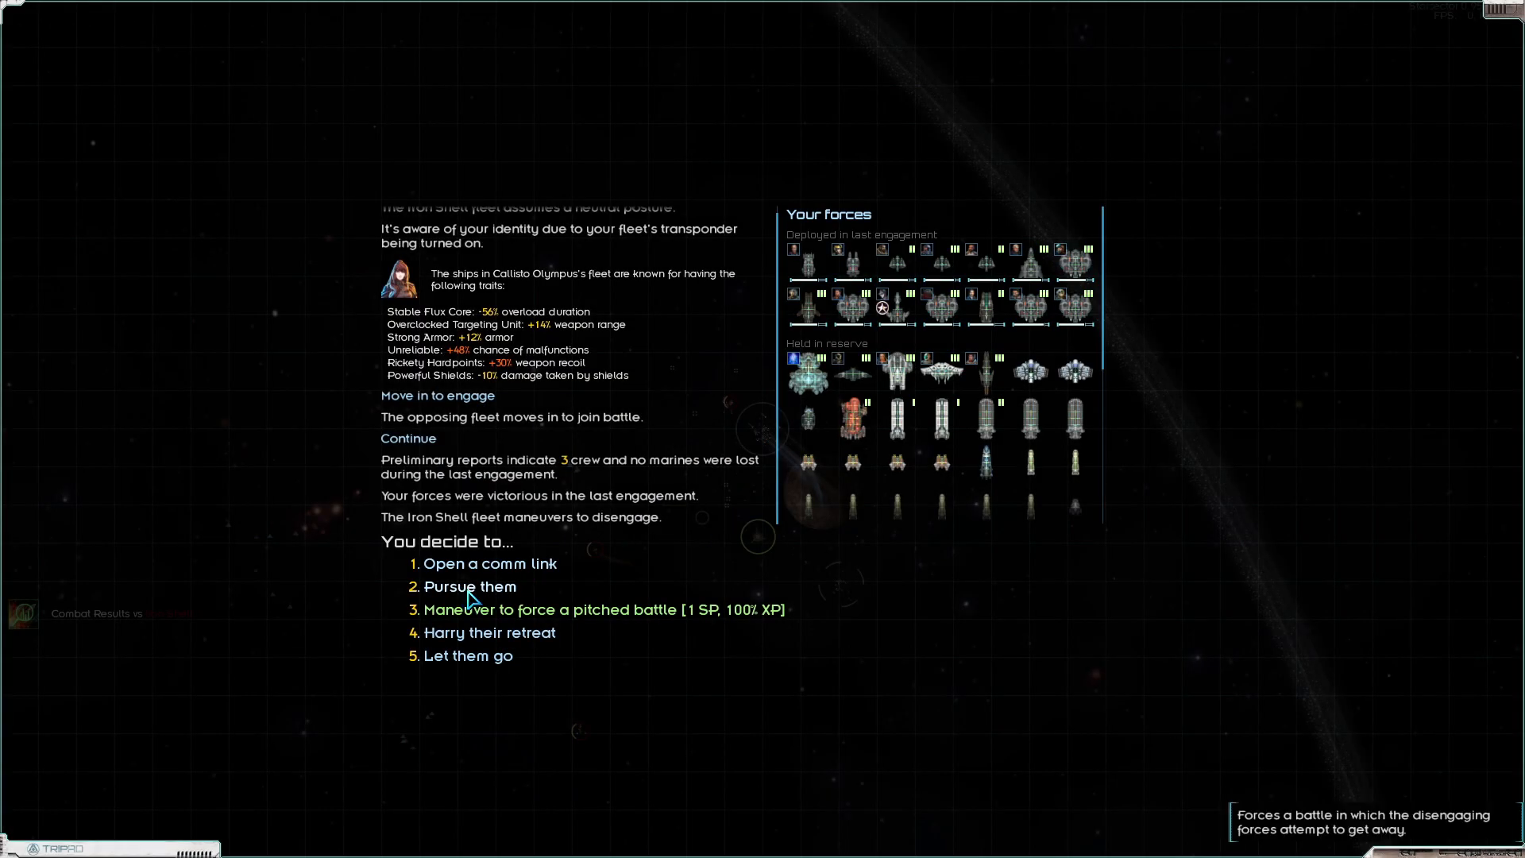
Let the second-in-command handle the pursuit, salvage the wreckage and return to space
click(468, 586)
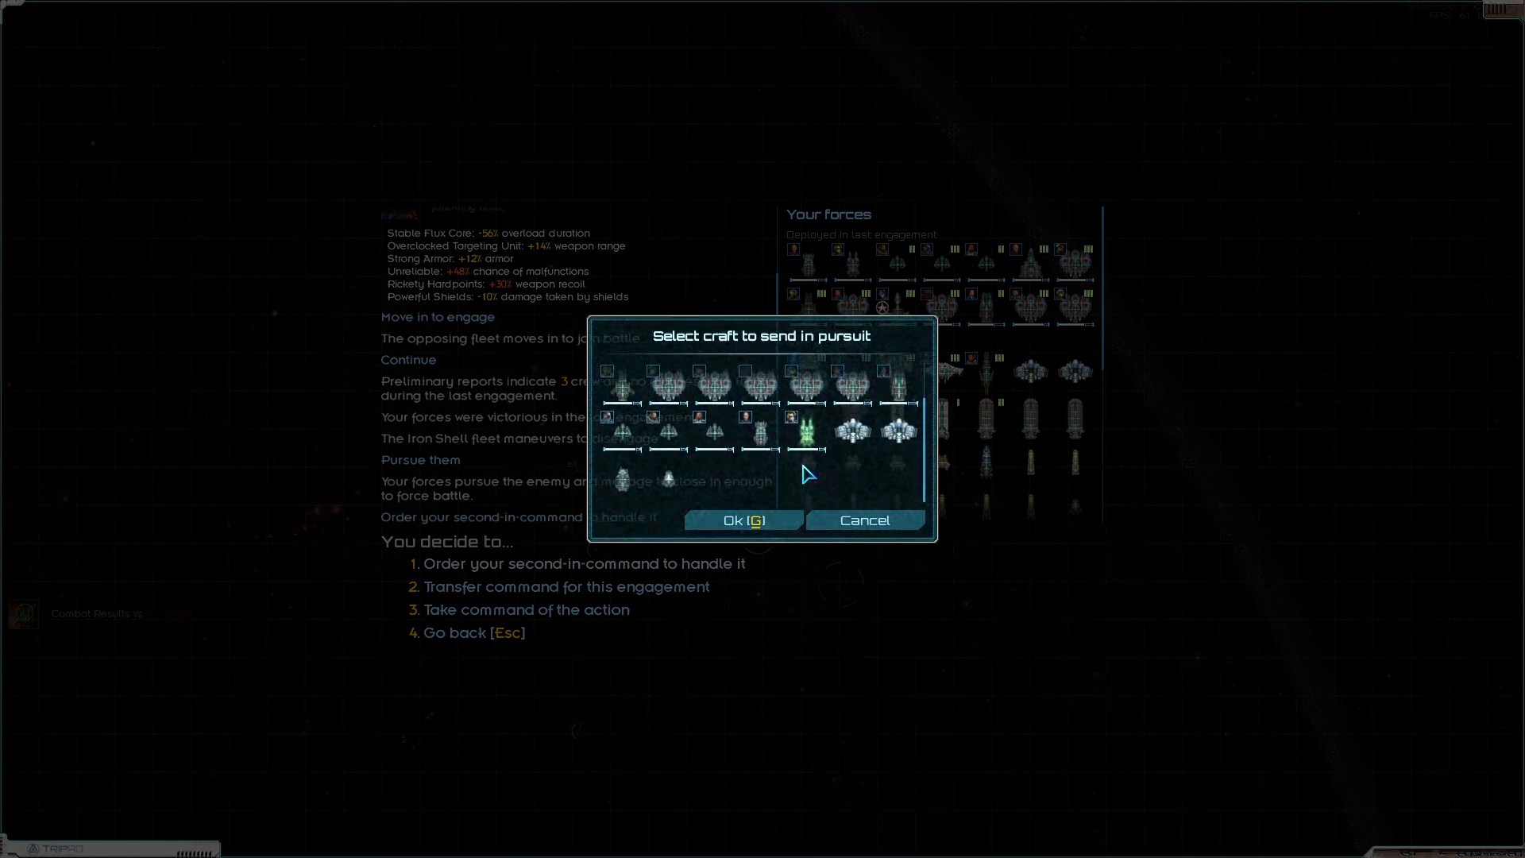
click(744, 521)
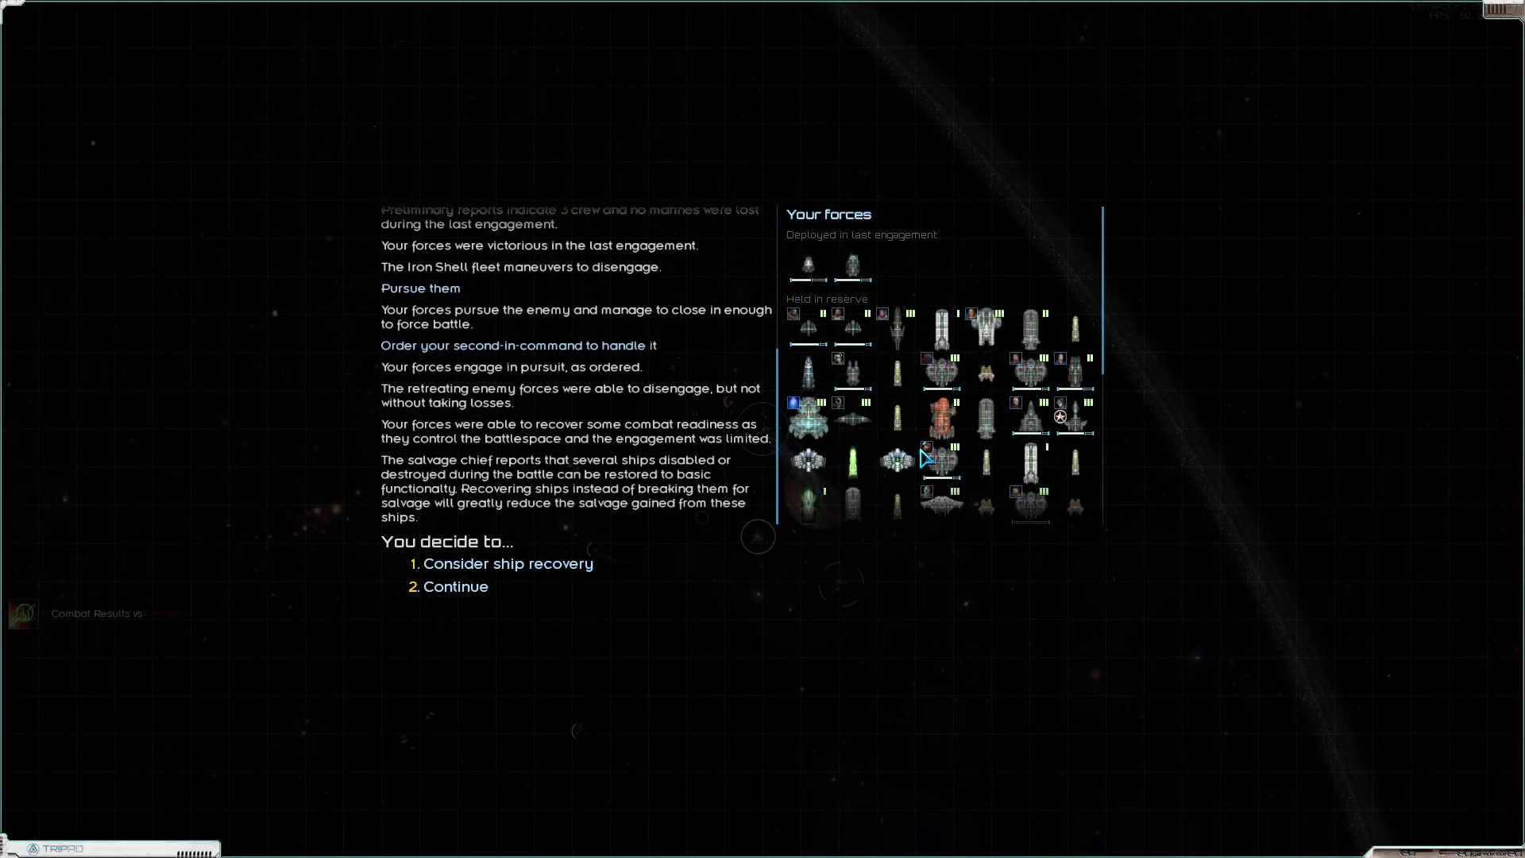
click(509, 562)
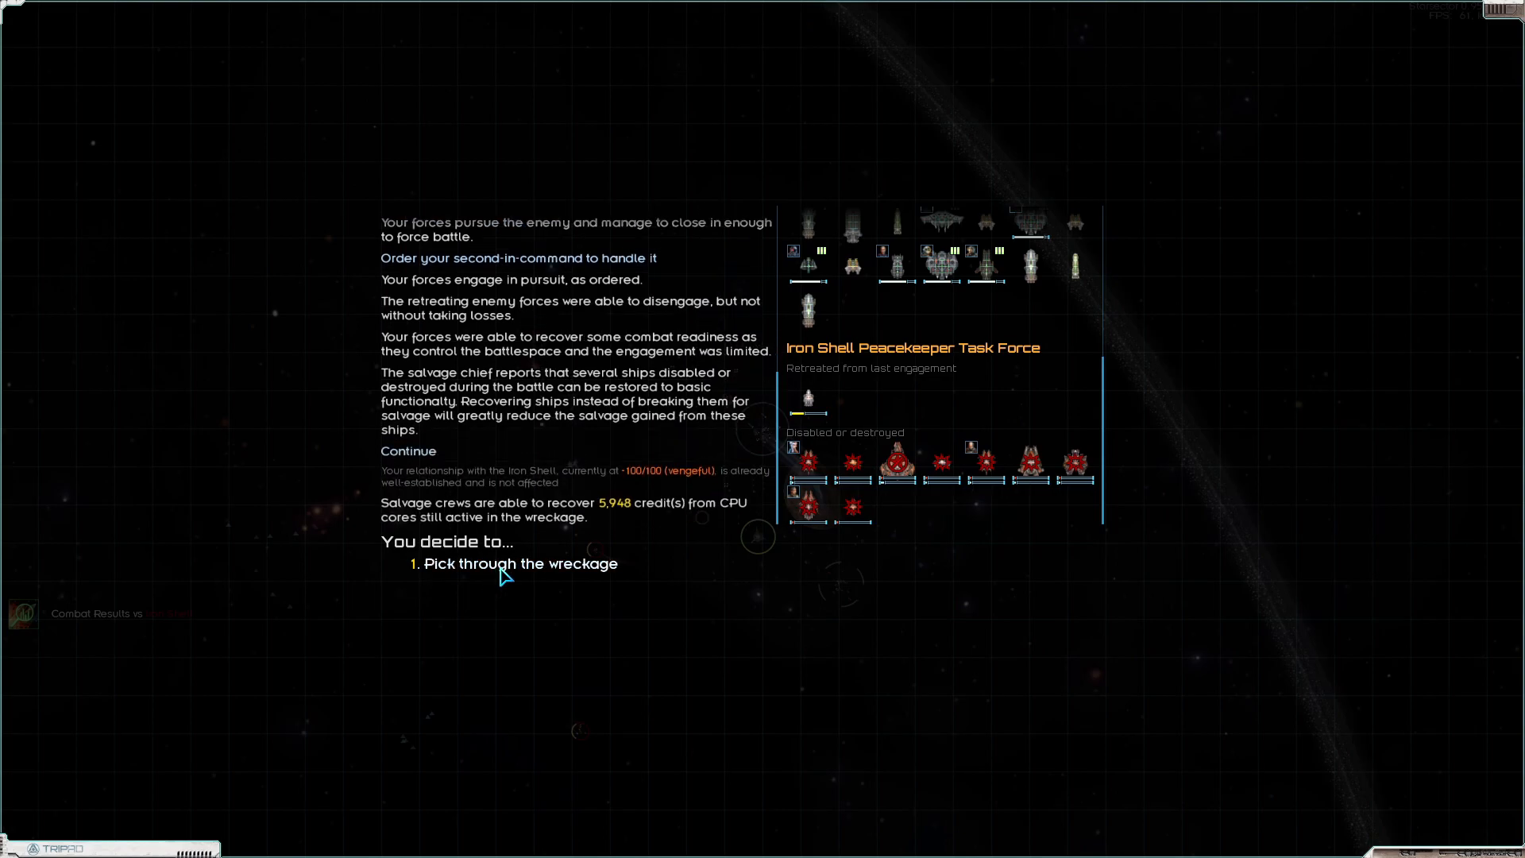
click(522, 563)
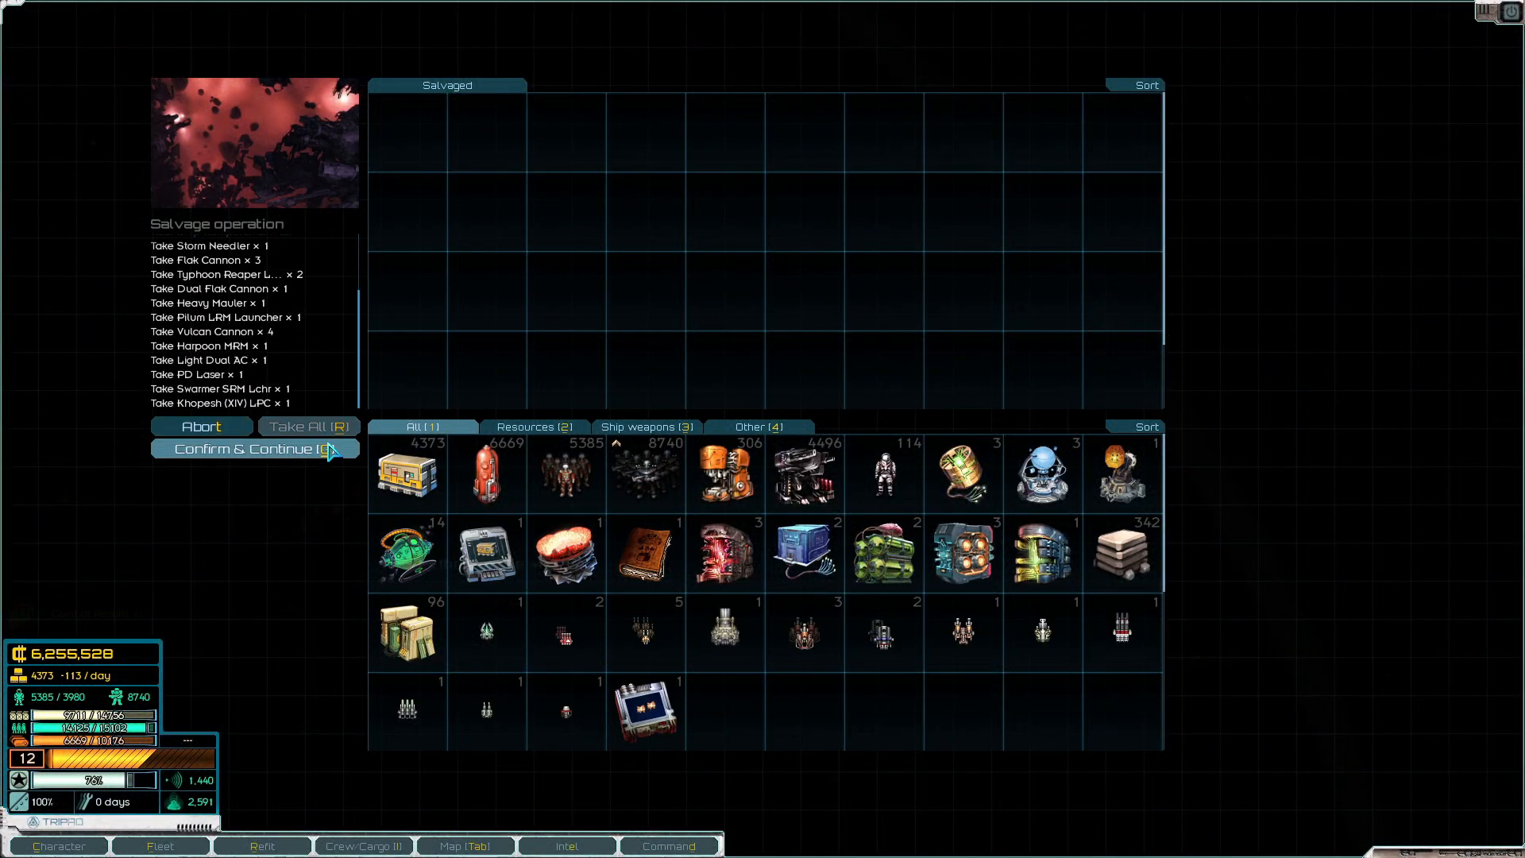
click(248, 448)
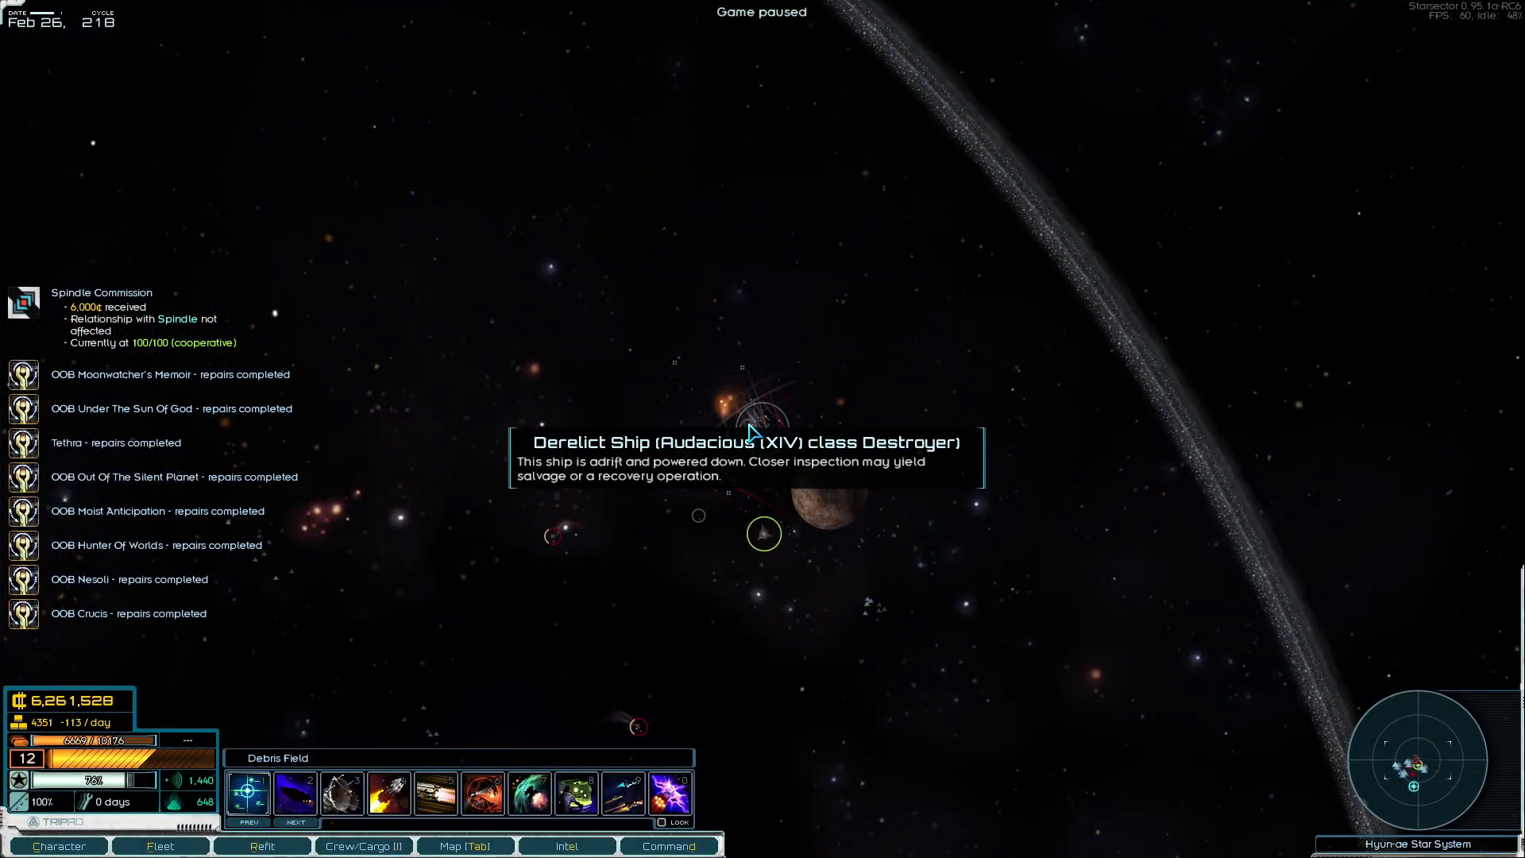
Approach Raum and choose to engage its Luddic Path defenders
click(764, 534)
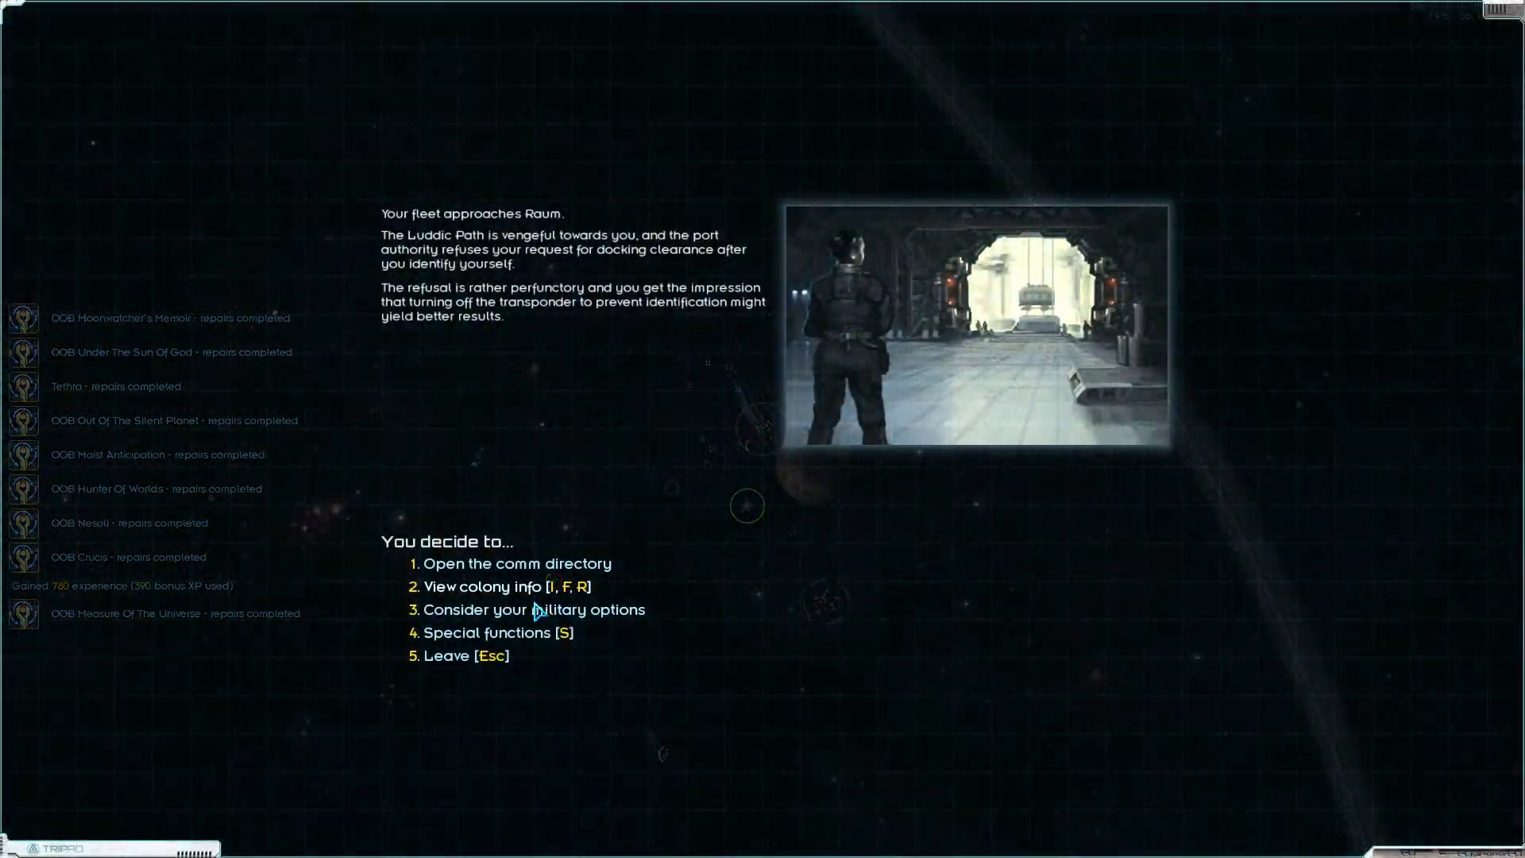
click(534, 608)
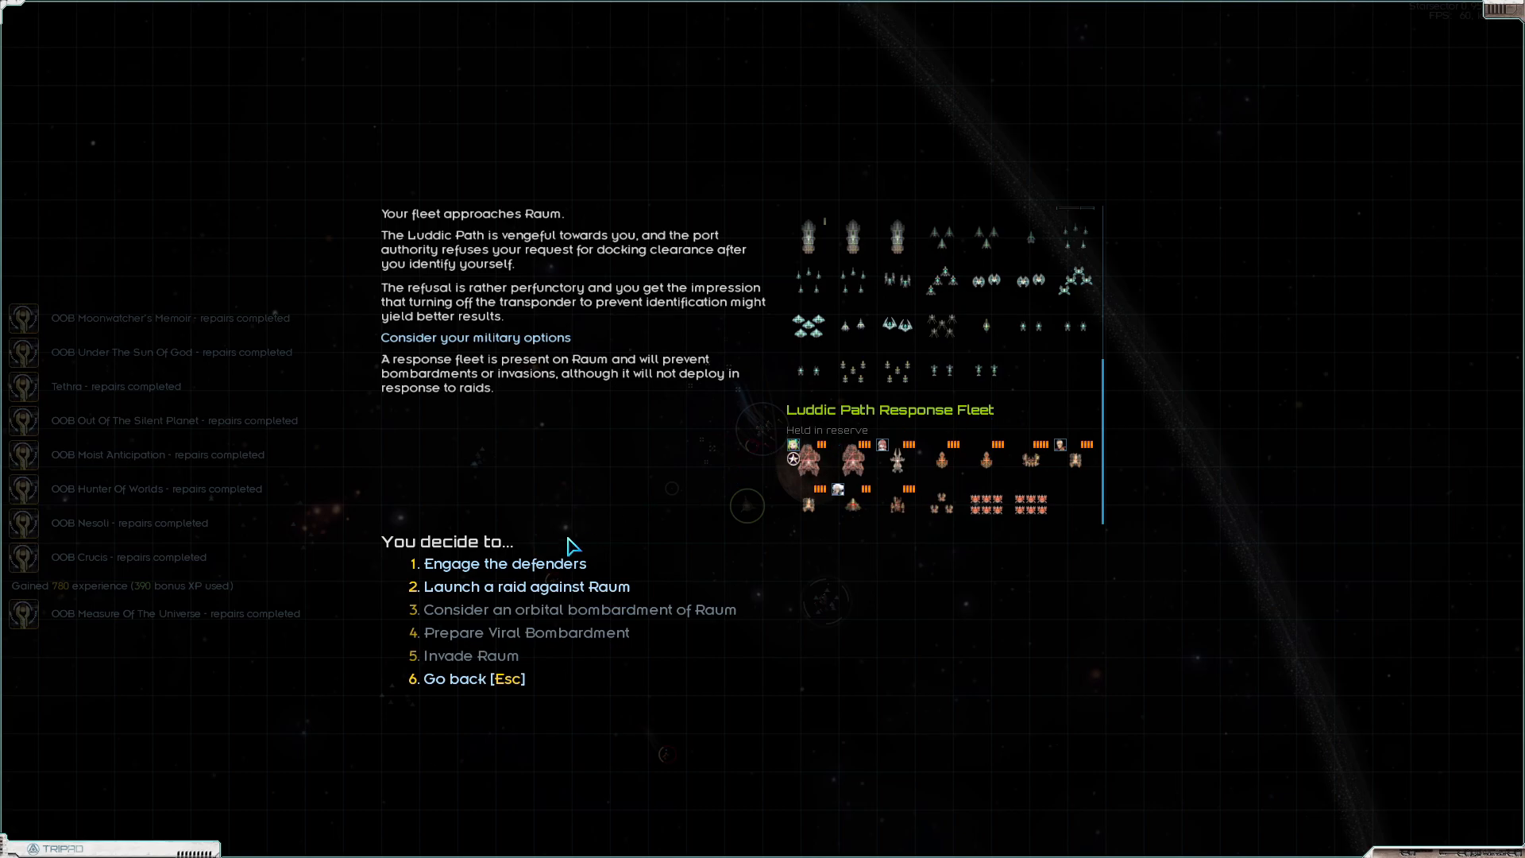
click(503, 563)
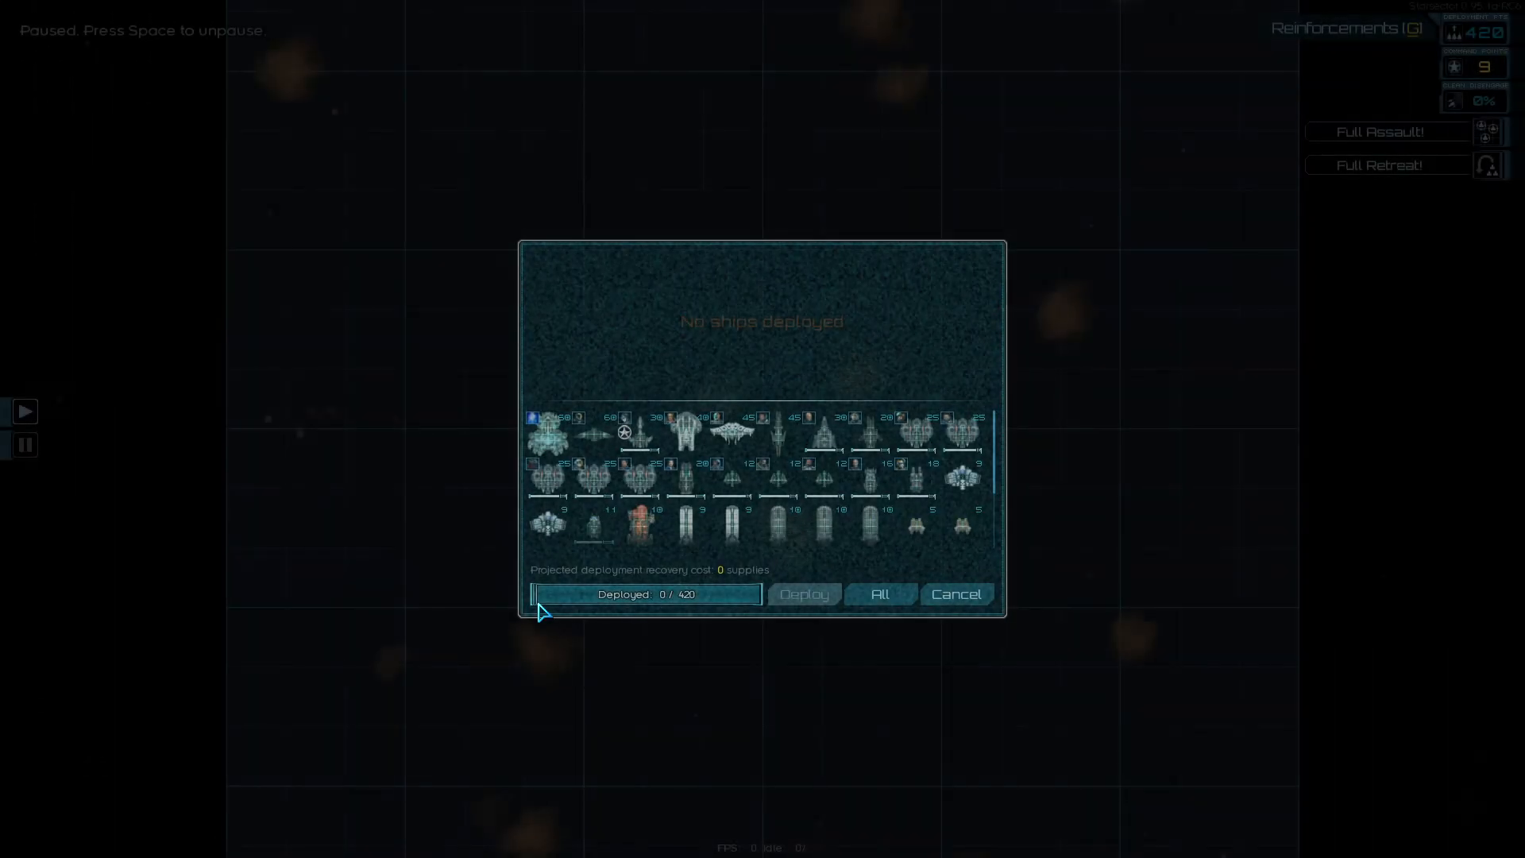
Deploy the fleet, fight until the defenders are defeated, then end the battle
click(548, 431)
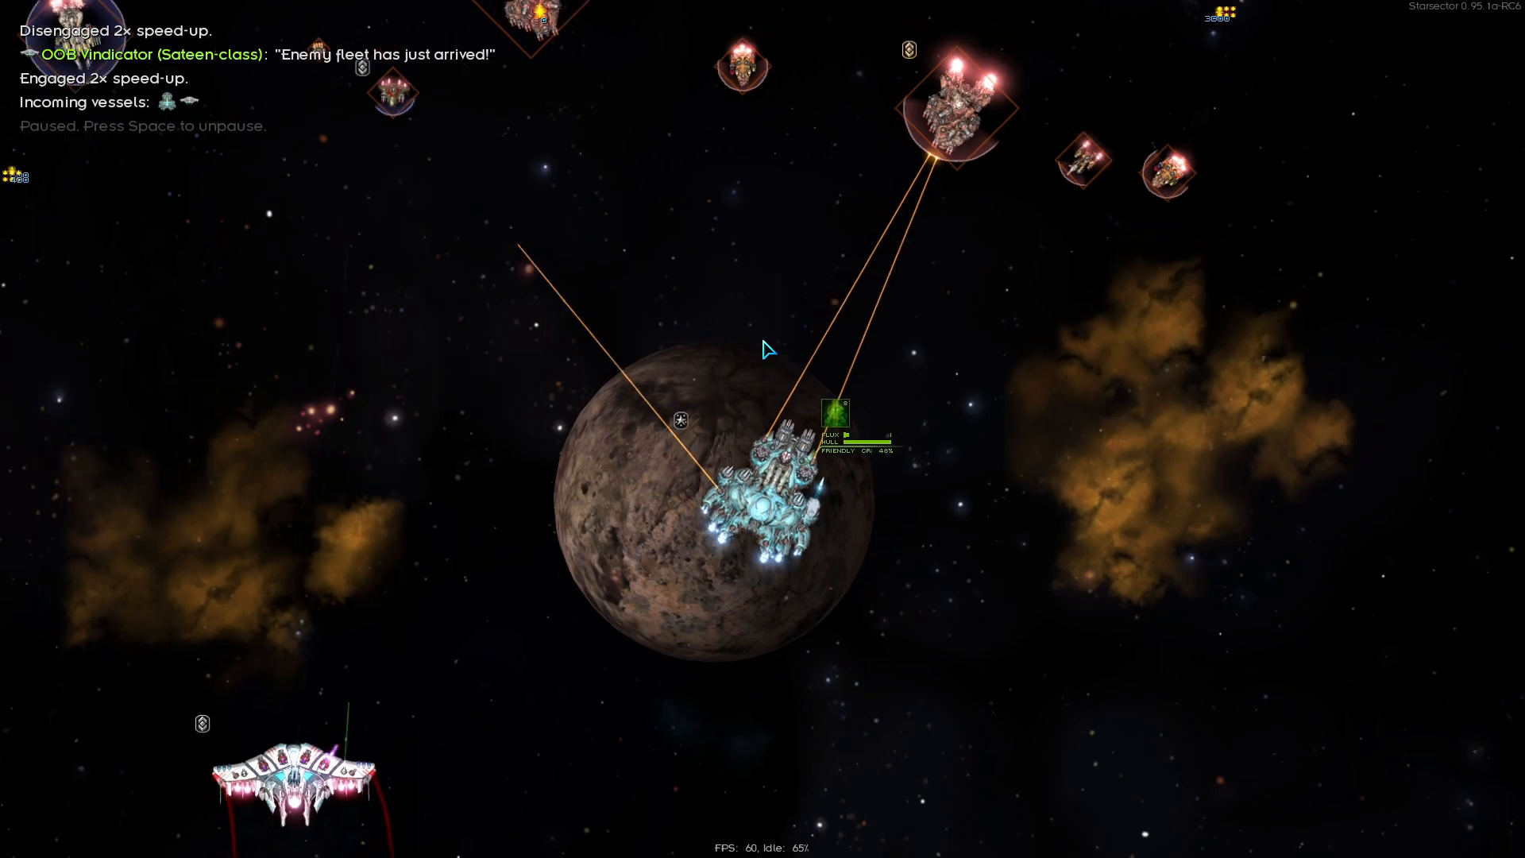
key(space)
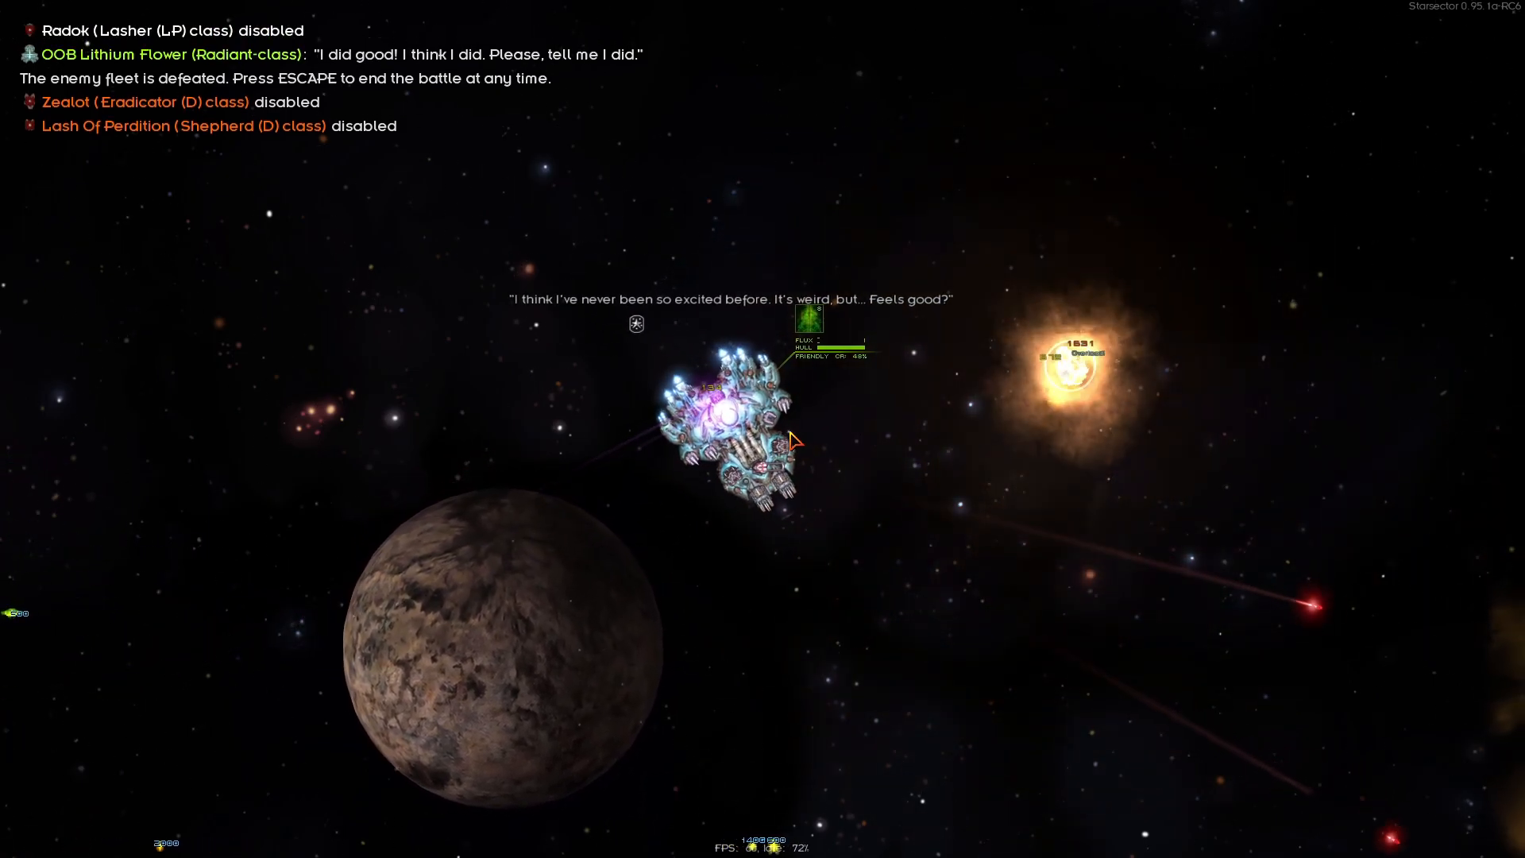
key(tab)
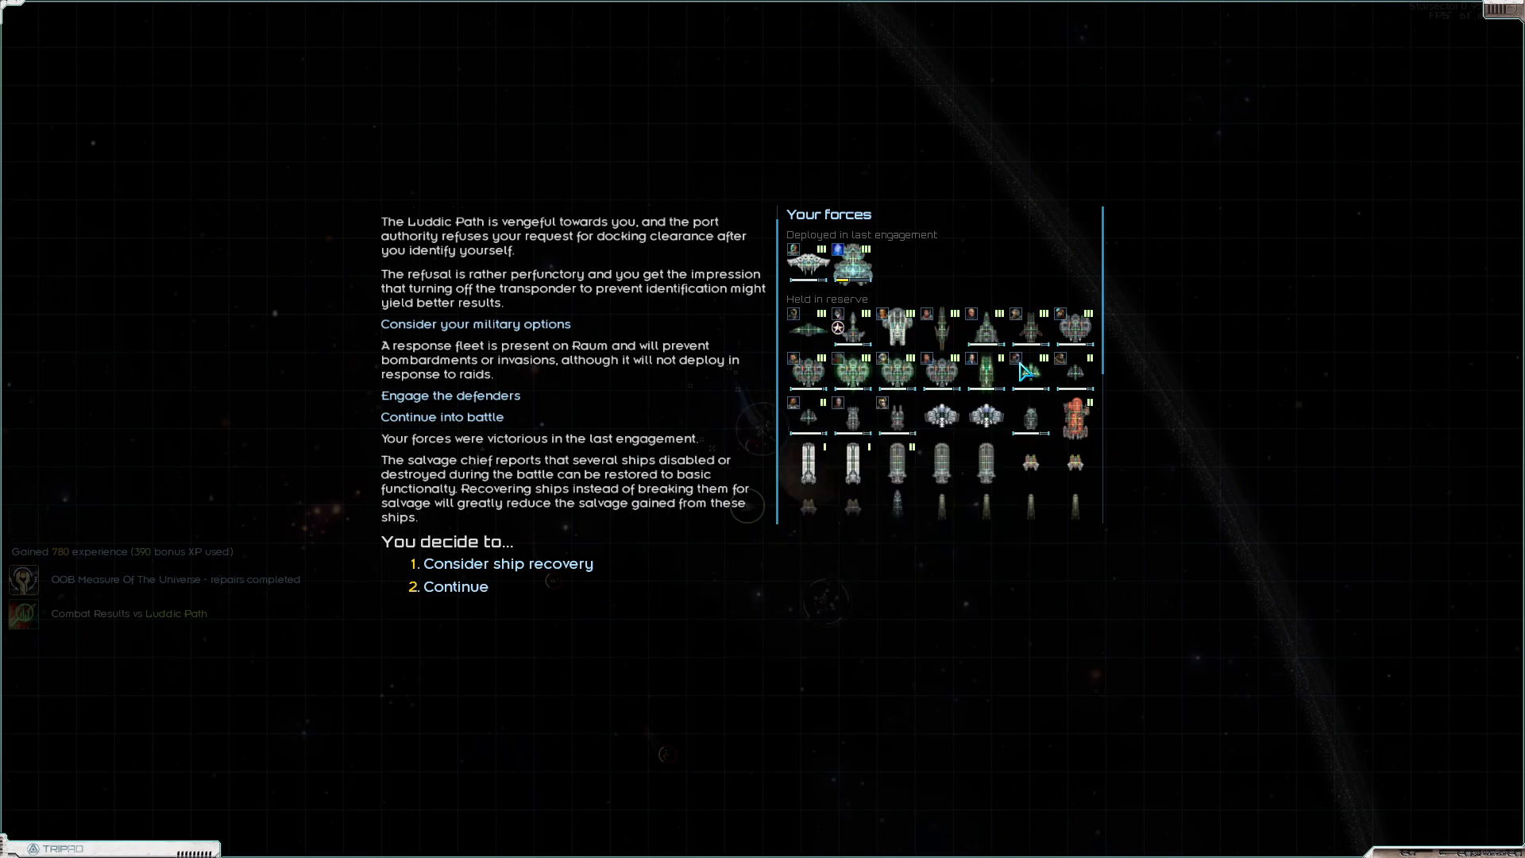
mouse_move(942, 378)
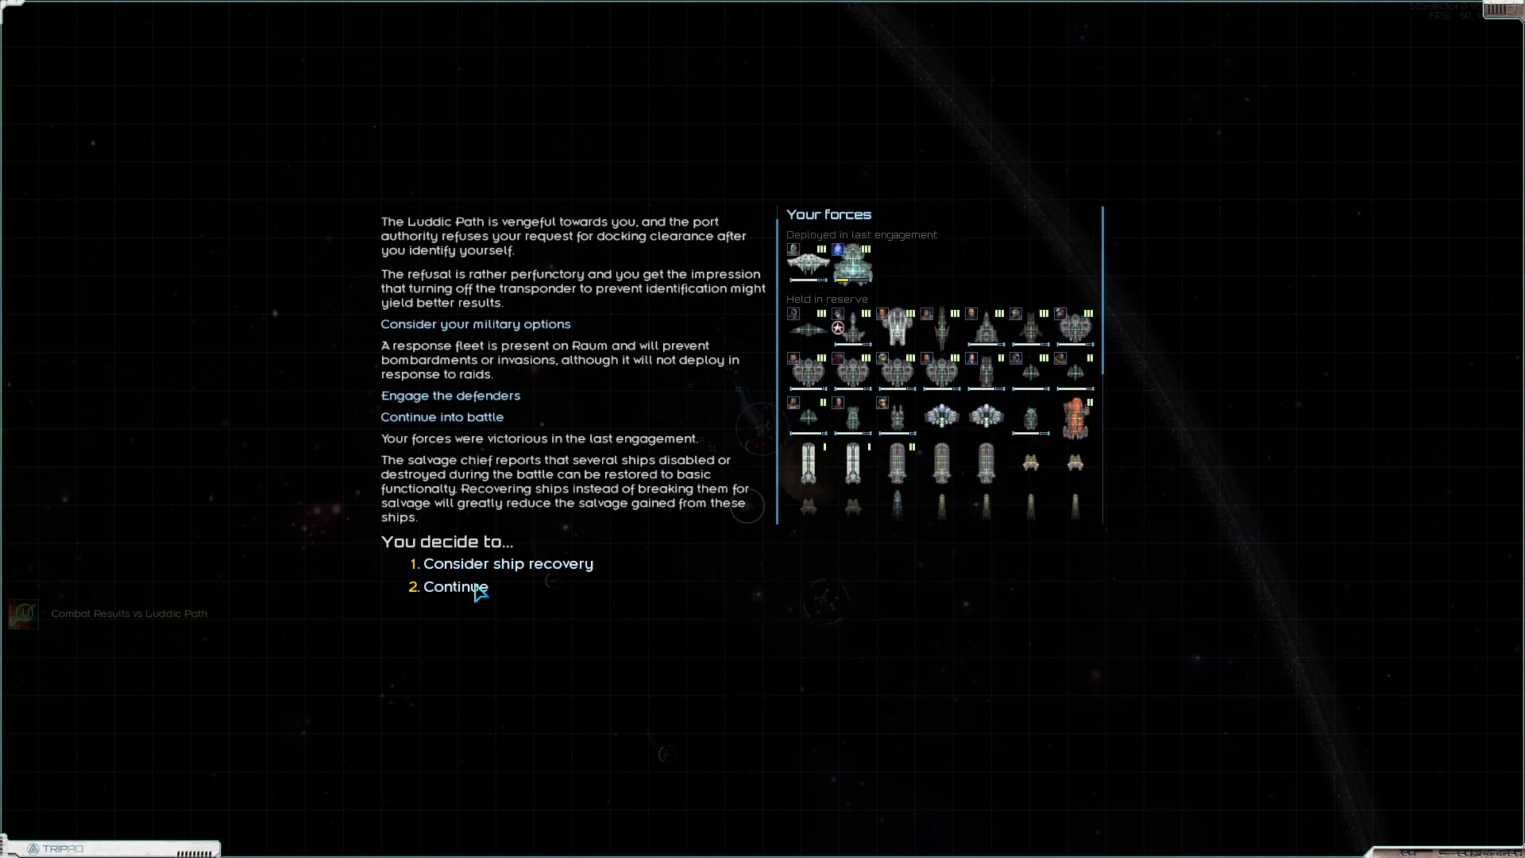
Pick through the Raum battle wreckage, take everything and continue
click(491, 562)
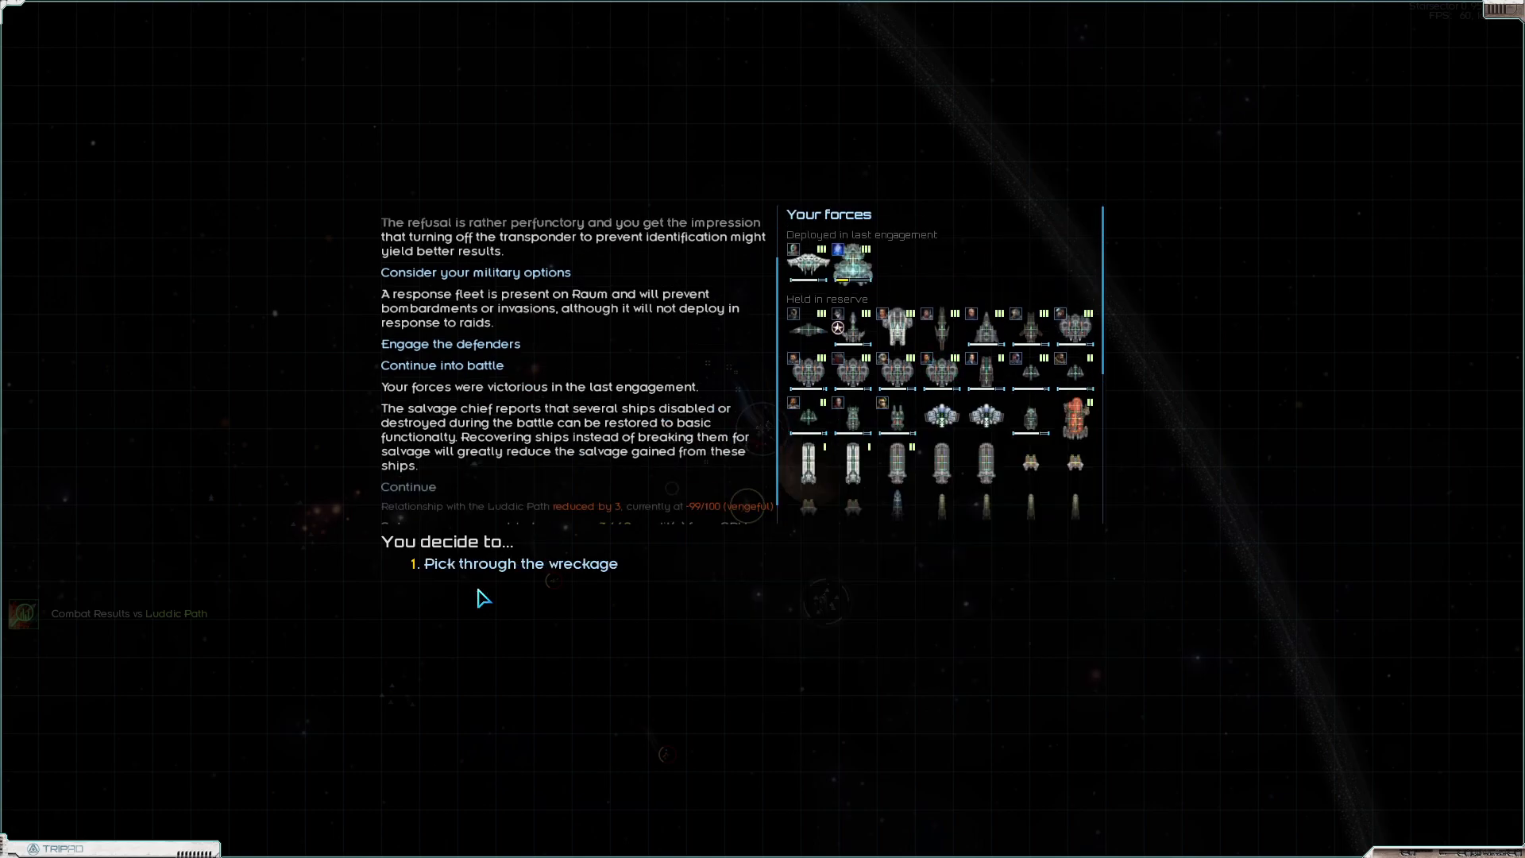
click(520, 563)
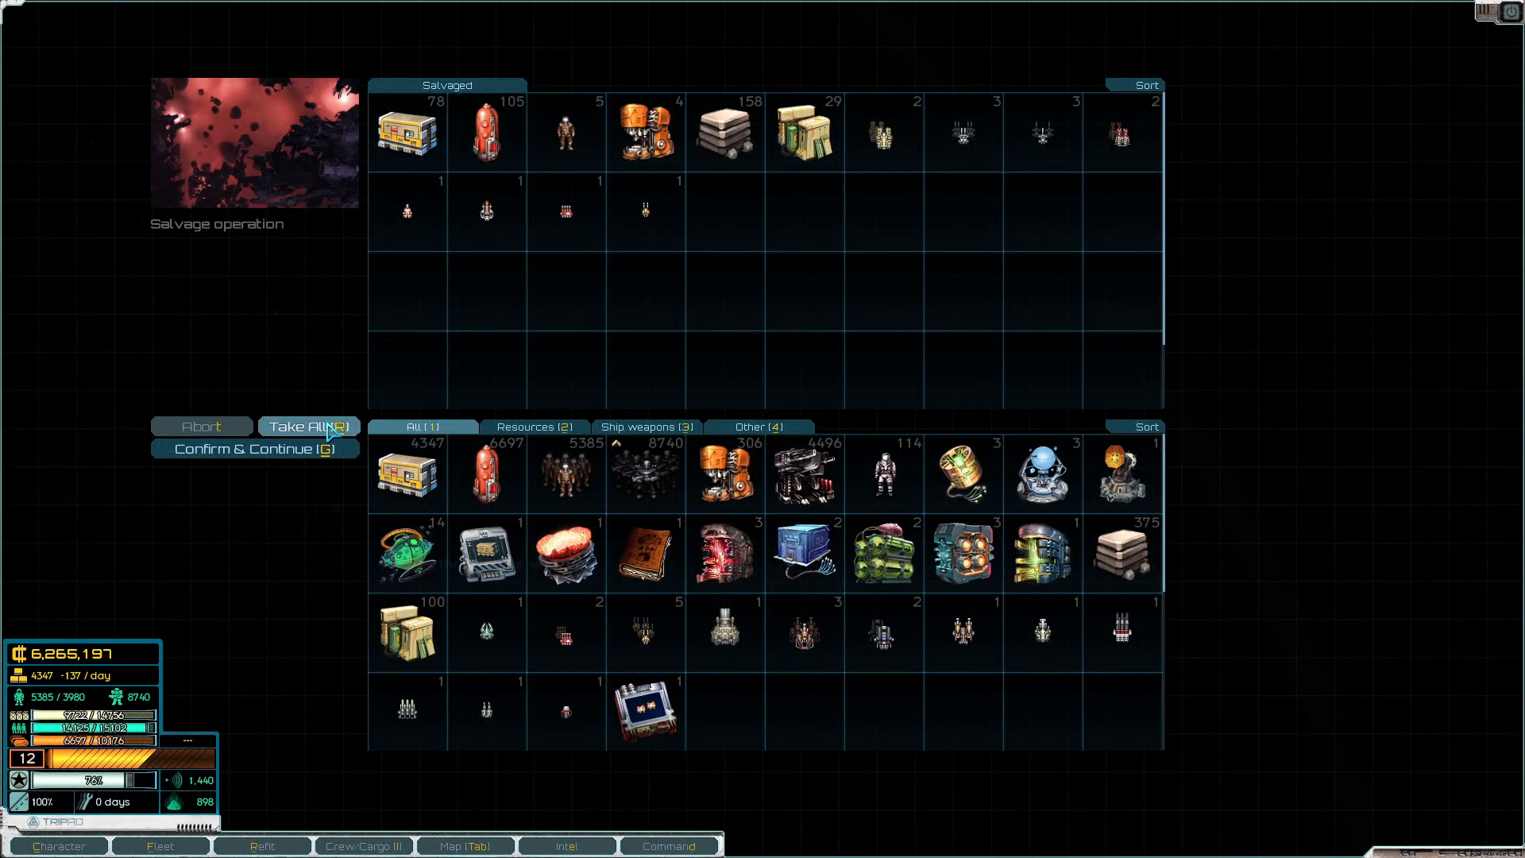
click(256, 450)
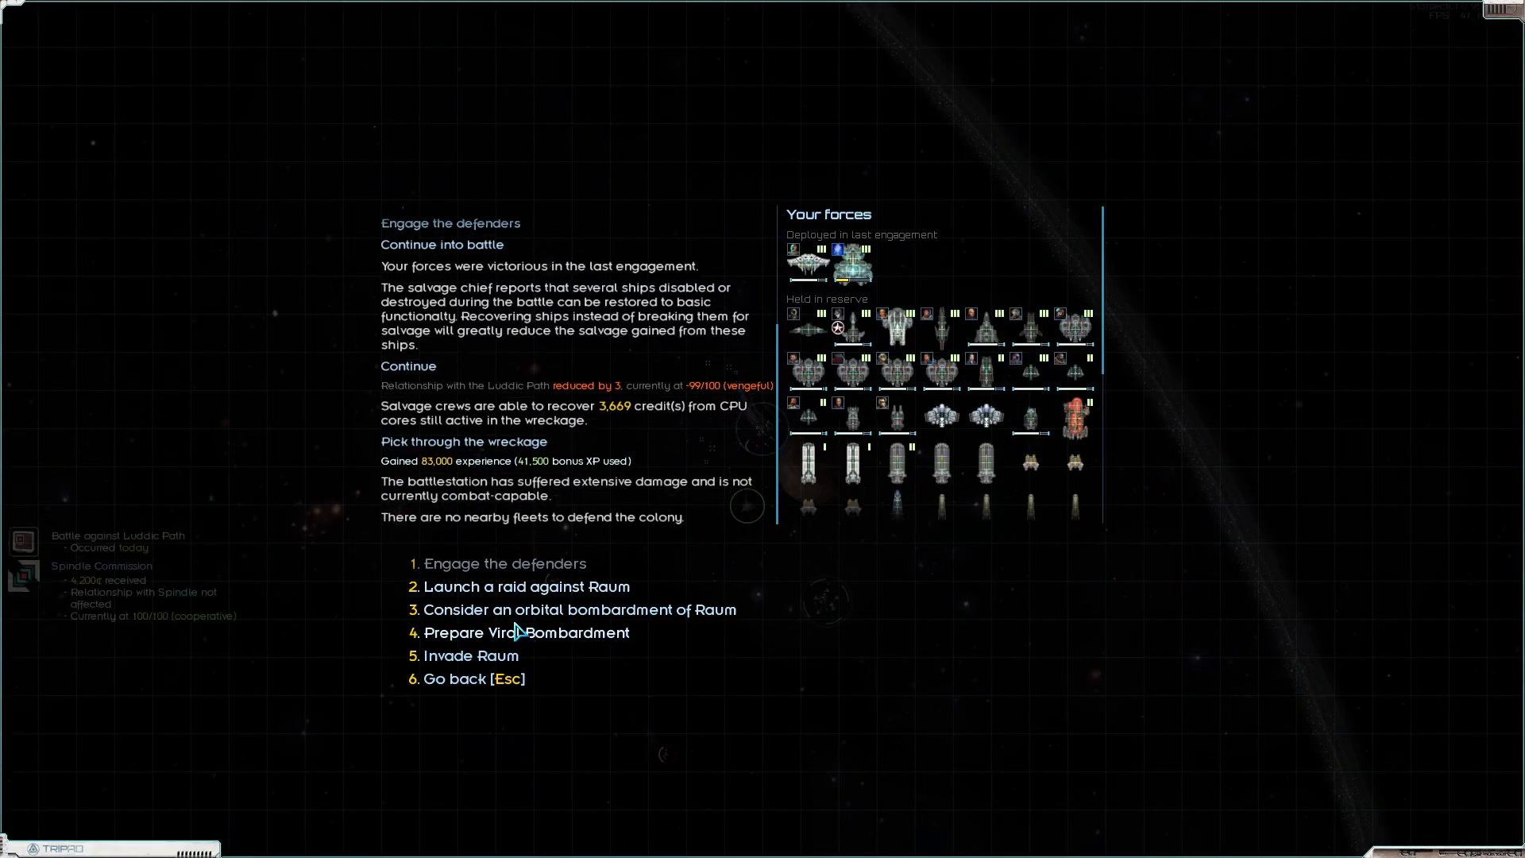
Launch a tactical bombardment of Raum, then return to the military options
click(578, 610)
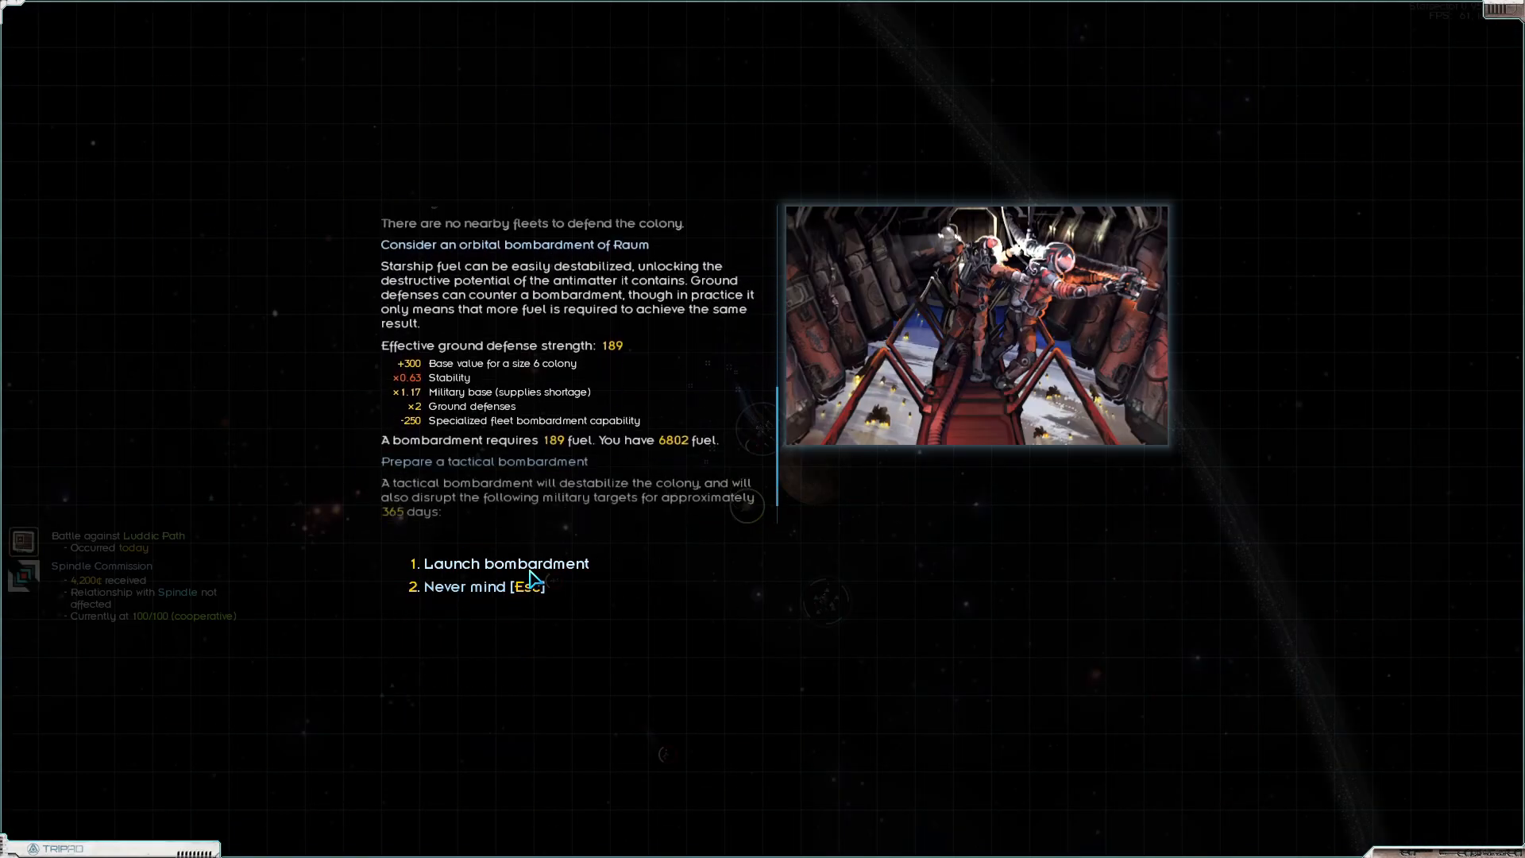
click(505, 563)
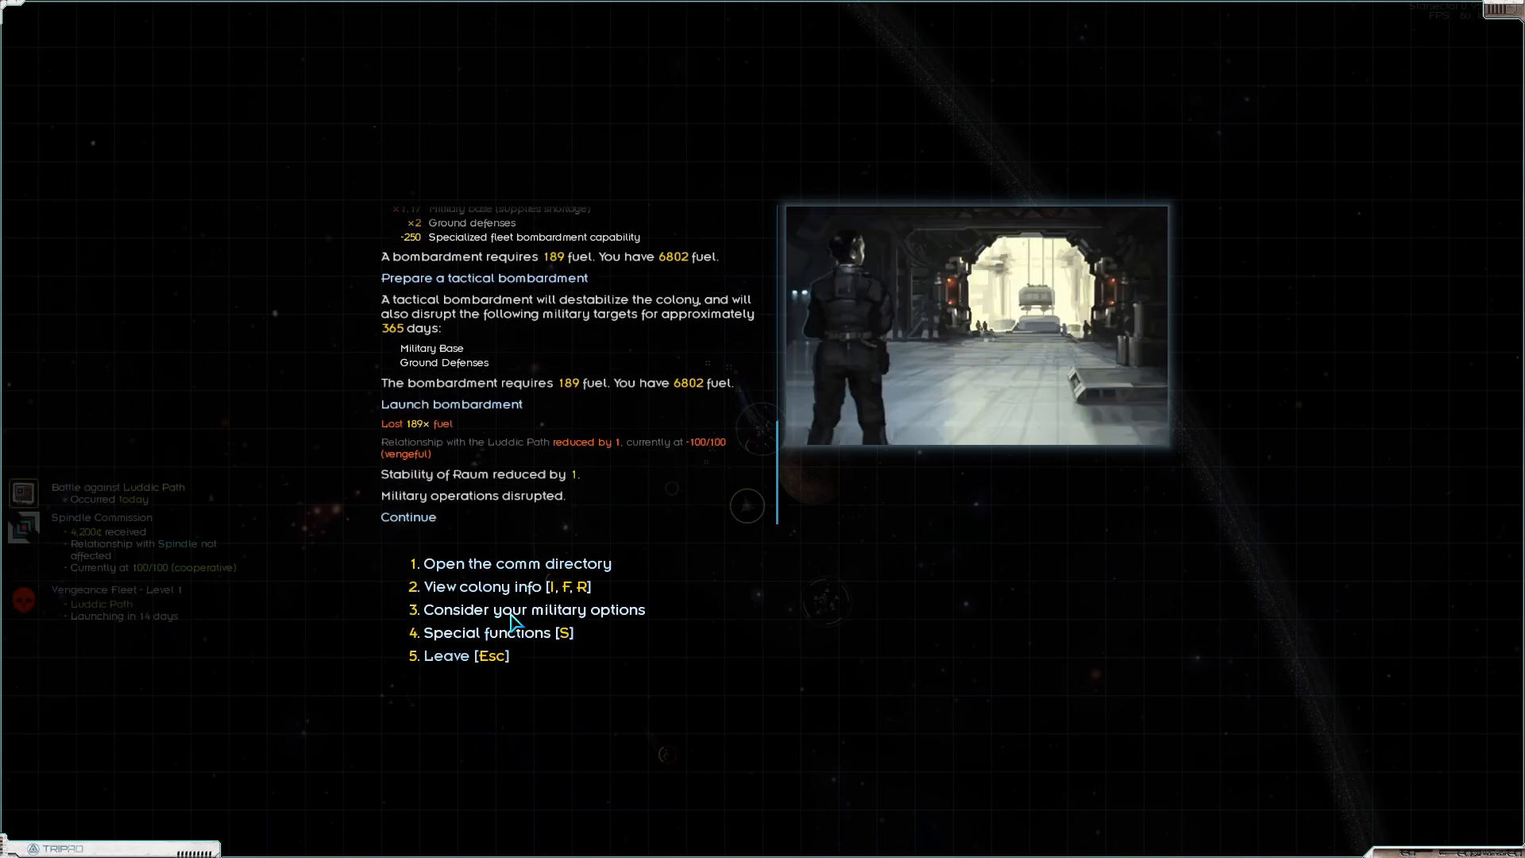
click(534, 609)
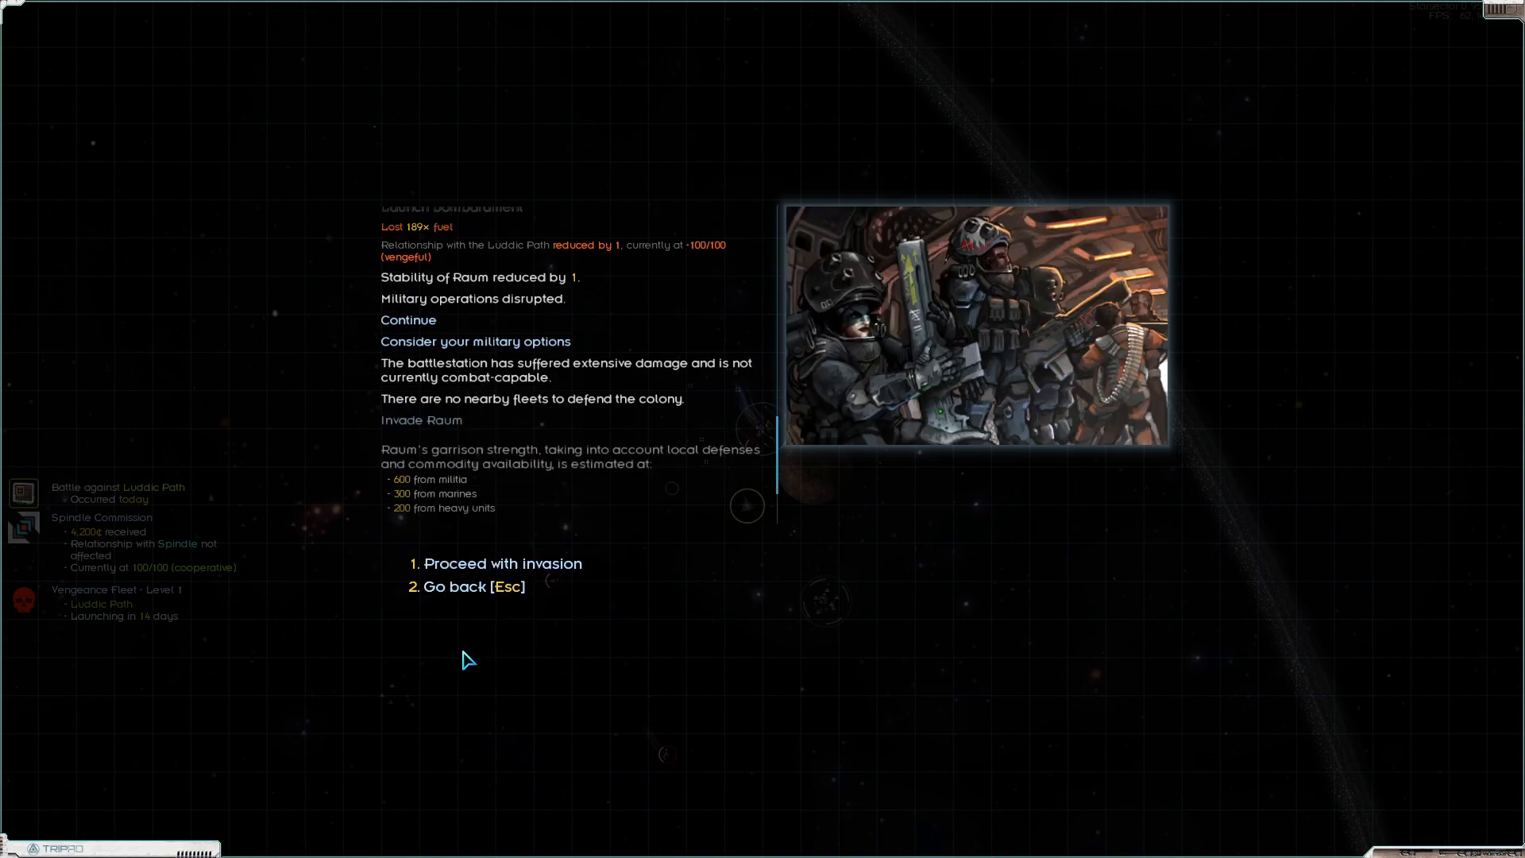
Proceed with the invasion of Raum and send the 3rd Battalion to its industry target
click(501, 562)
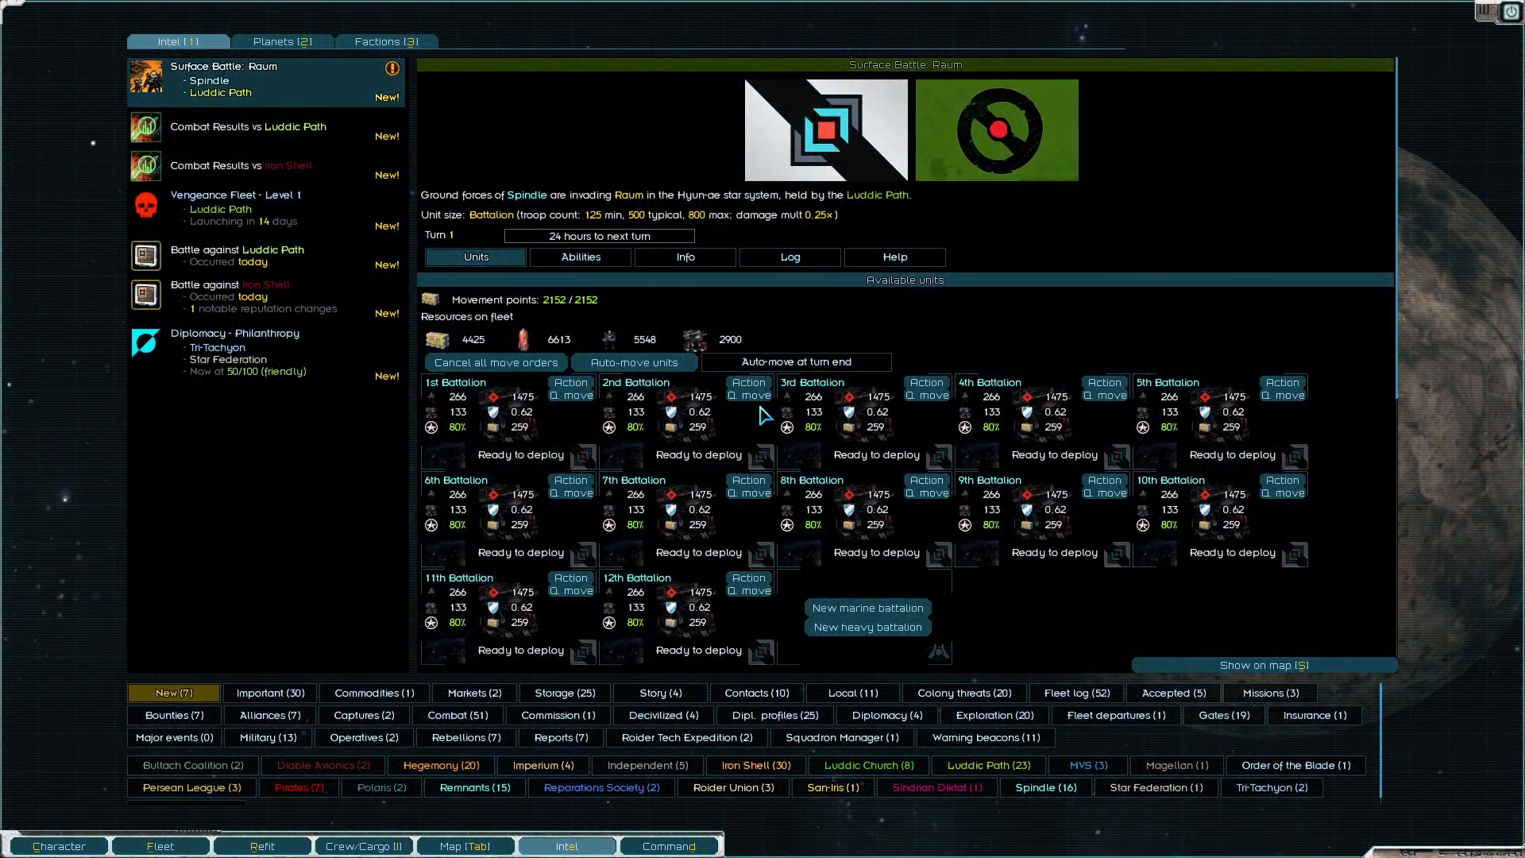
mouse_move(796, 361)
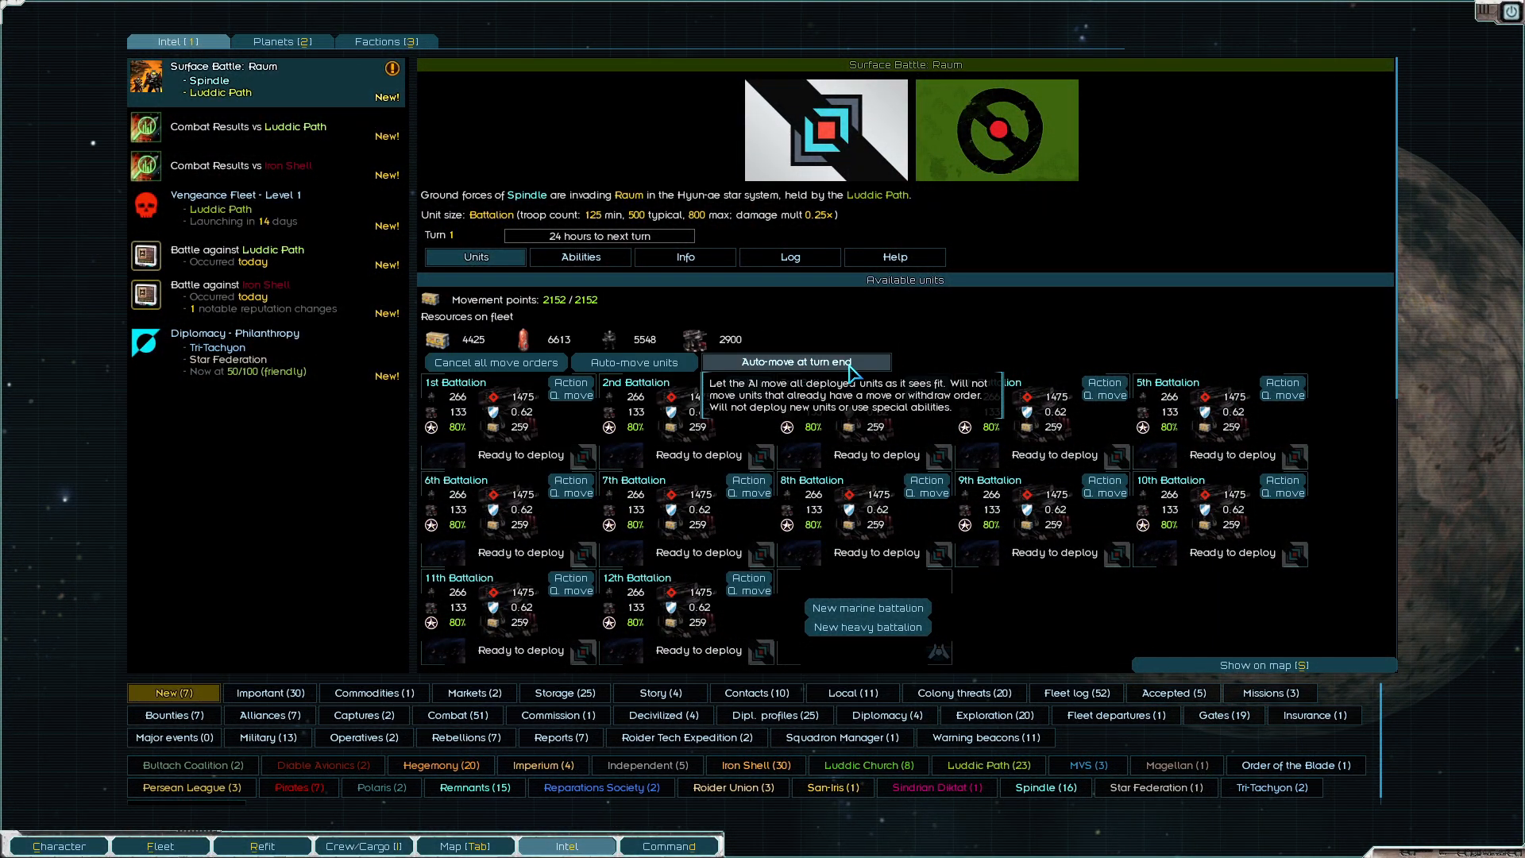
click(578, 258)
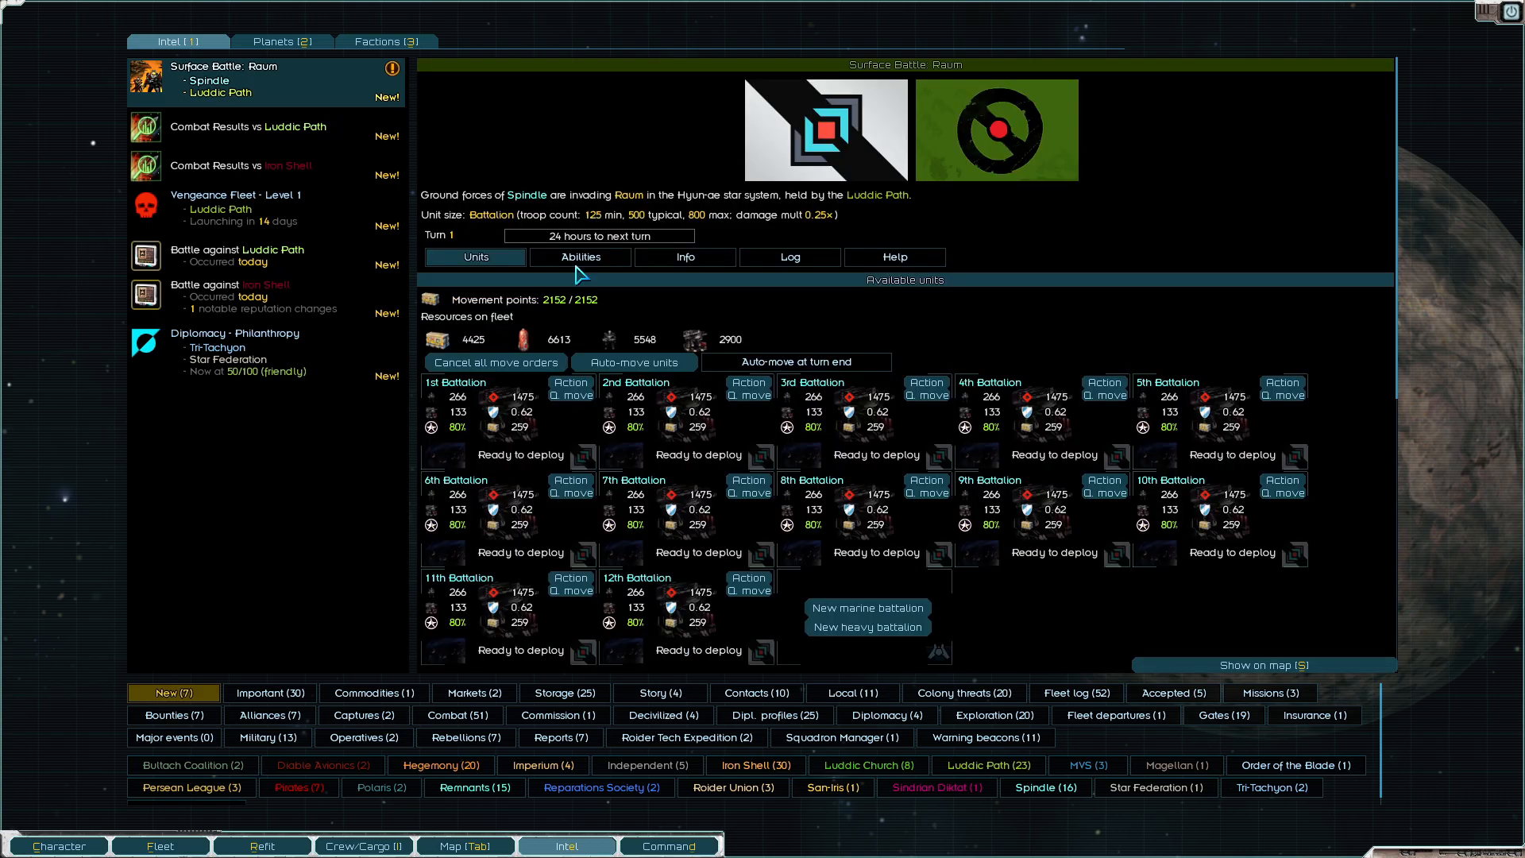
click(571, 391)
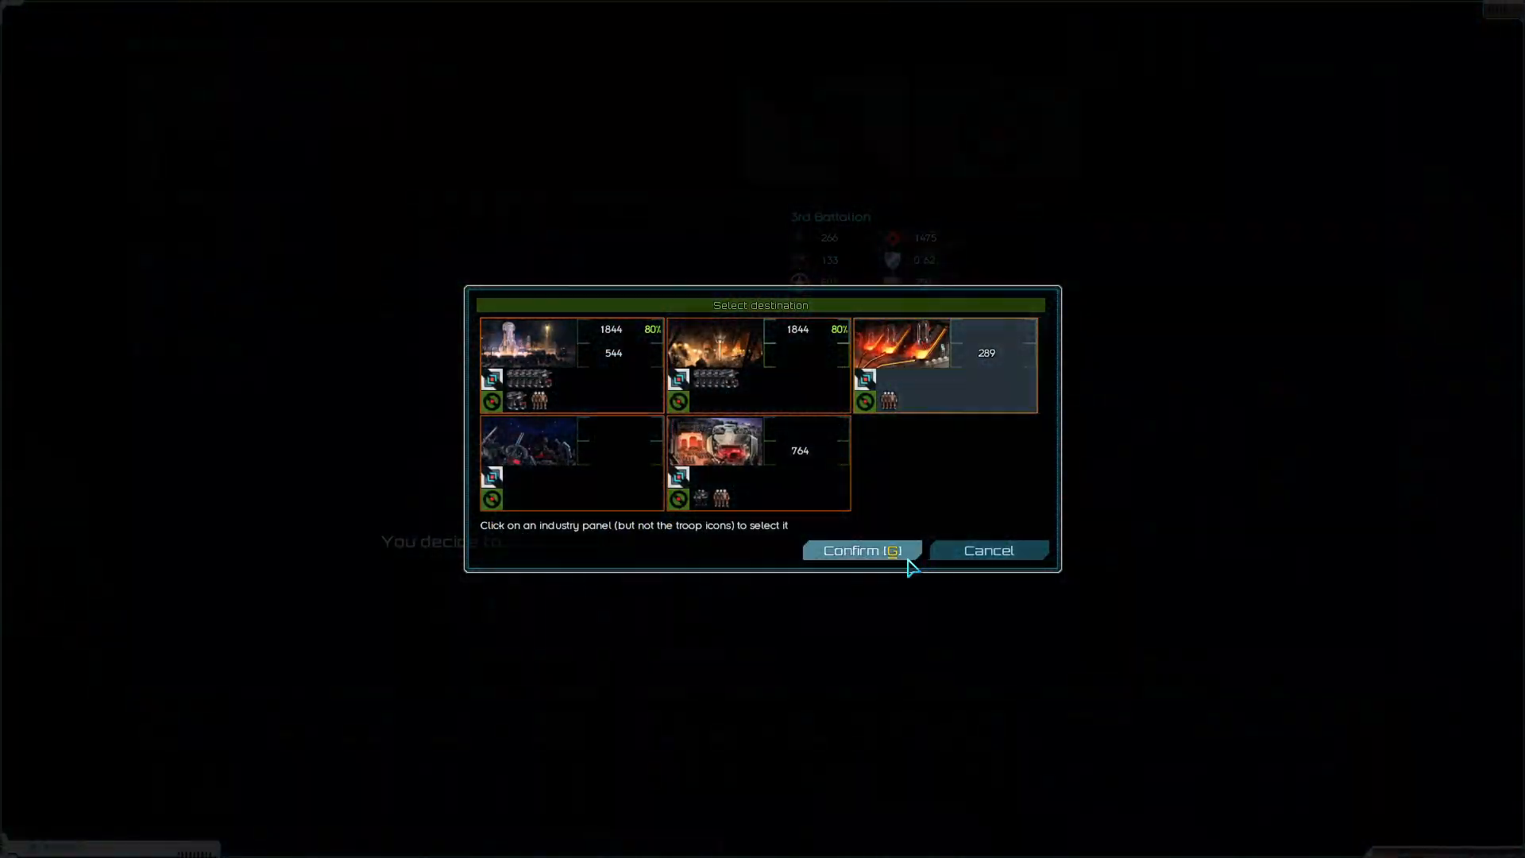
click(860, 551)
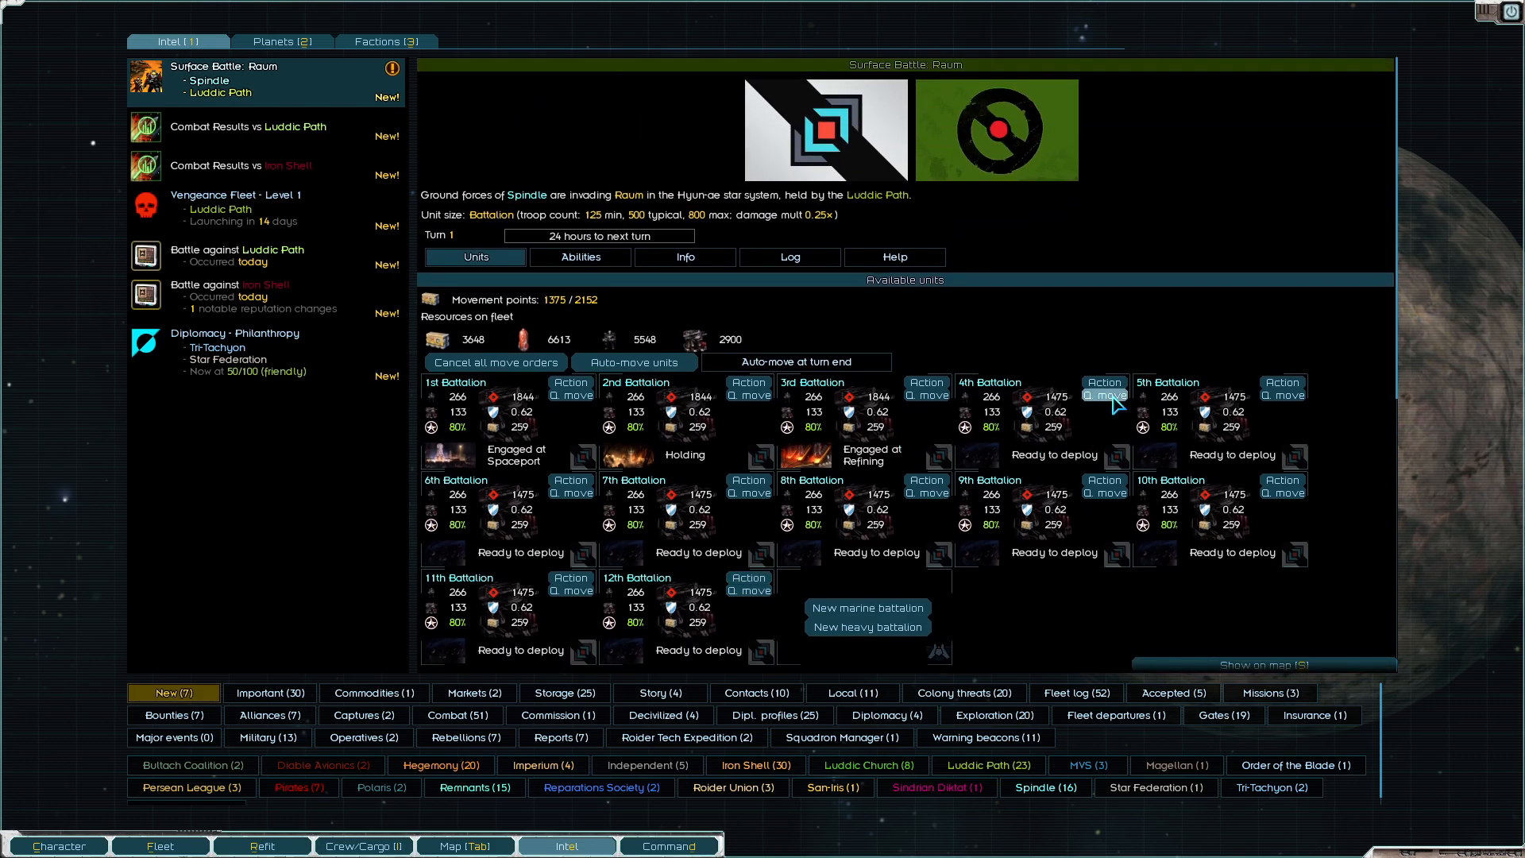
Send the 4th Battalion to attack the Military Base
click(1102, 395)
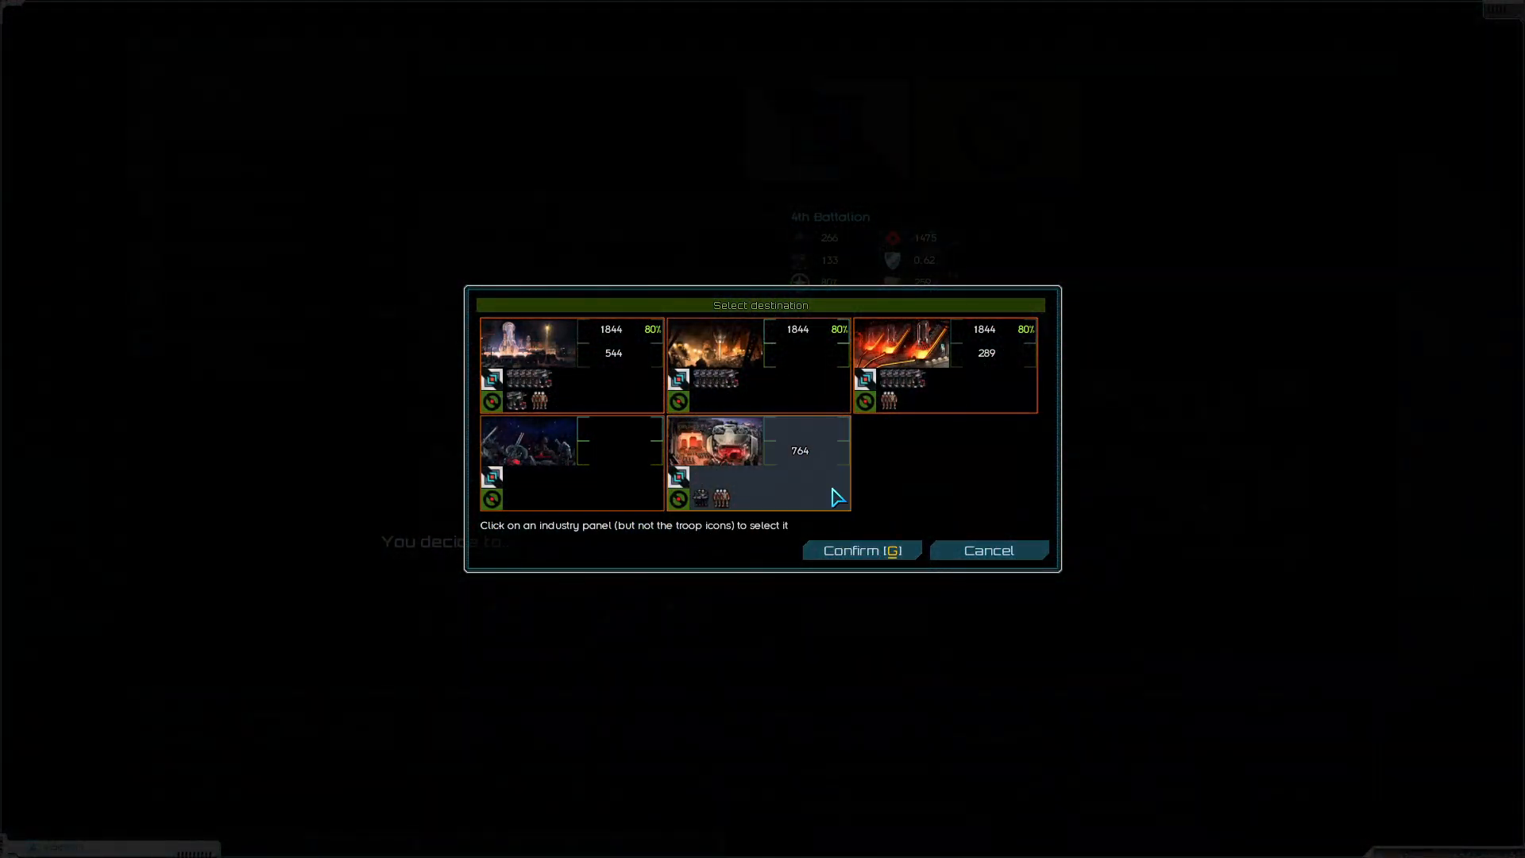
click(987, 549)
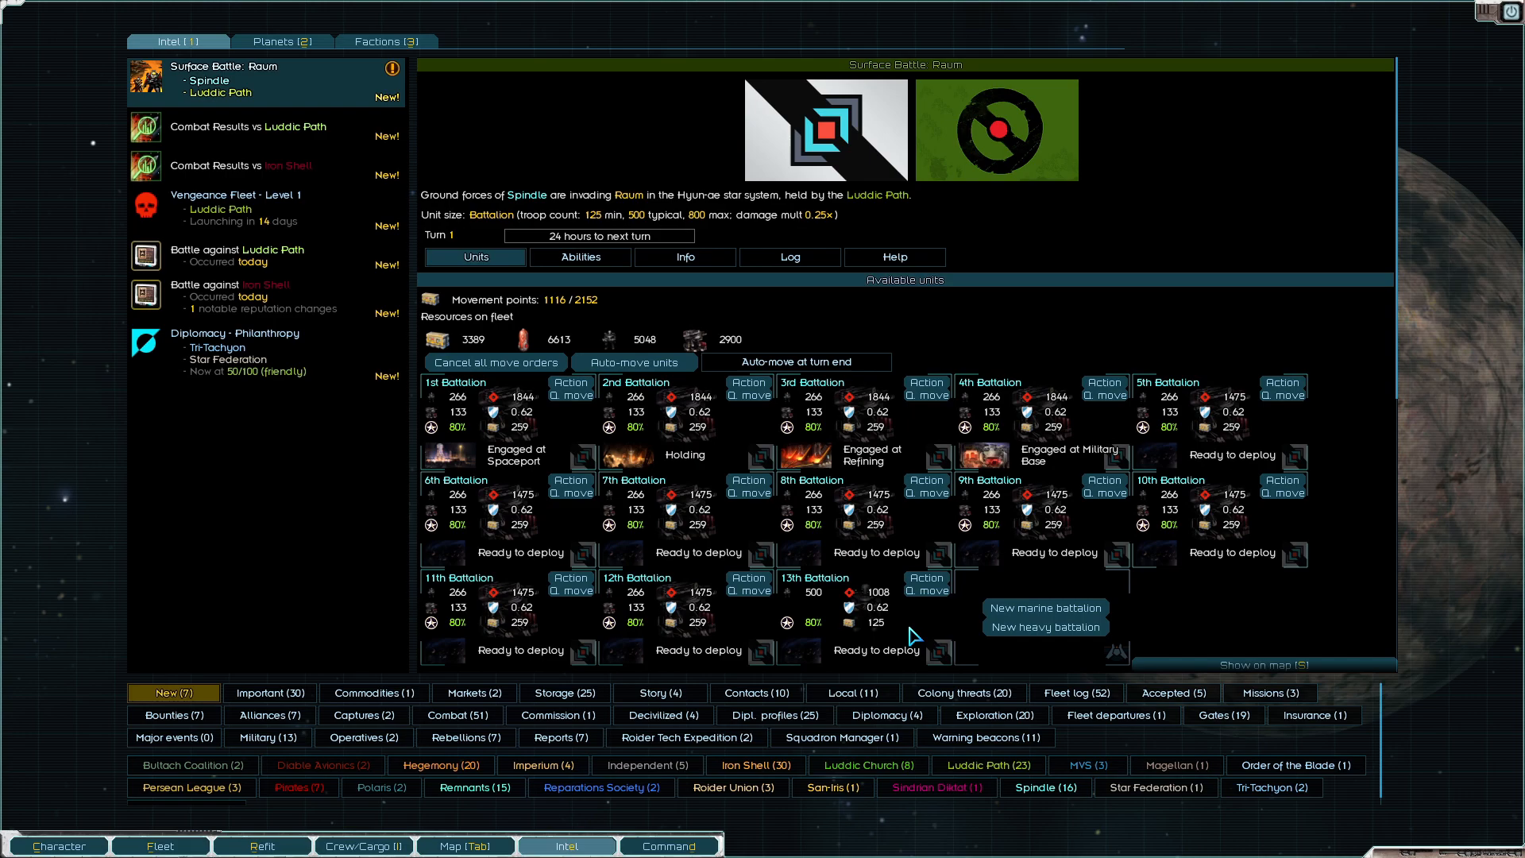
Resize the 13th Battalion down to 131 troops via its Action menu
click(924, 583)
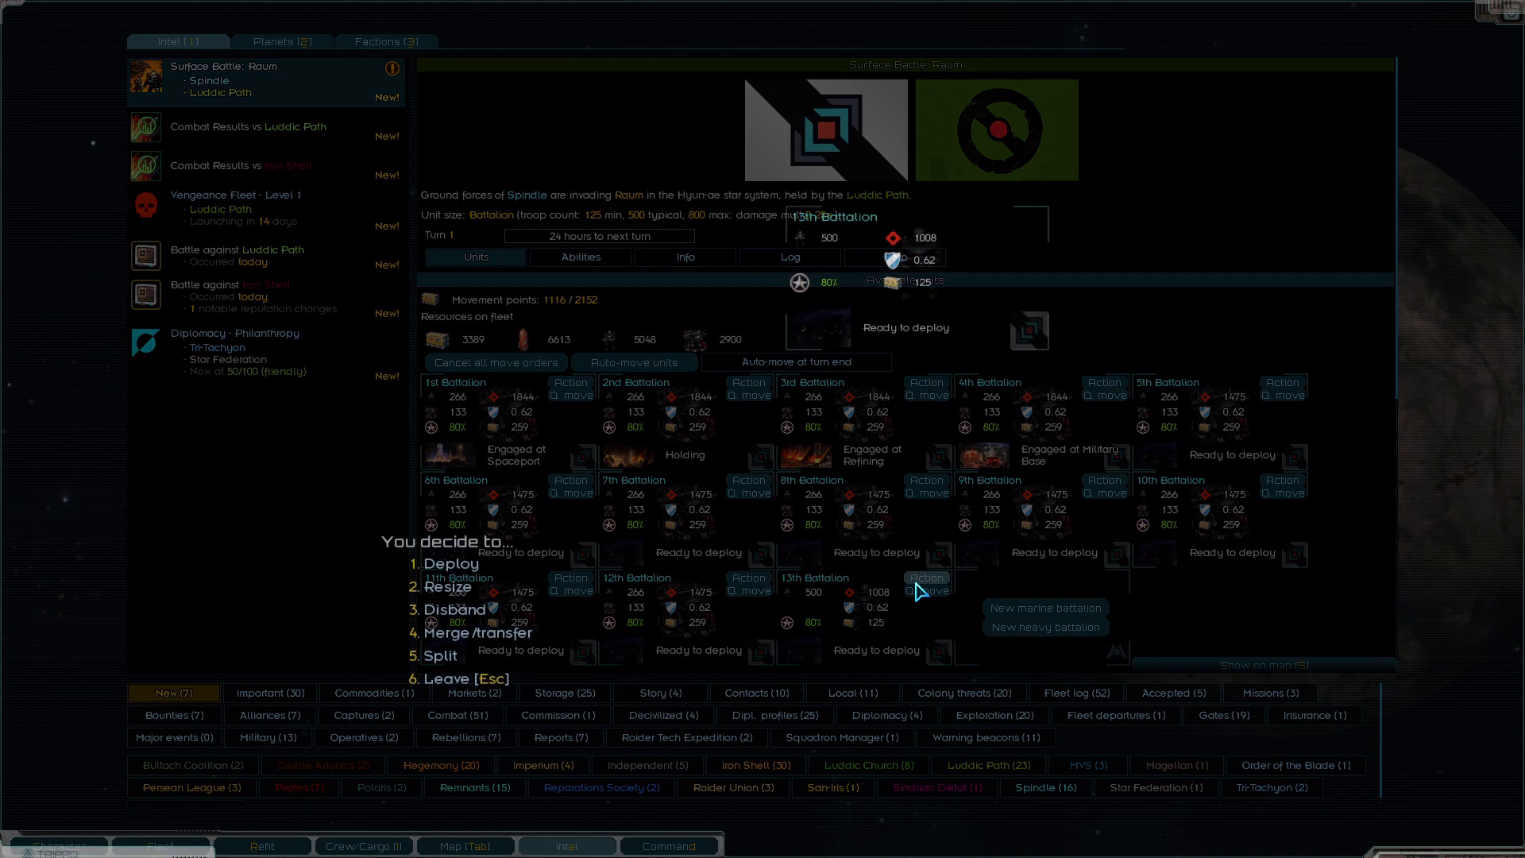
click(448, 587)
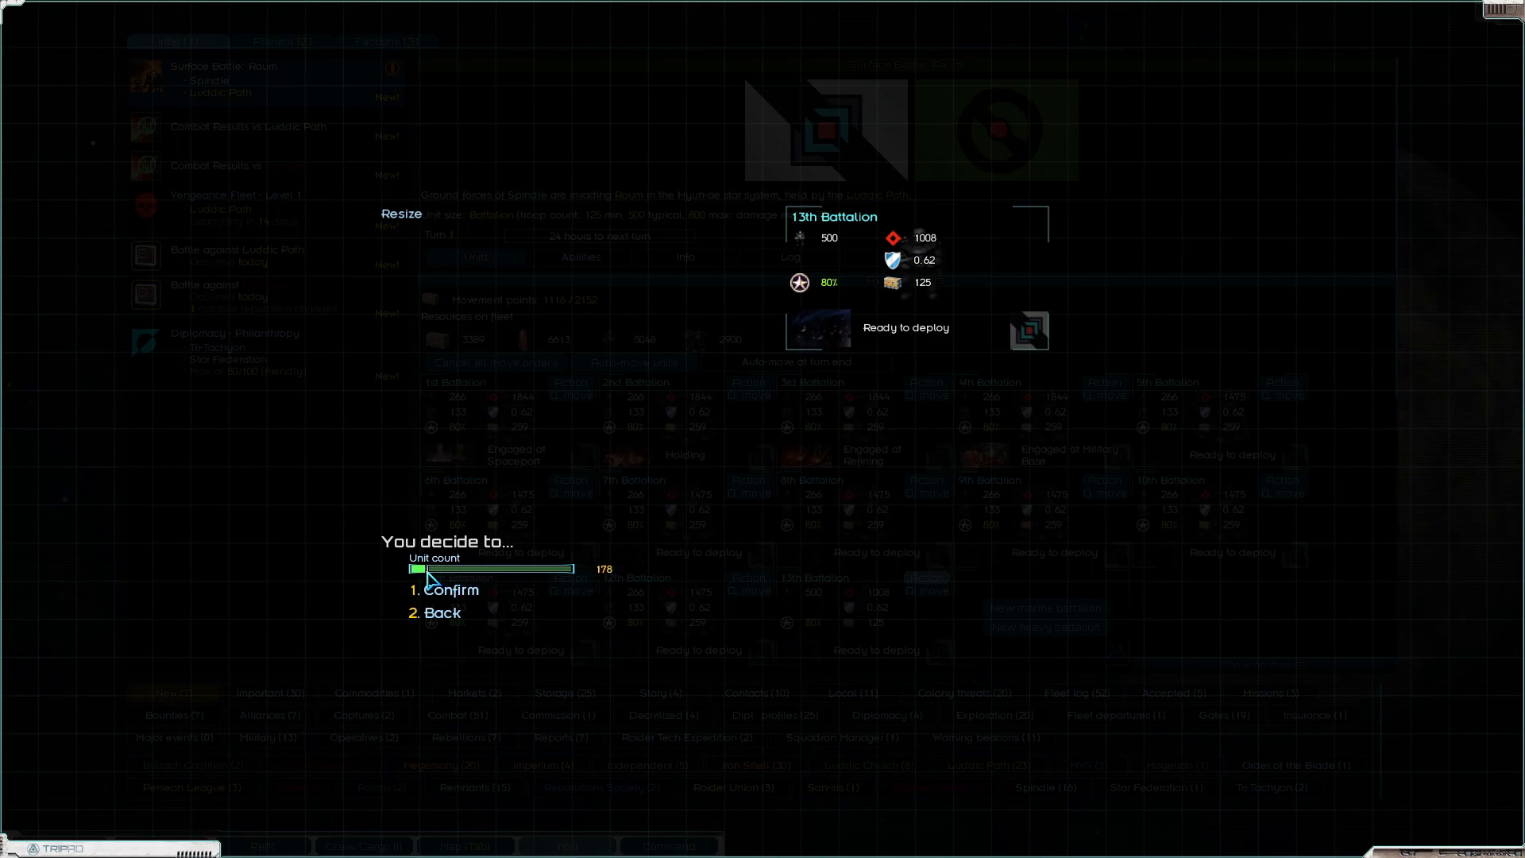
drag(427, 569, 412, 569)
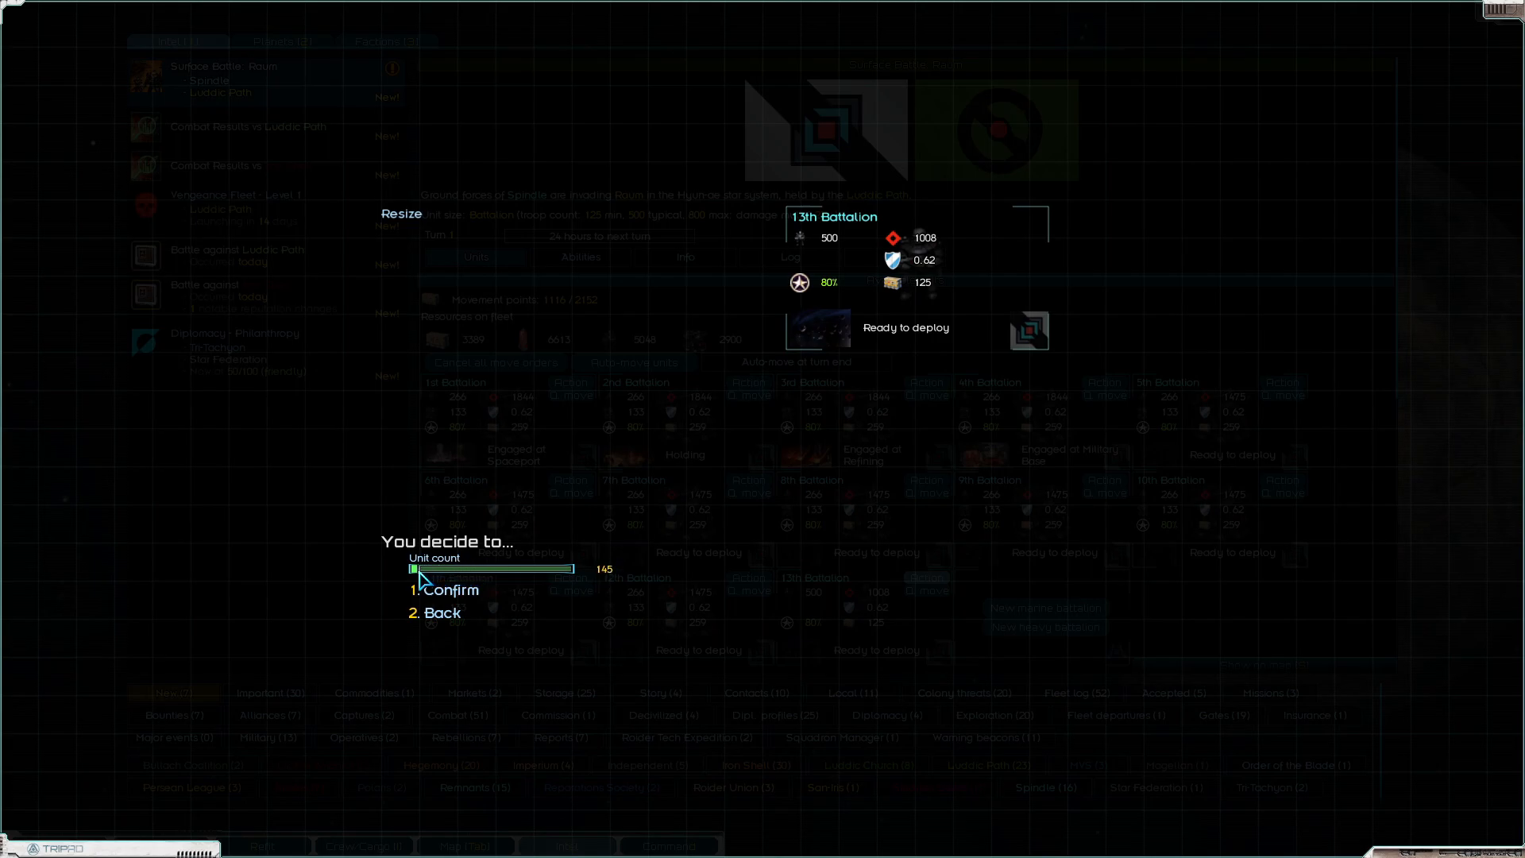
click(449, 591)
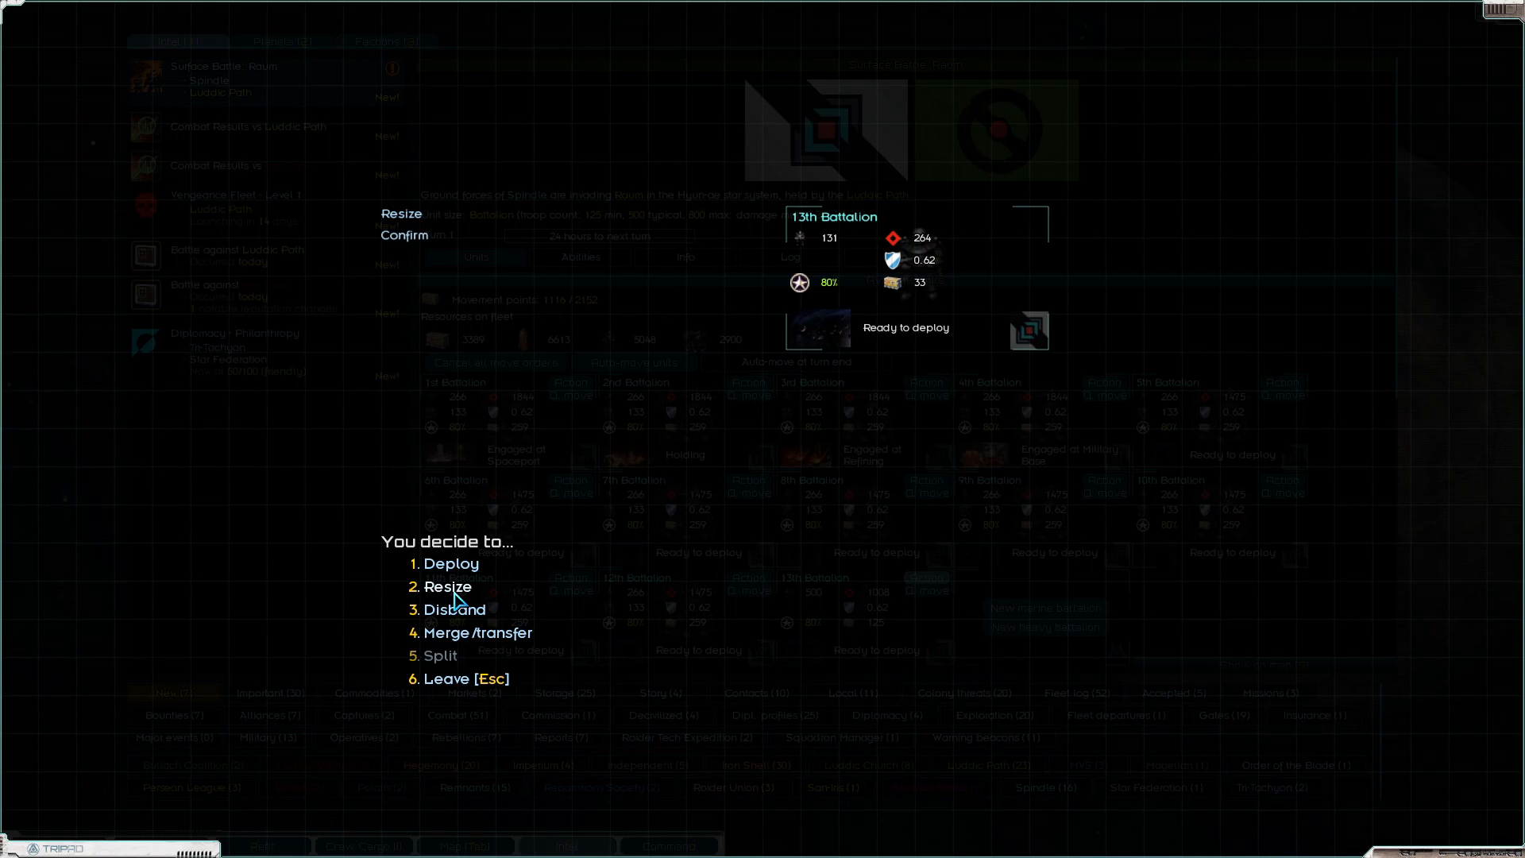
Deploy the 13th Battalion onto Raum for 33 supplies so it is holding
click(450, 562)
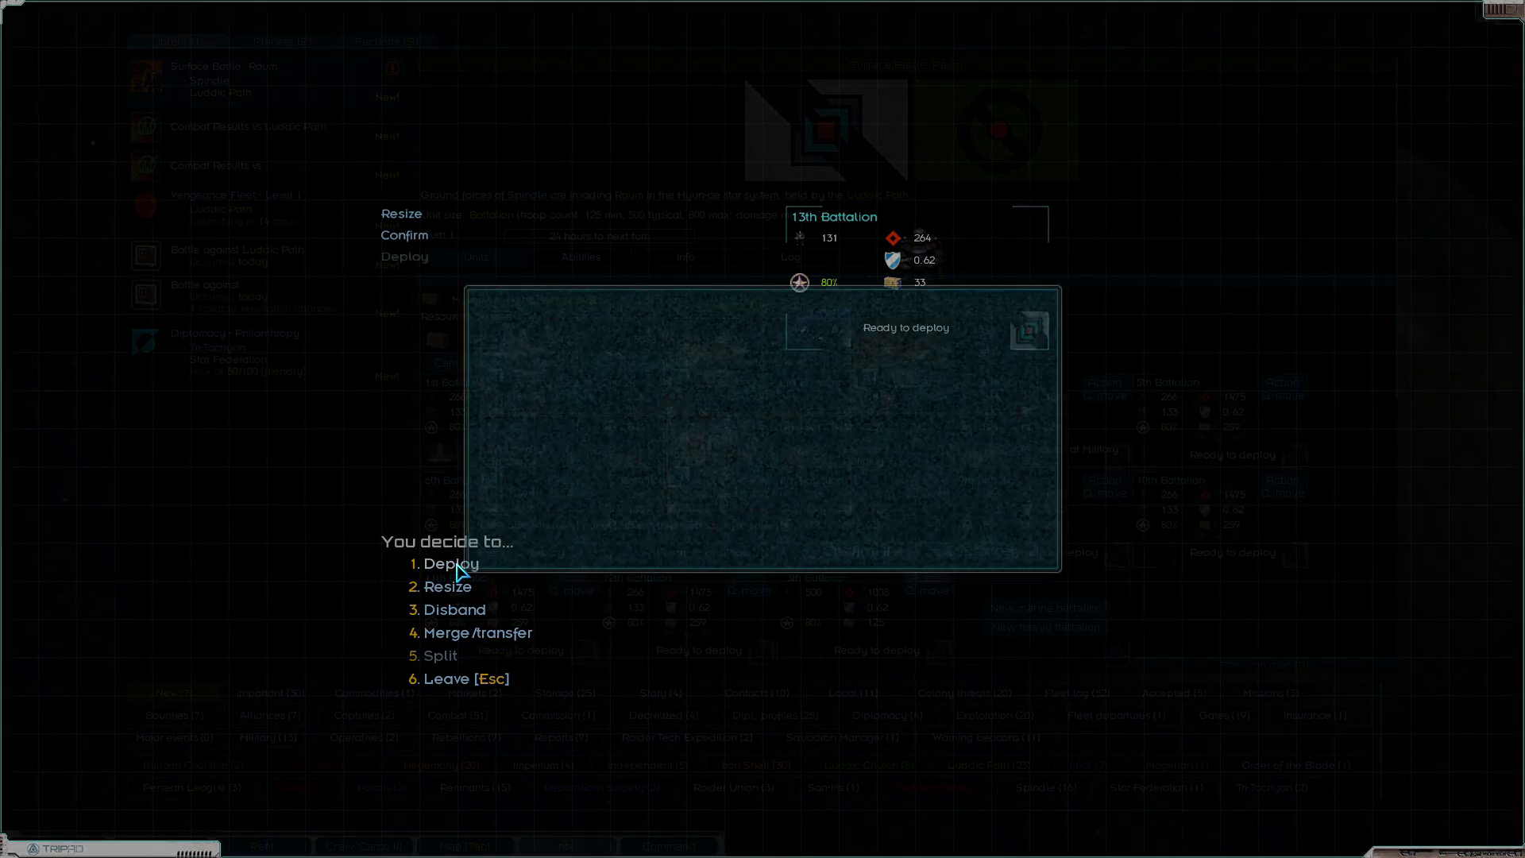
click(448, 563)
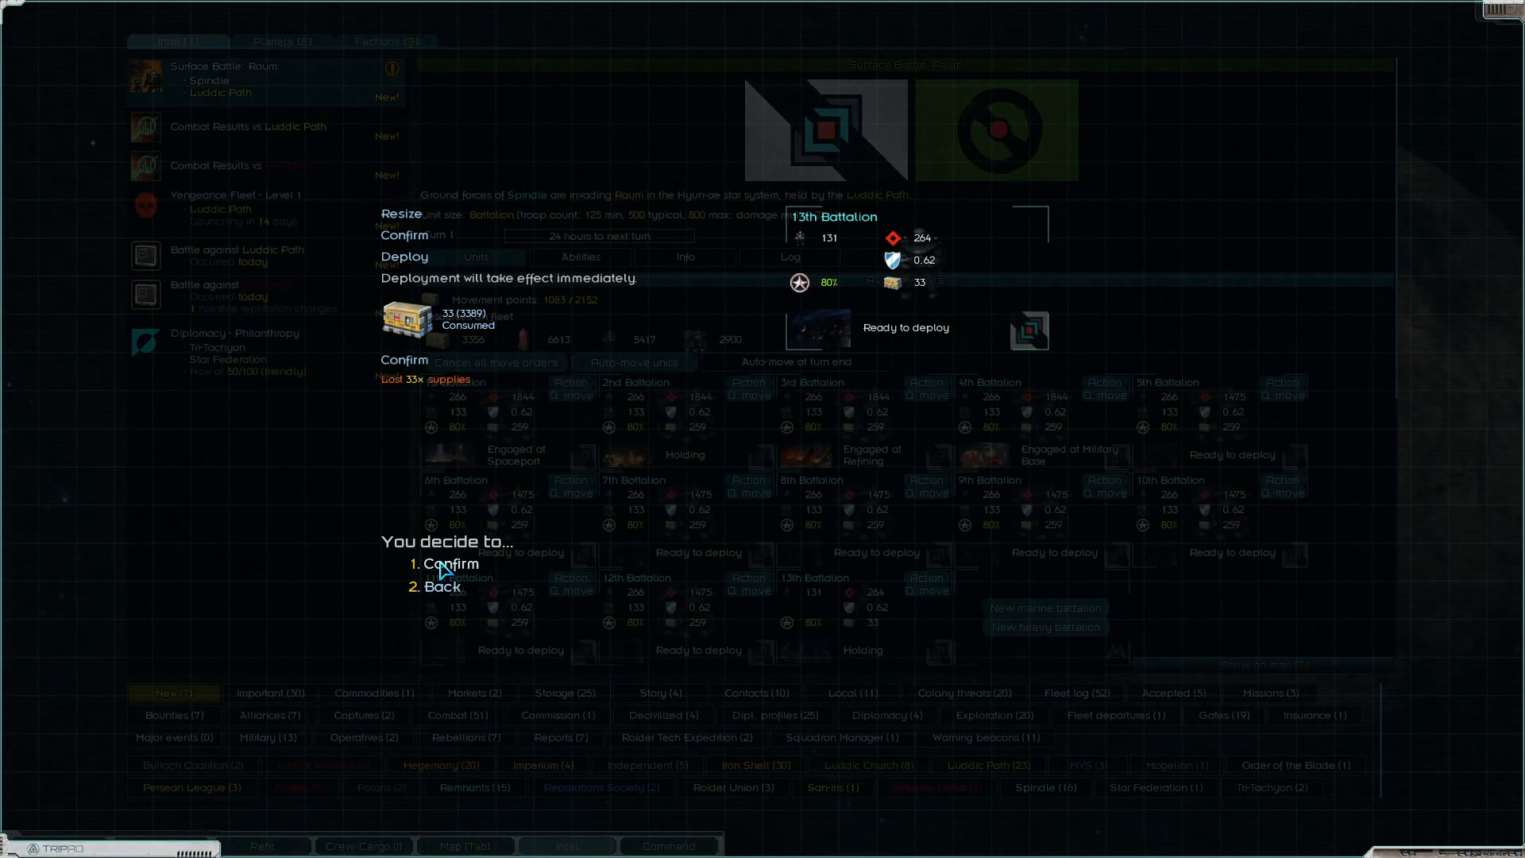
click(453, 564)
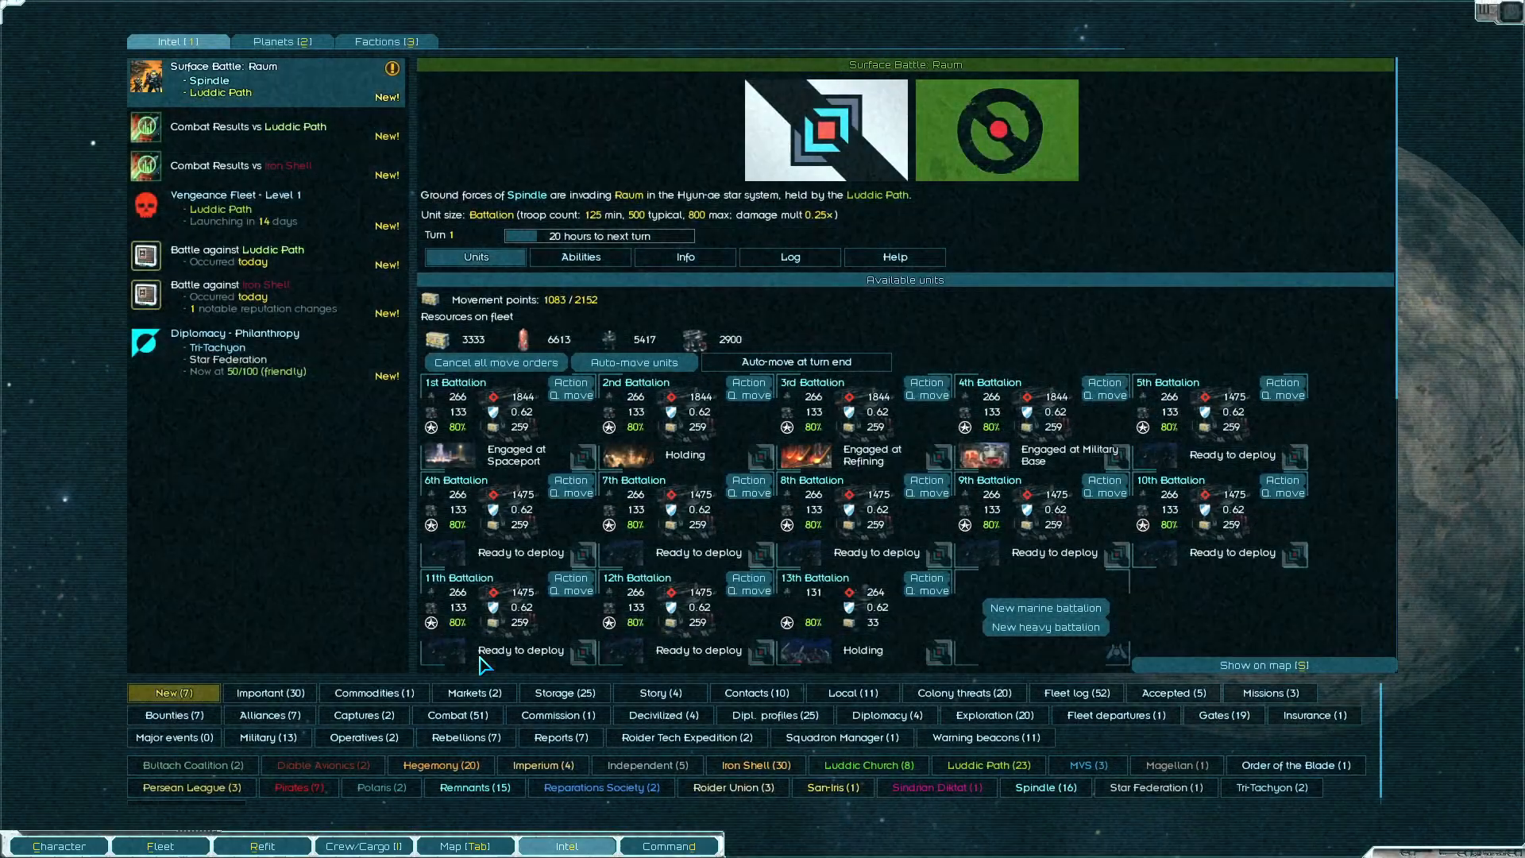
Use the Fire Support ability on a contested industry on Raum
click(578, 258)
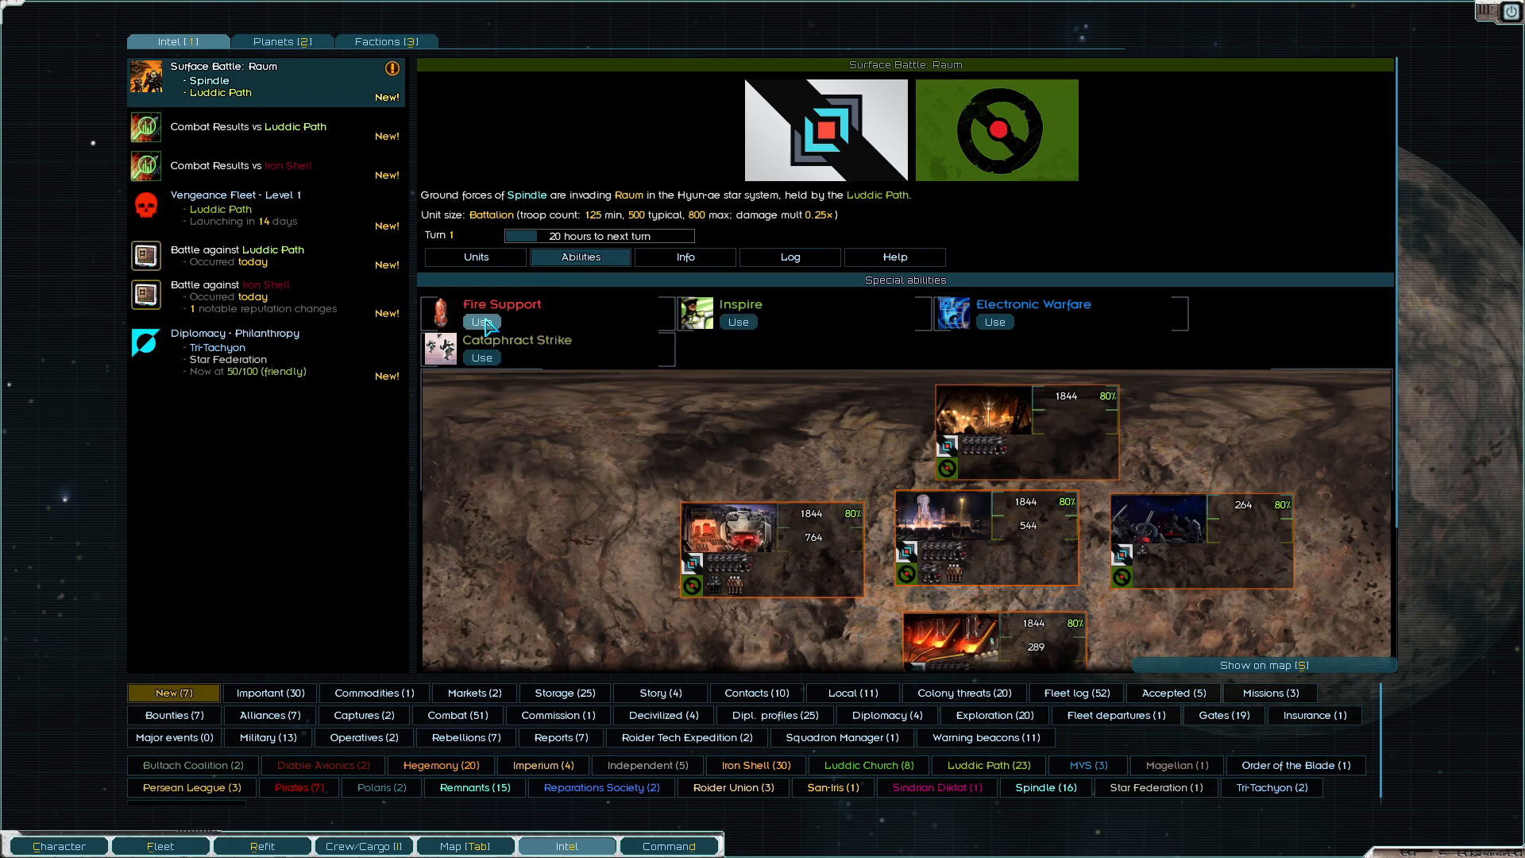
click(480, 322)
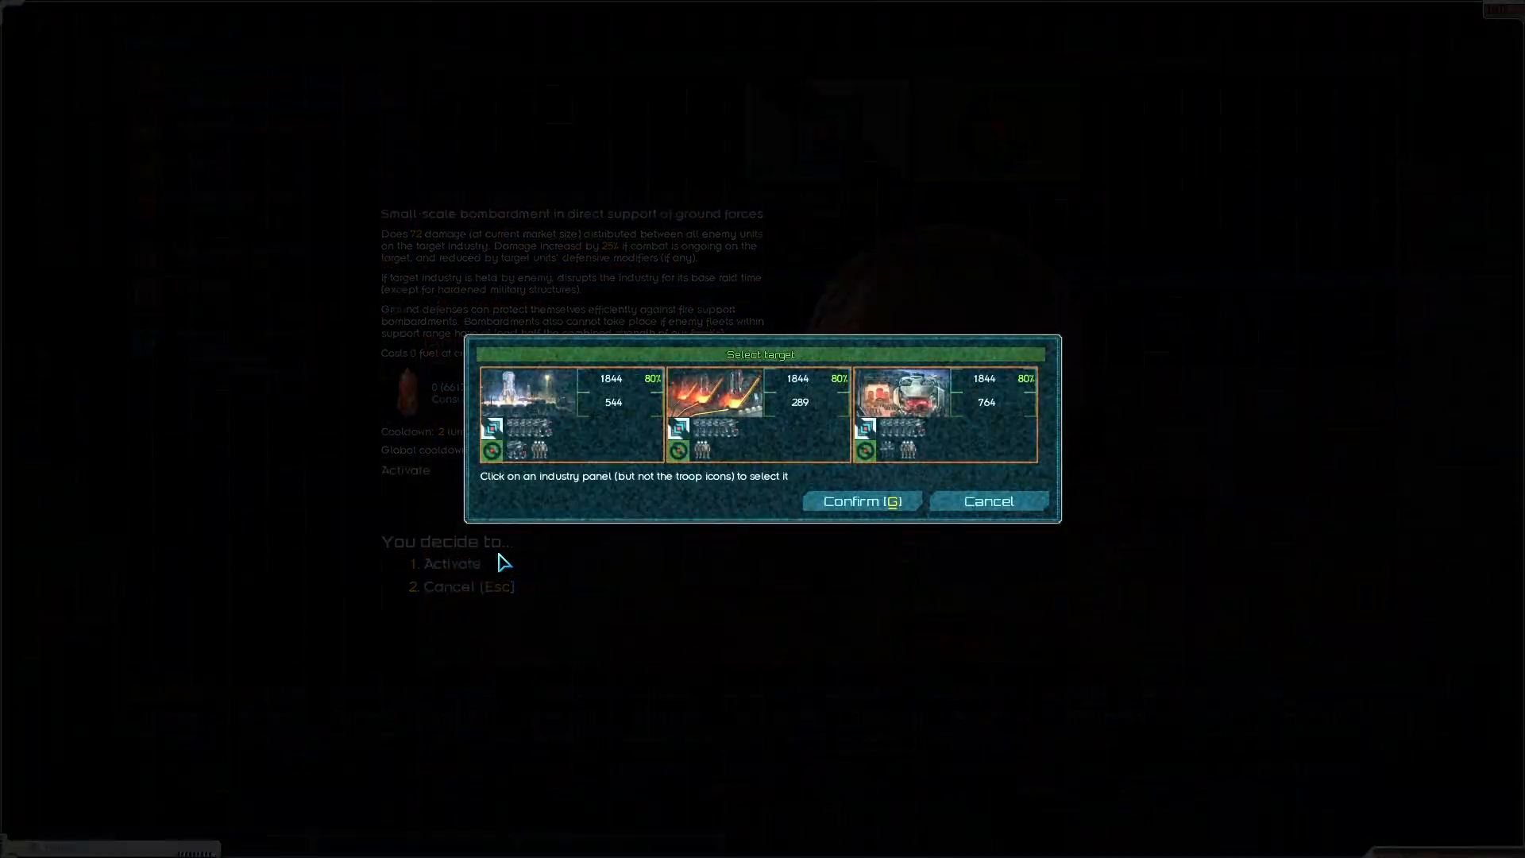
click(860, 500)
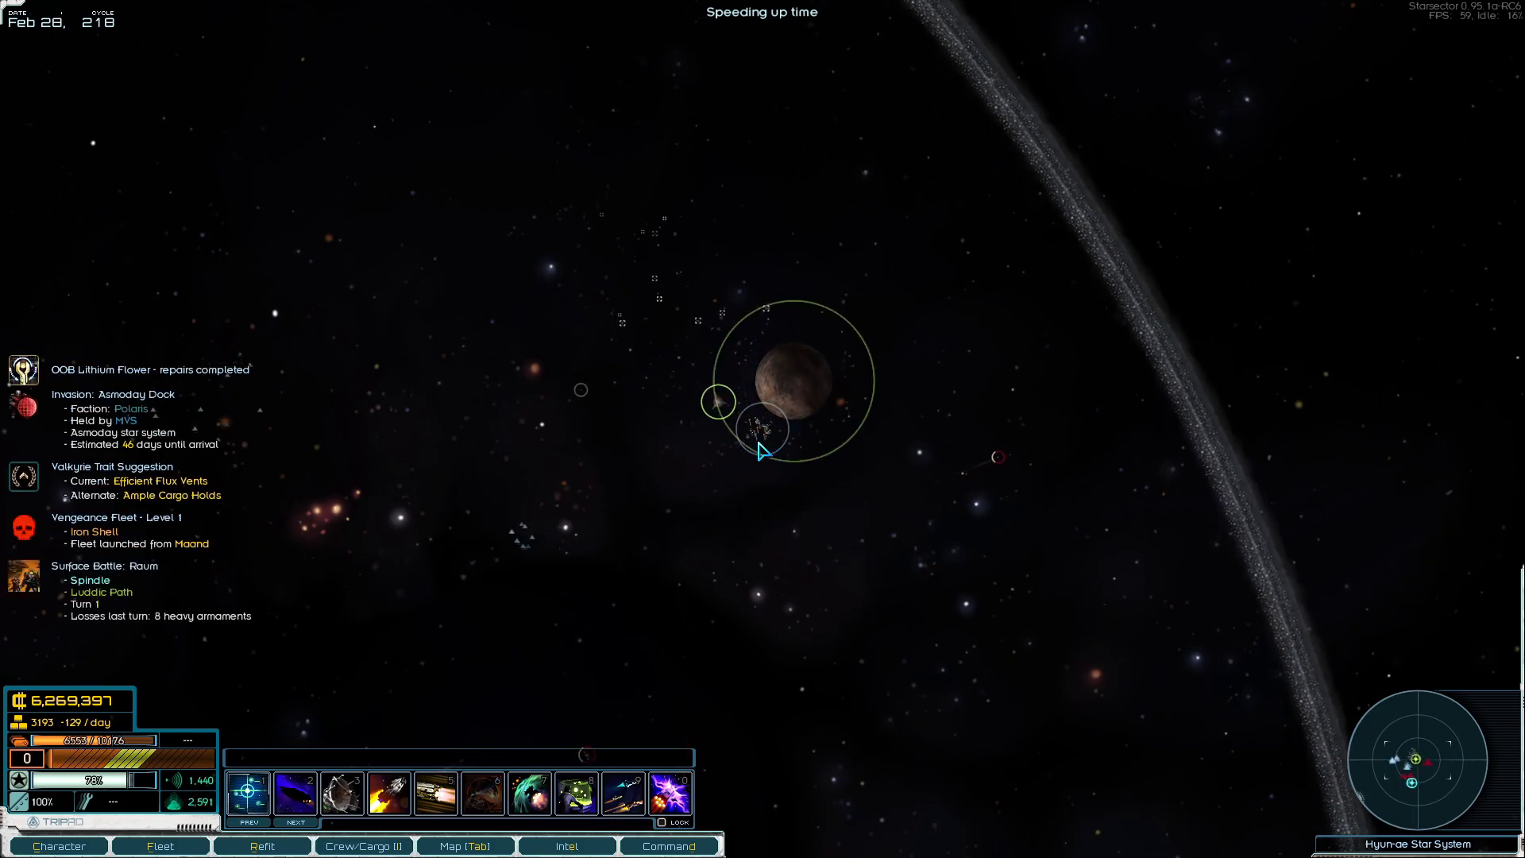
Choose a ship for the Cataphract Strike and close the Raum surface battle report
click(566, 845)
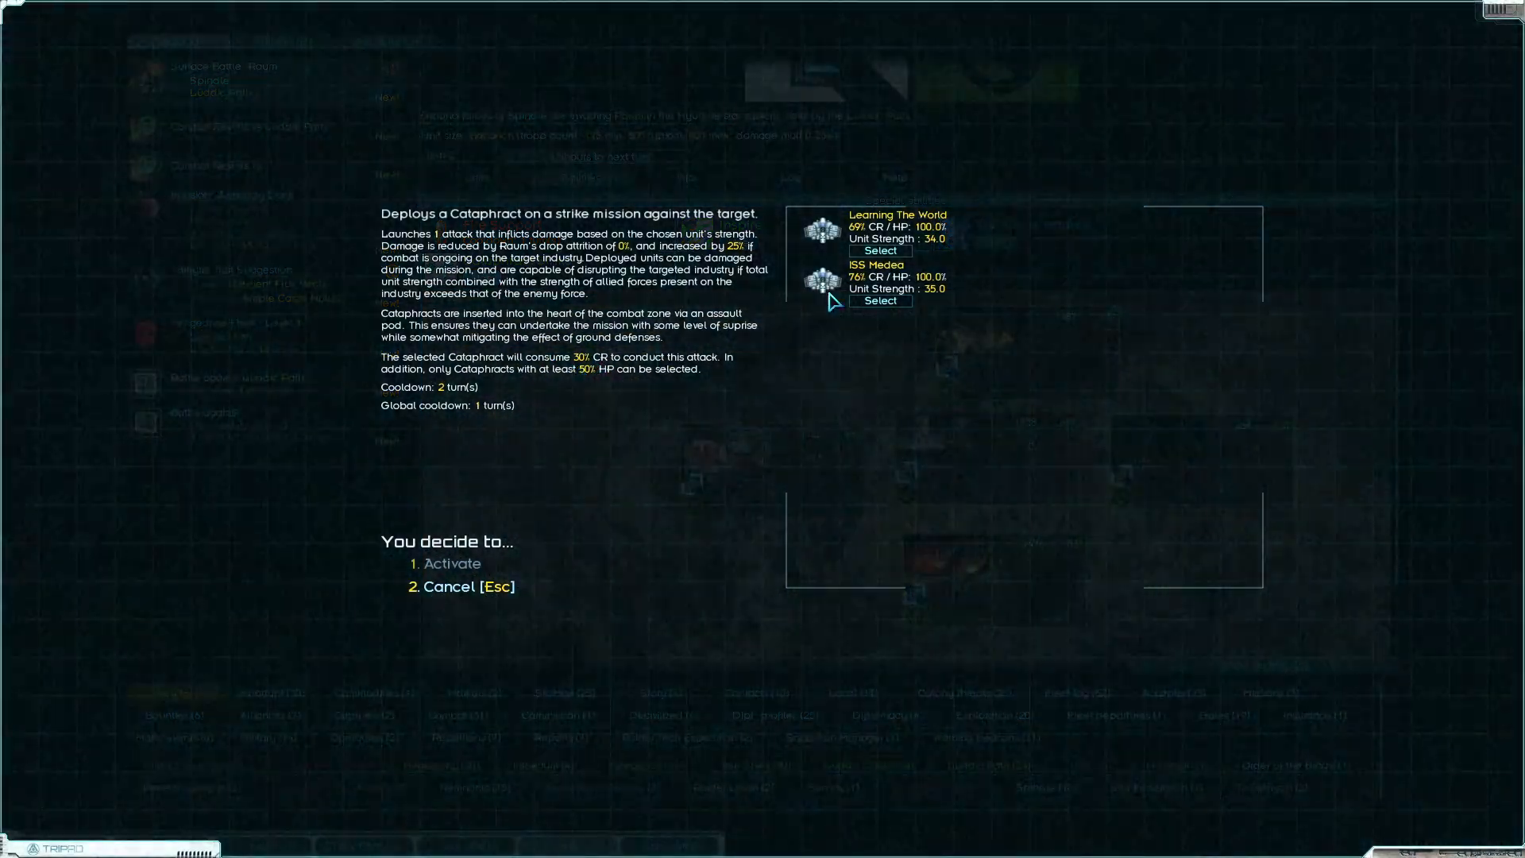
click(454, 562)
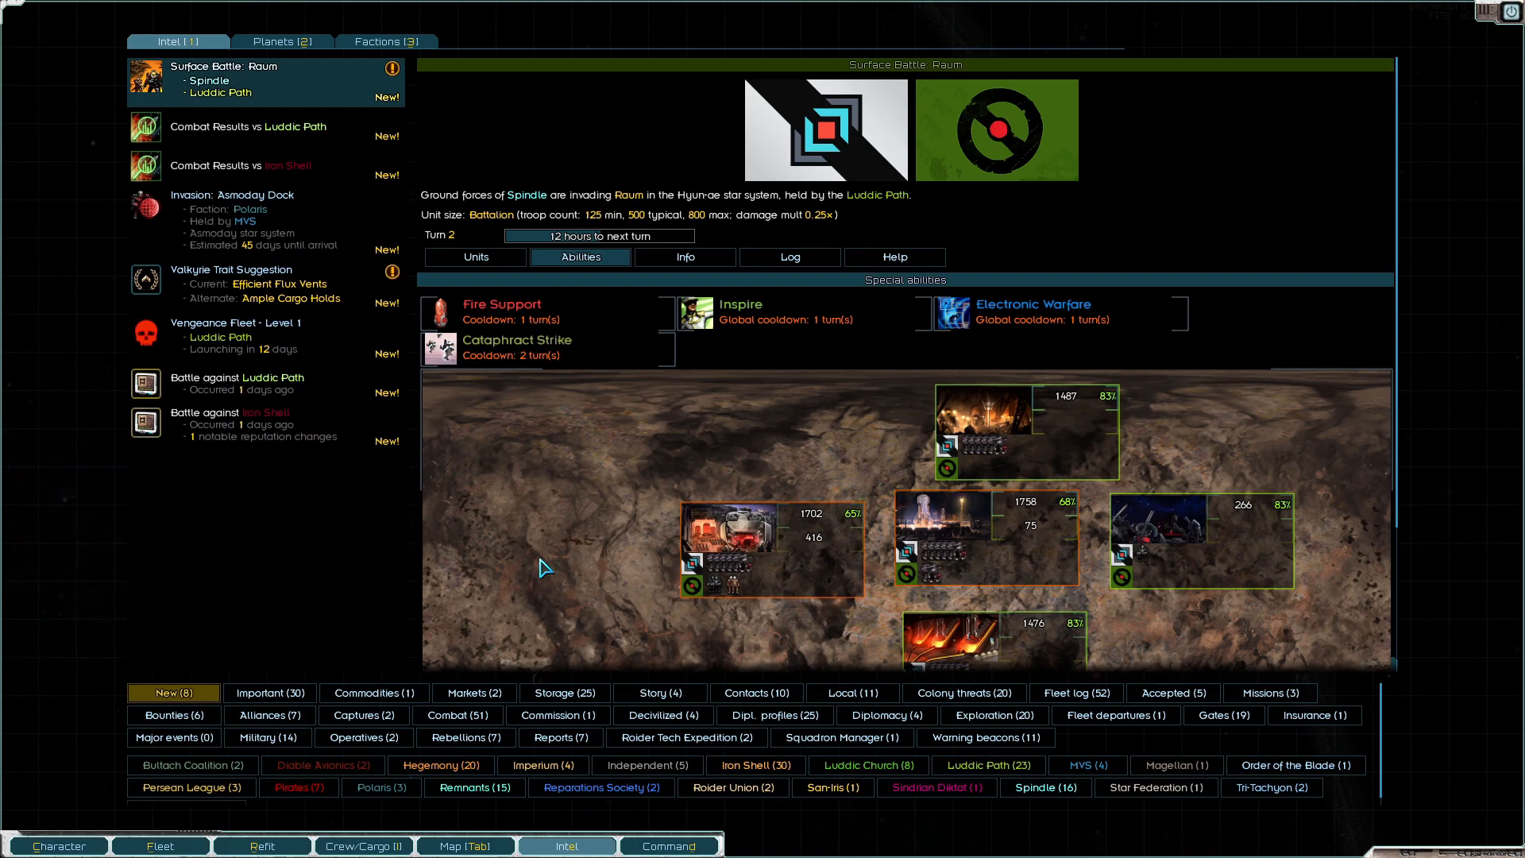
click(565, 845)
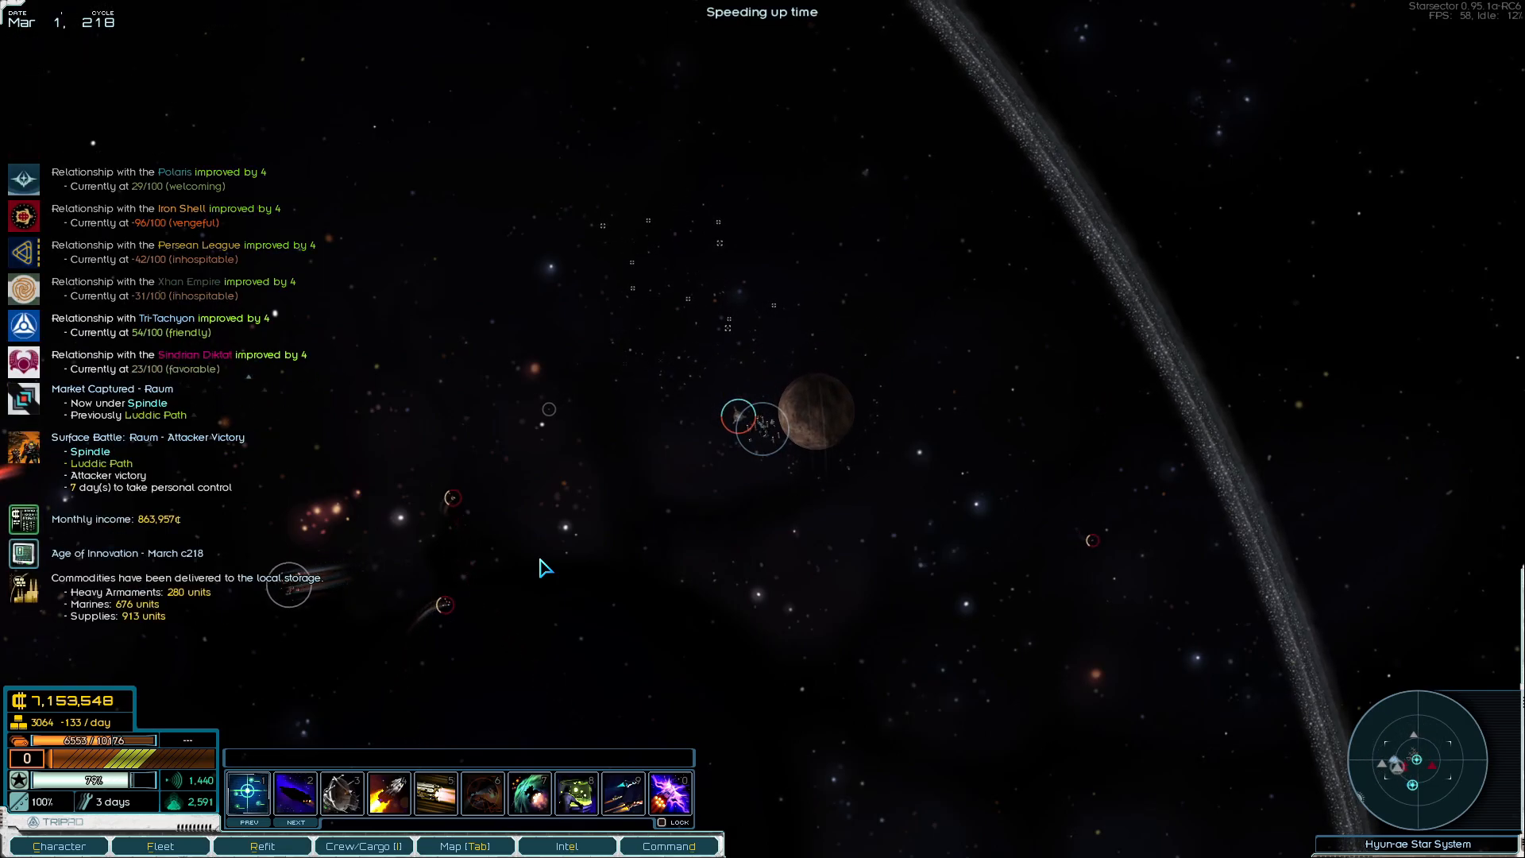
Pause the game and fly the fleet in to dock at Raum Station
key(space)
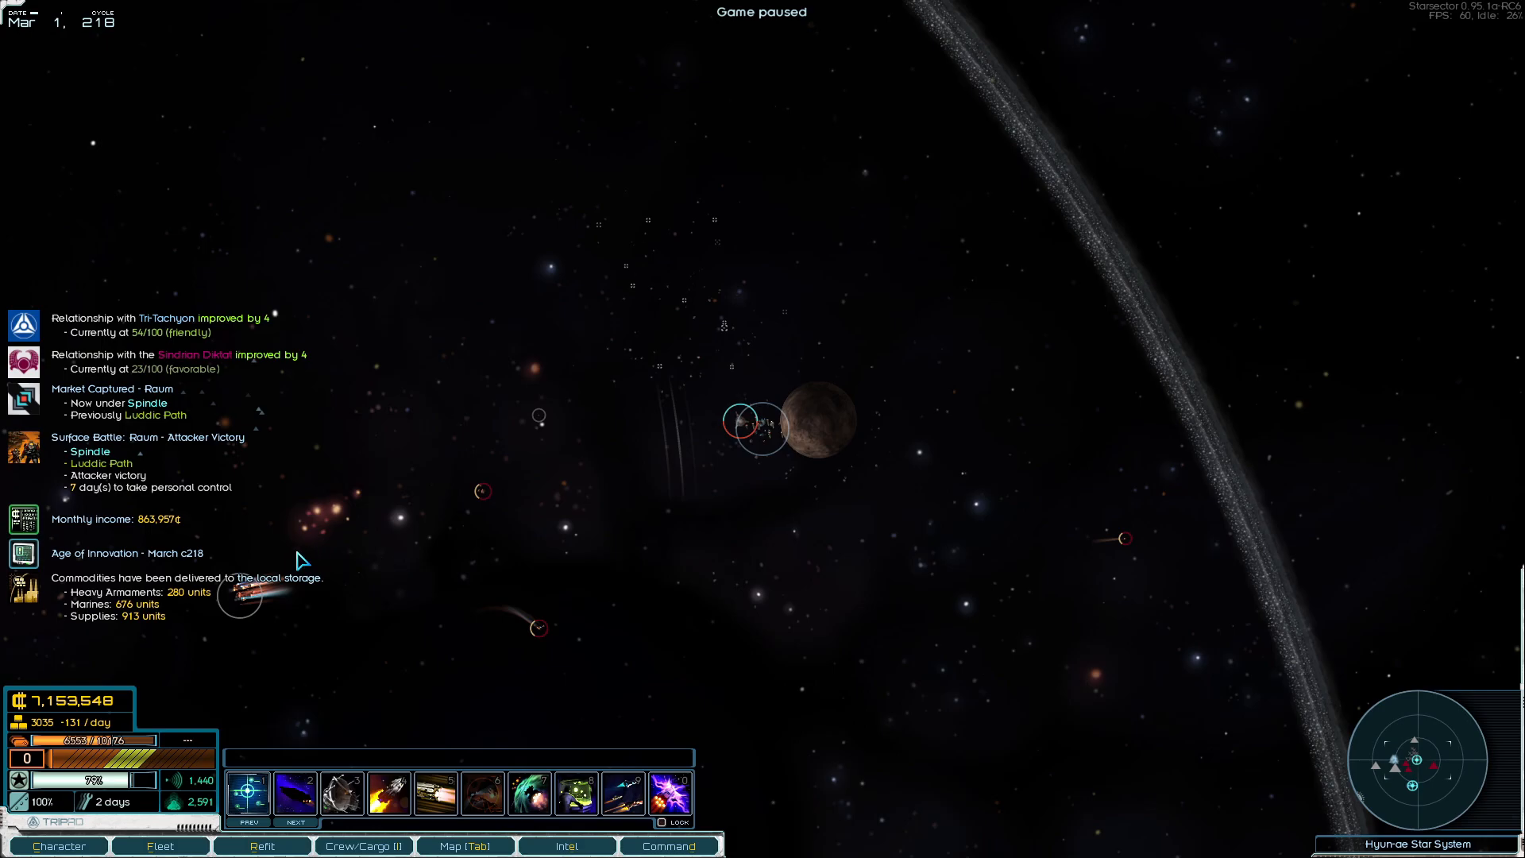
mouse_move(151, 526)
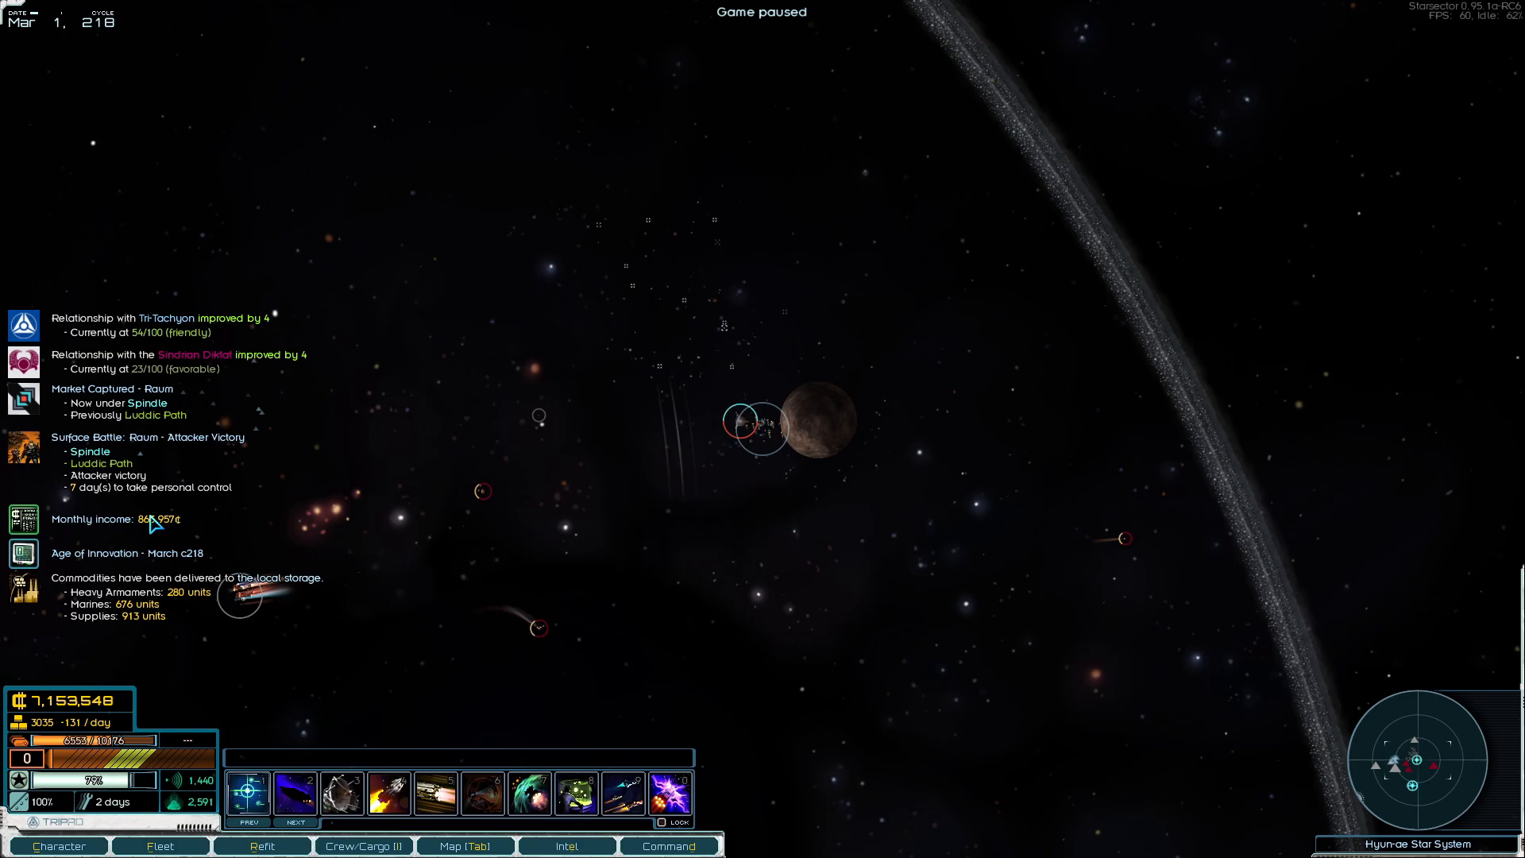
mouse_move(142, 605)
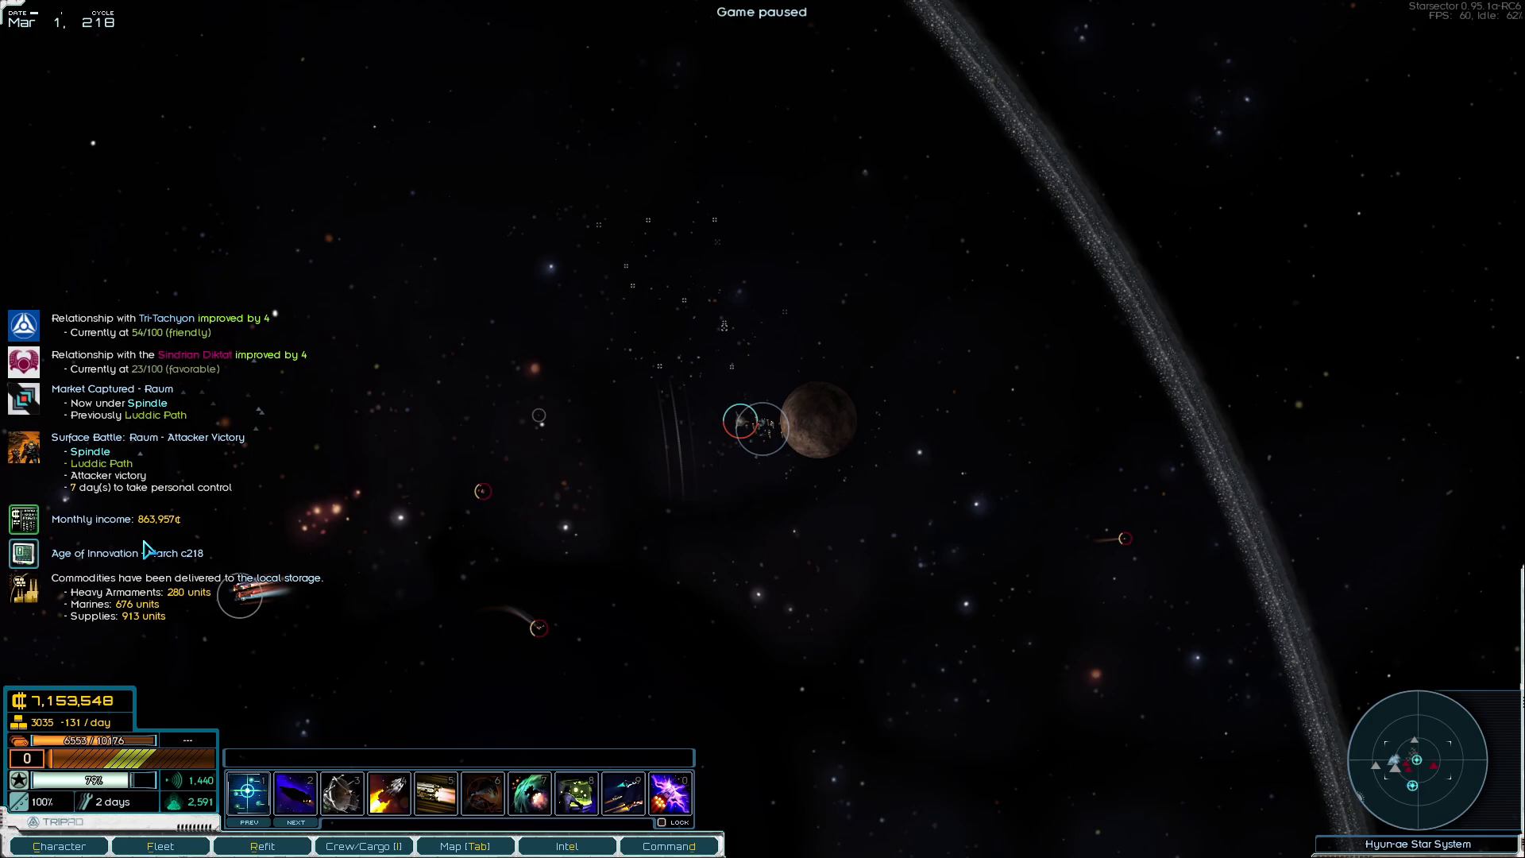
mouse_move(145, 623)
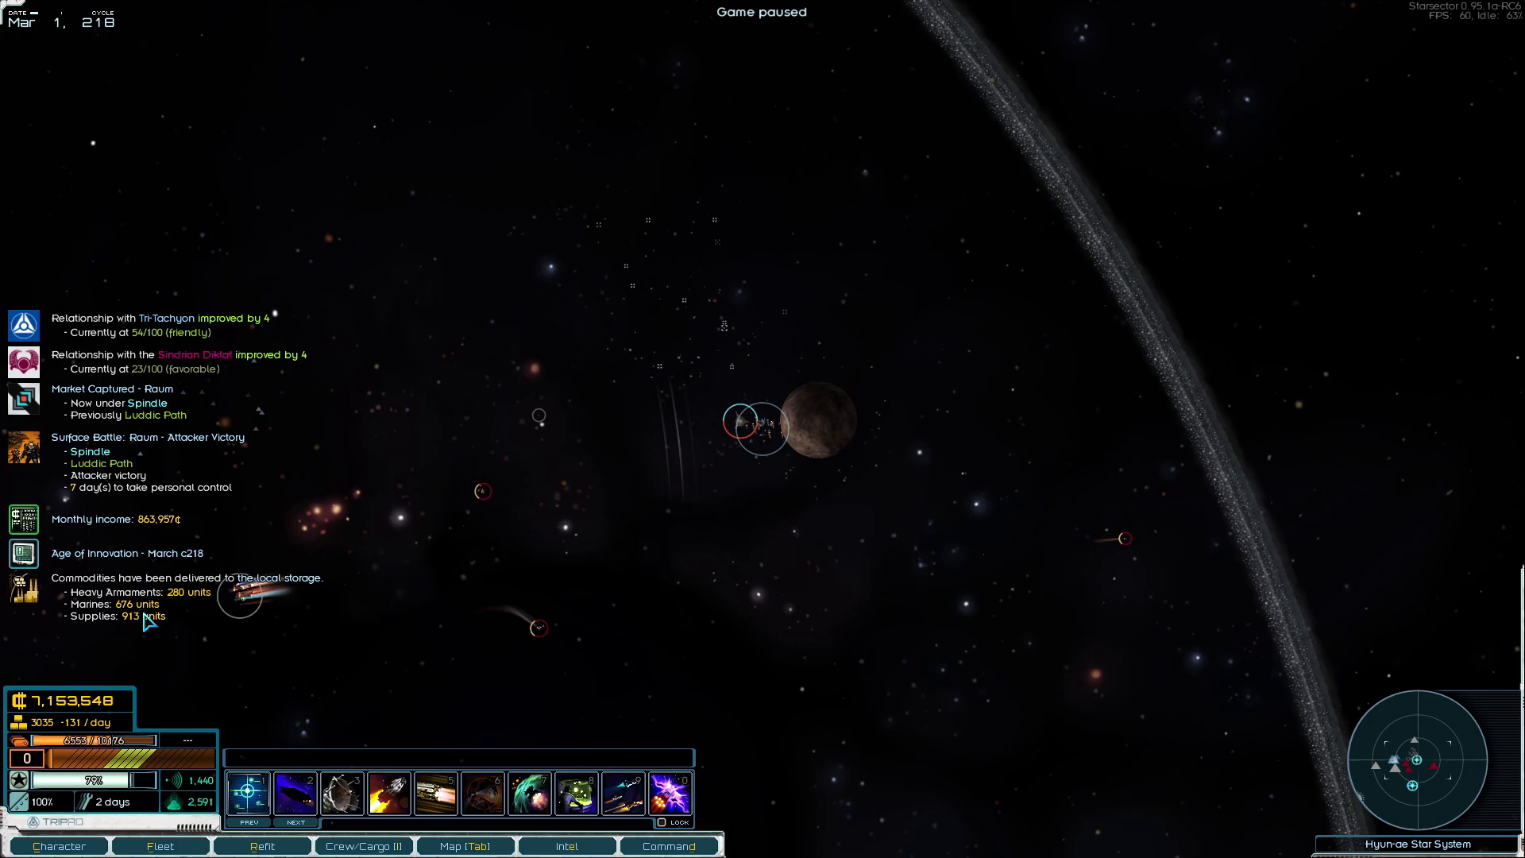
click(743, 420)
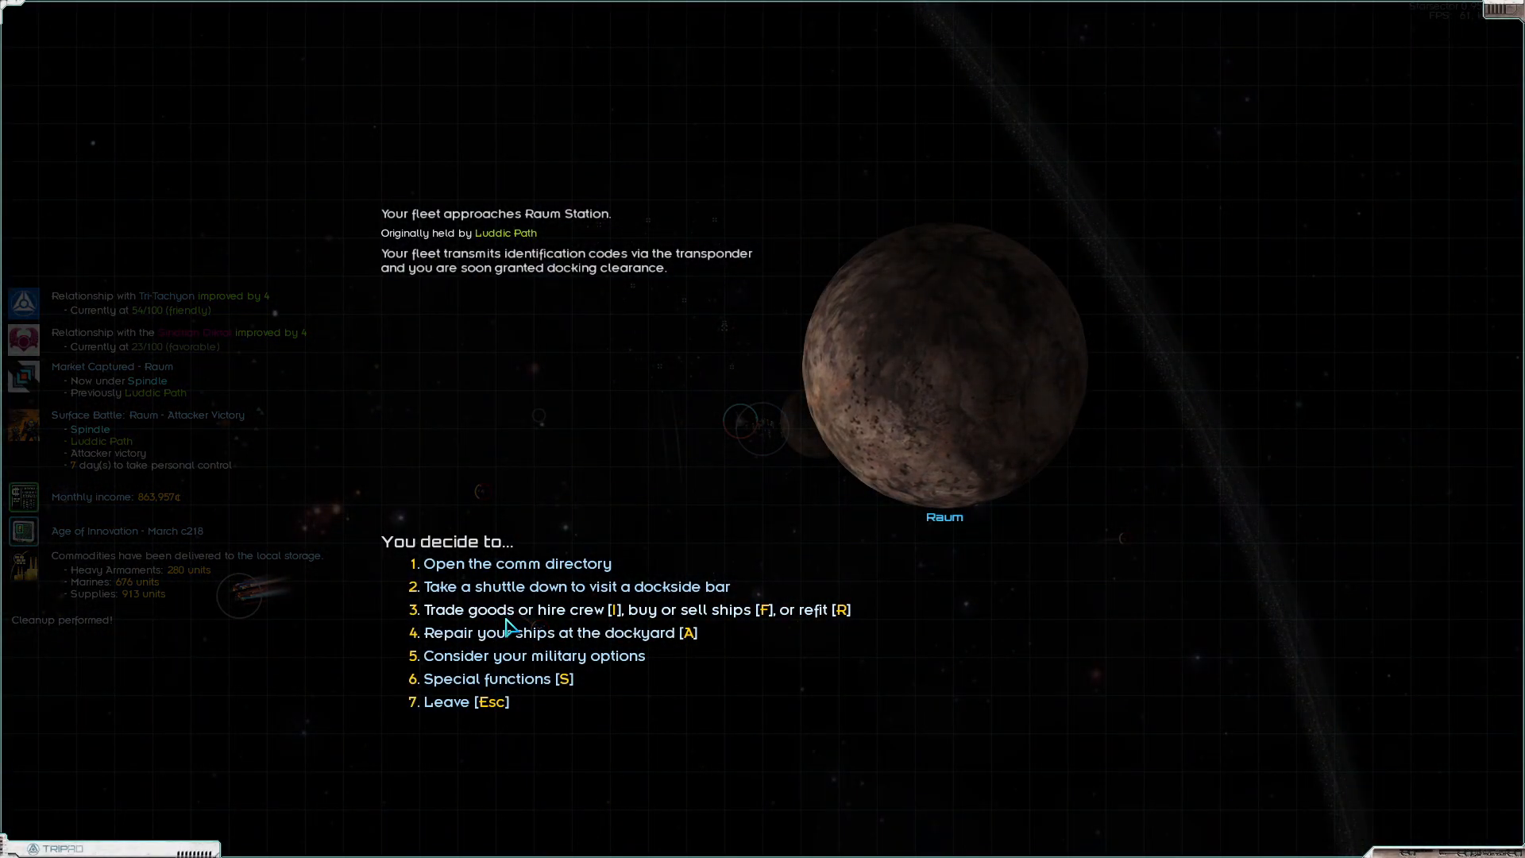
Sell surplus weapons and the metals, ore, organics and food at Raum's open market, reaching 7,301,216 credits
click(559, 633)
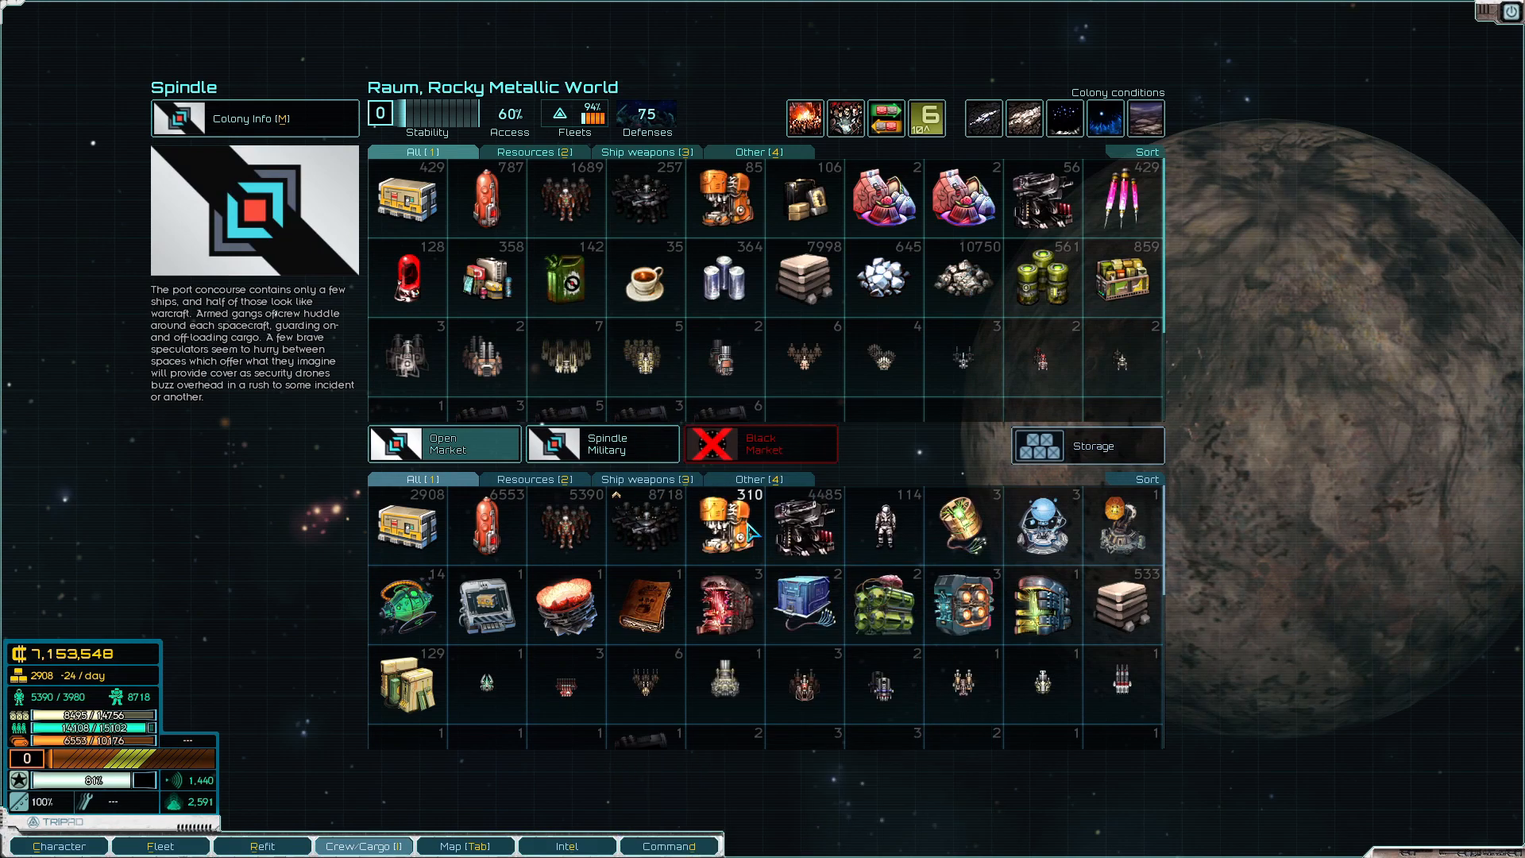
click(725, 526)
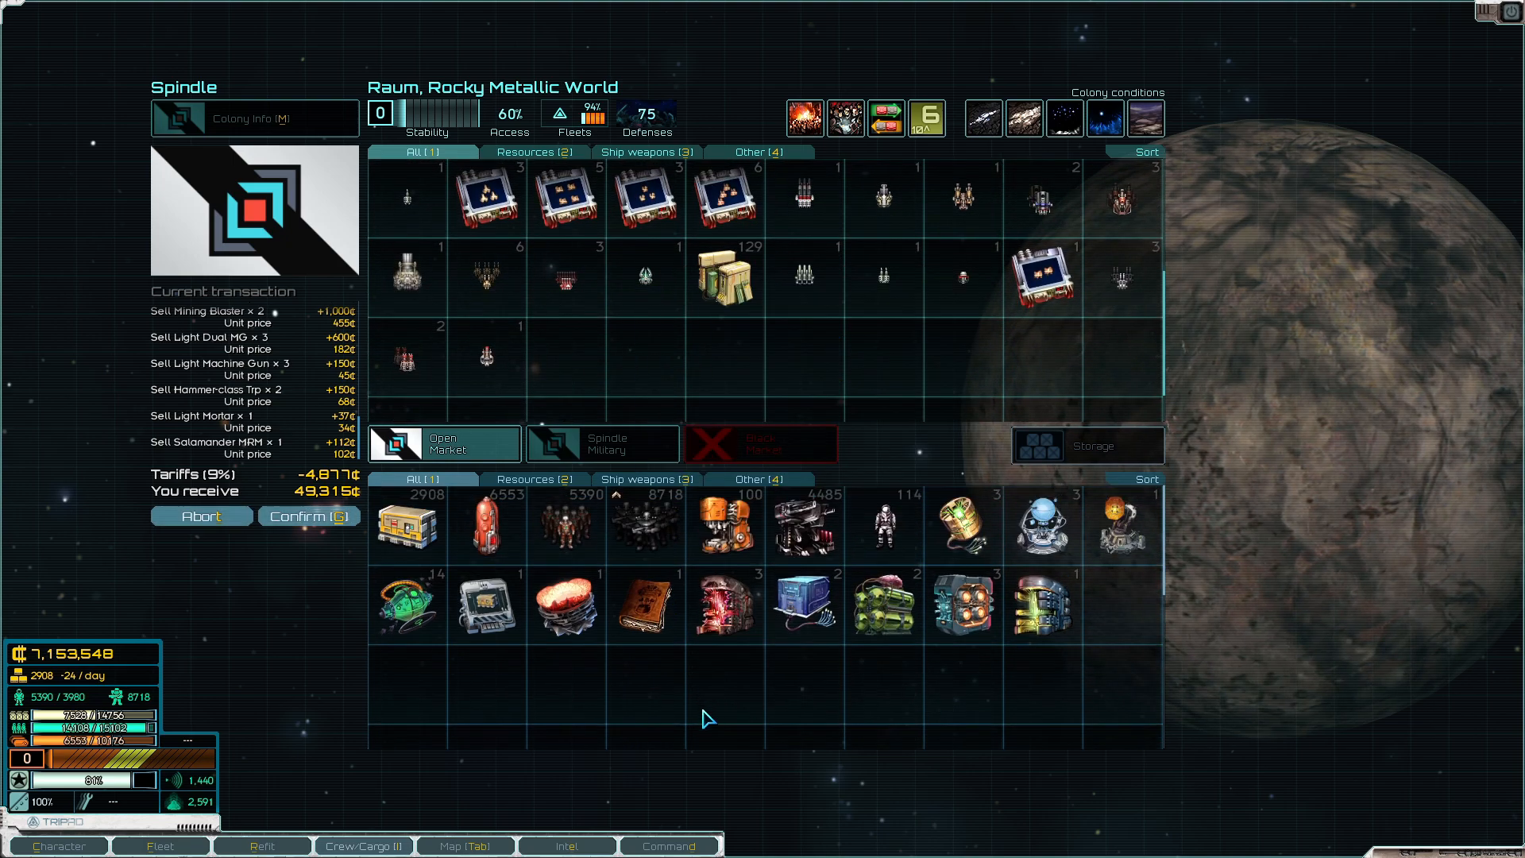
click(309, 514)
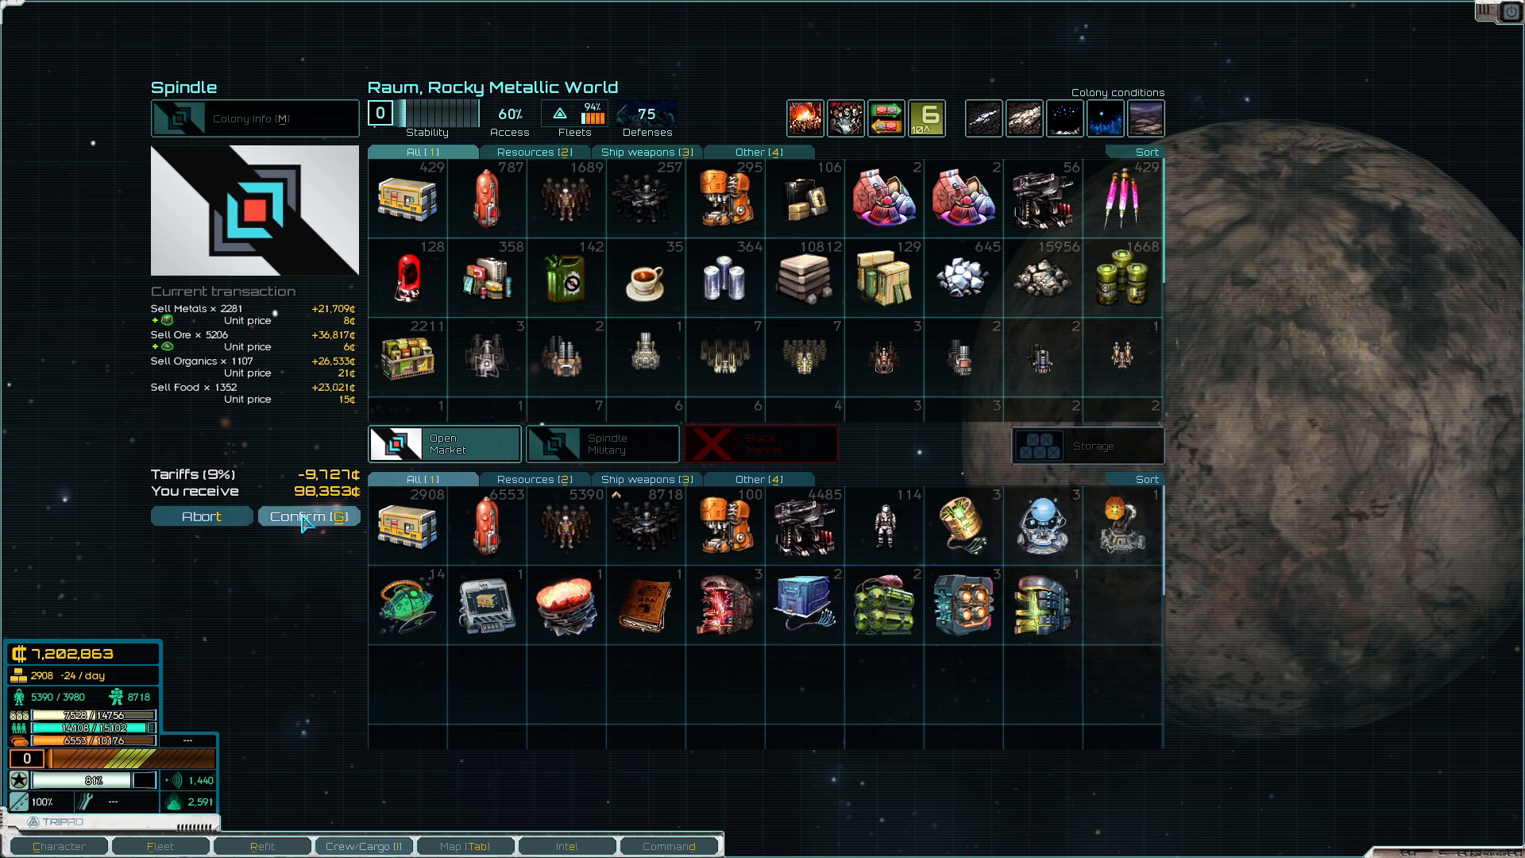
click(308, 515)
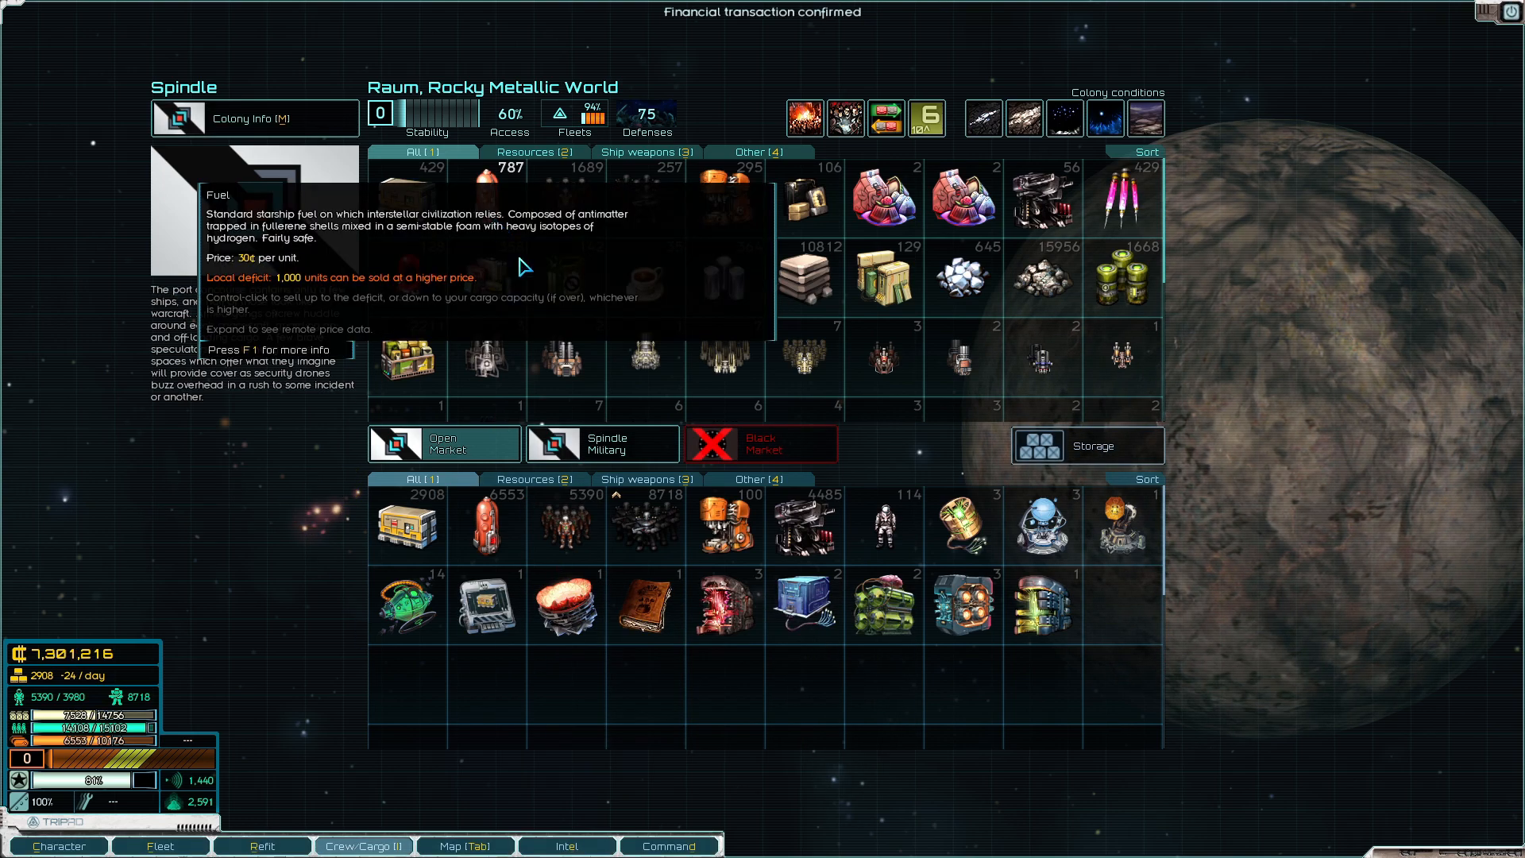
mouse_move(223, 599)
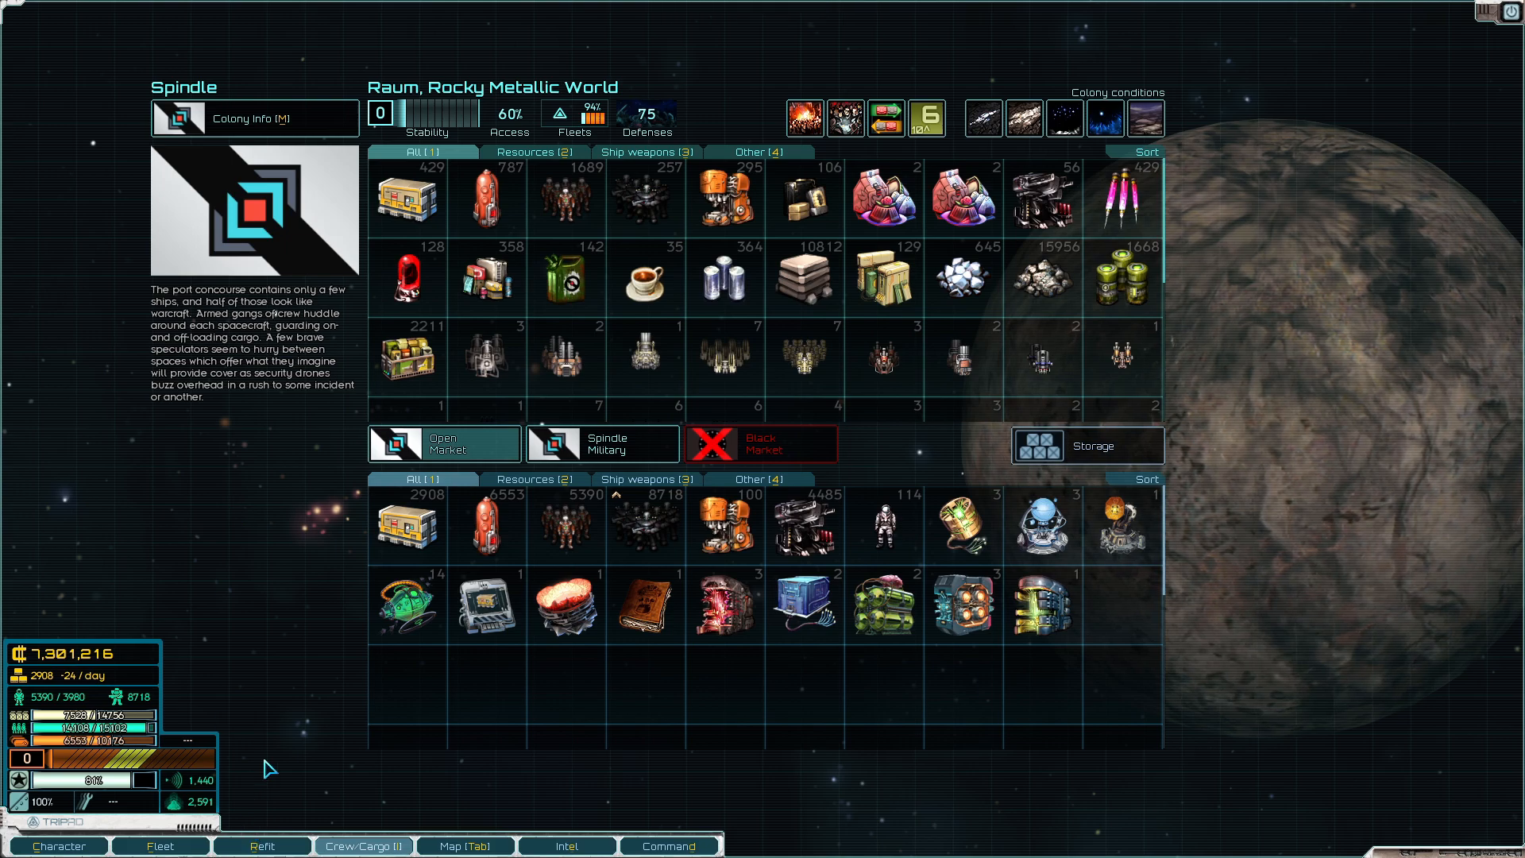
mouse_move(843, 117)
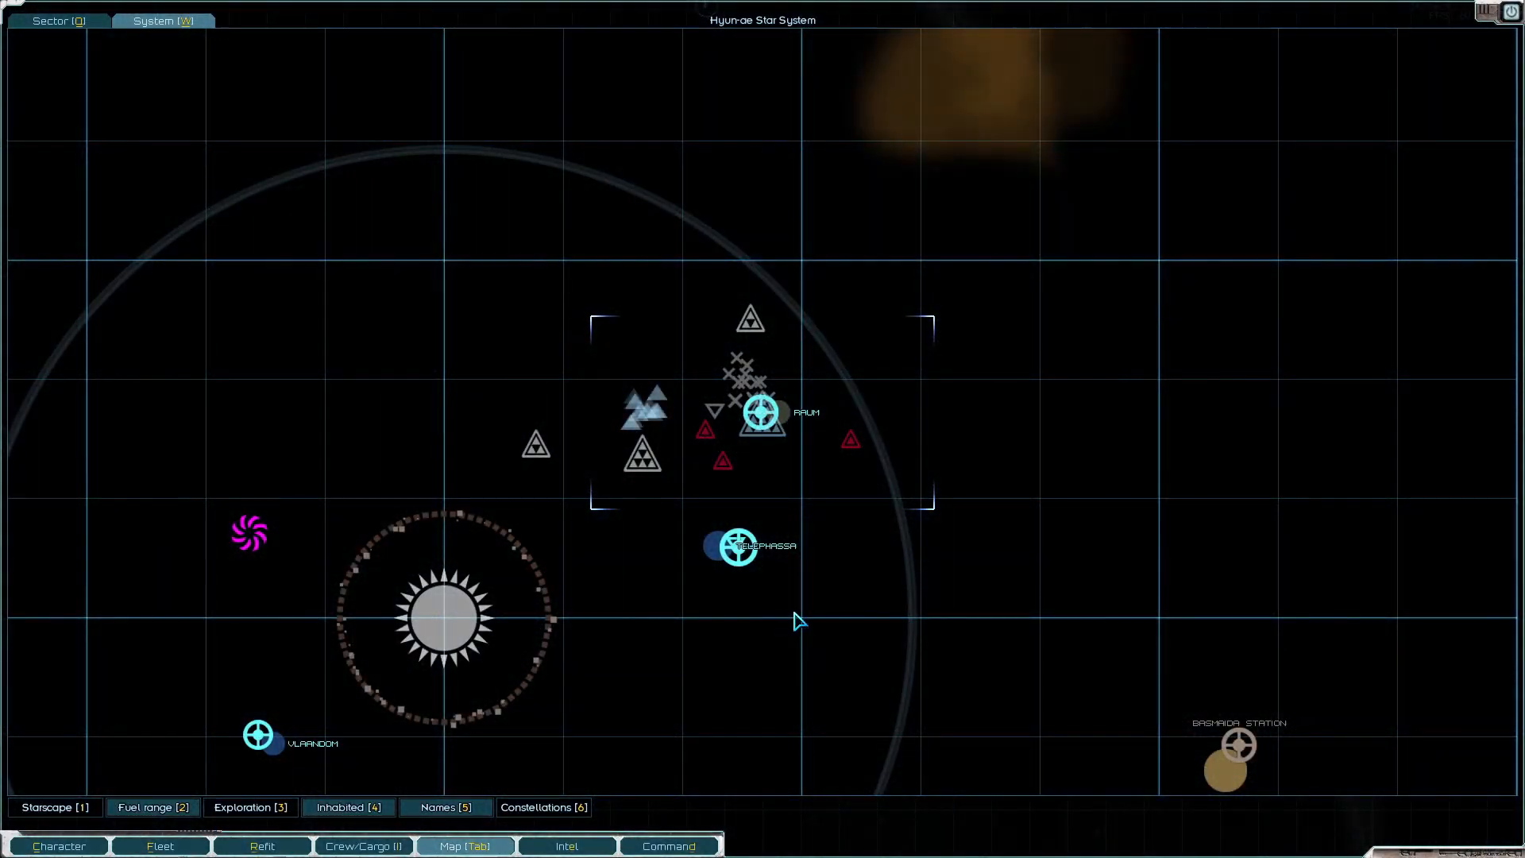
Review the Raum victory report and the Magellan Protectorate's faction details
click(567, 845)
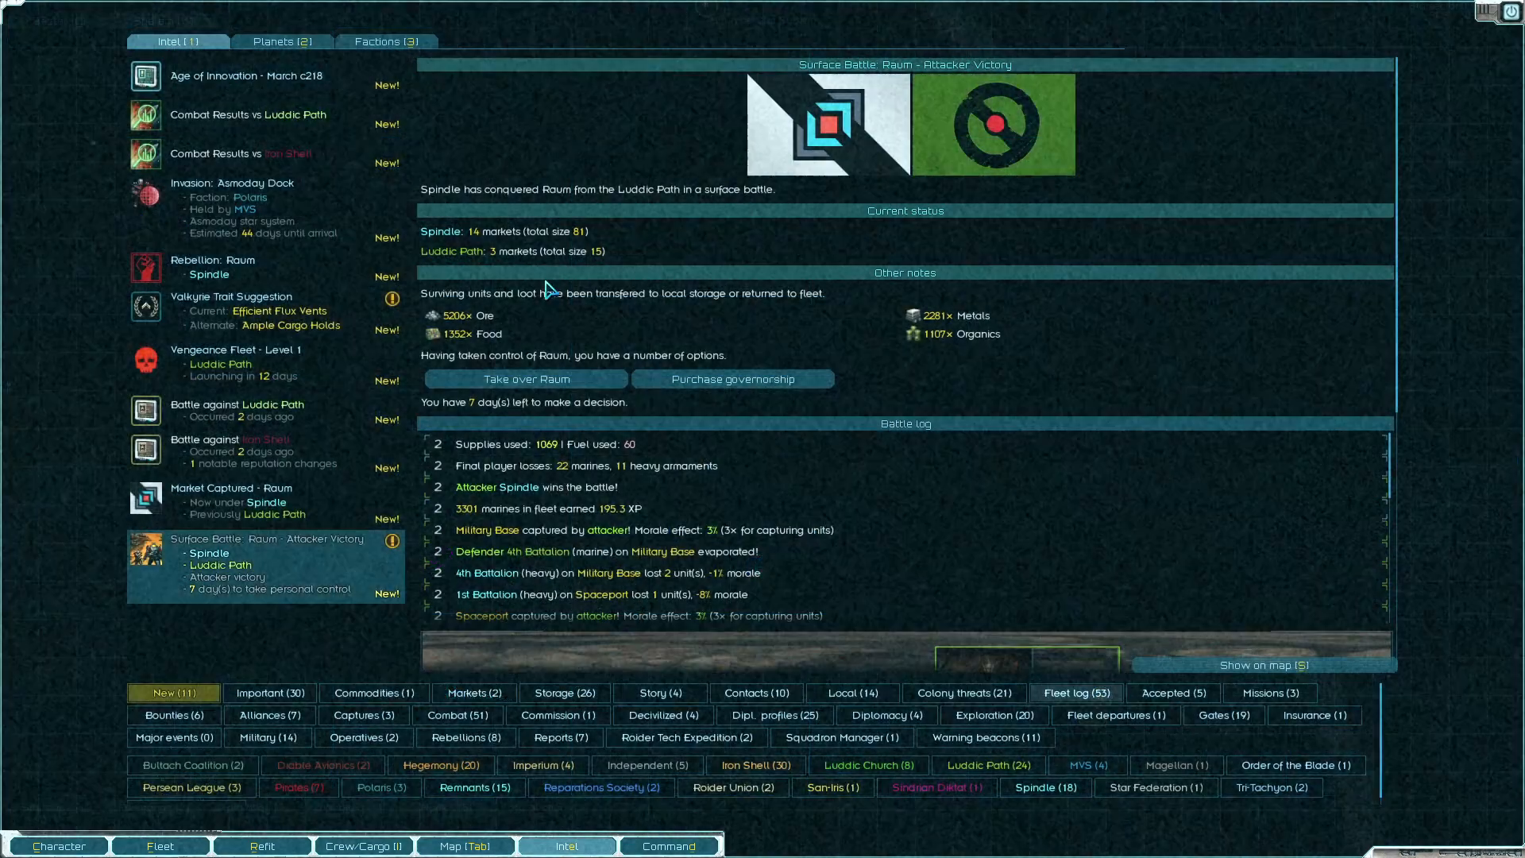
click(386, 41)
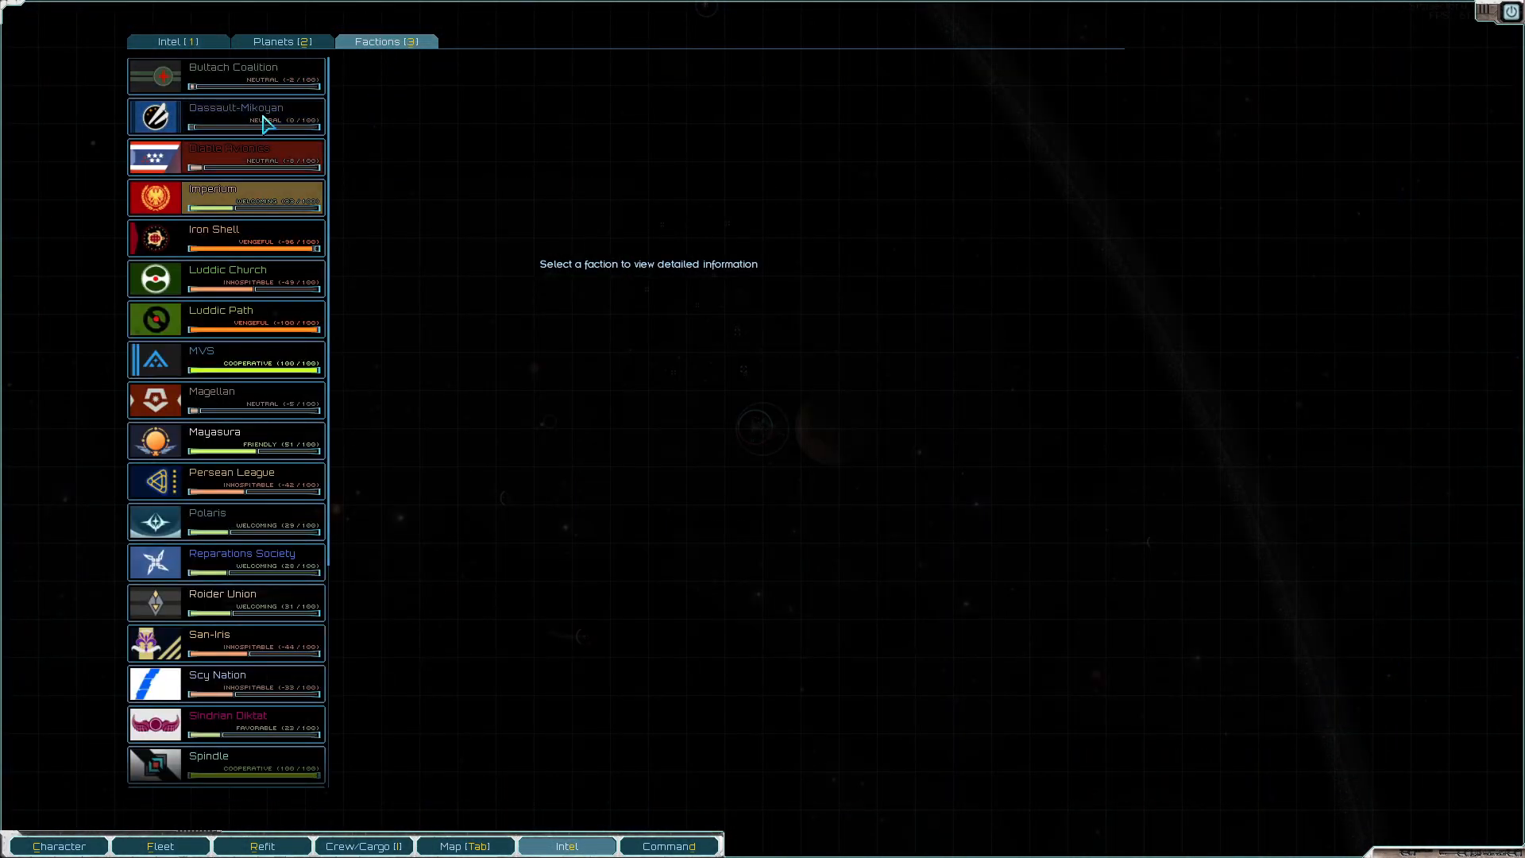
click(224, 398)
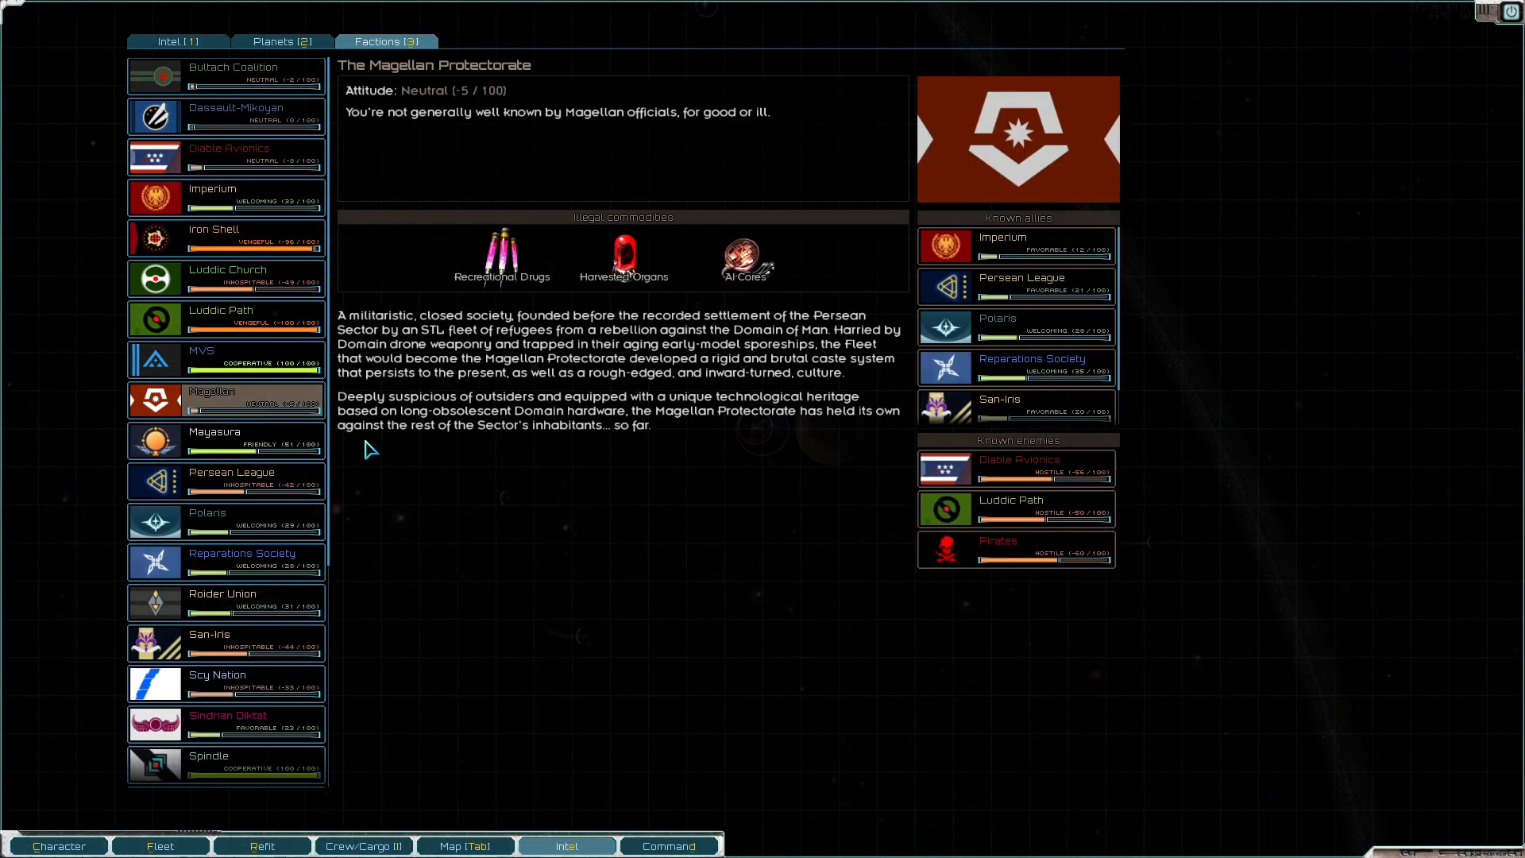
mouse_move(850, 582)
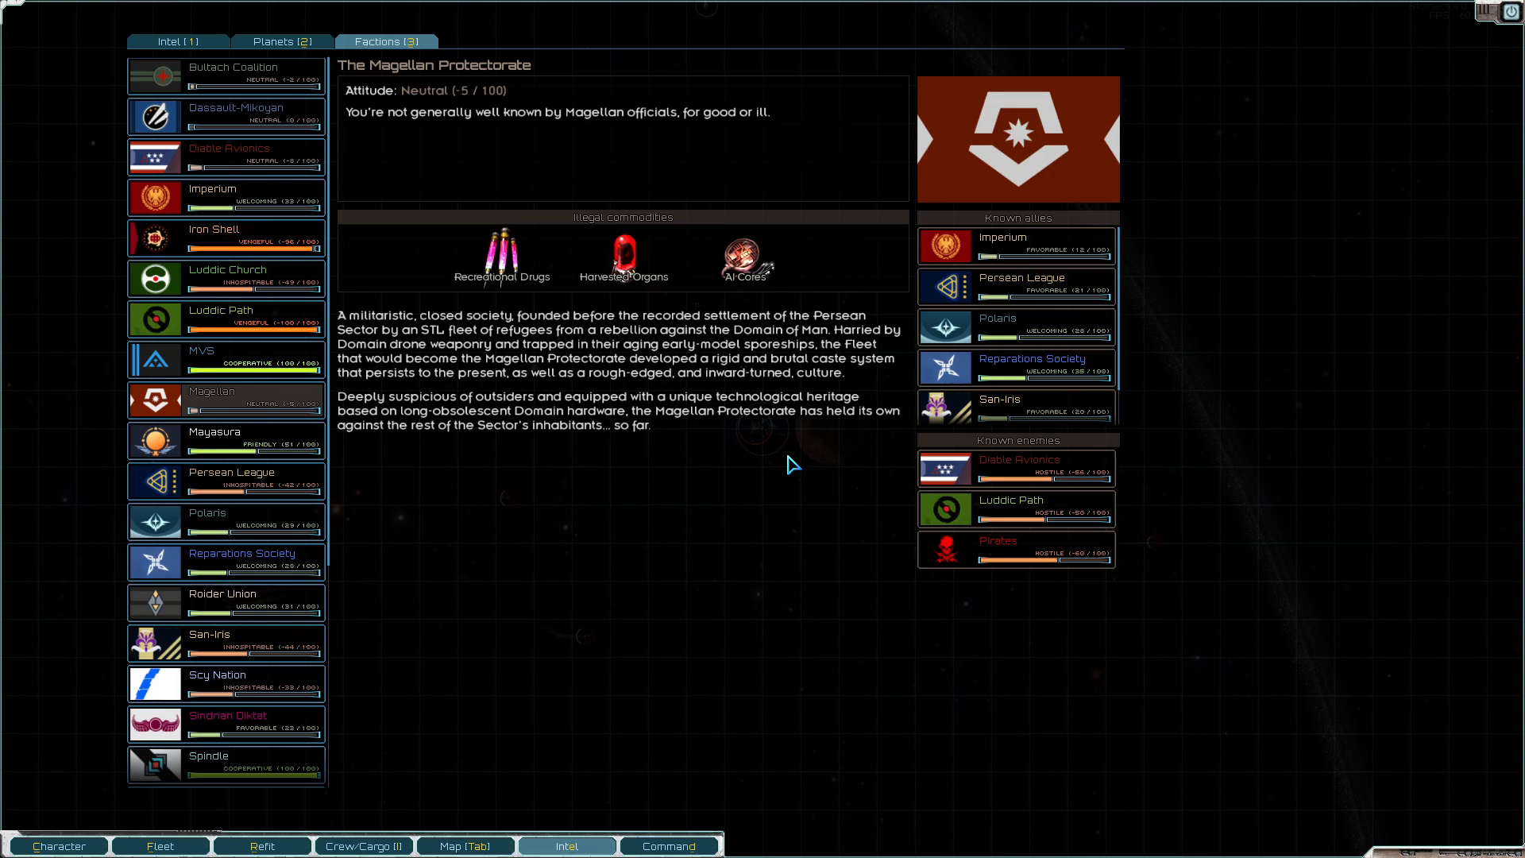
Check the Hyum-ae system map and return to flight
click(464, 845)
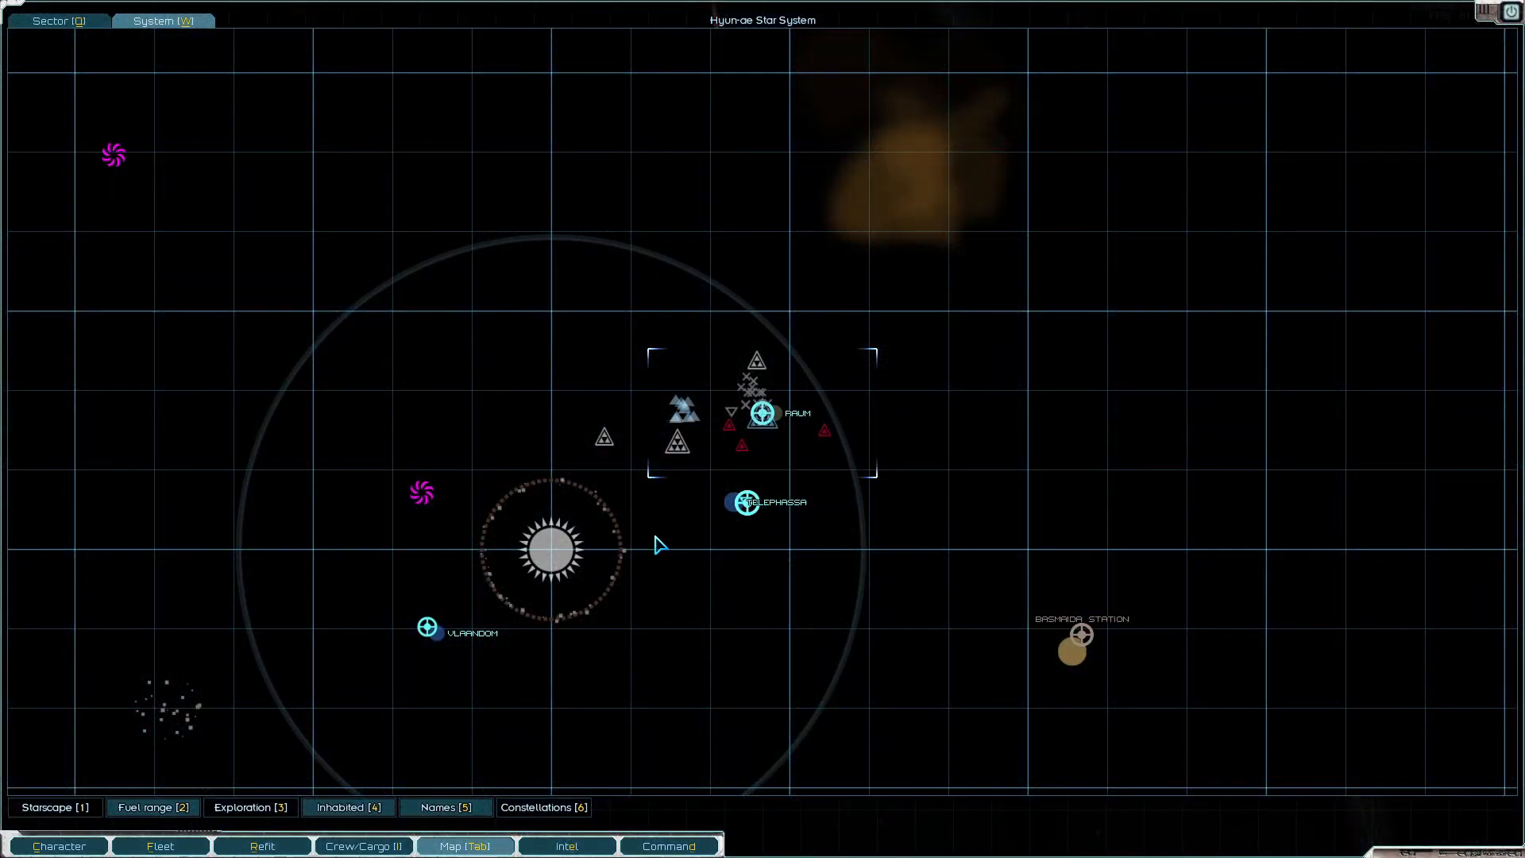
click(566, 845)
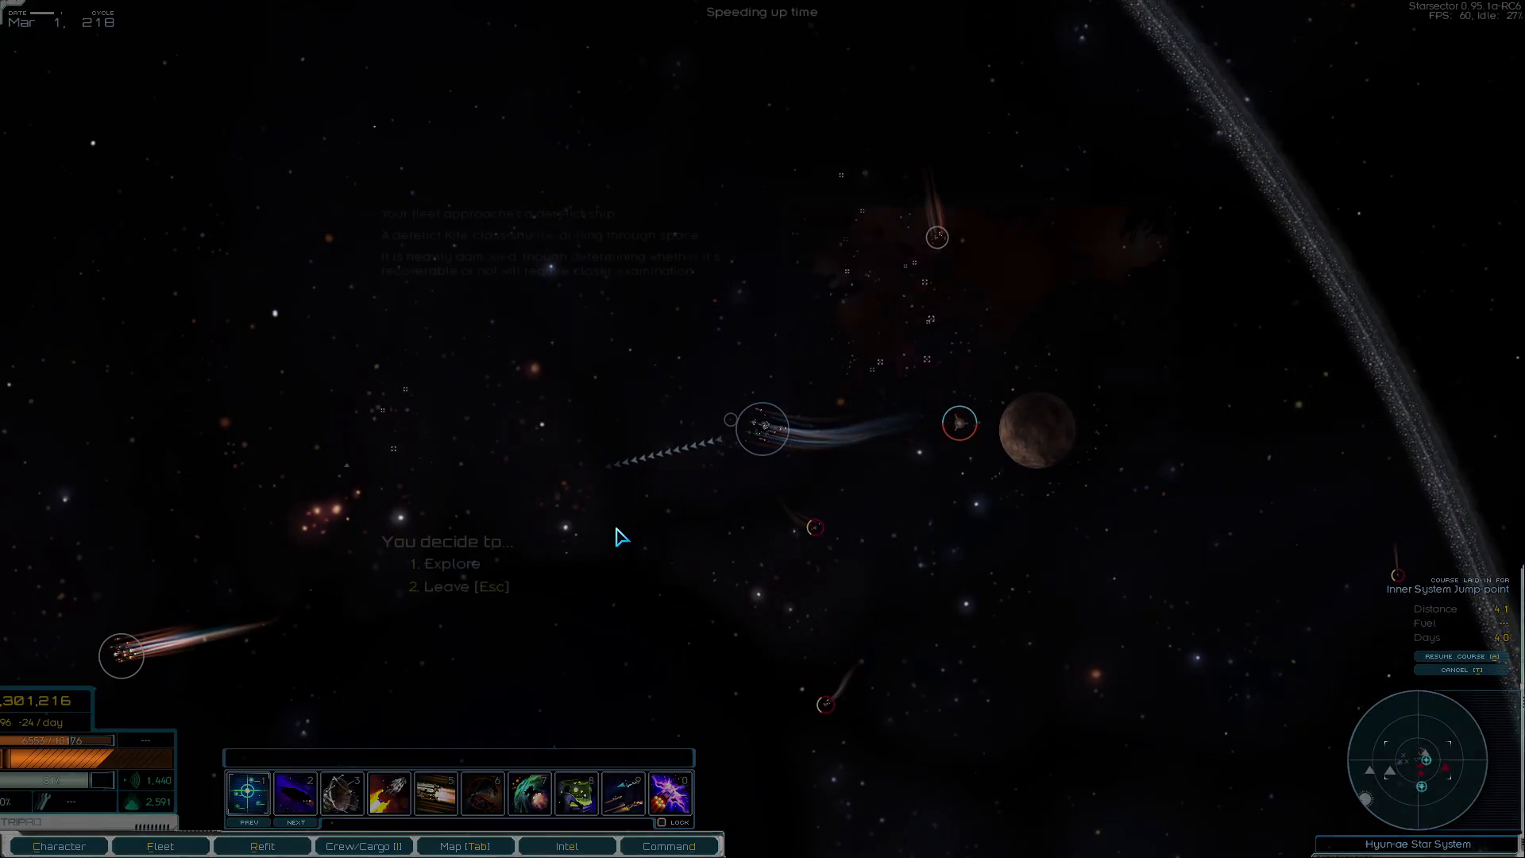
Explore the debris field and take all the salvaged goods
click(450, 563)
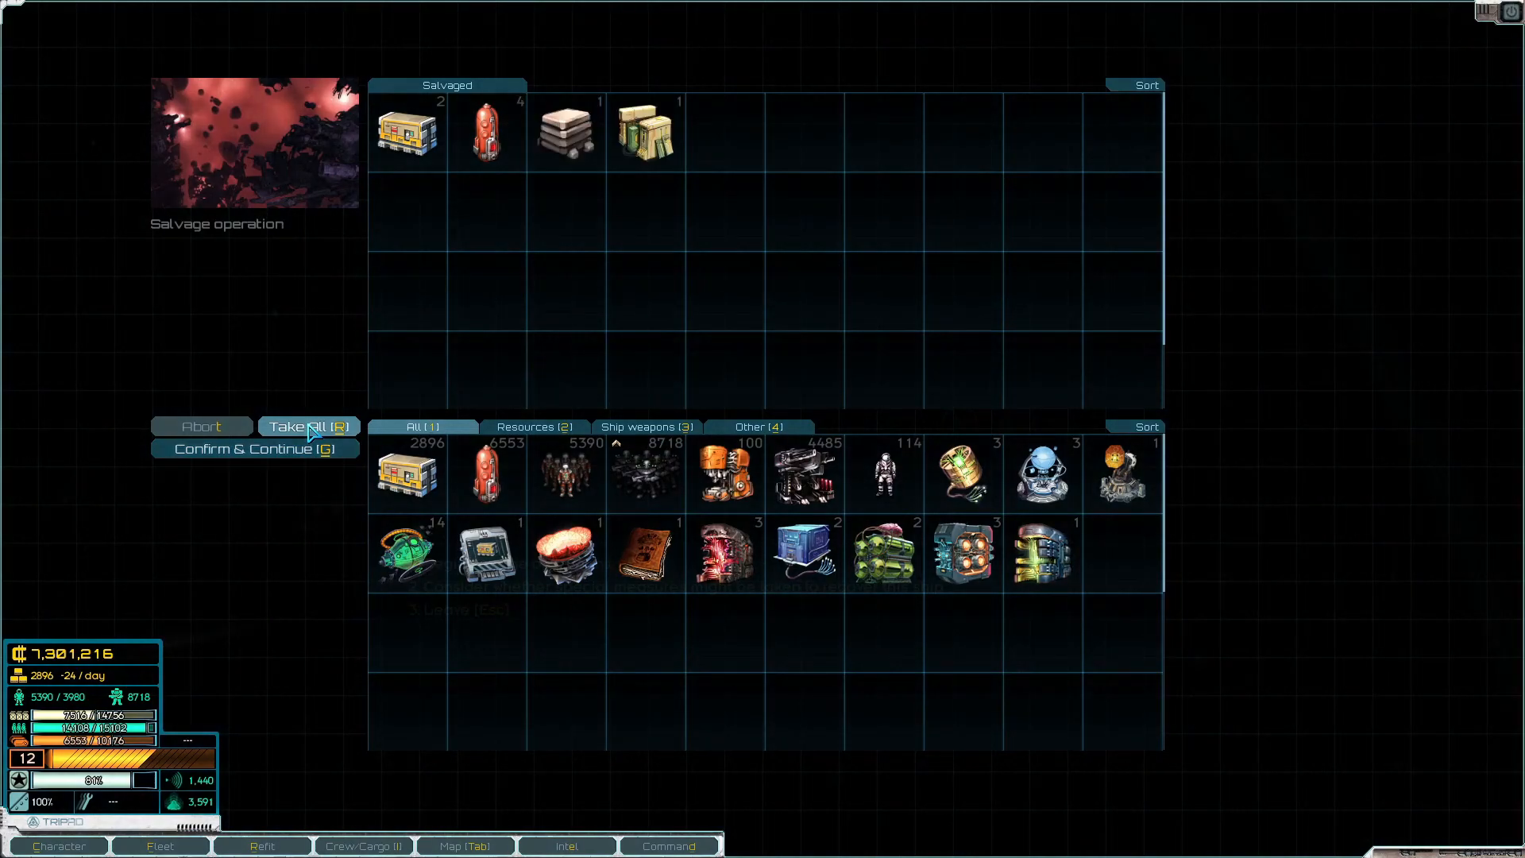
click(254, 448)
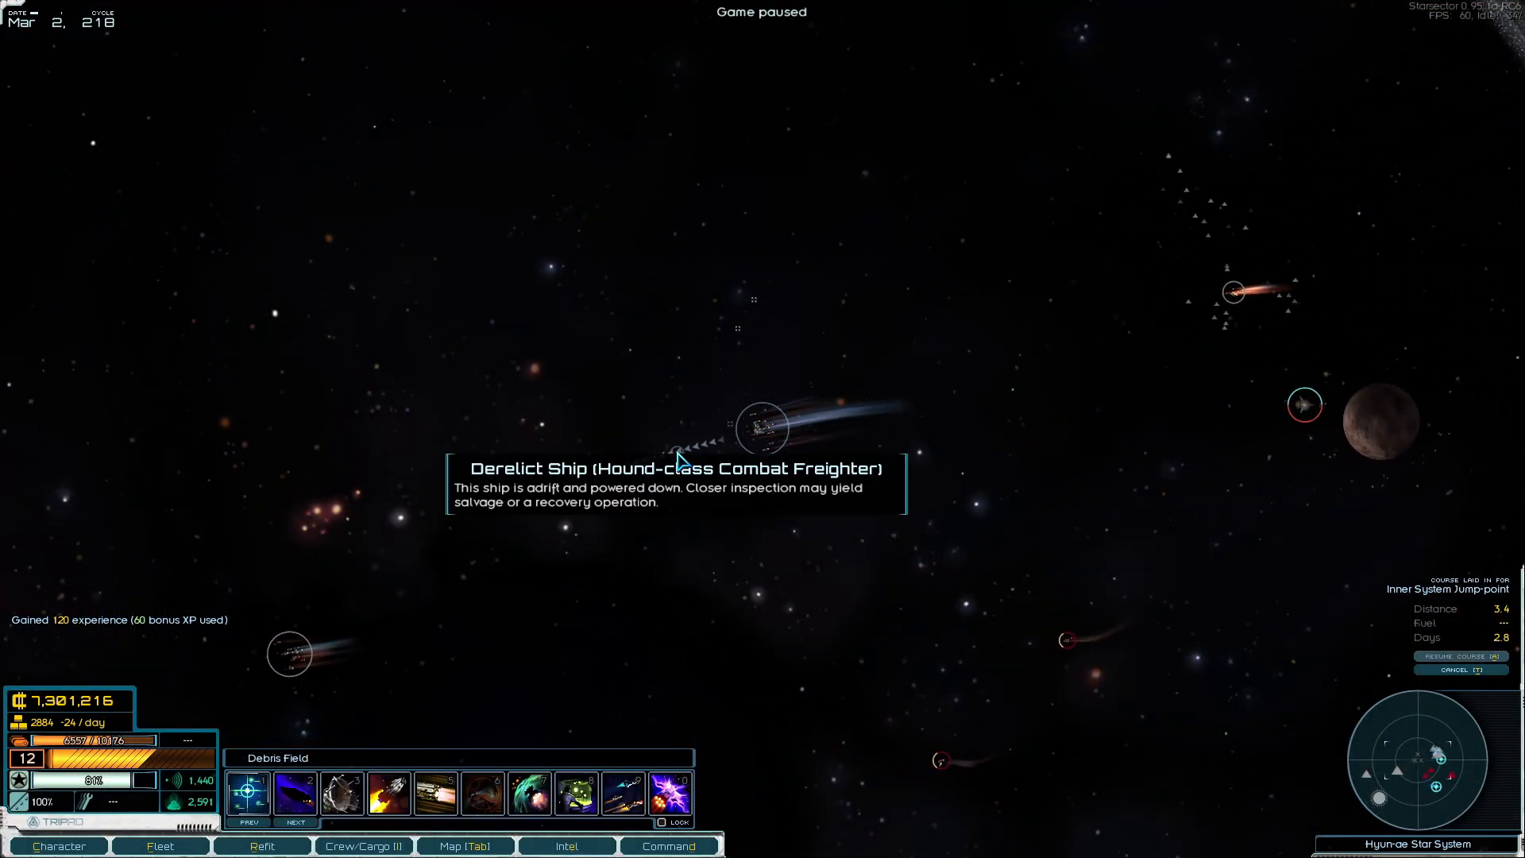
Salvage the derelict Hound instead of recovering it and collect all supplies, fuel and metals
click(762, 427)
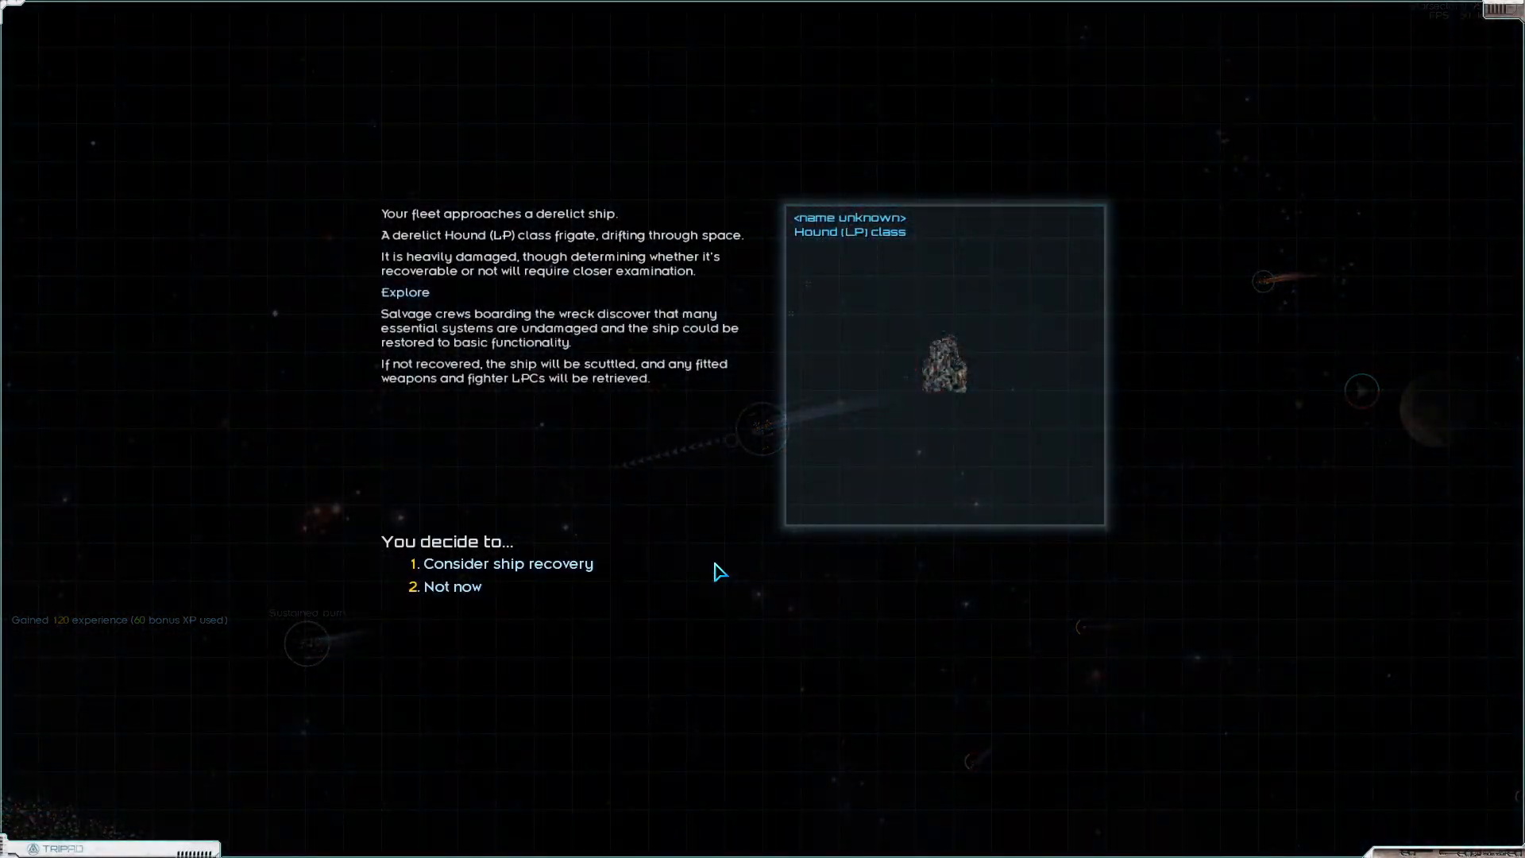
click(508, 562)
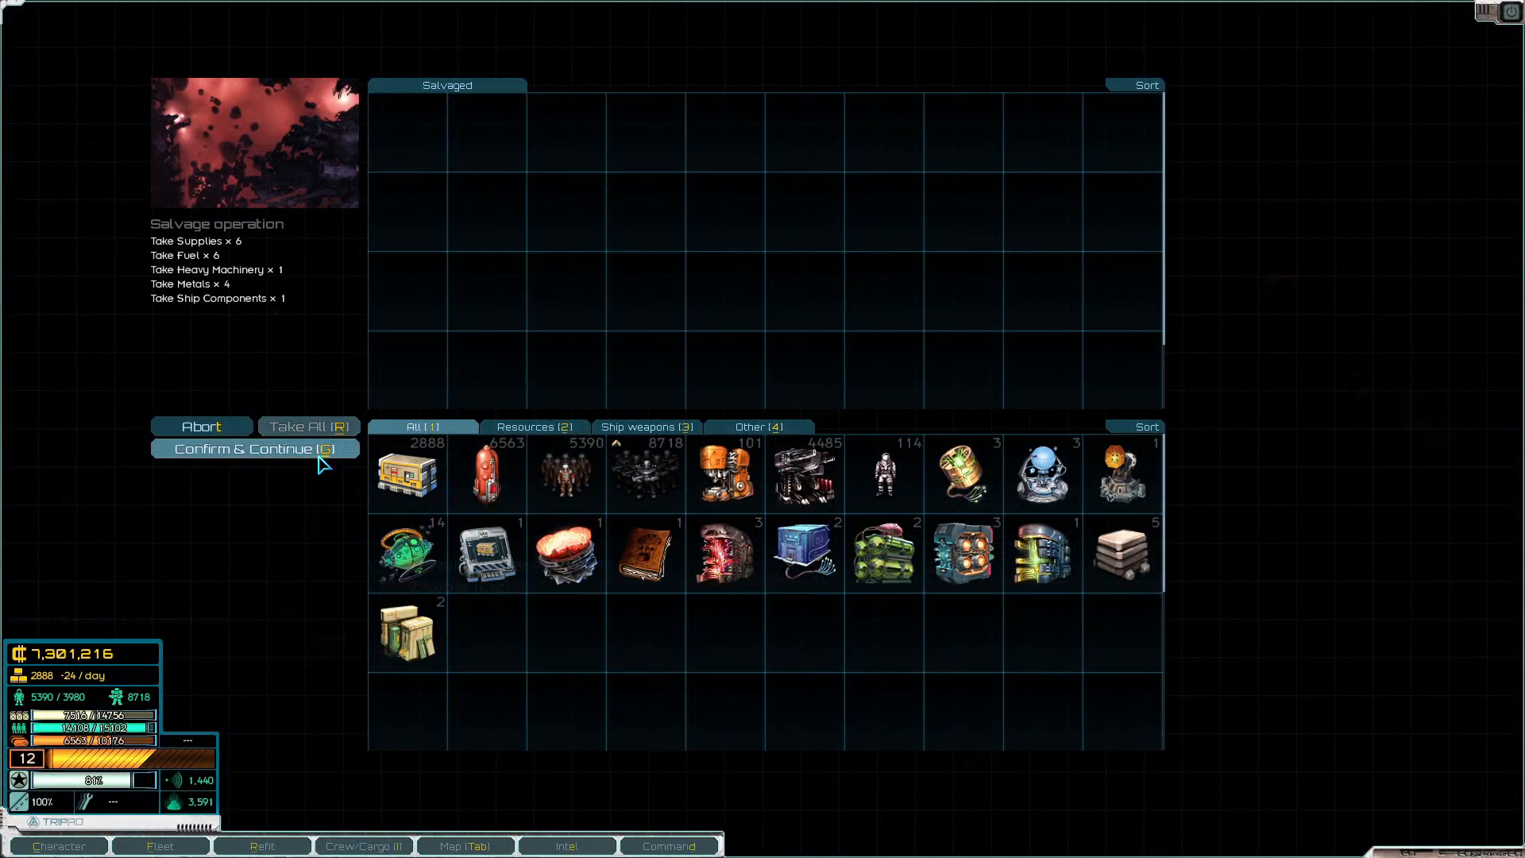
click(254, 448)
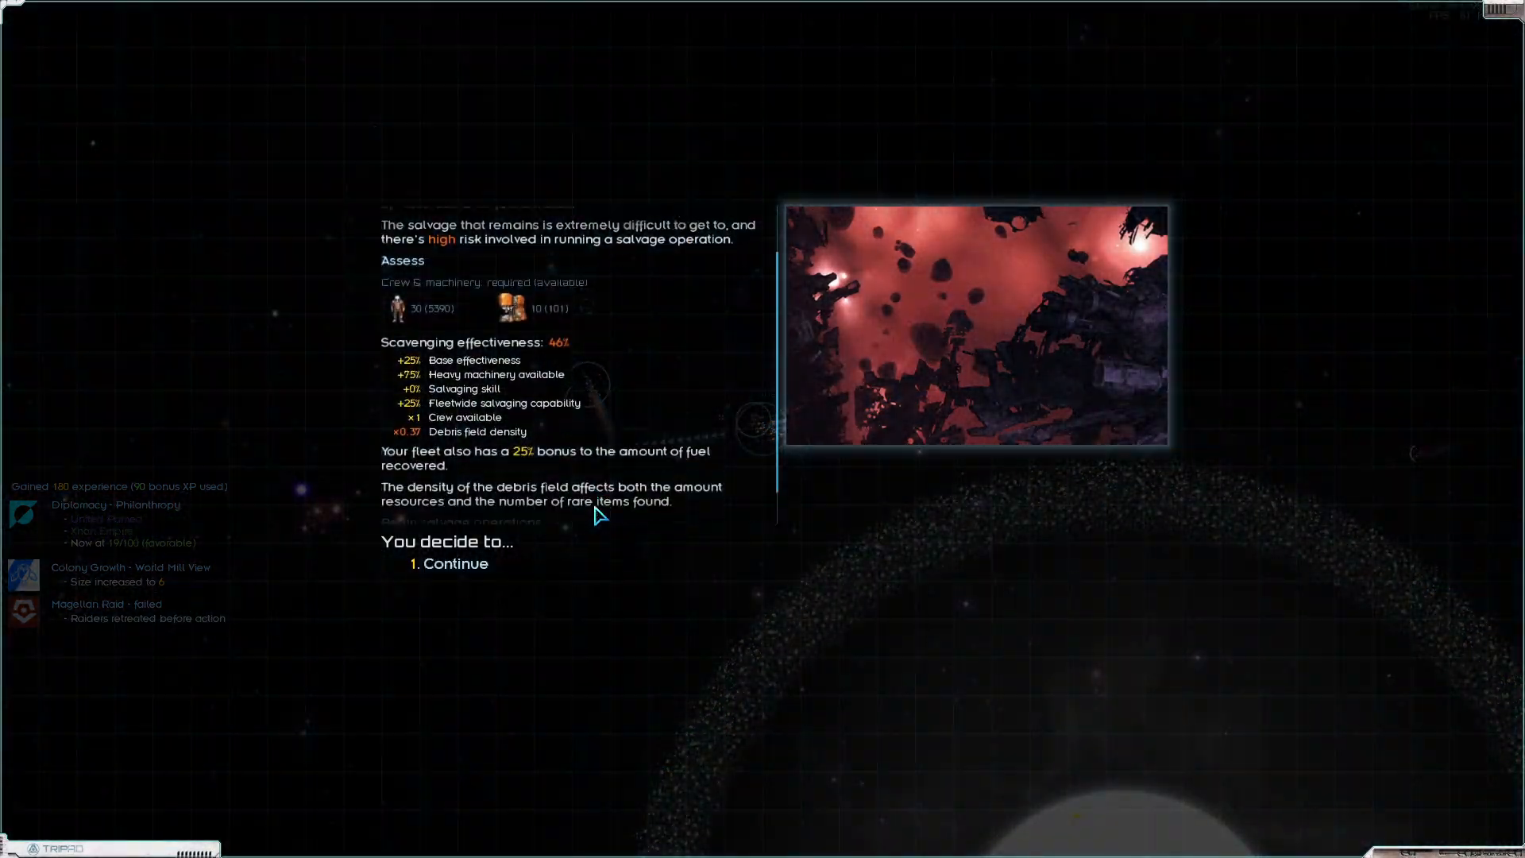
click(454, 563)
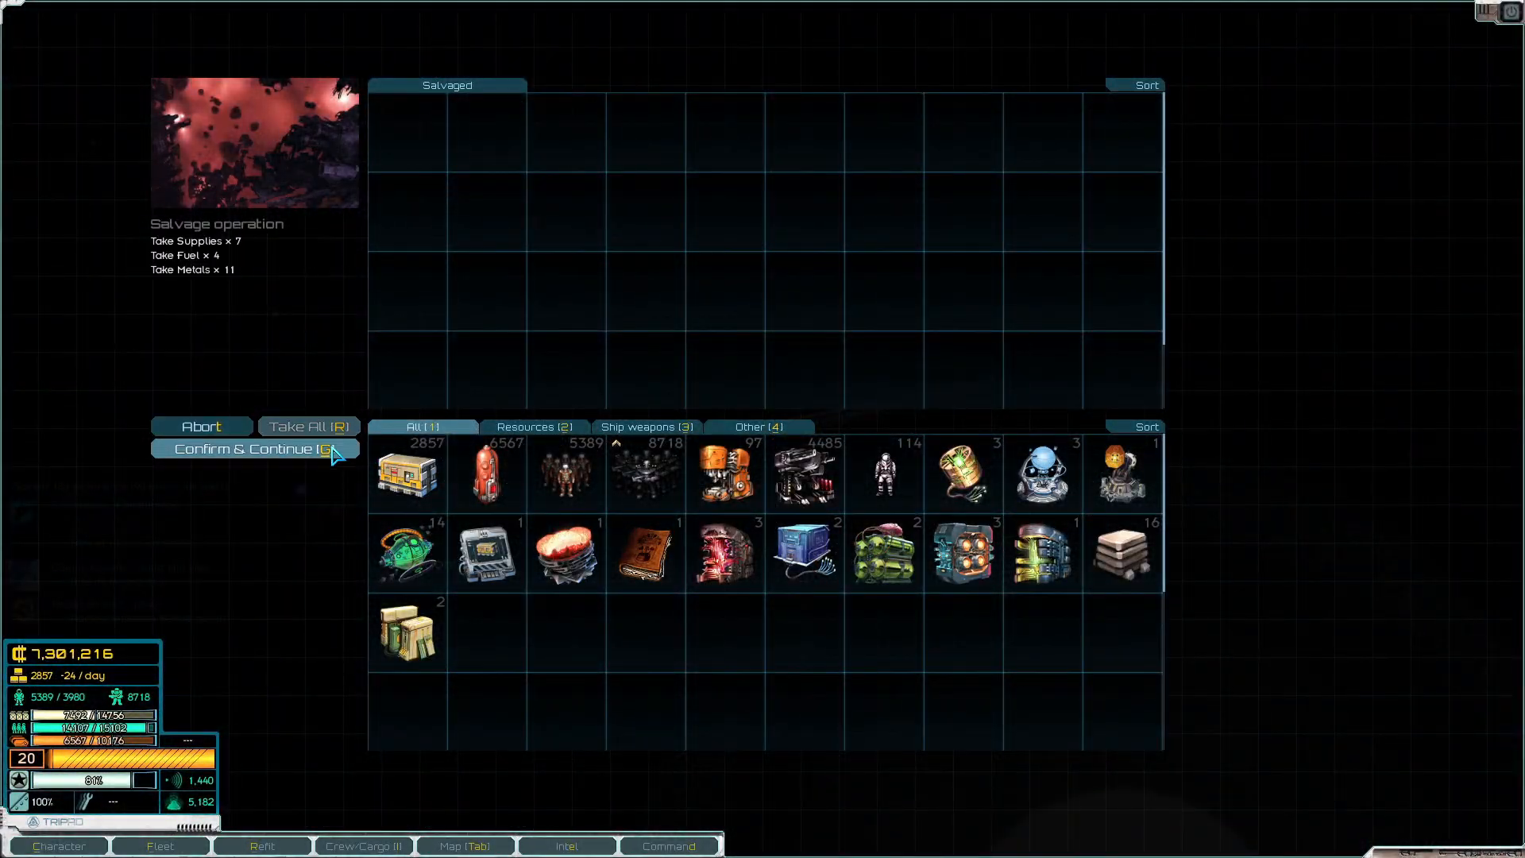
click(253, 448)
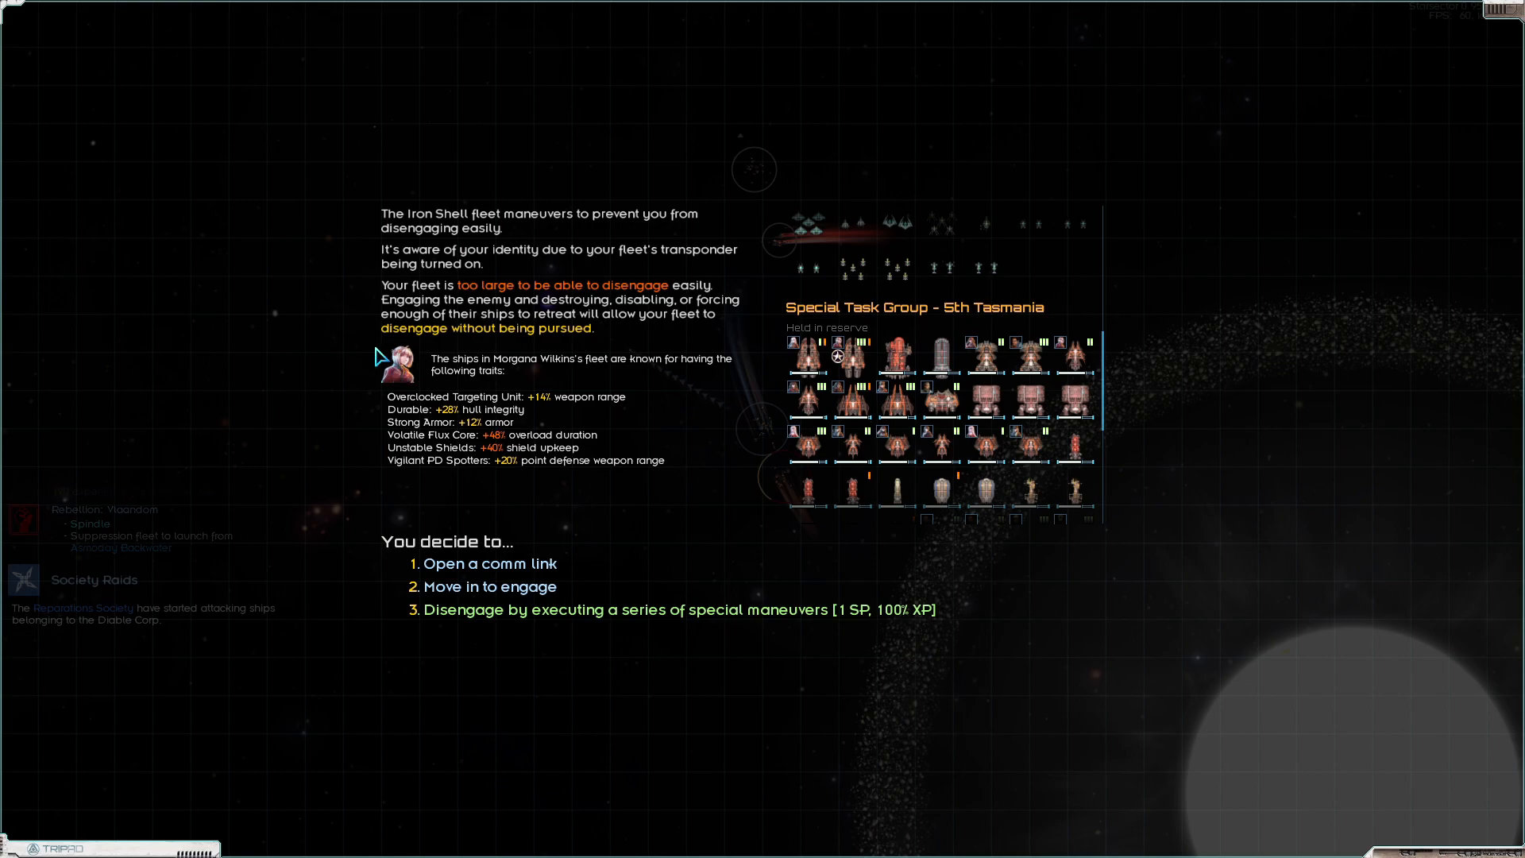
mouse_move(669, 381)
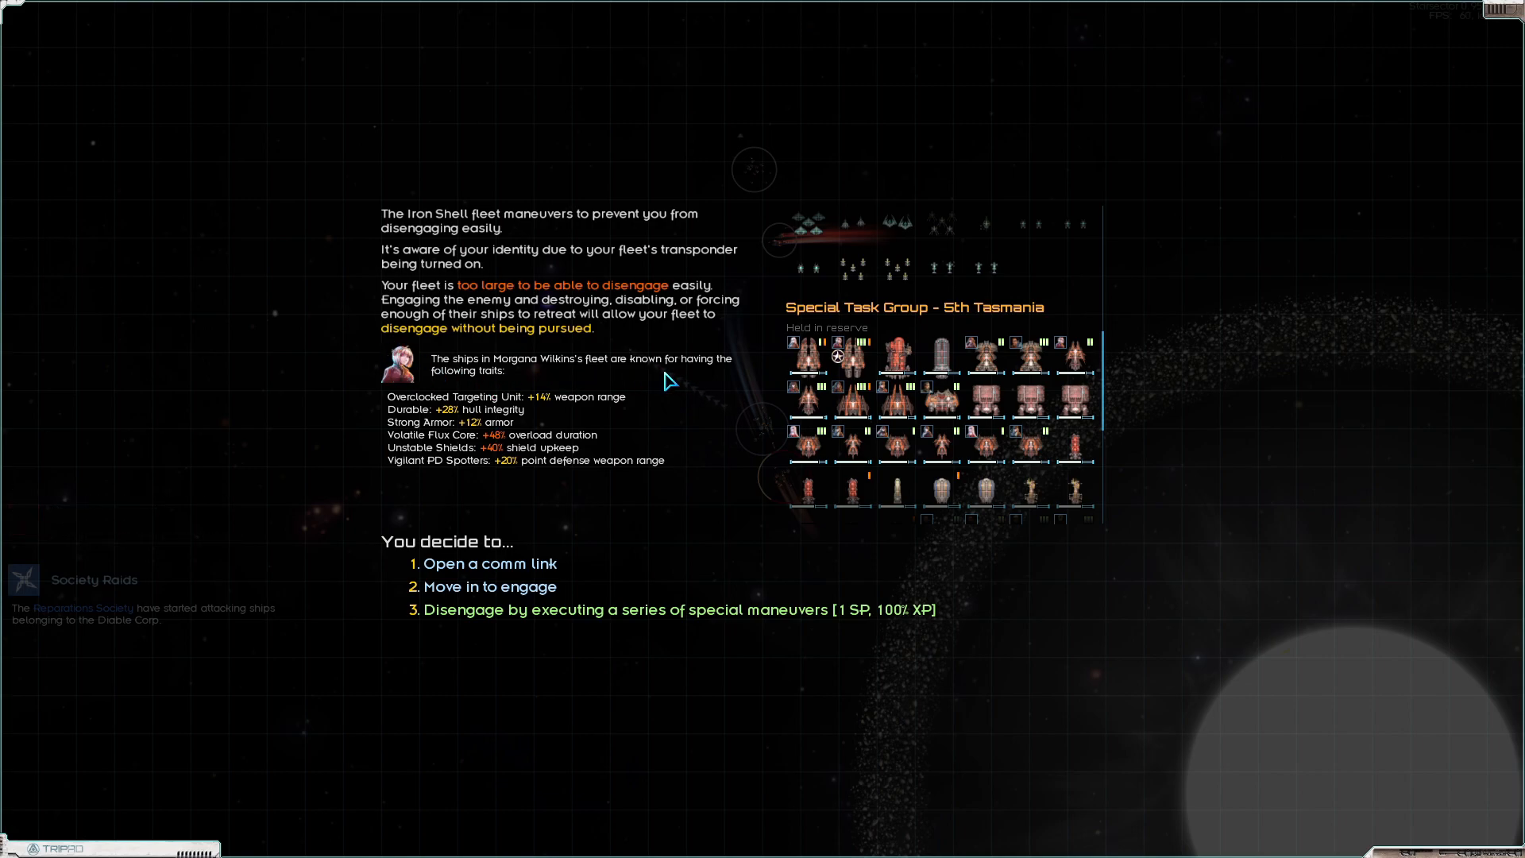
mouse_move(510, 432)
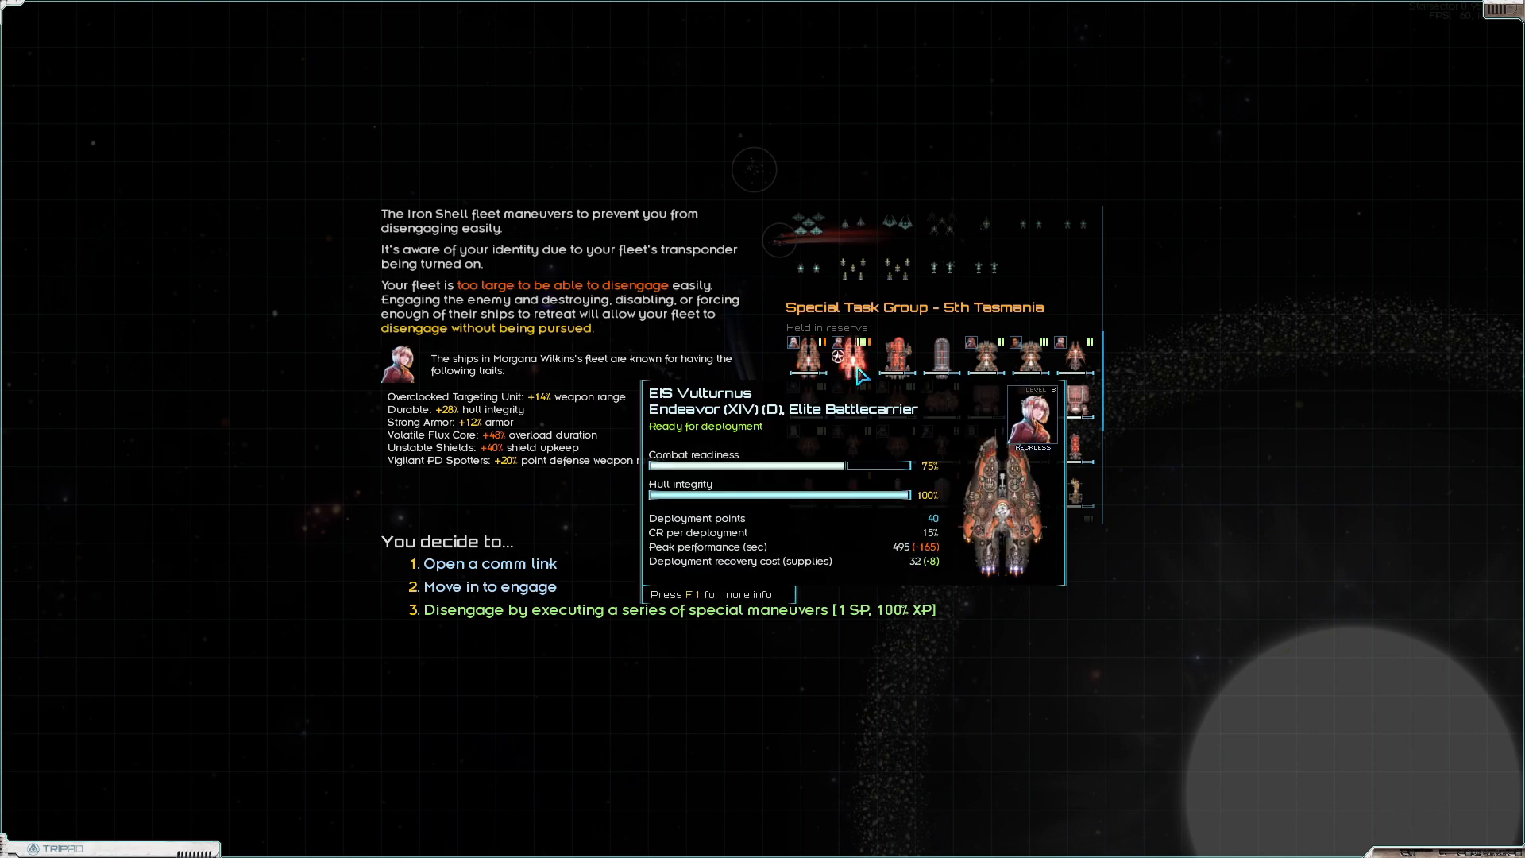
mouse_move(944, 348)
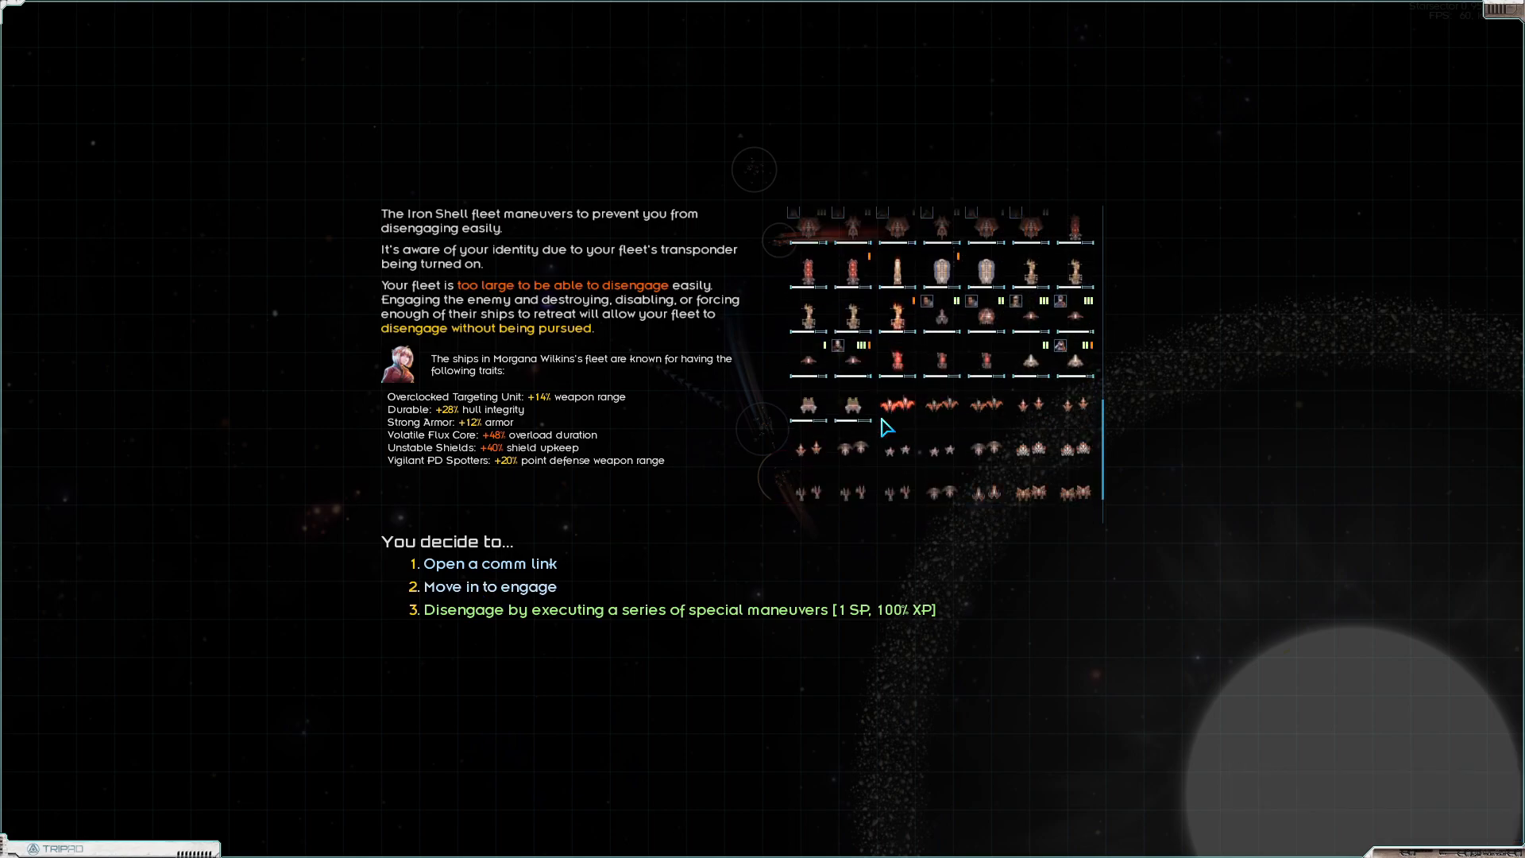
mouse_move(515, 586)
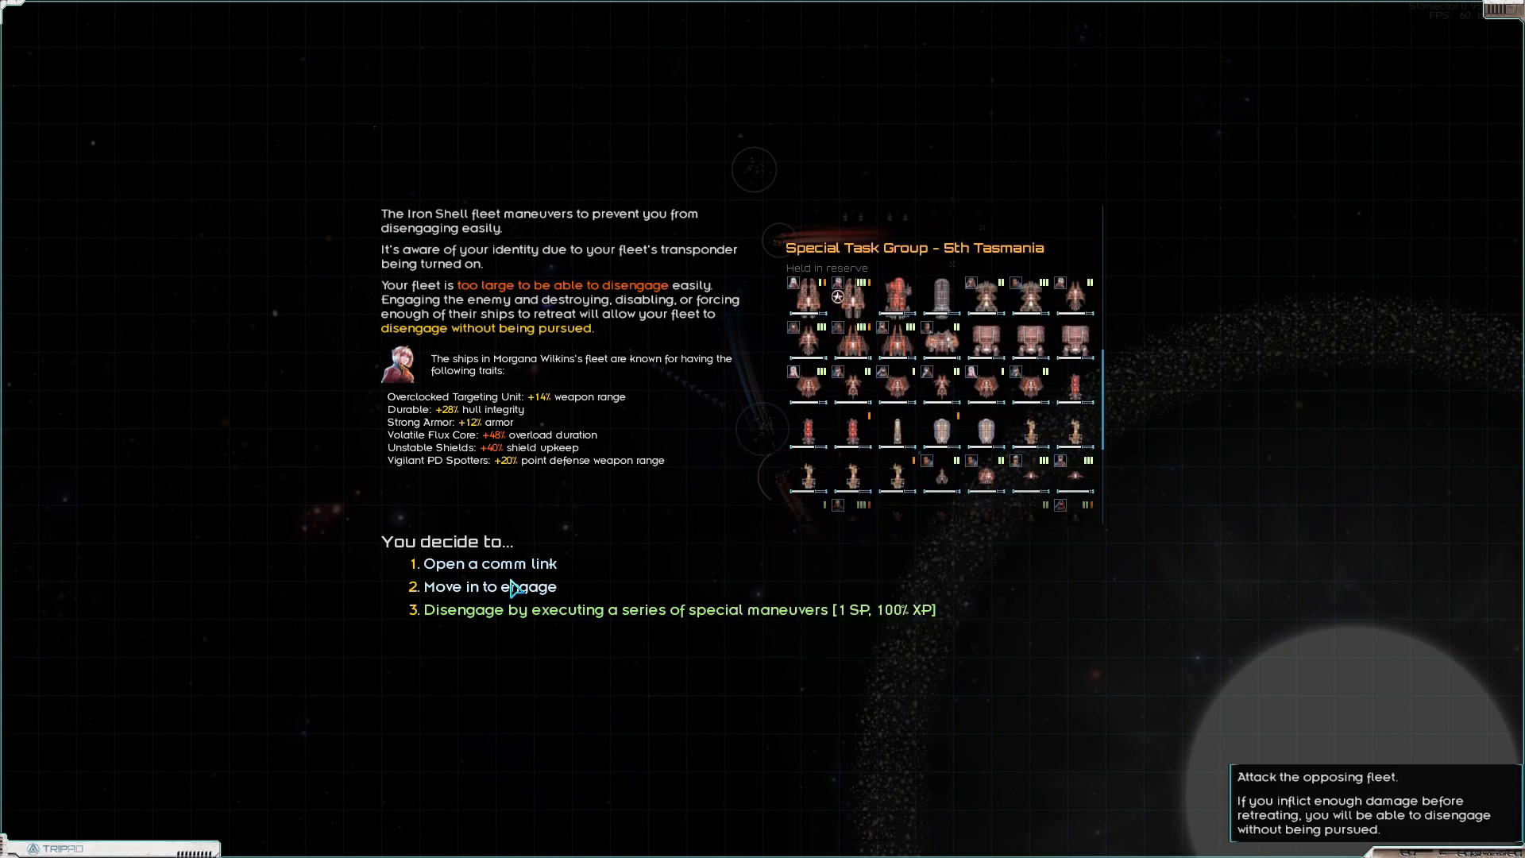
Choose 'Move in to engage' against the Iron Shell fleet
click(491, 586)
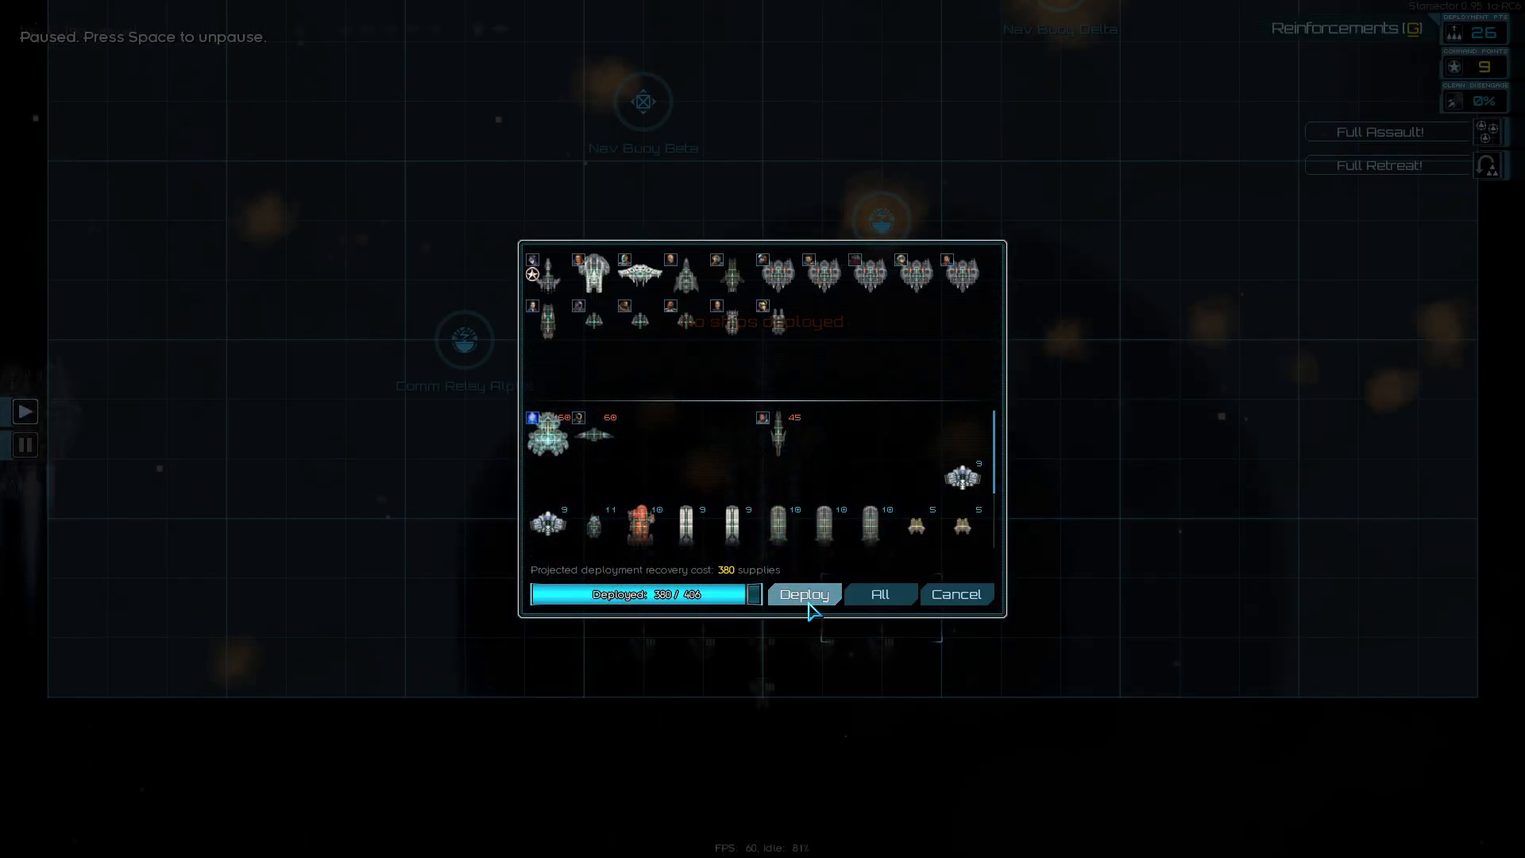
Deploy the selected ships into battle against the Iron Shell fleet
click(804, 594)
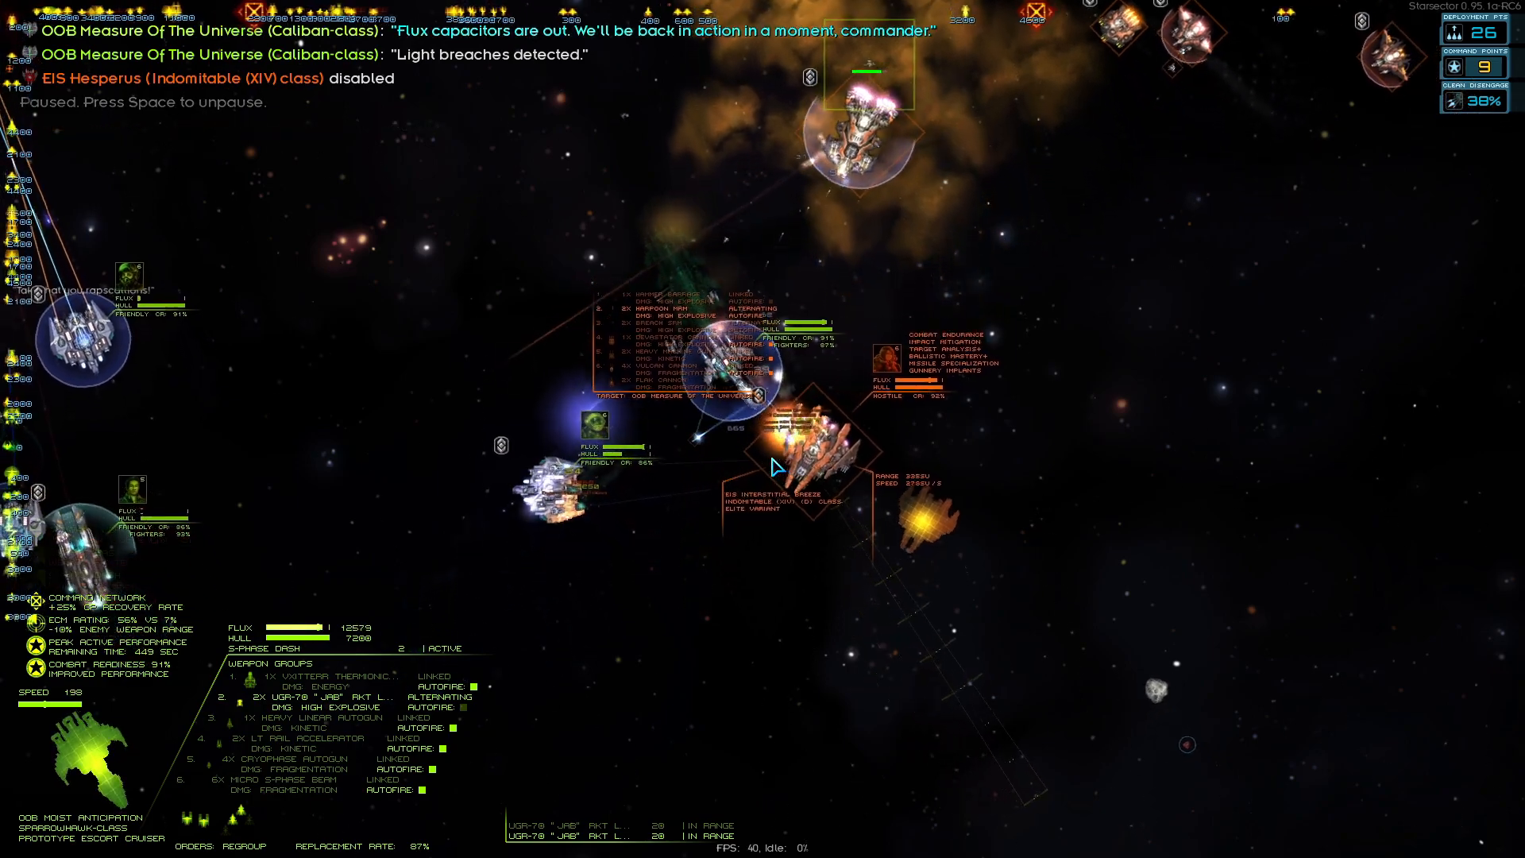
Resume and pause the battle while disabling the Hesperus and Handful of Dust
key(space)
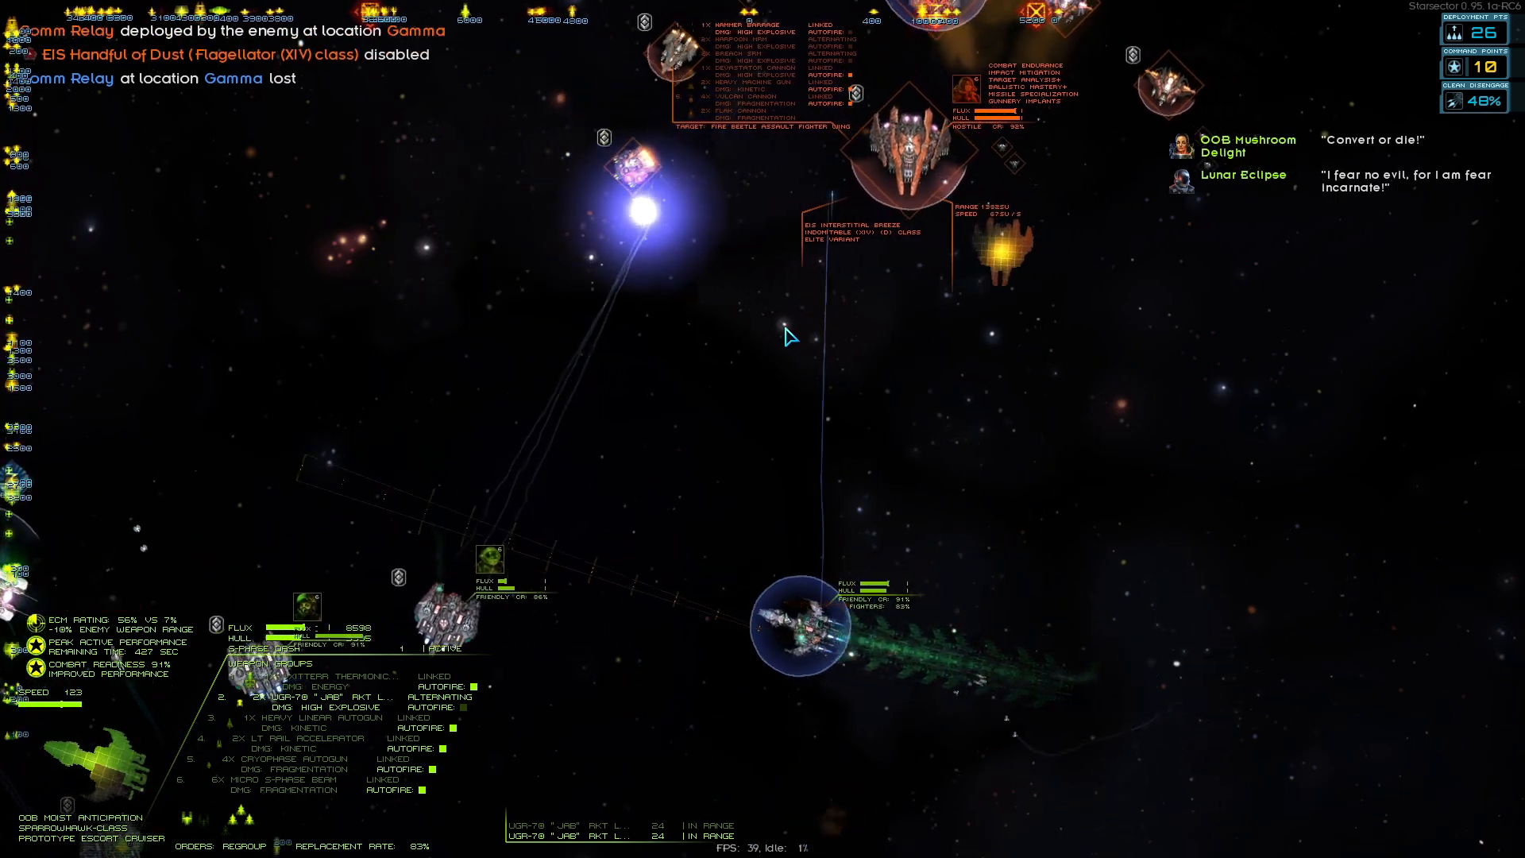
key(tab)
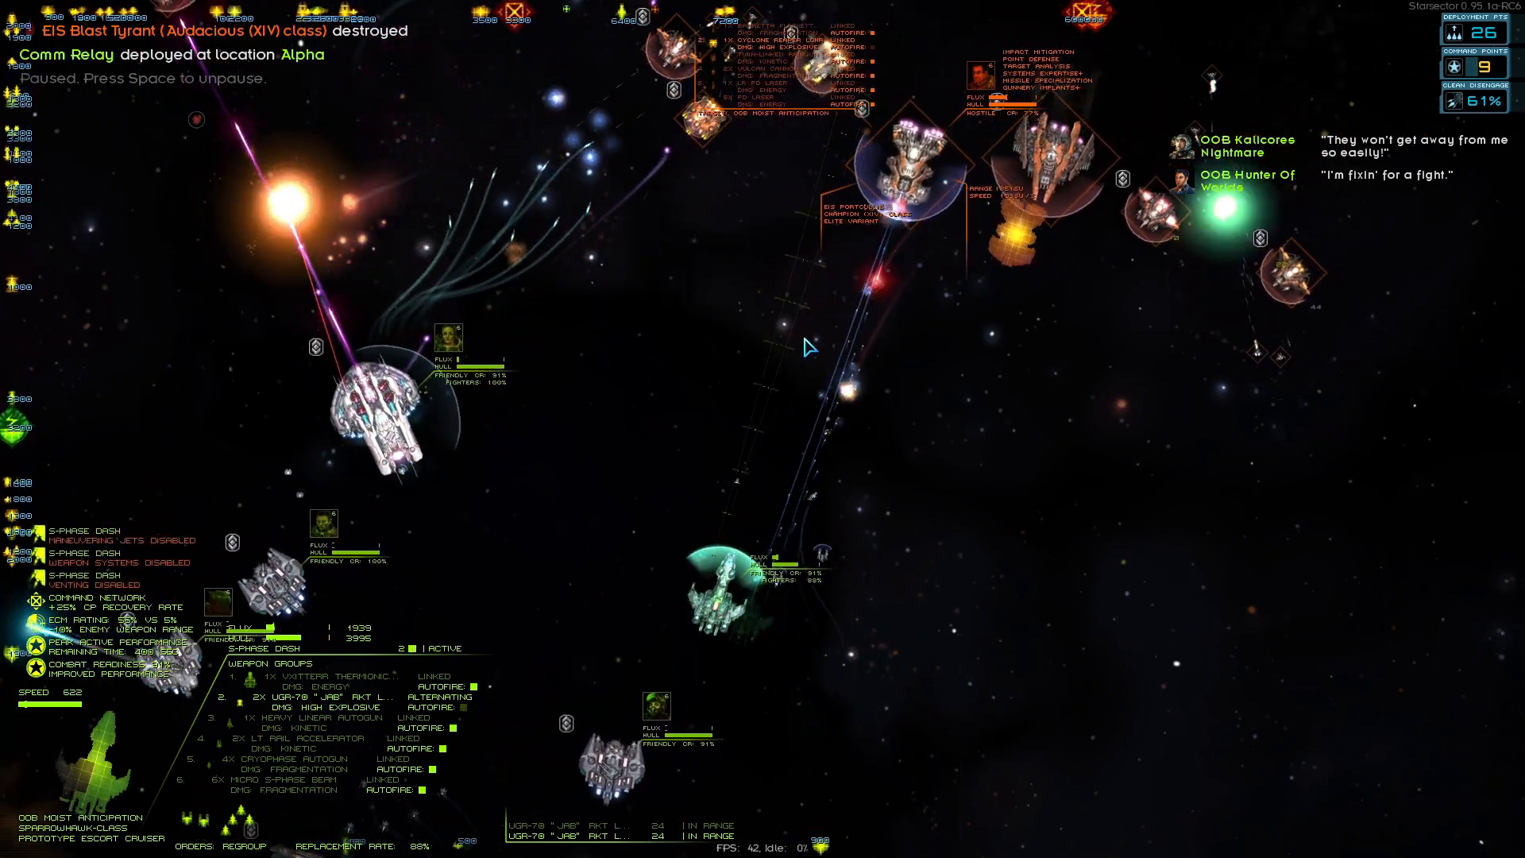
Resume the paused battle and keep fighting the Iron Shell fleet
key(space)
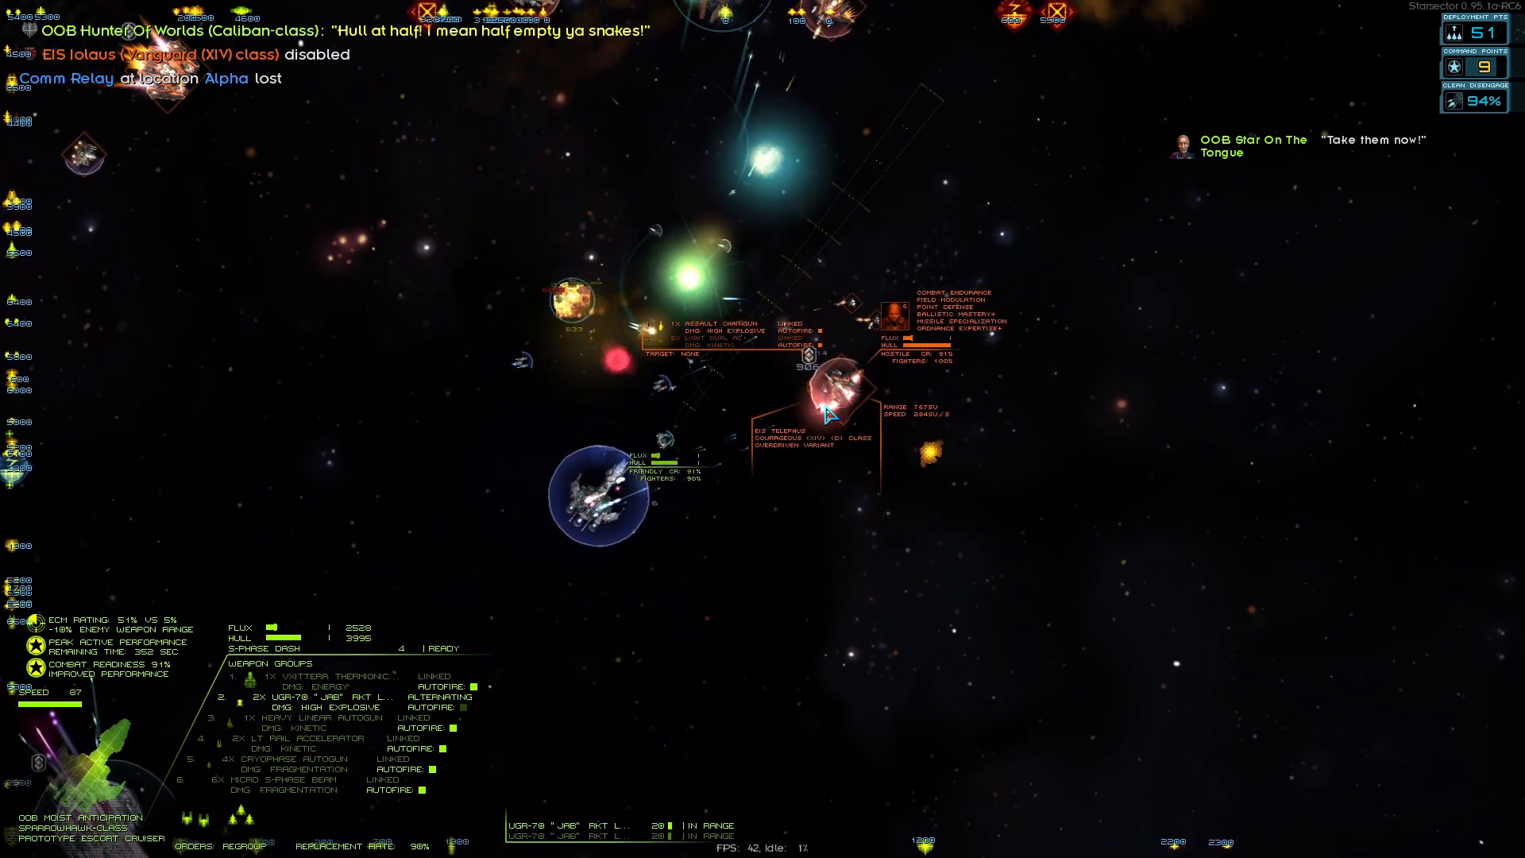
Alternate between the tactical map and live combat until EIS Vulturnus is disabled
key(tab)
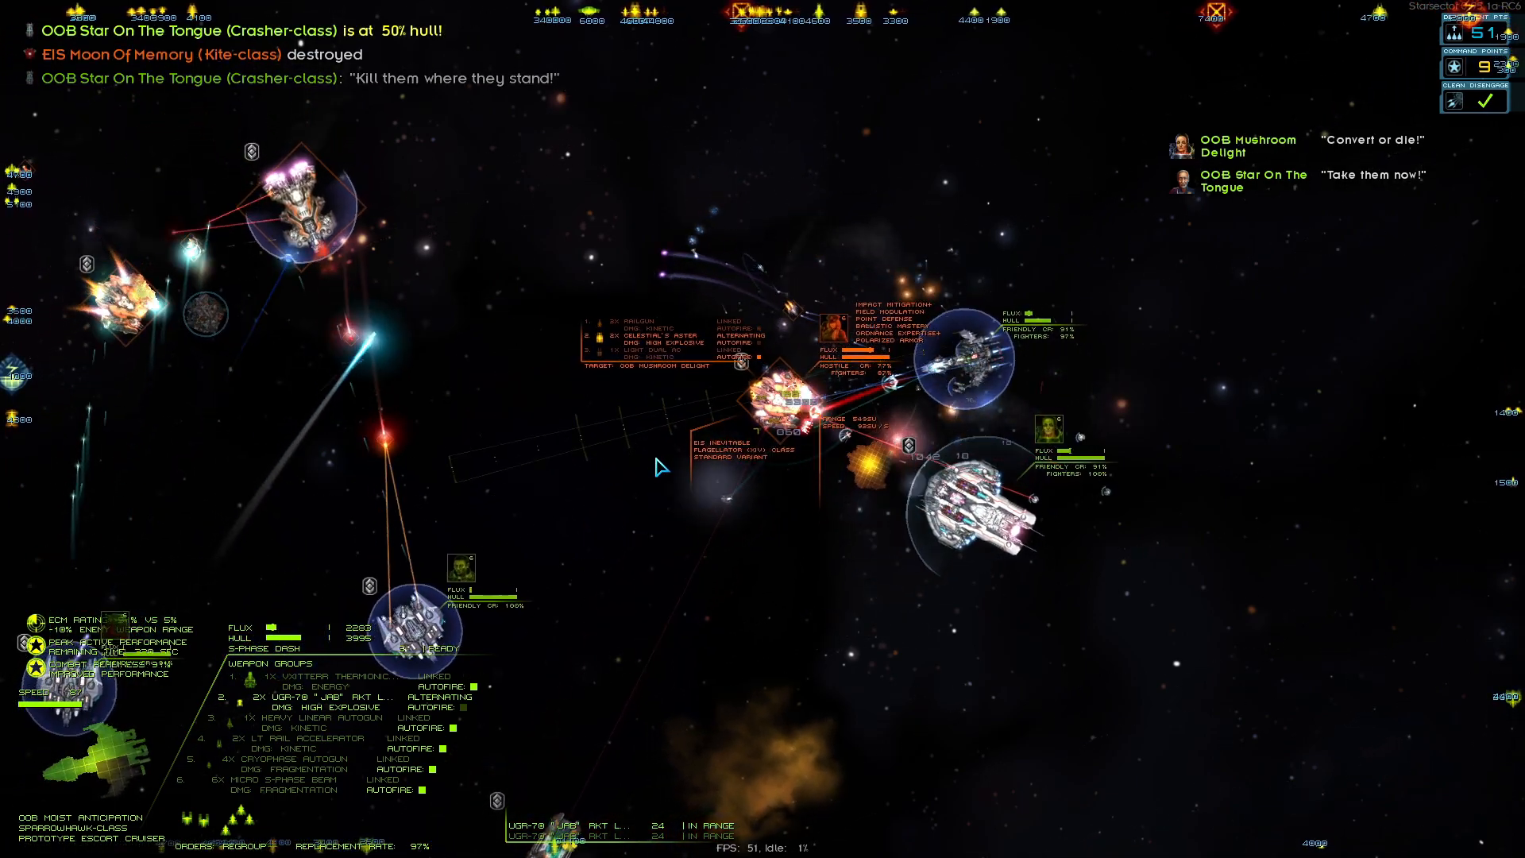
key(tab)
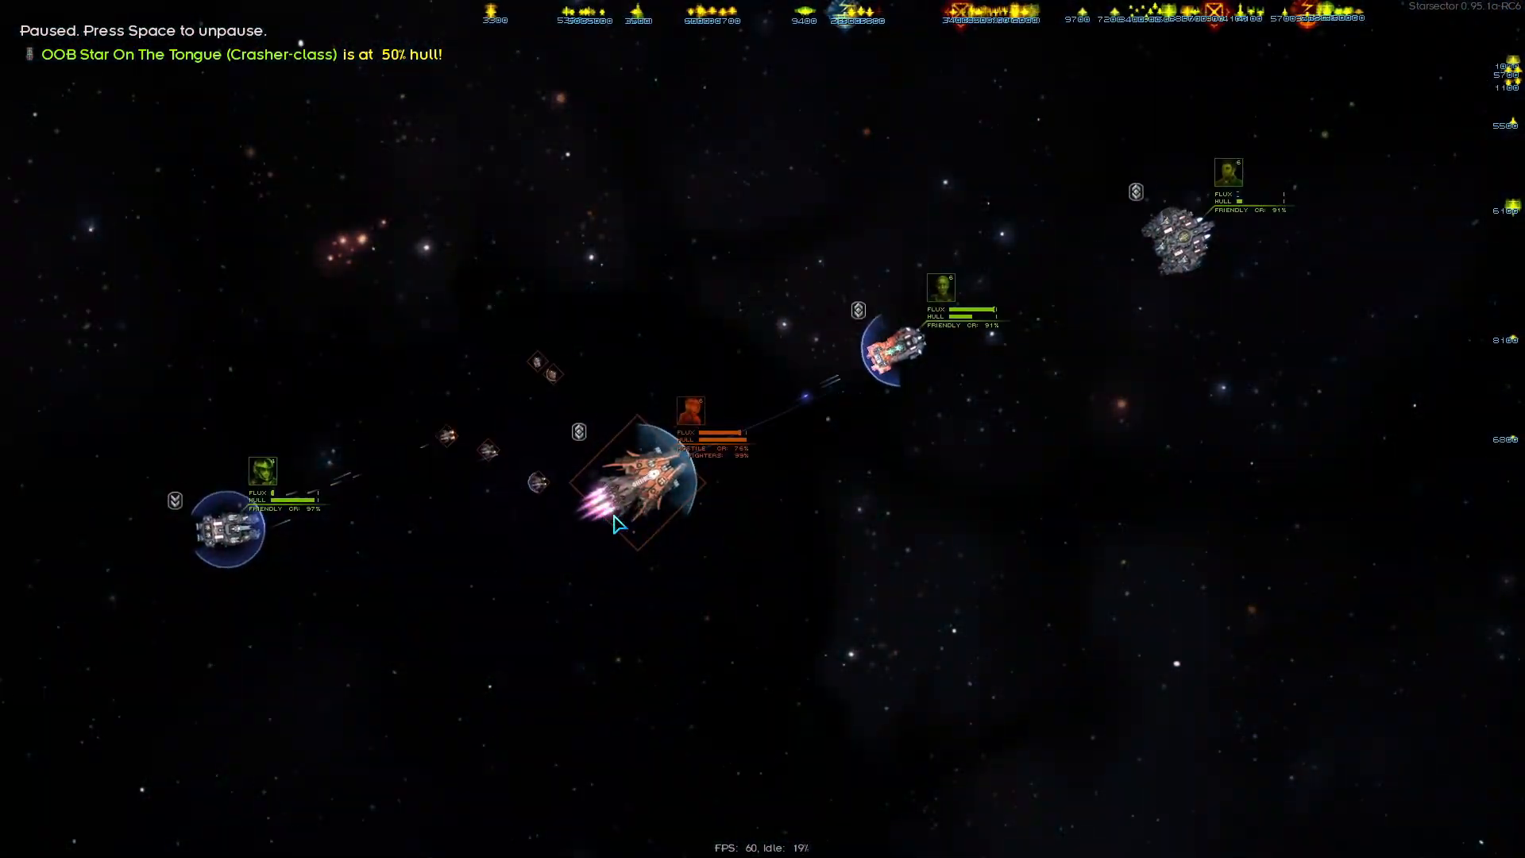
key(tab)
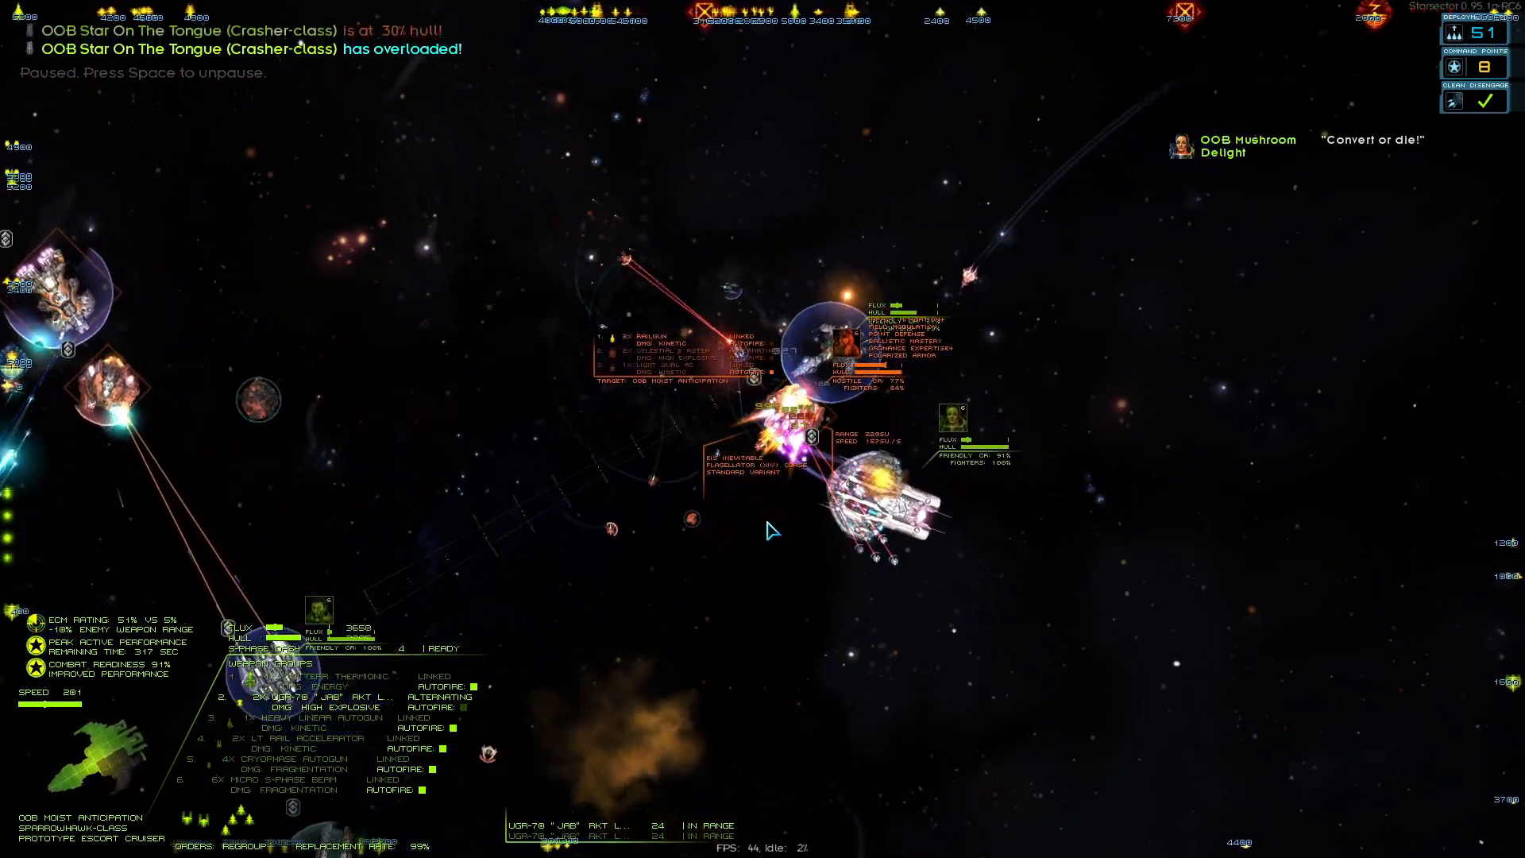
key(space)
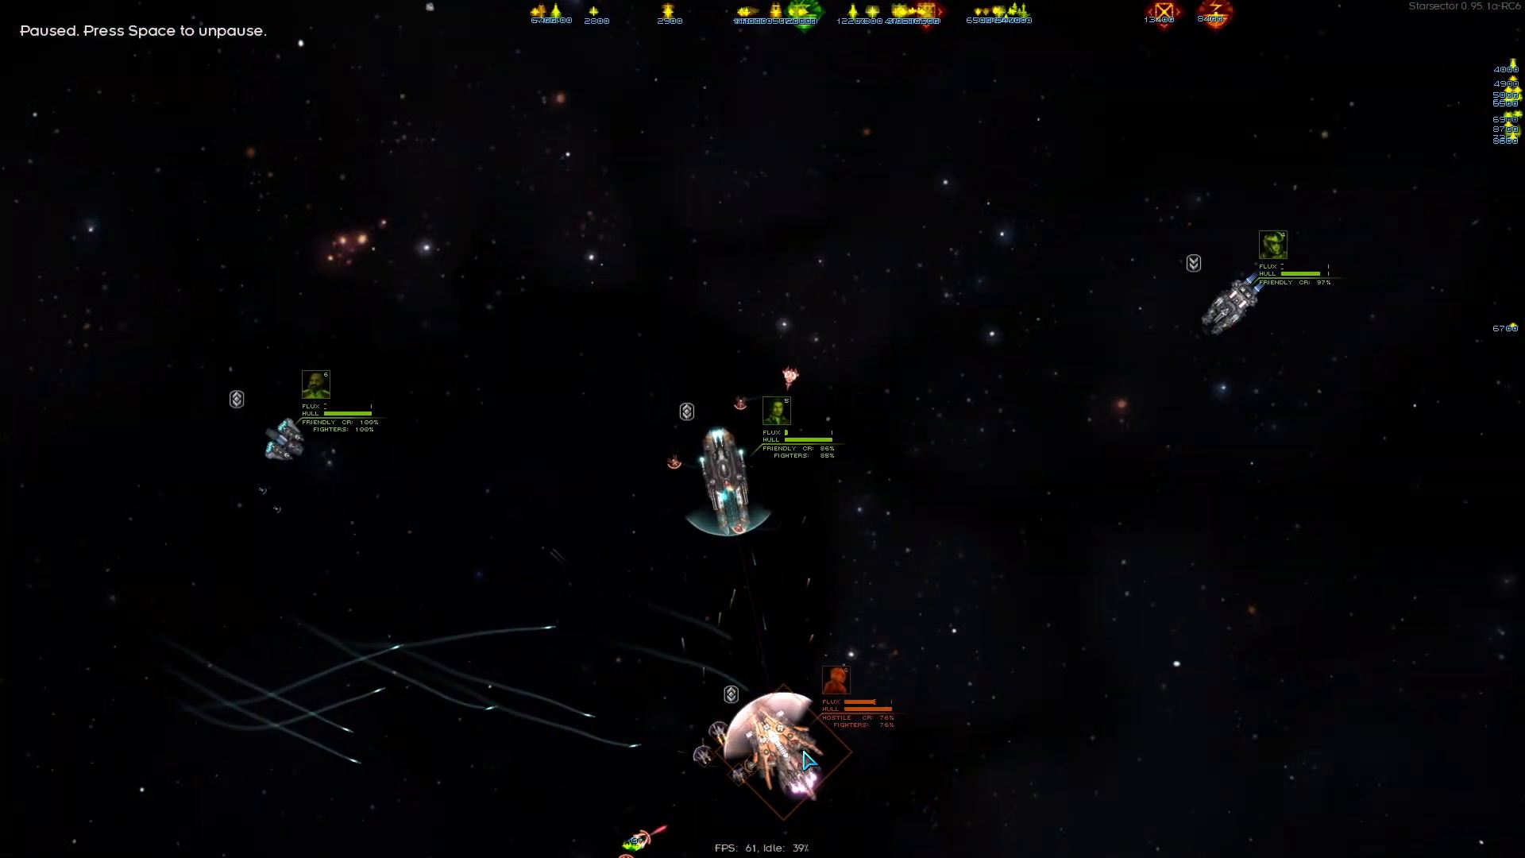
key(tab)
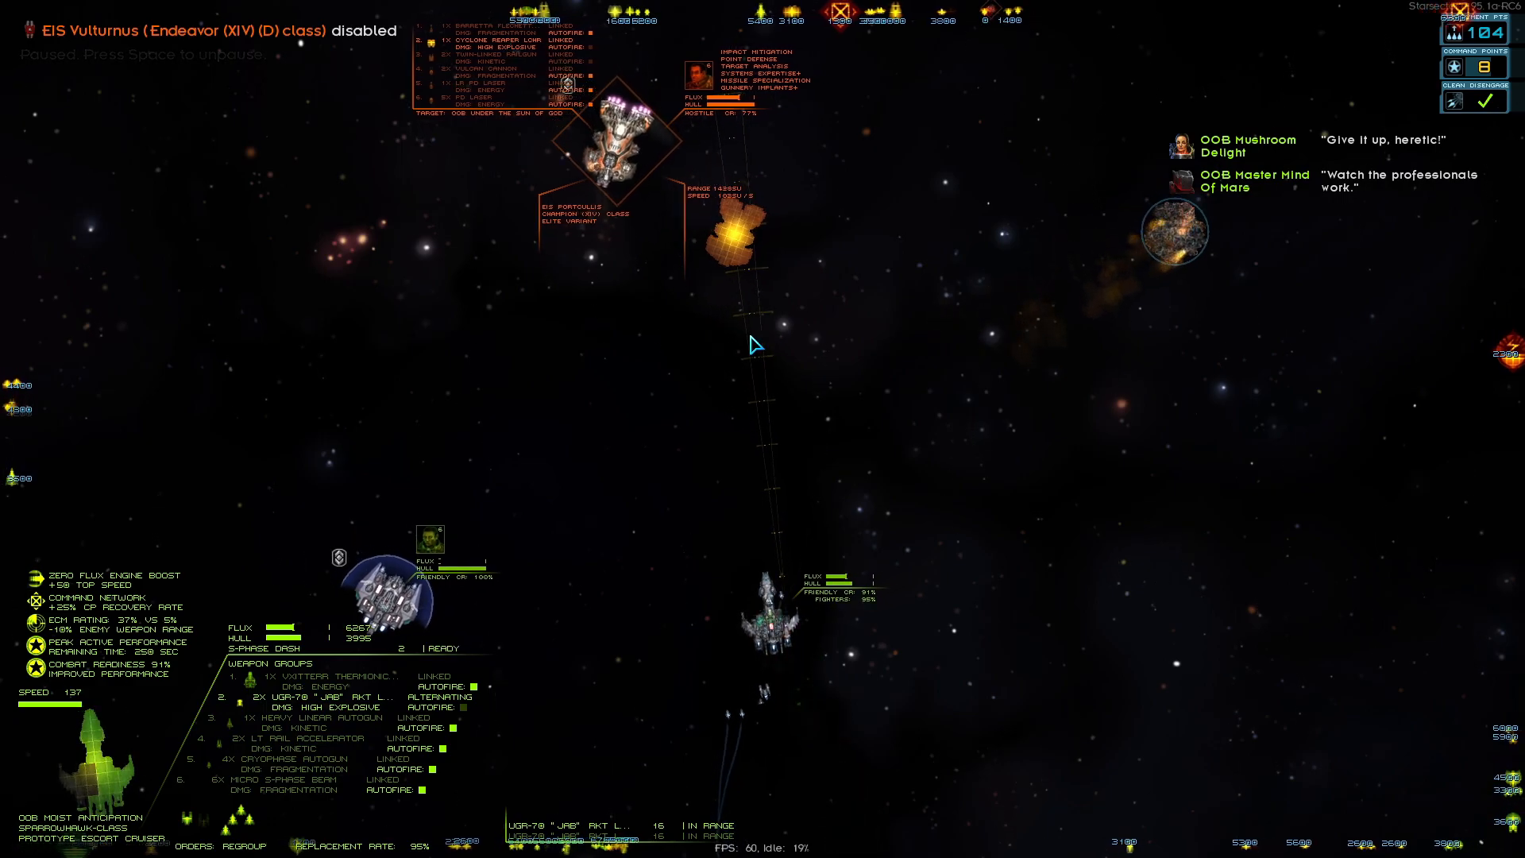
Continue the fight until EIS Portcullis is destroyed and the enemy fleet is defeated
key(space)
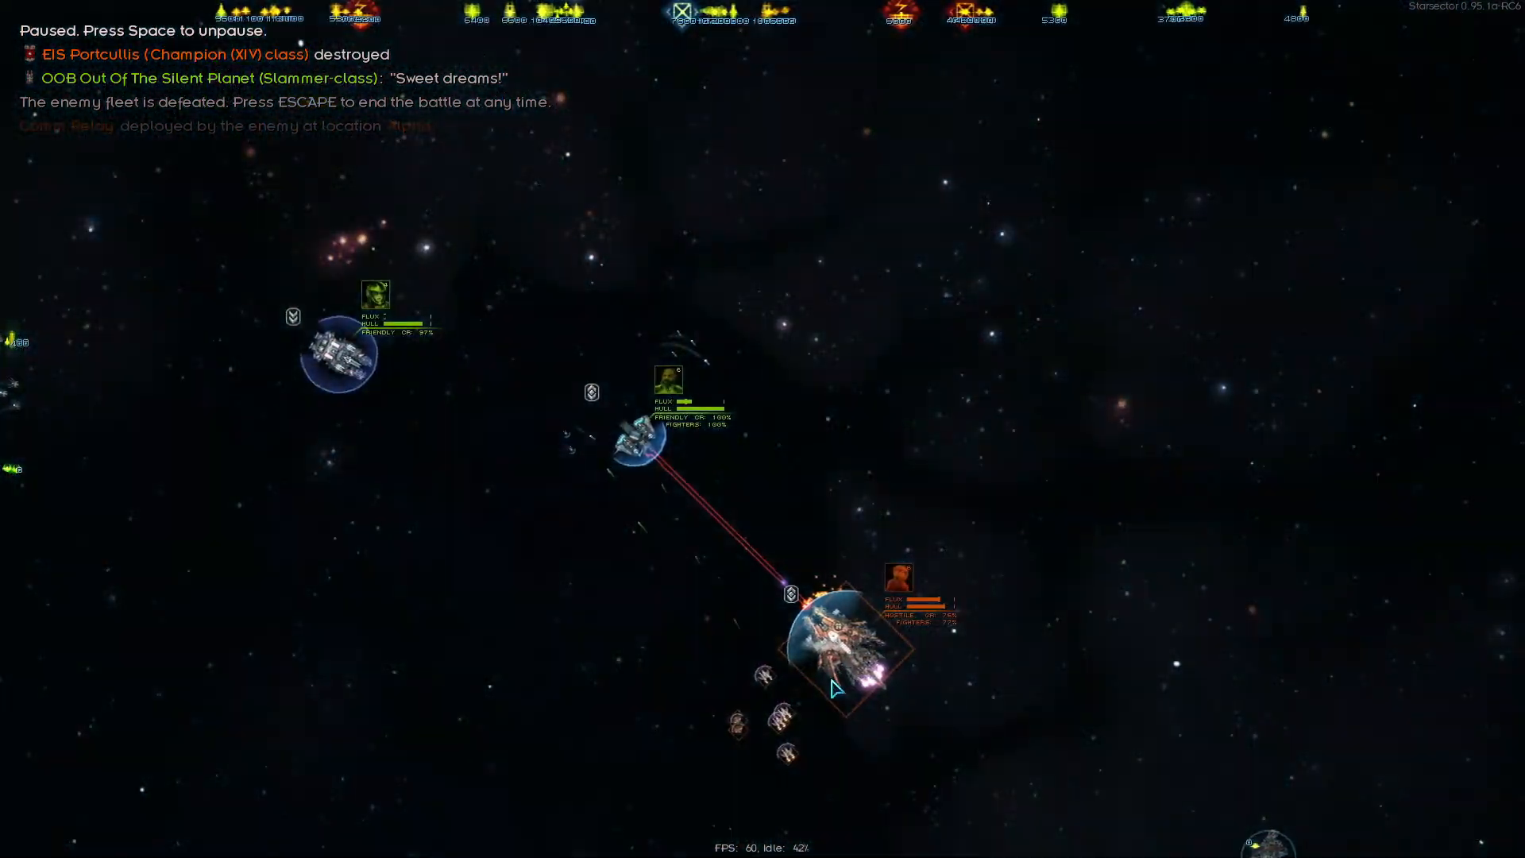
key(tab)
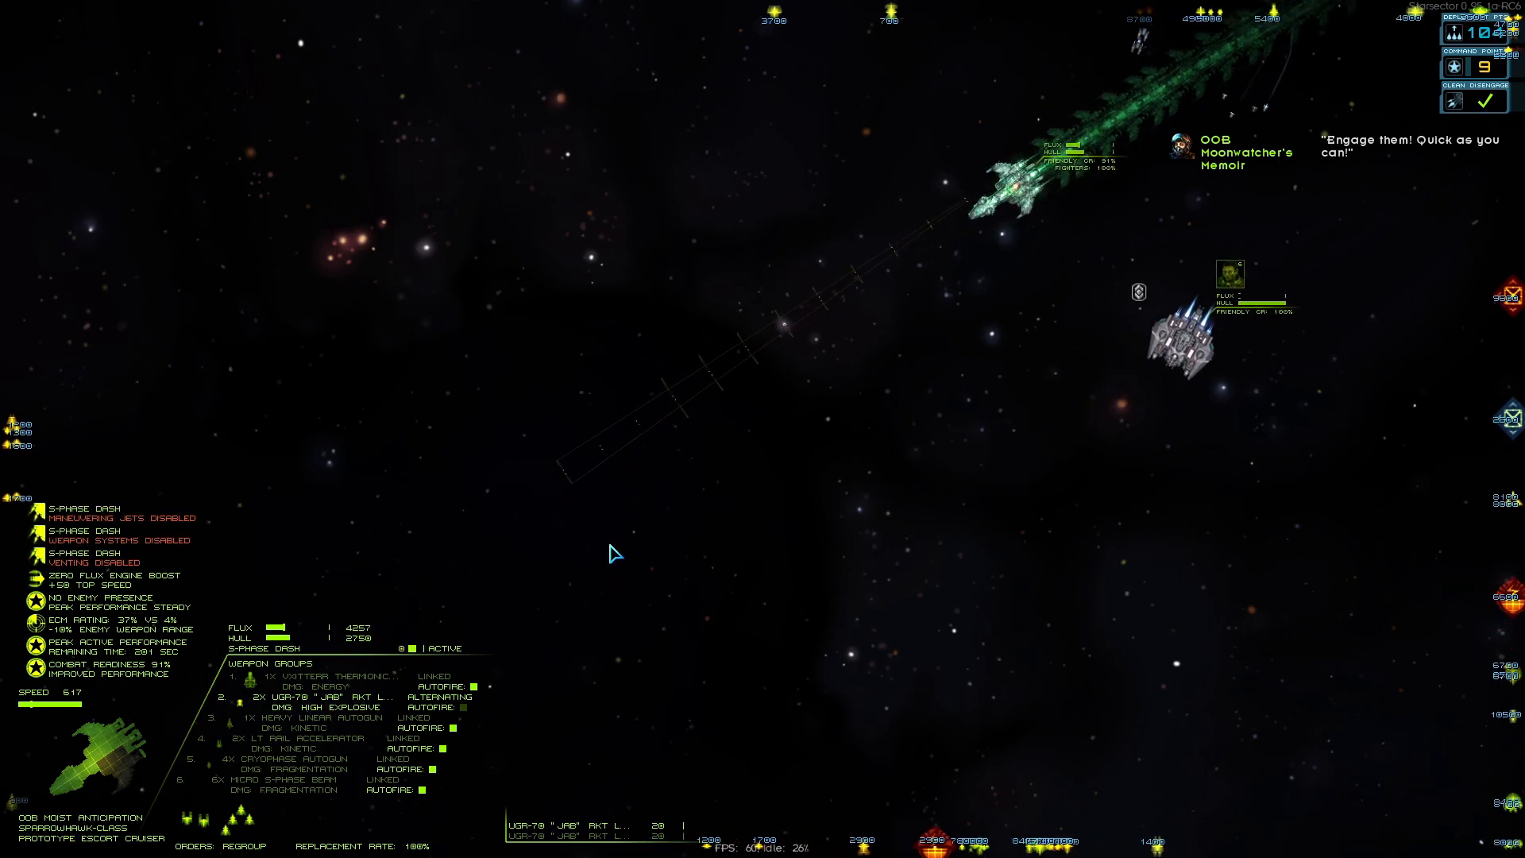
End the won battle and return to the Iron Shell encounter report
key(space)
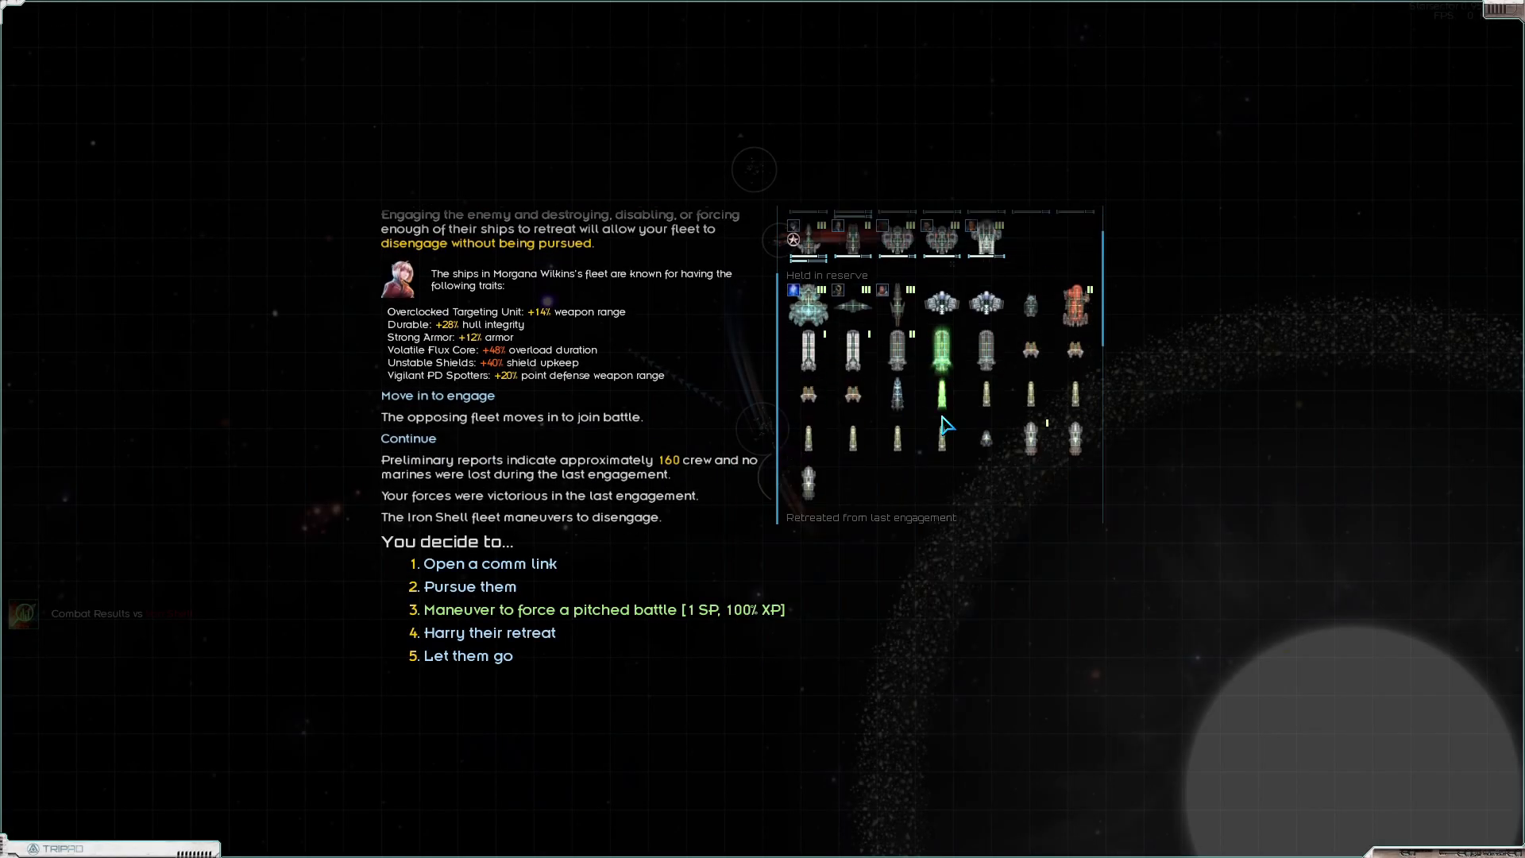
mouse_move(837, 348)
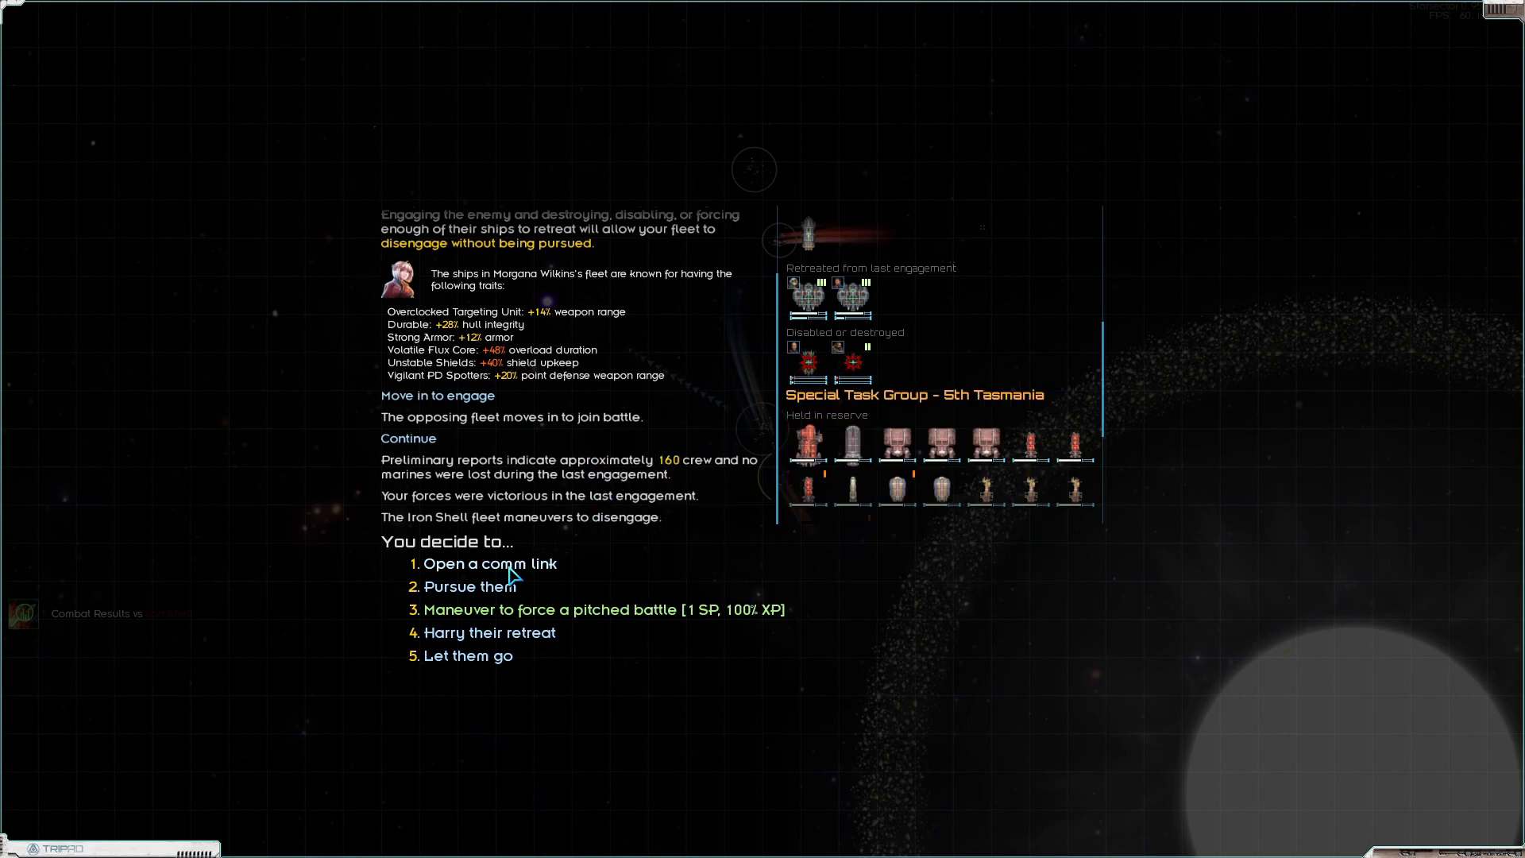
Send the second-in-command in pursuit, then review disabled ships and finish recovery
click(457, 586)
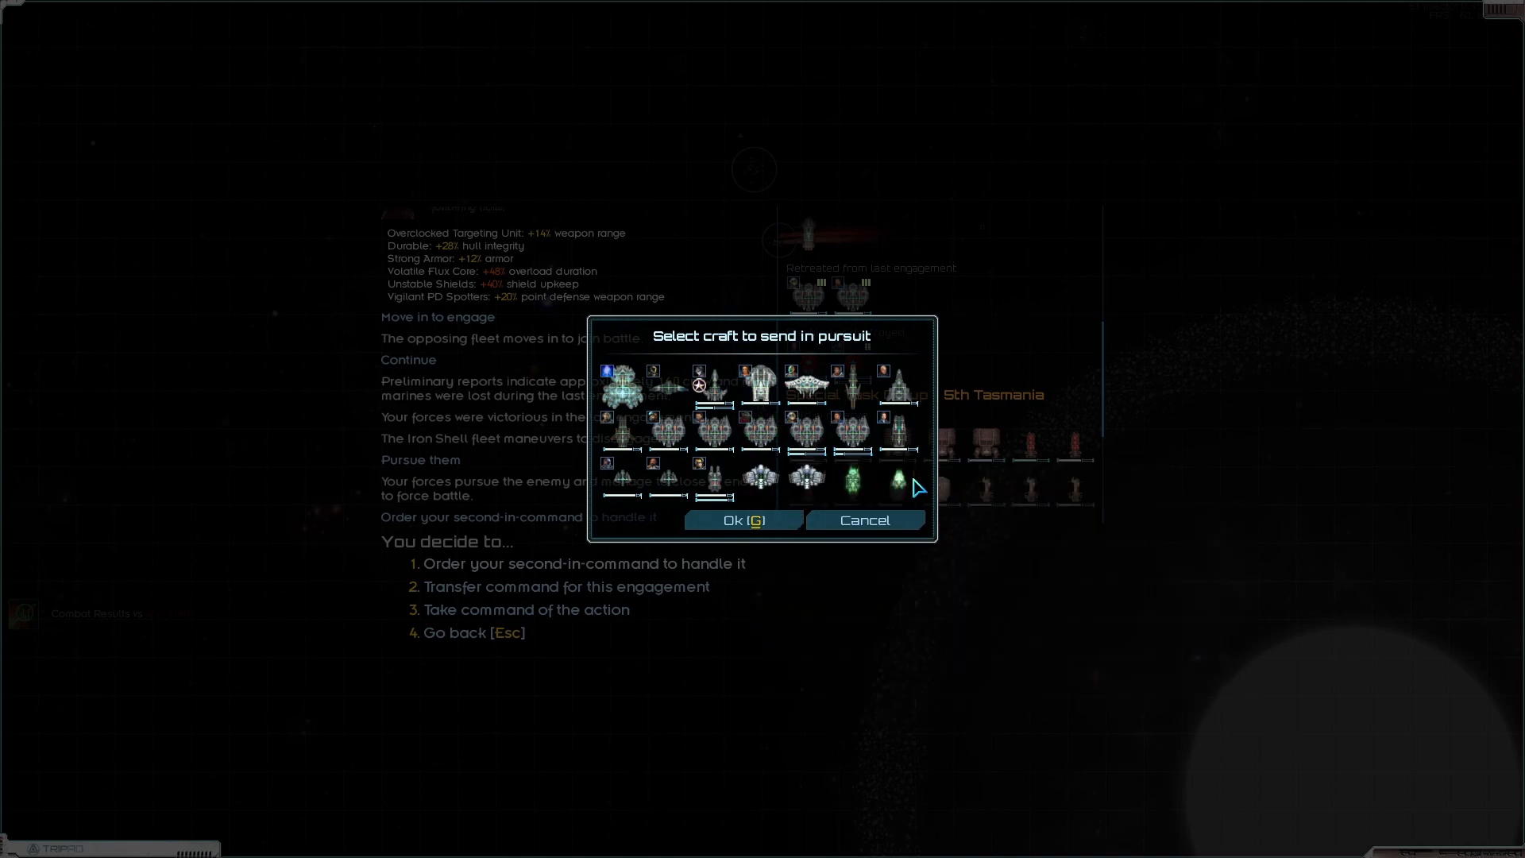
click(743, 521)
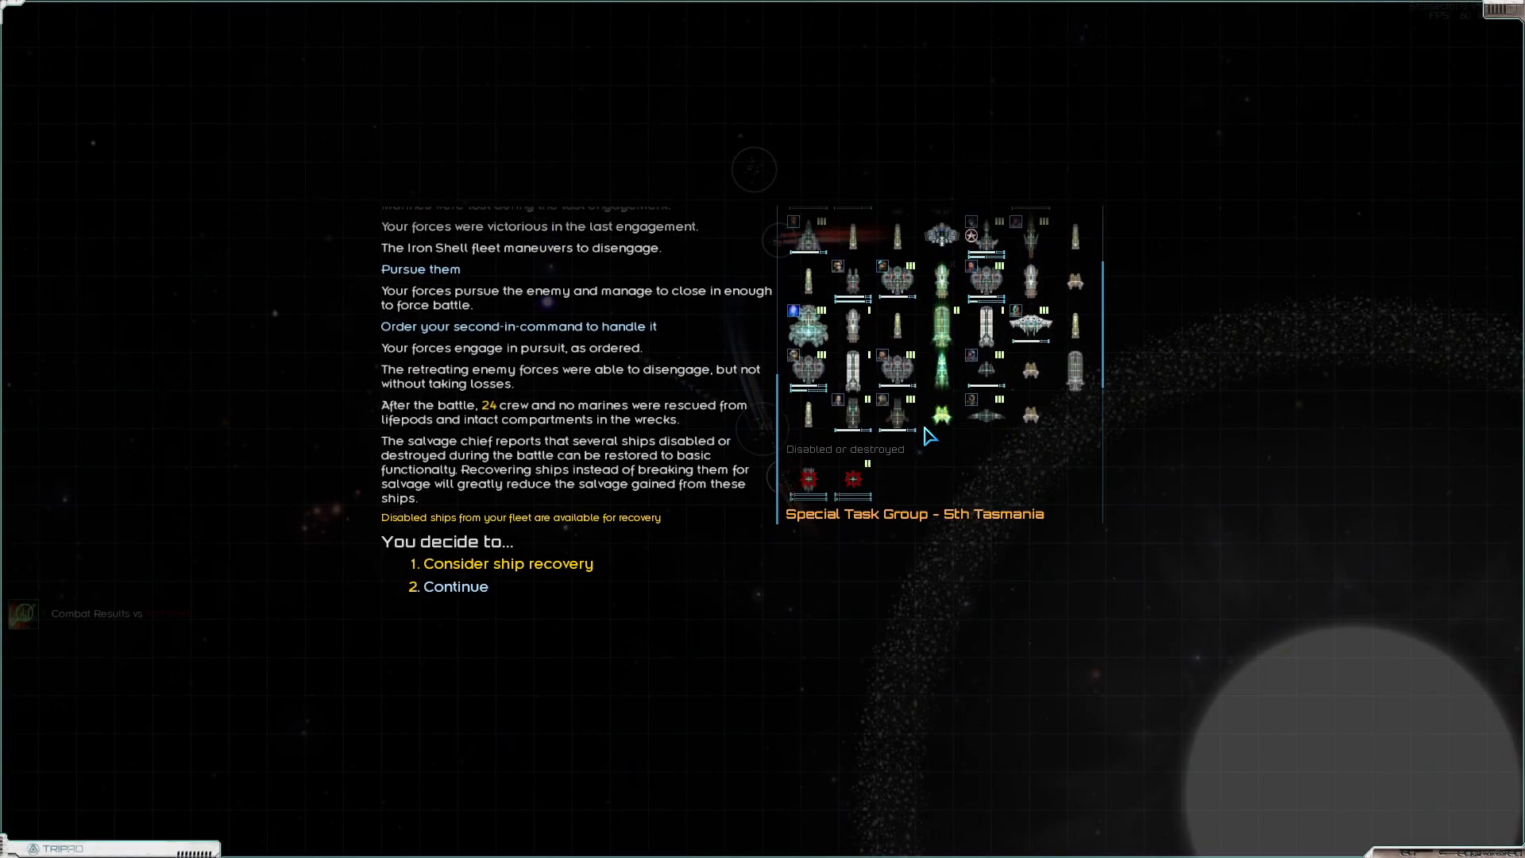
click(509, 562)
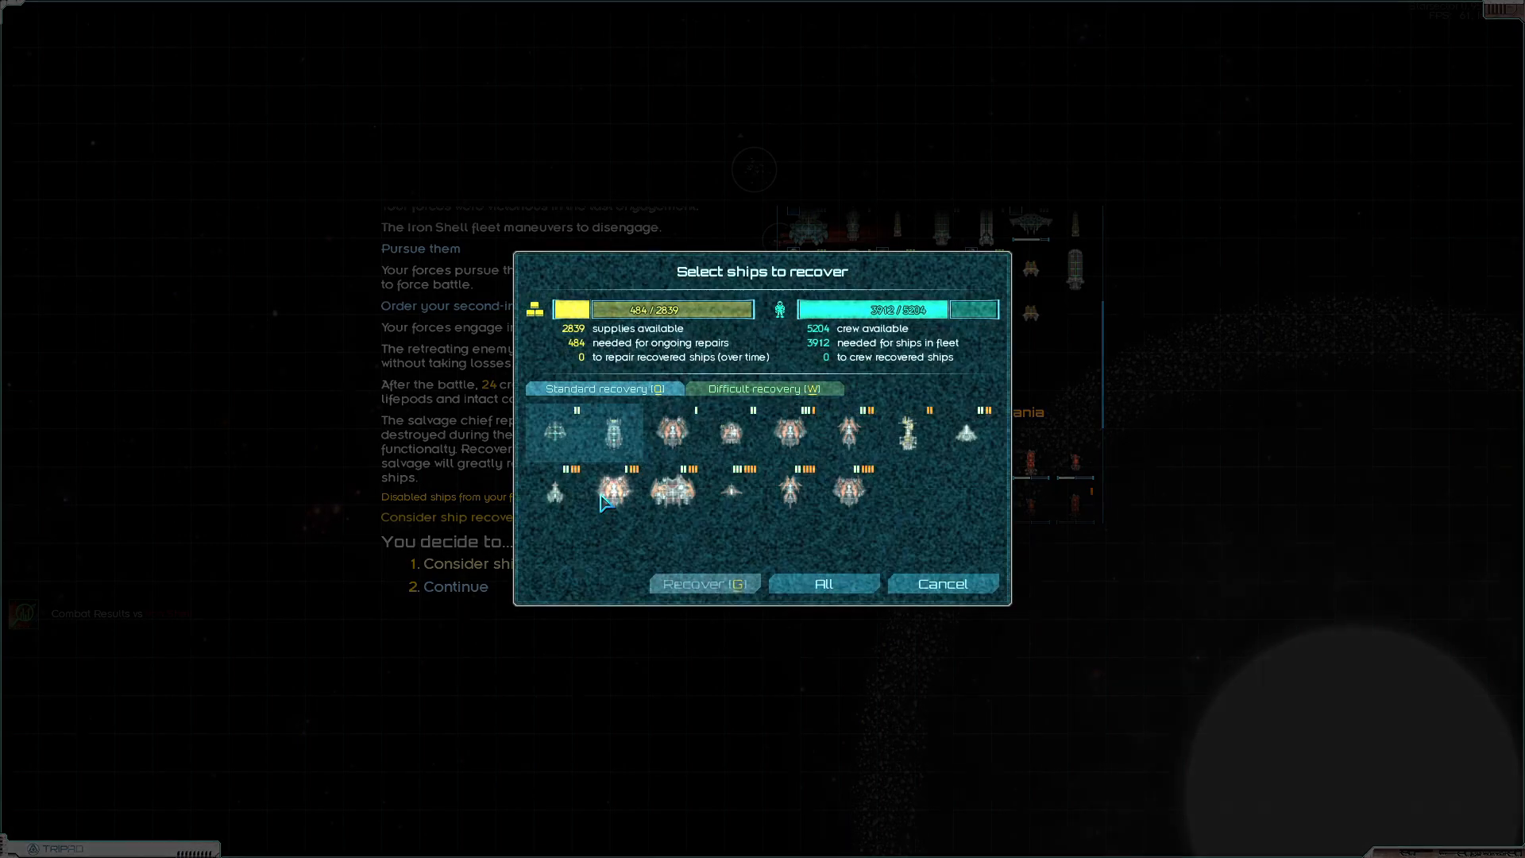
click(610, 495)
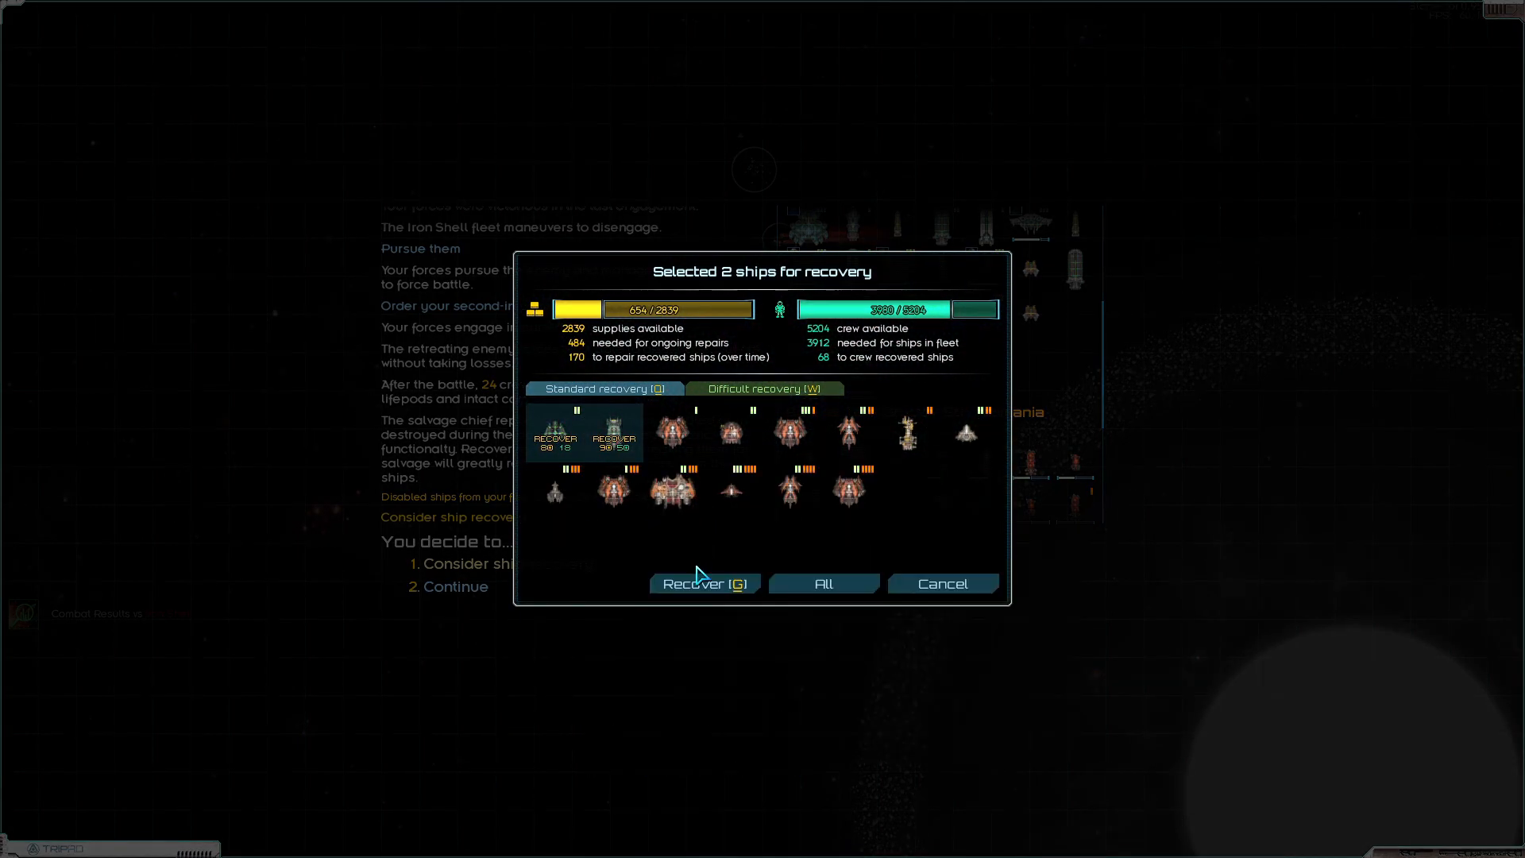
click(702, 583)
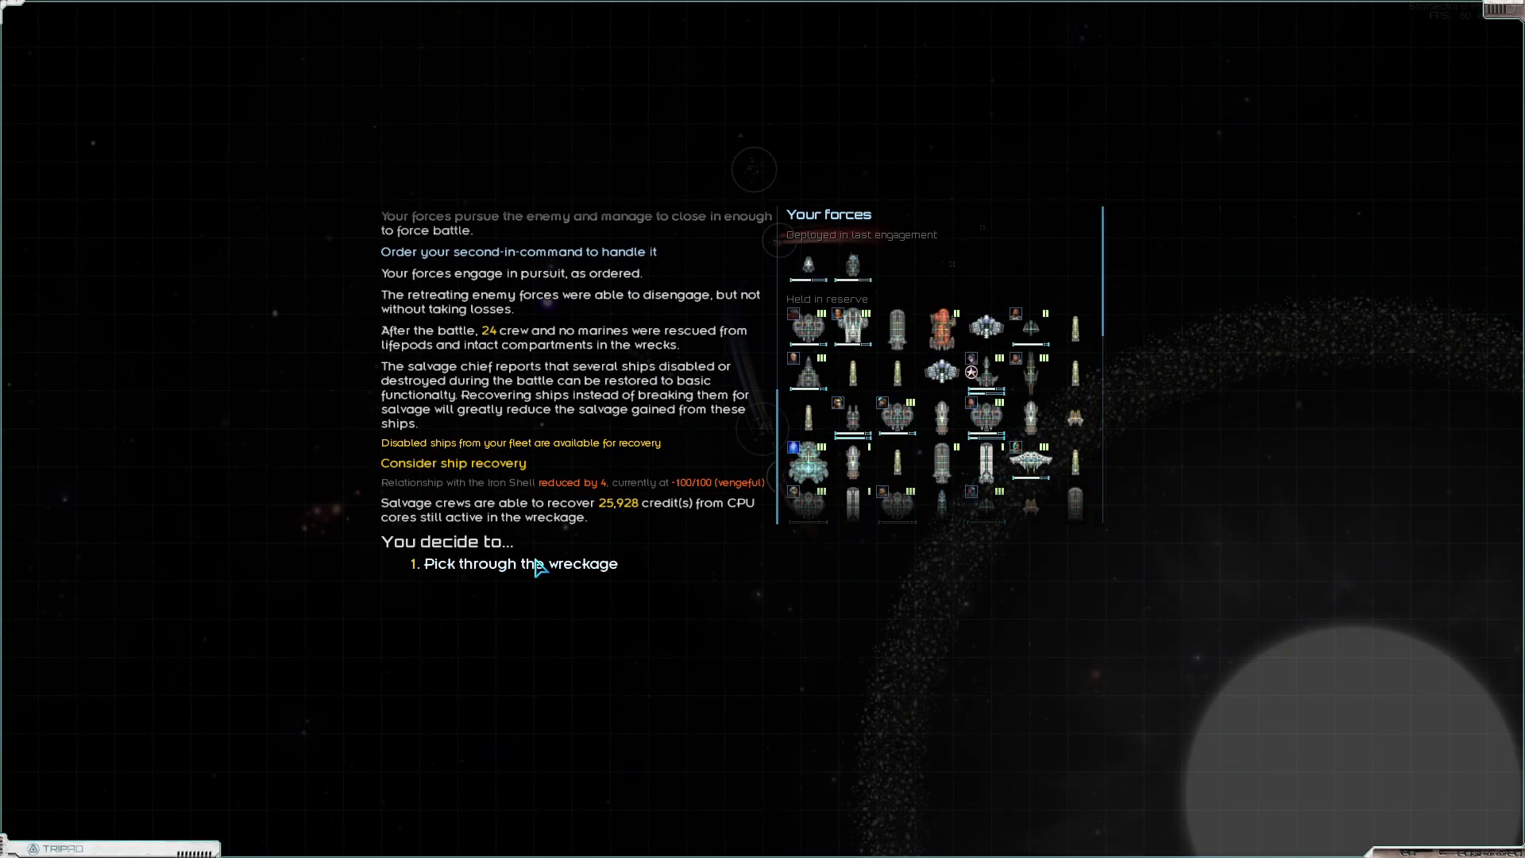
Pick through the wreckage, take all salvage into cargo and confirm
click(520, 563)
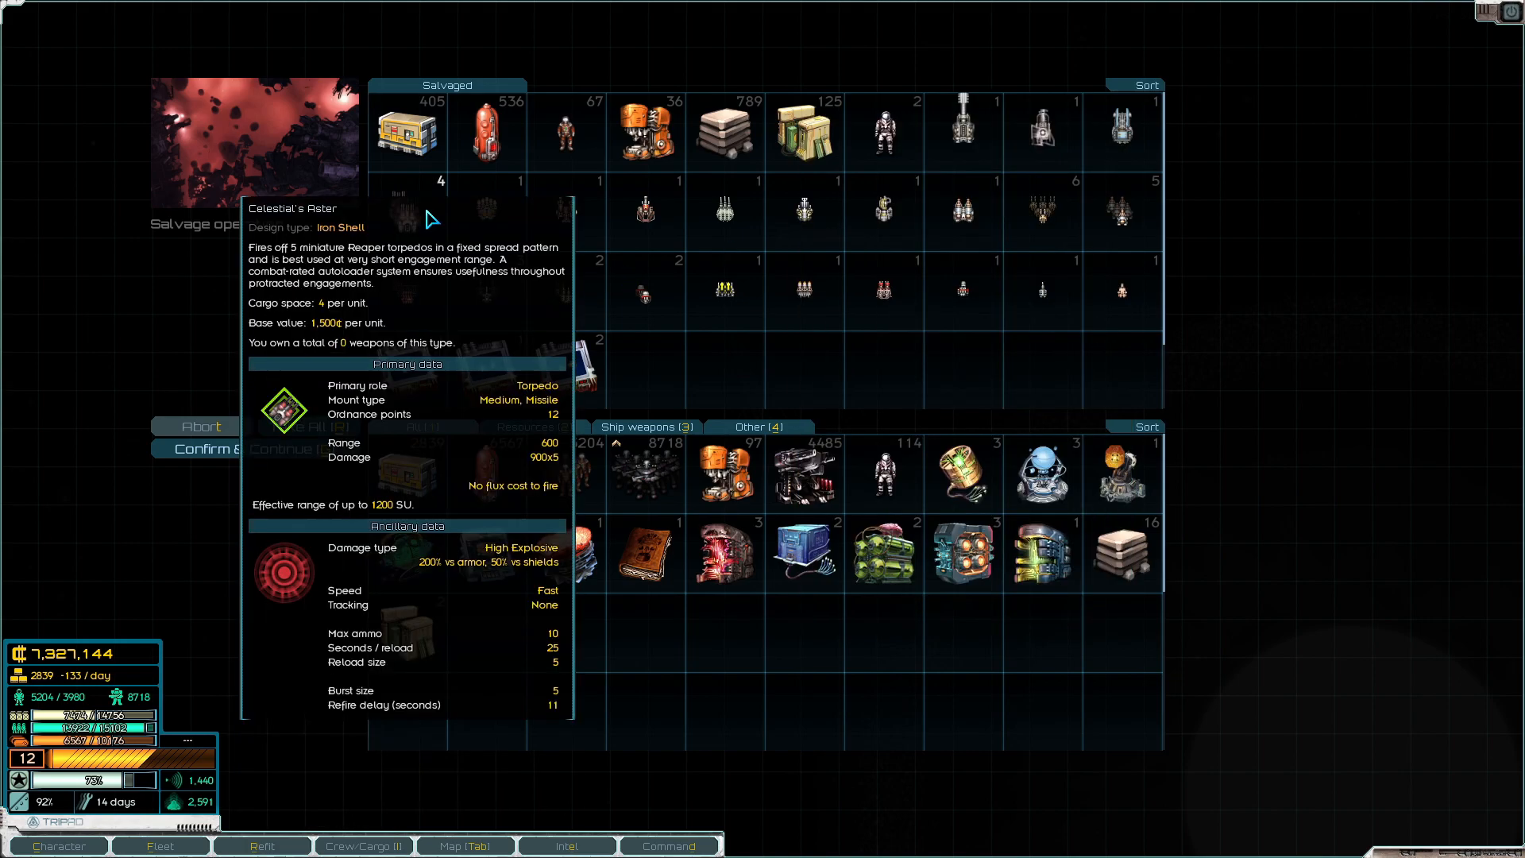
click(201, 448)
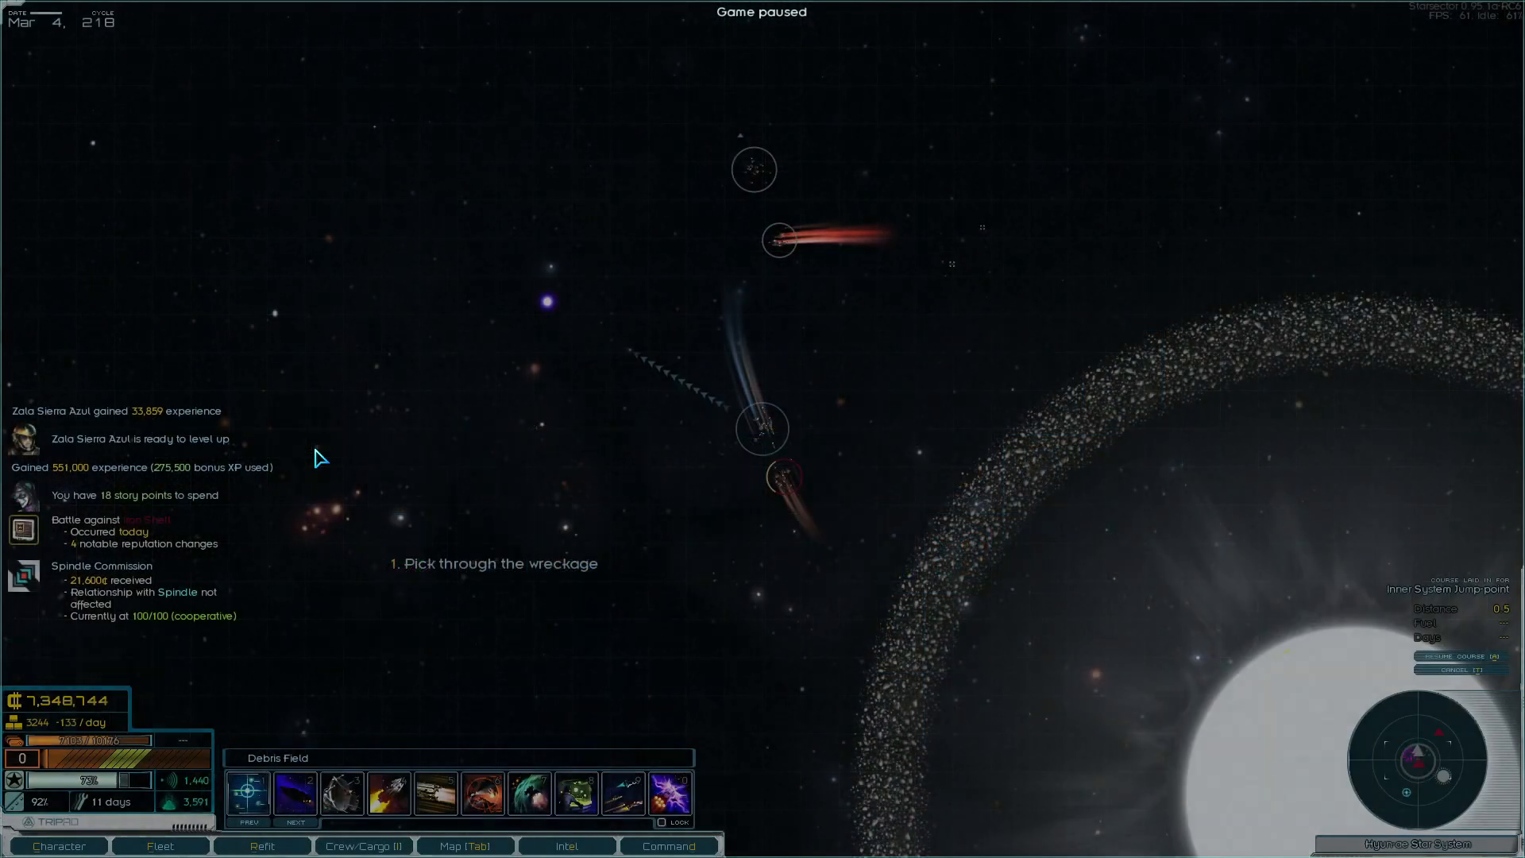
key(space)
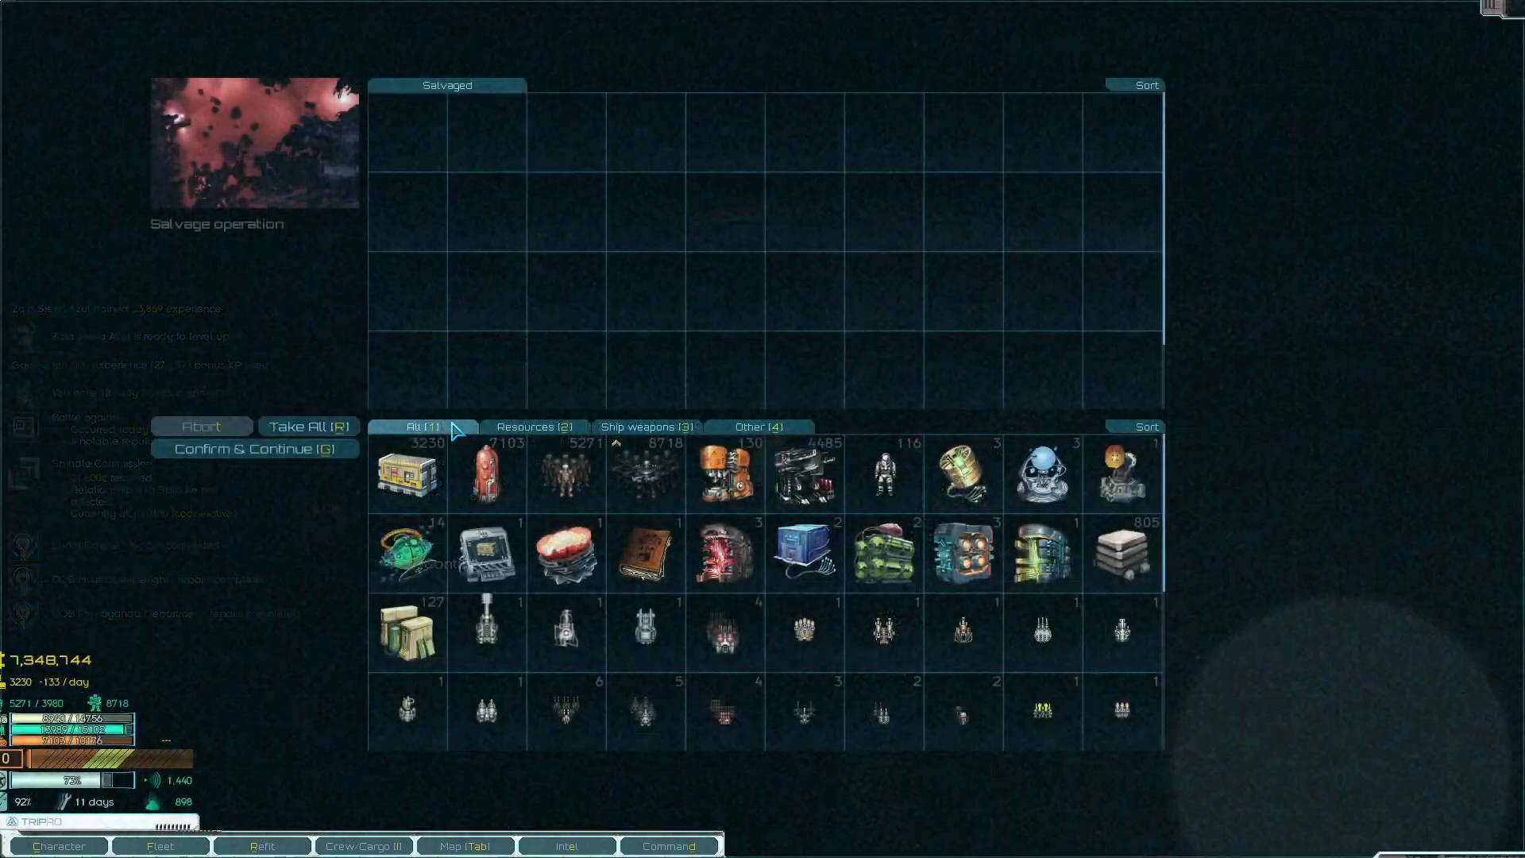
click(254, 448)
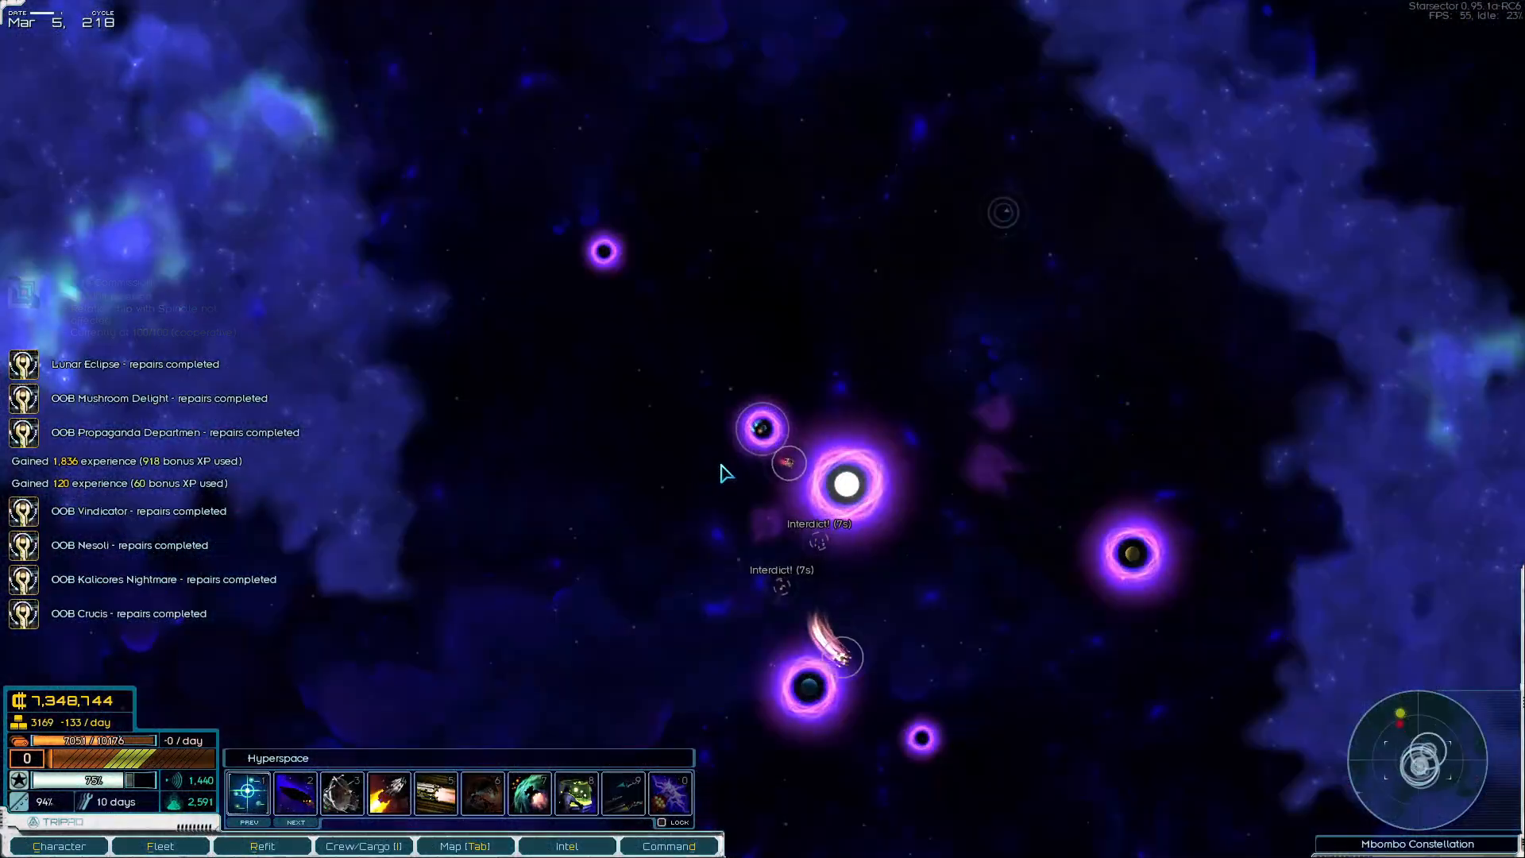
Set the fleet's course across hyperspace in the Mbombo Constellation
click(464, 845)
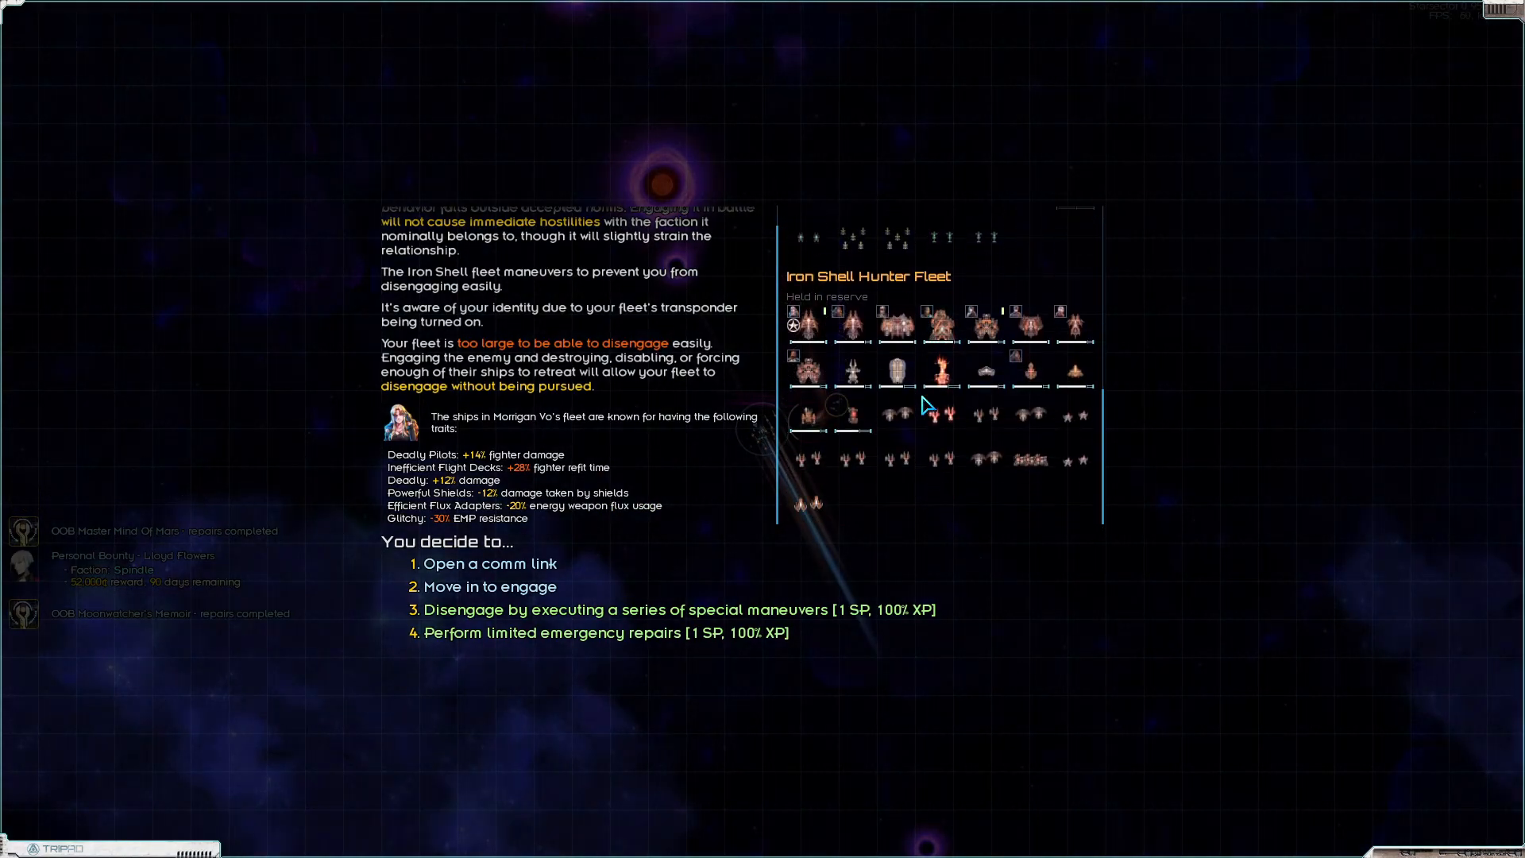
mouse_move(850, 325)
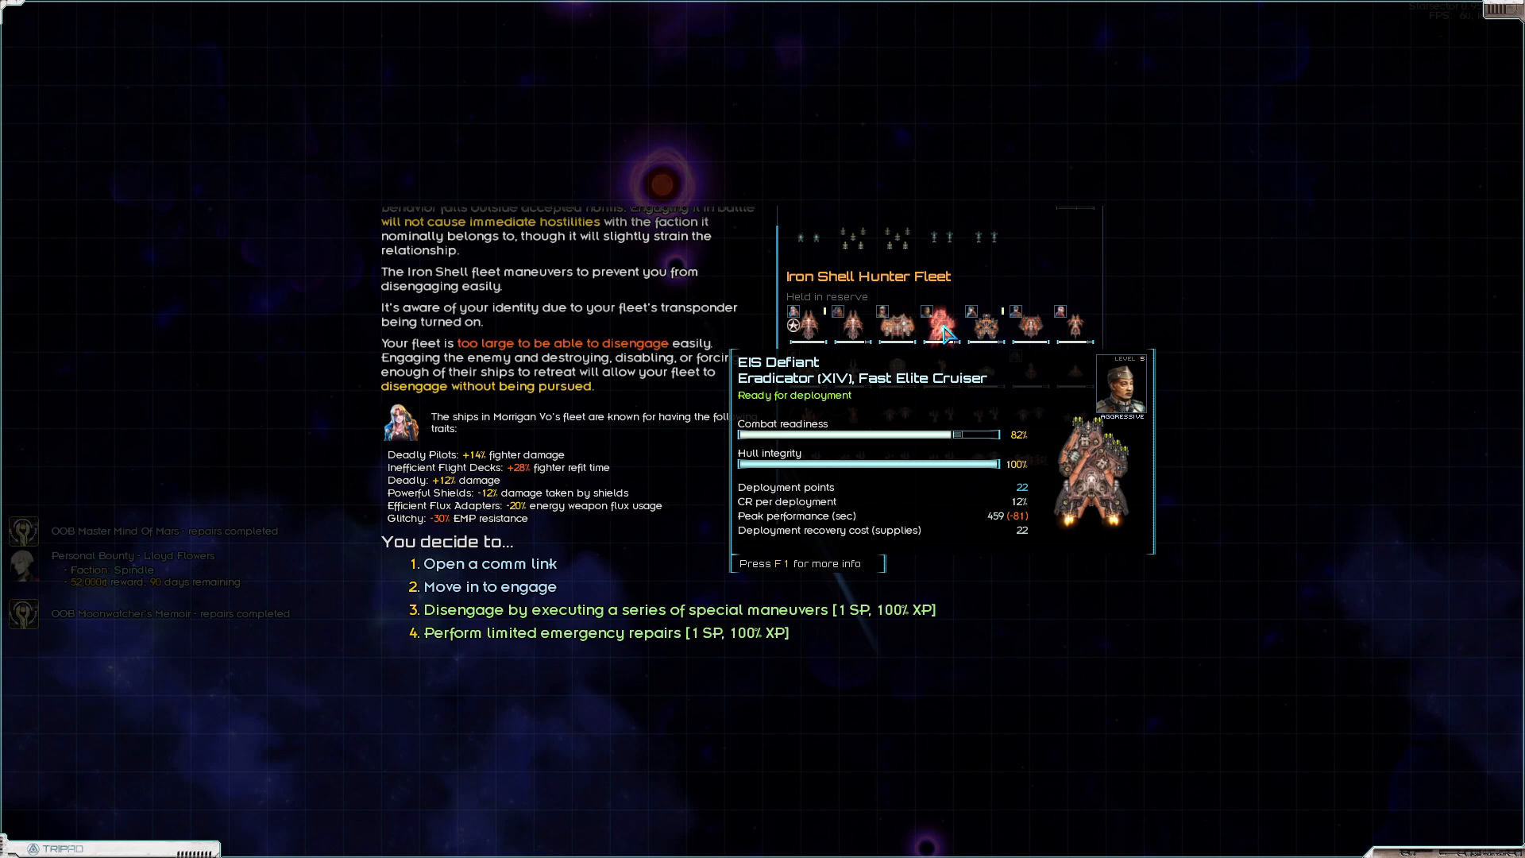
Move in to engage the Iron Shell Hunter Fleet and continue into battle
click(486, 586)
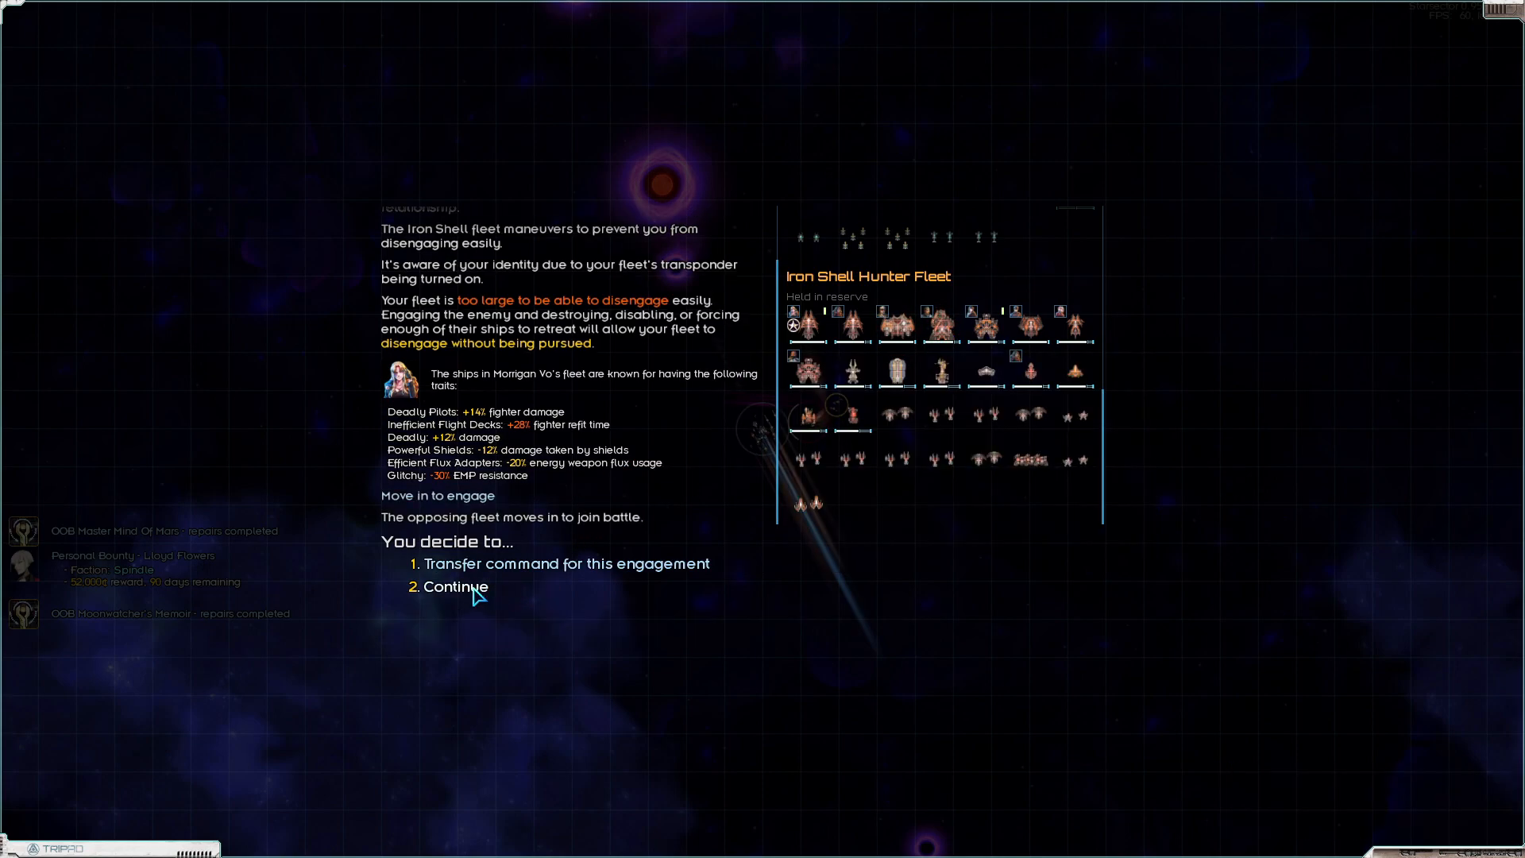
click(457, 586)
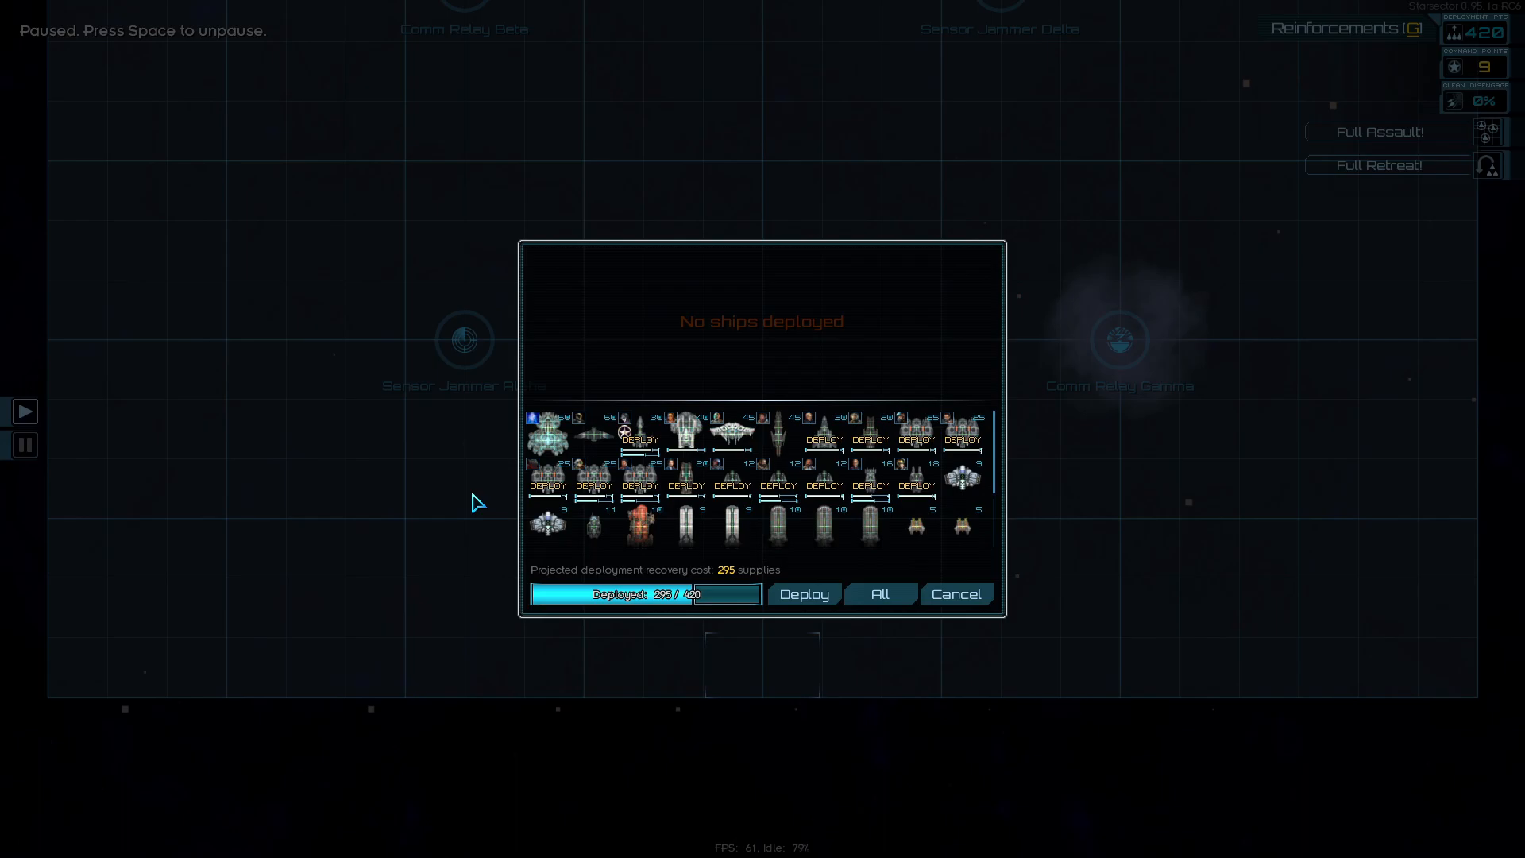
mouse_move(623, 432)
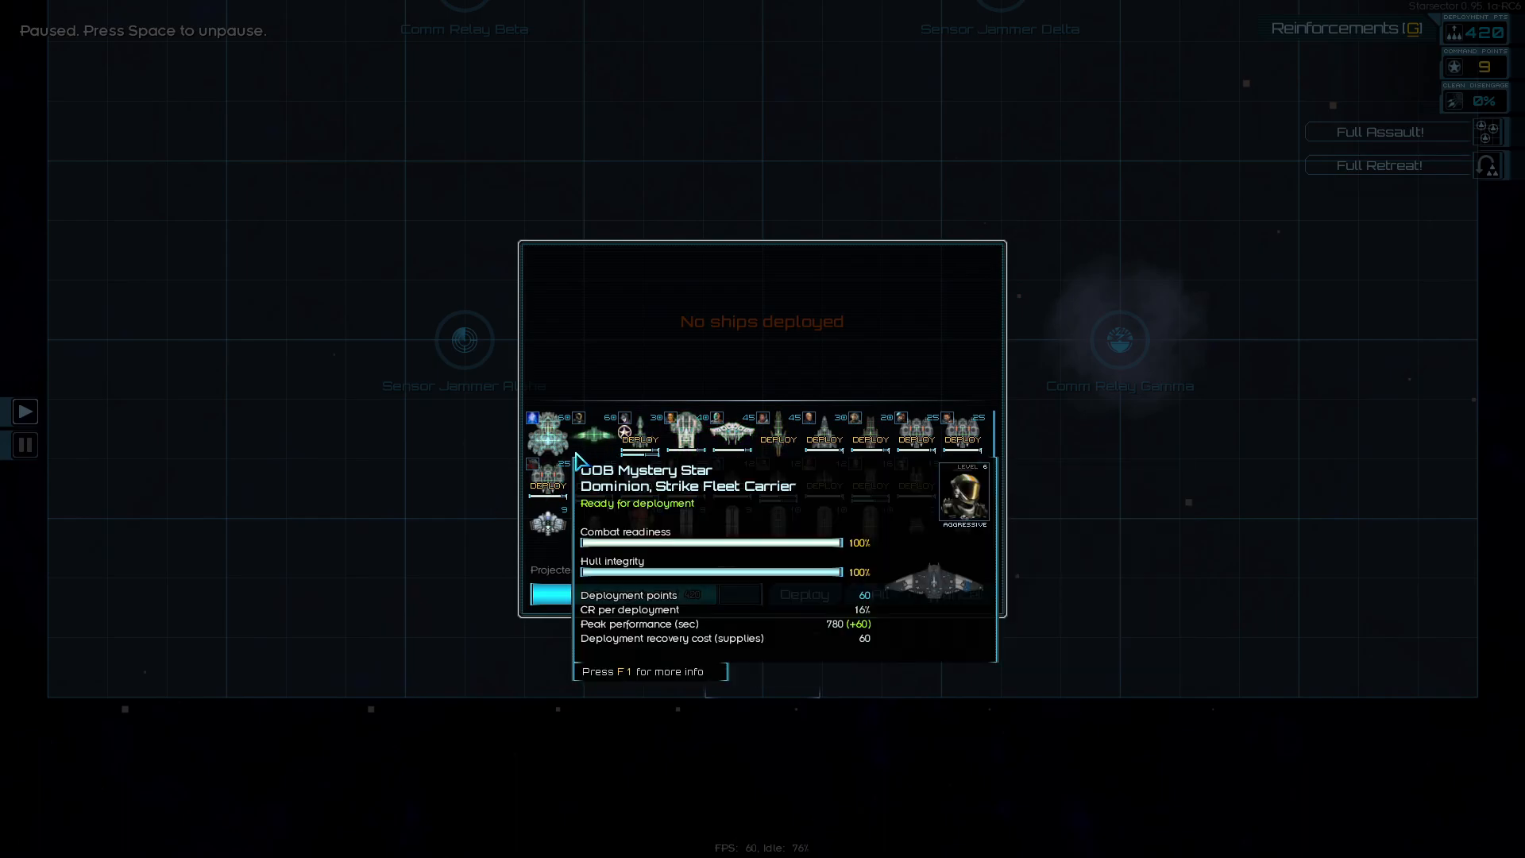
Deploy every available ship onto the battlefield
click(546, 432)
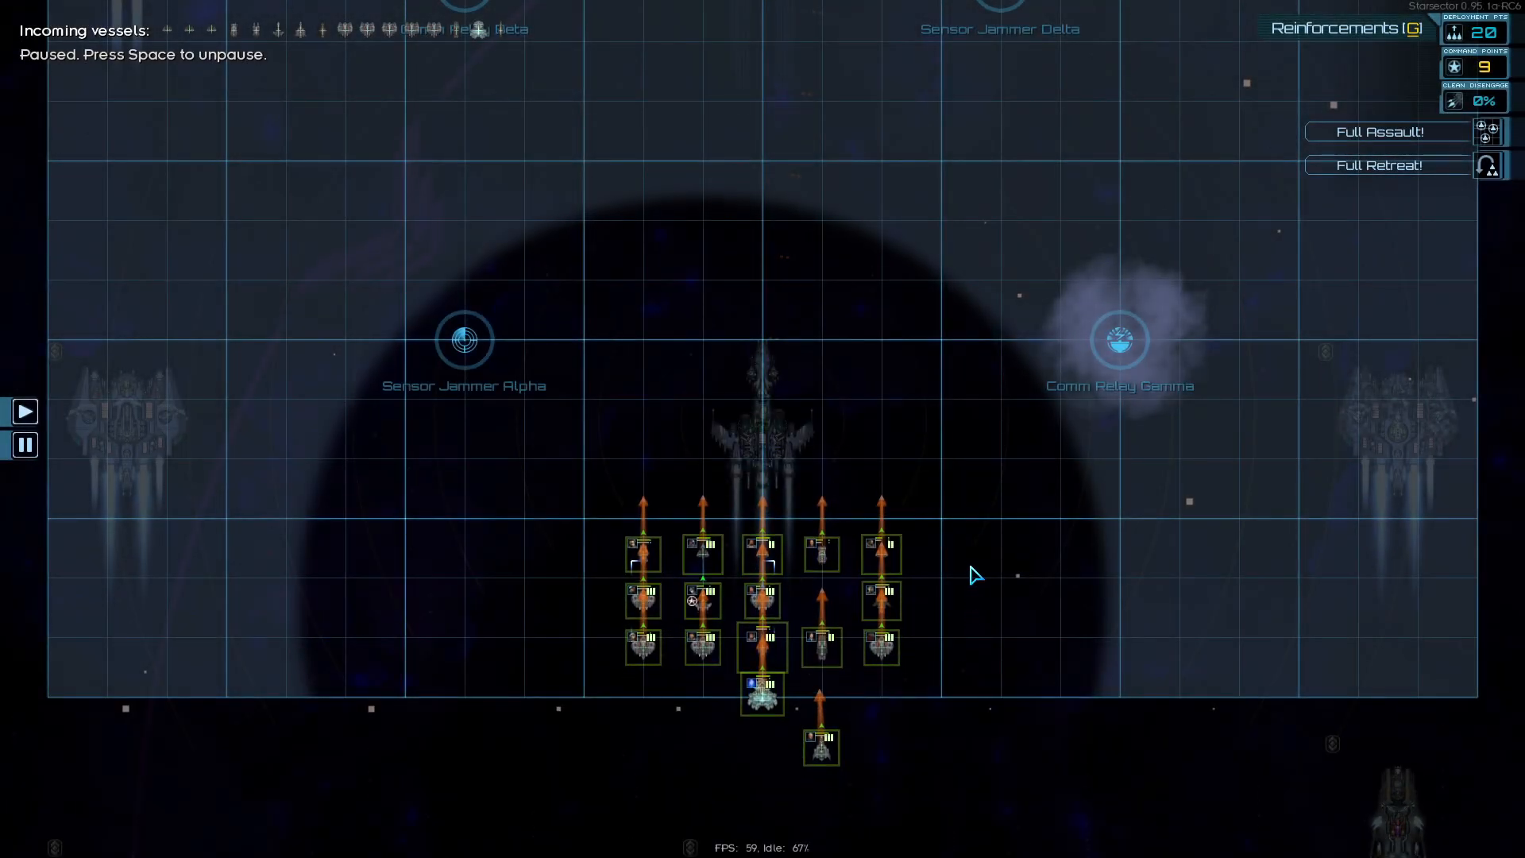
Unpause to advance the fleet toward the enemy, then pause again
click(24, 410)
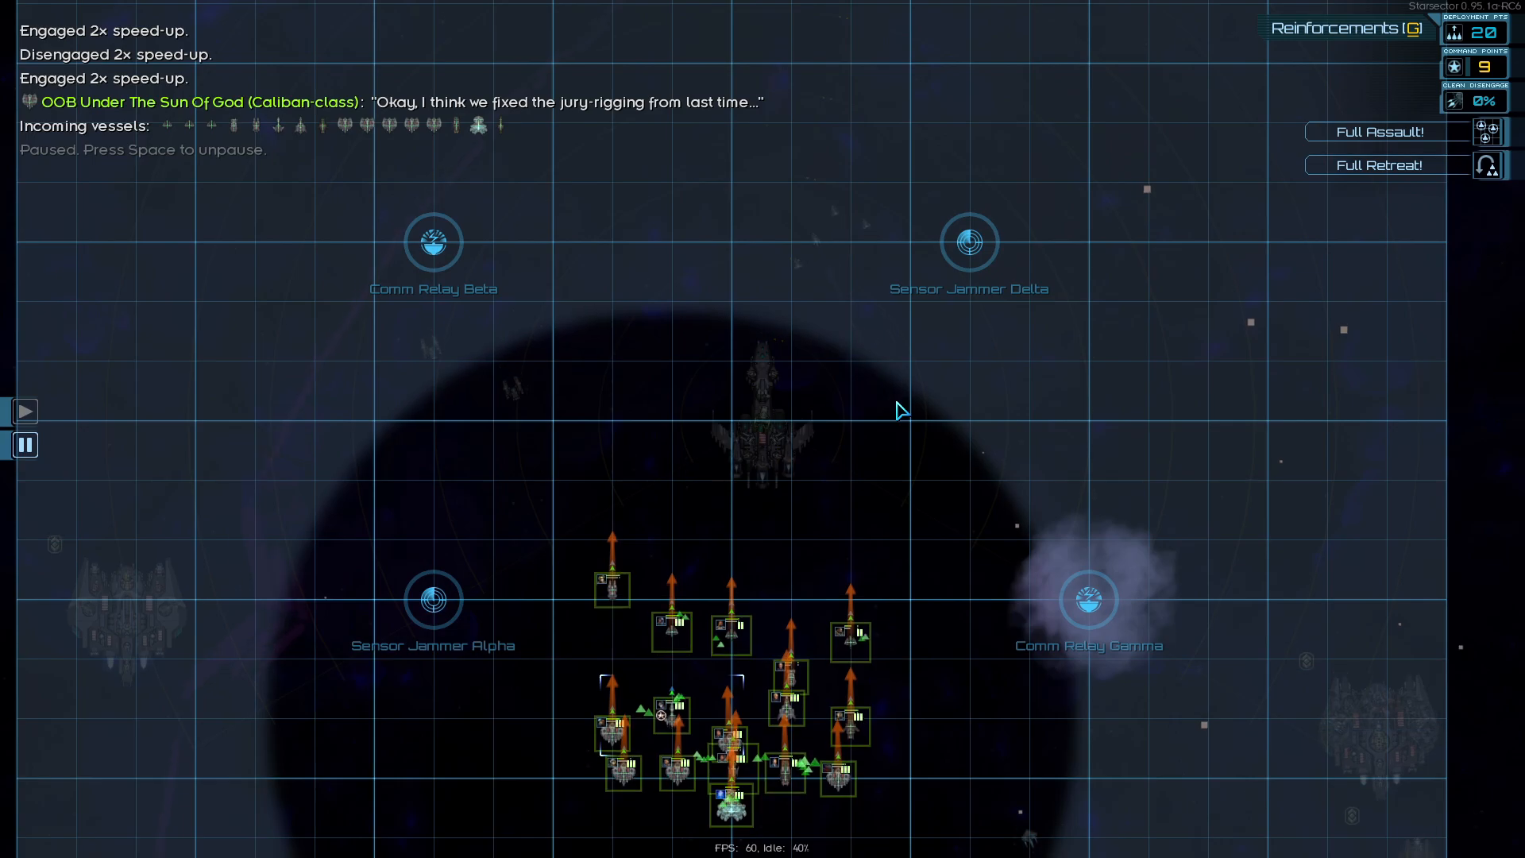
key(space)
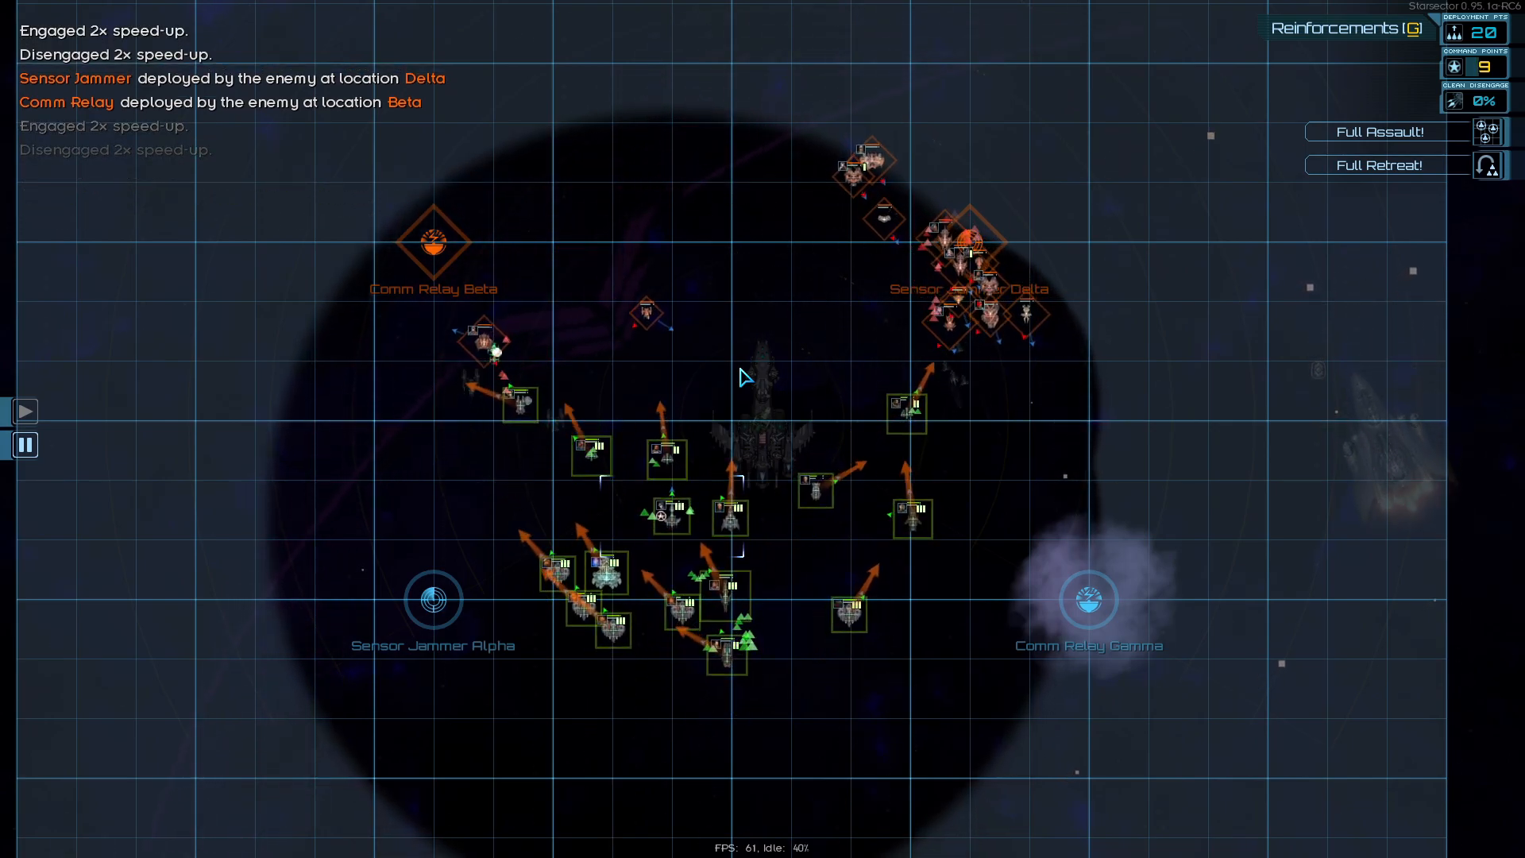
key(space)
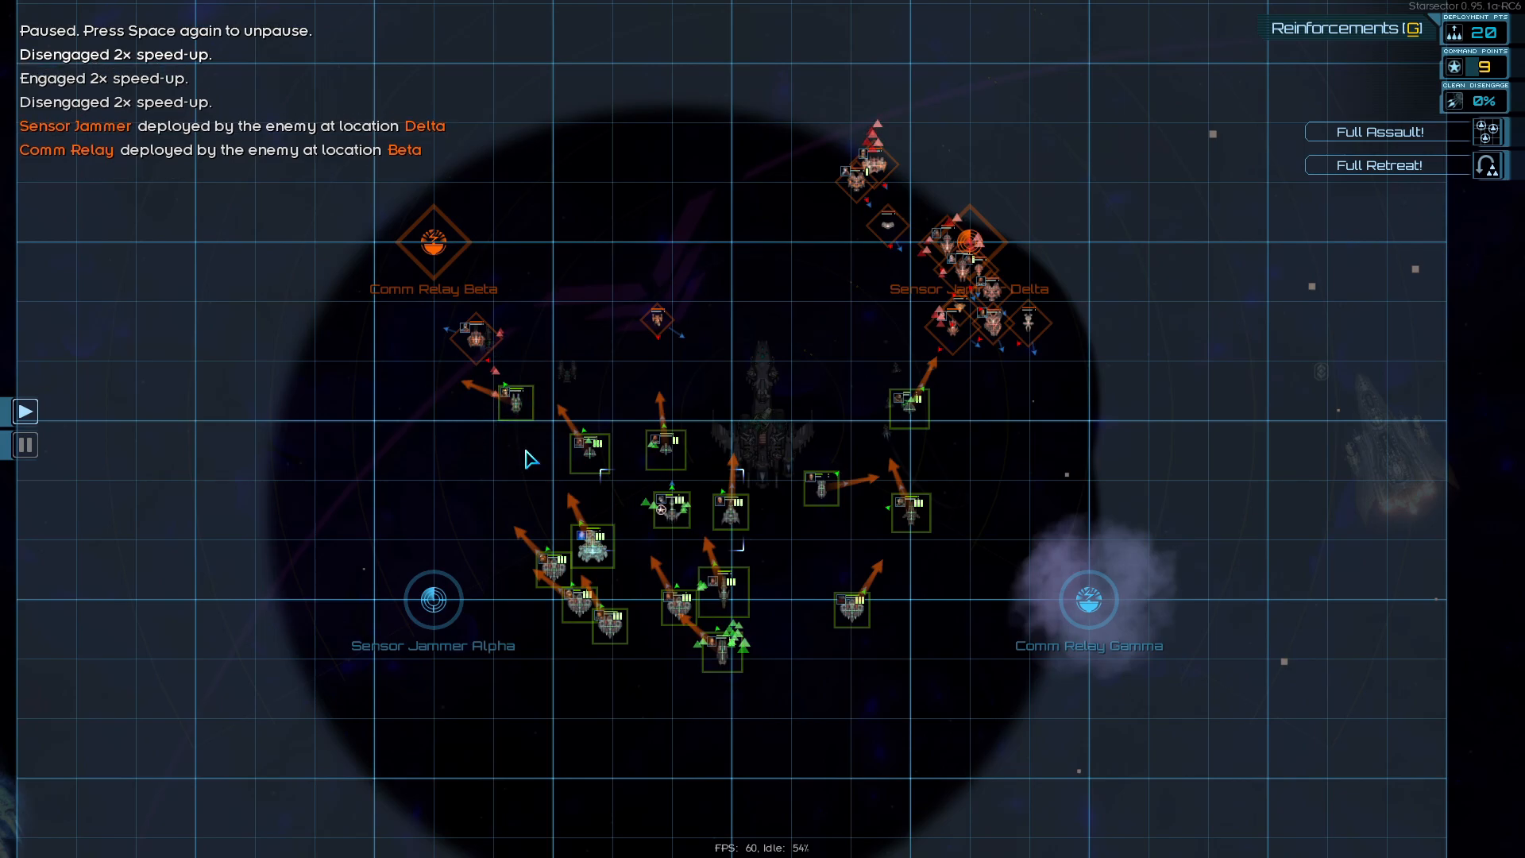
mouse_move(661, 486)
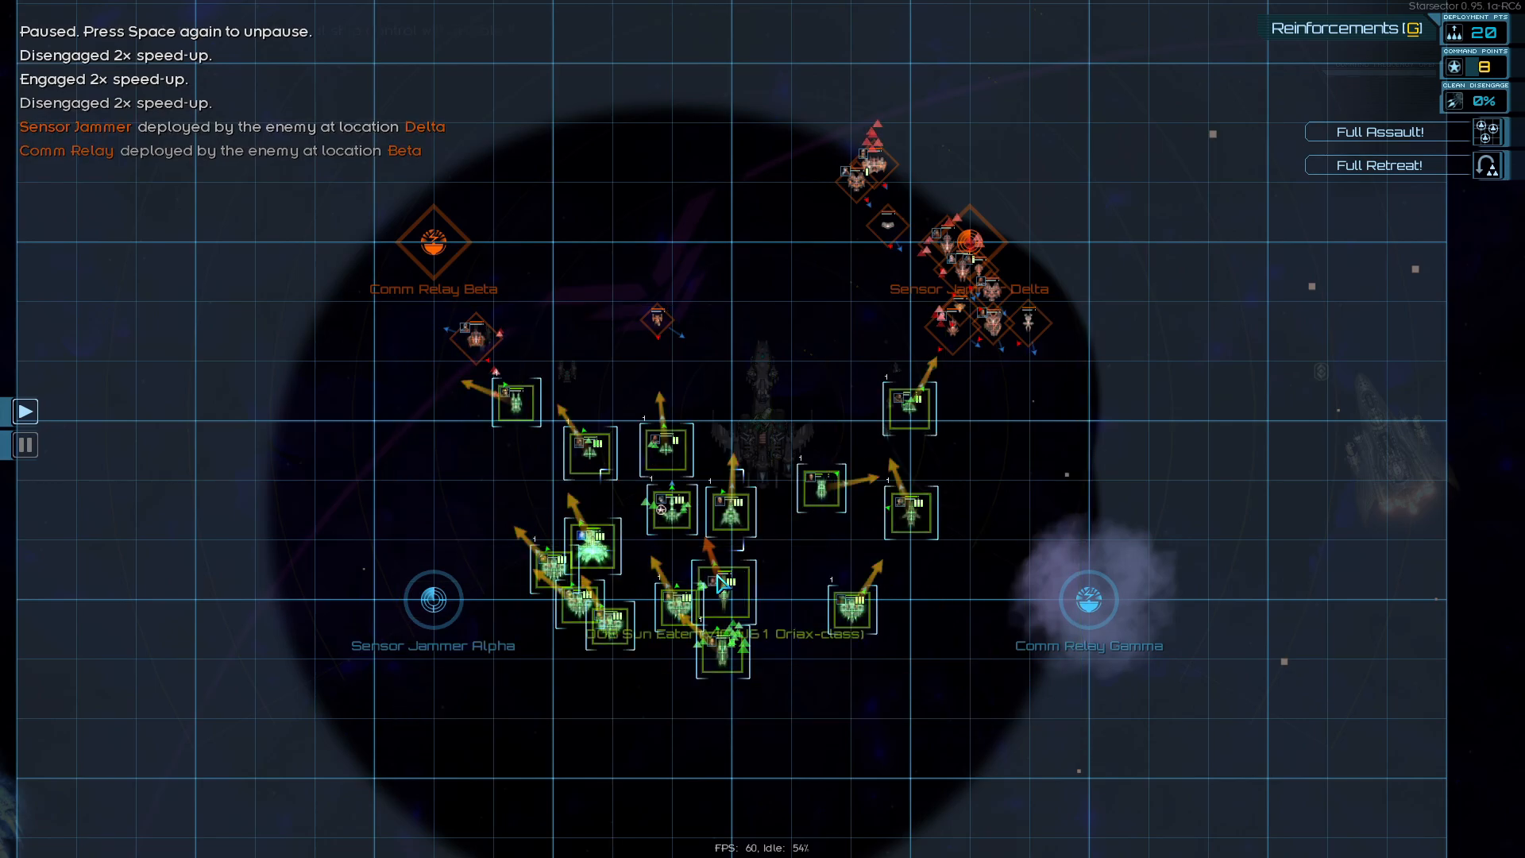
Take manual control of the flagship and fight on, pausing and checking the command map as needed
click(724, 596)
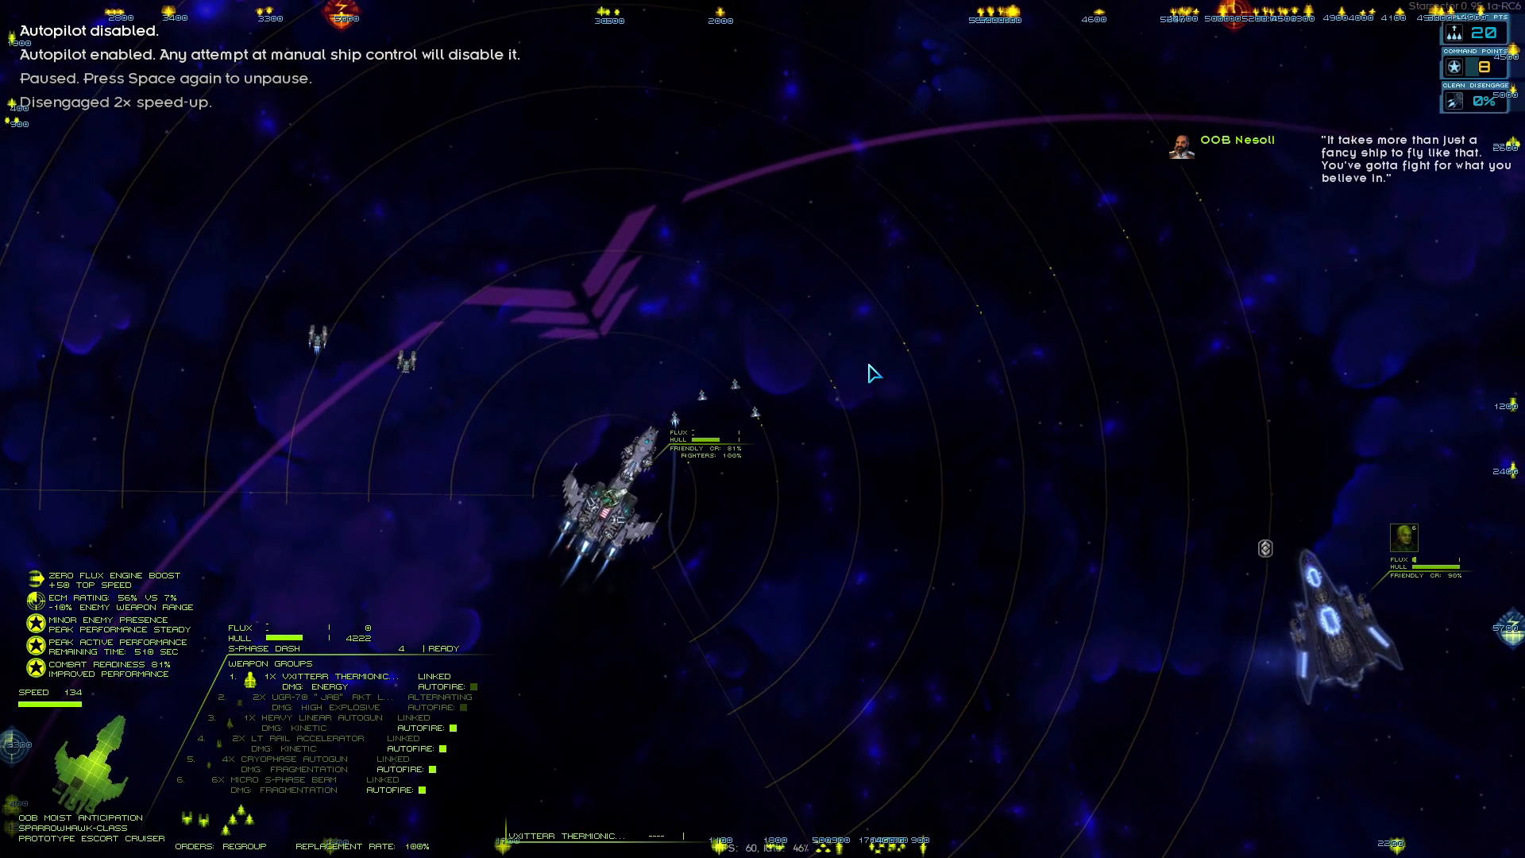
key(Tab)
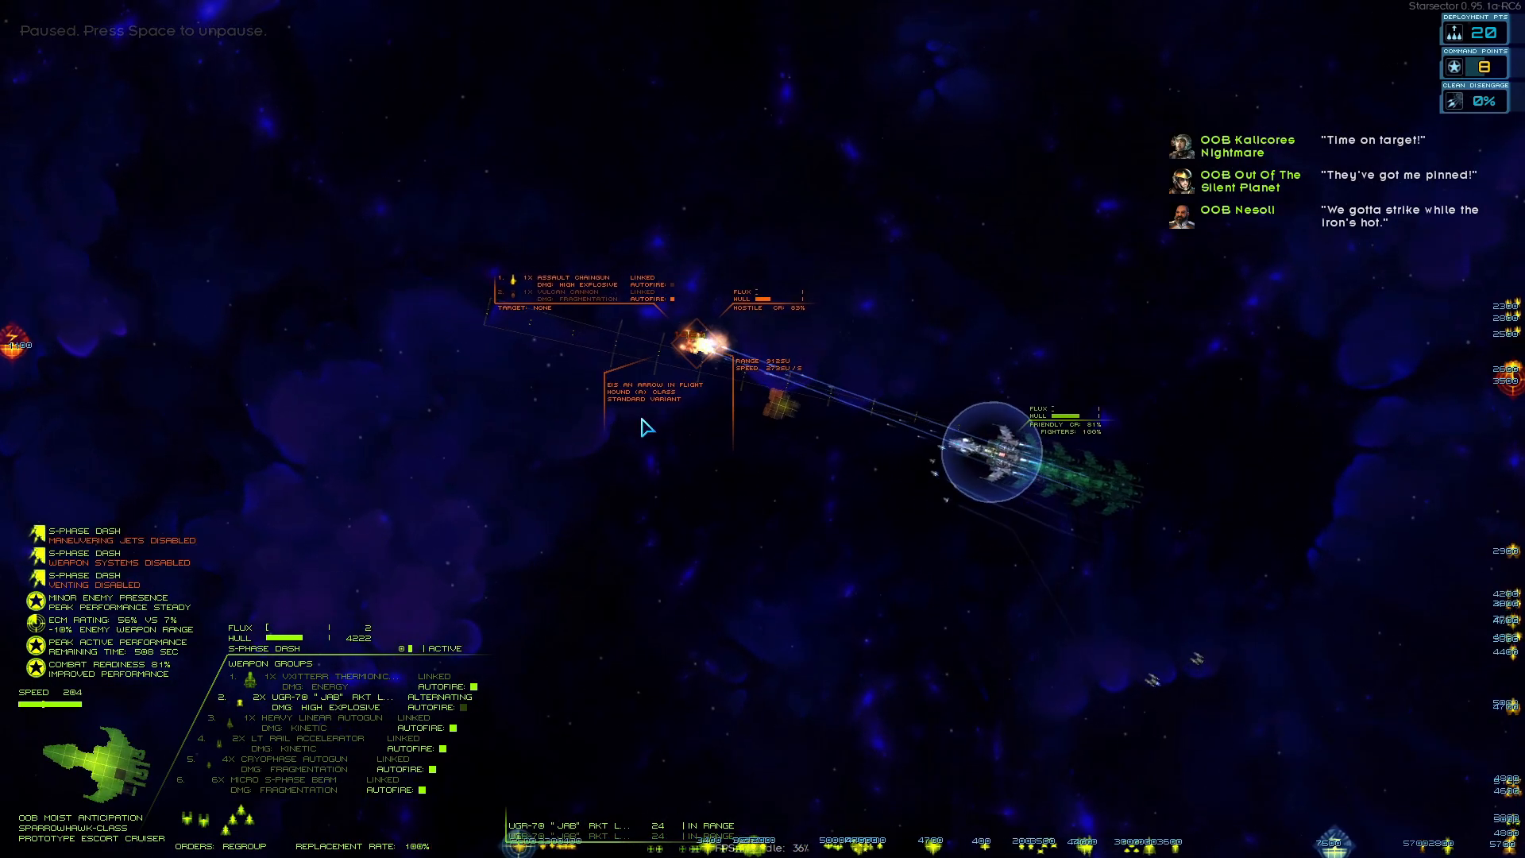
key(space)
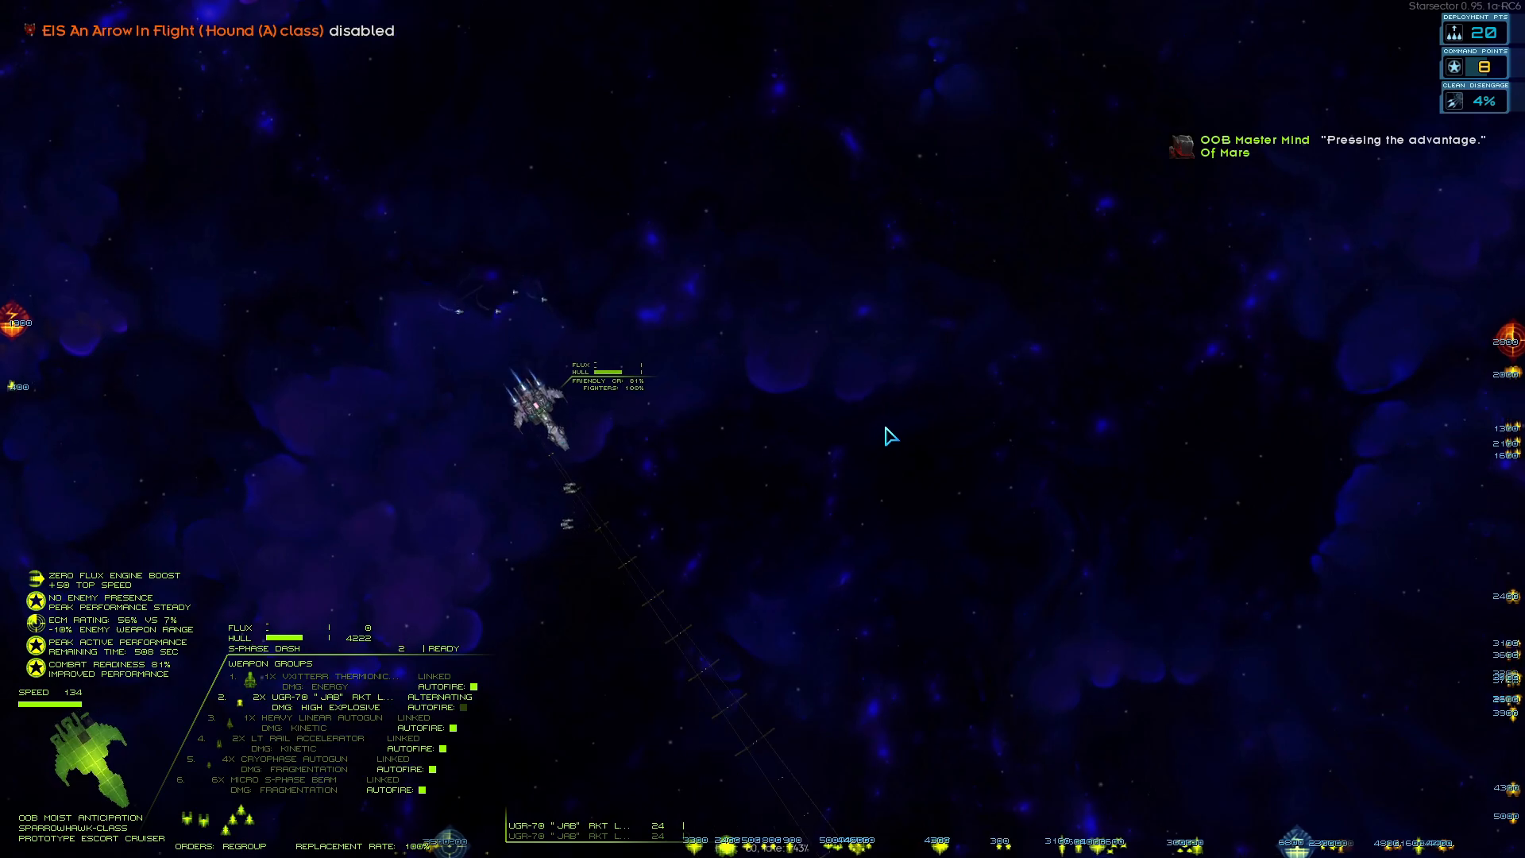
key(tab)
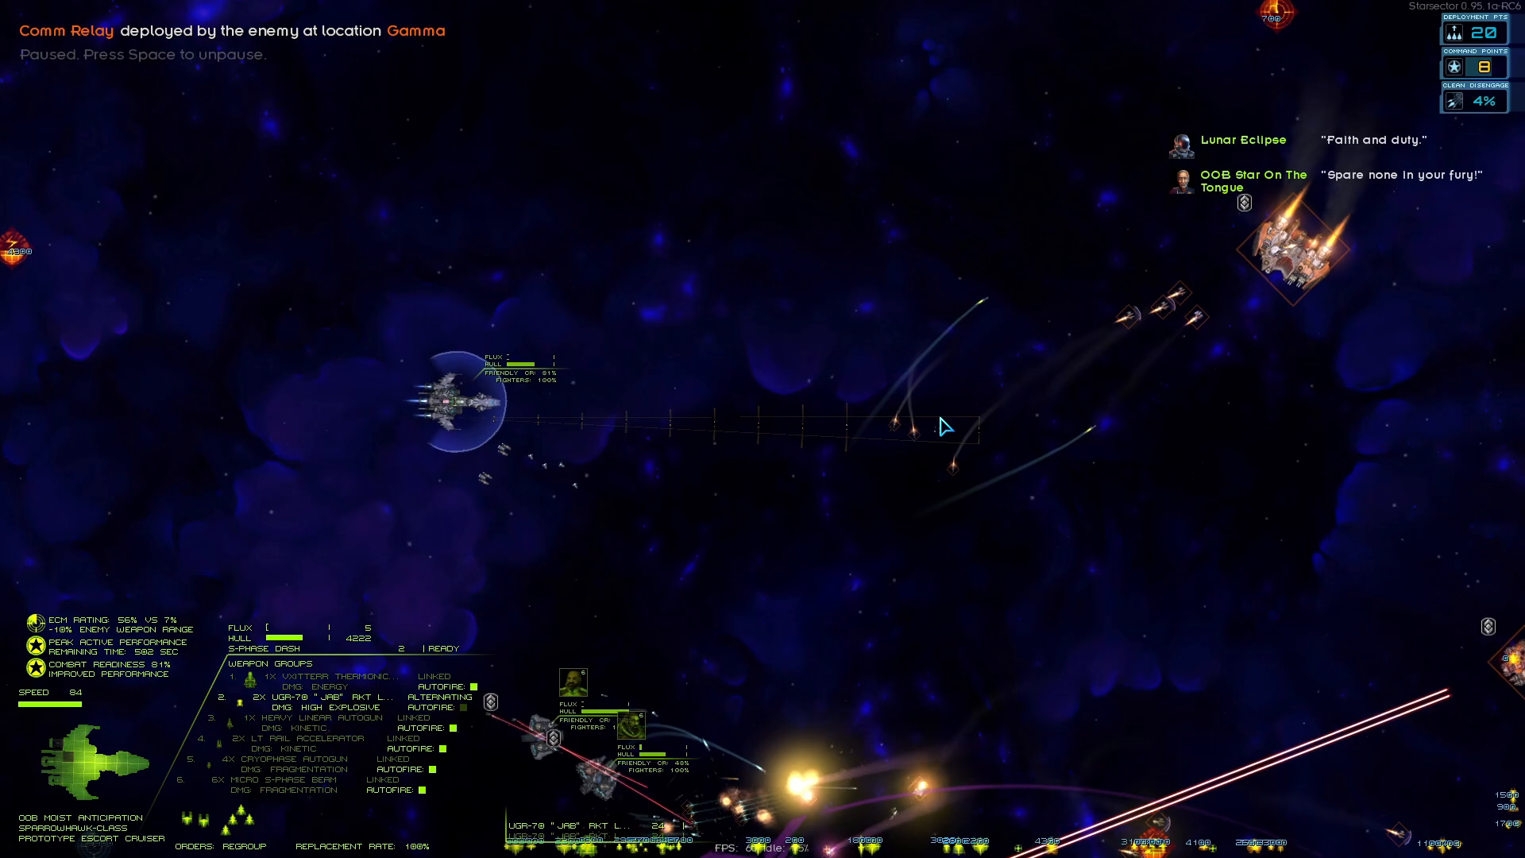
key(space)
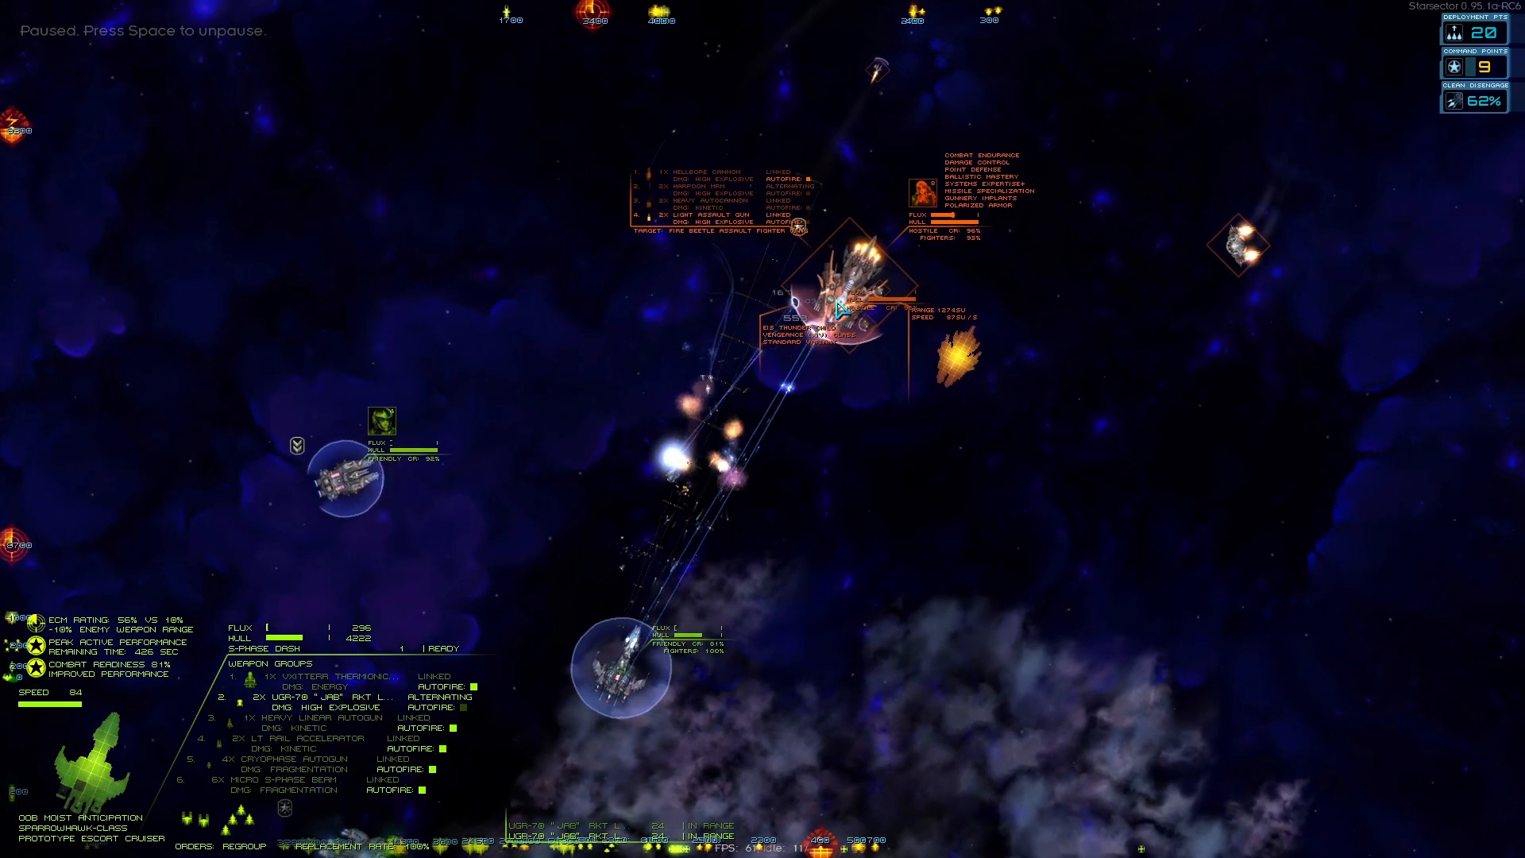
key(space)
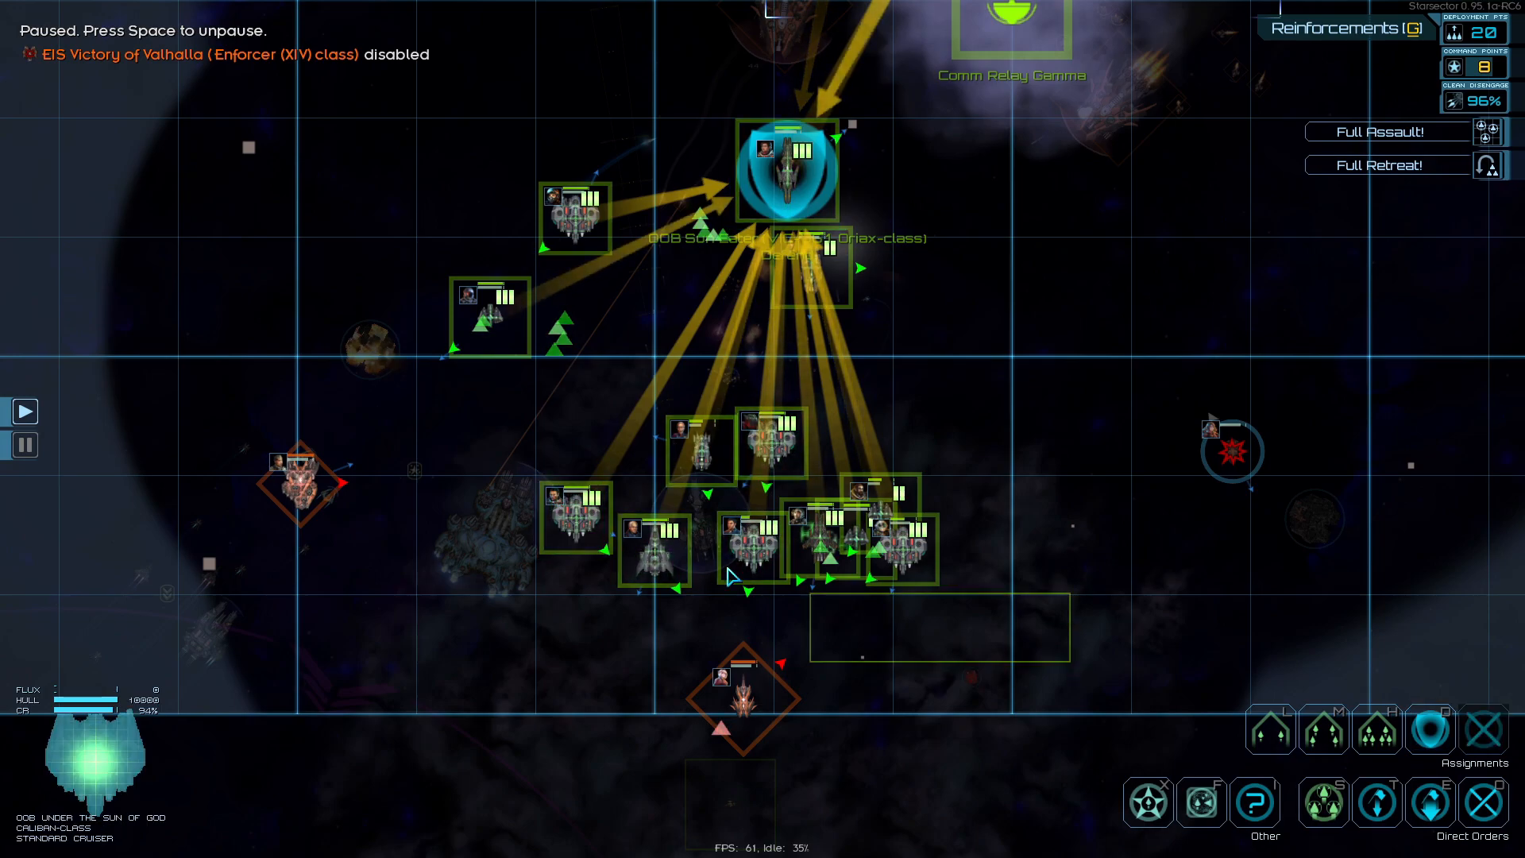
Issue a new order to the fleet on the tactical map
click(742, 691)
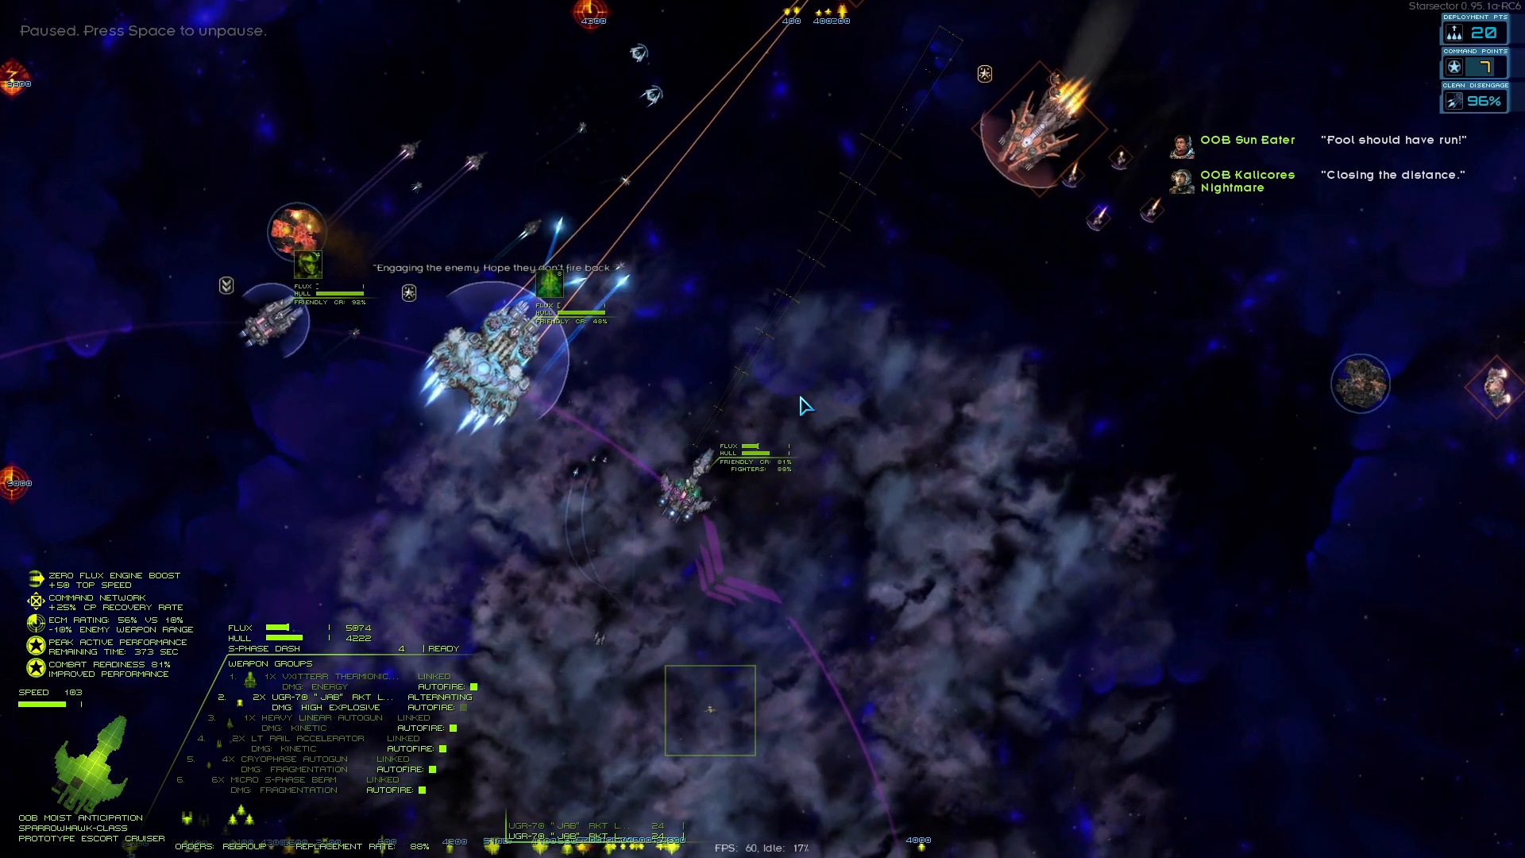
Resume the battle until EIS Thunder Child is destroyed and the pursuit choices appear
key(space)
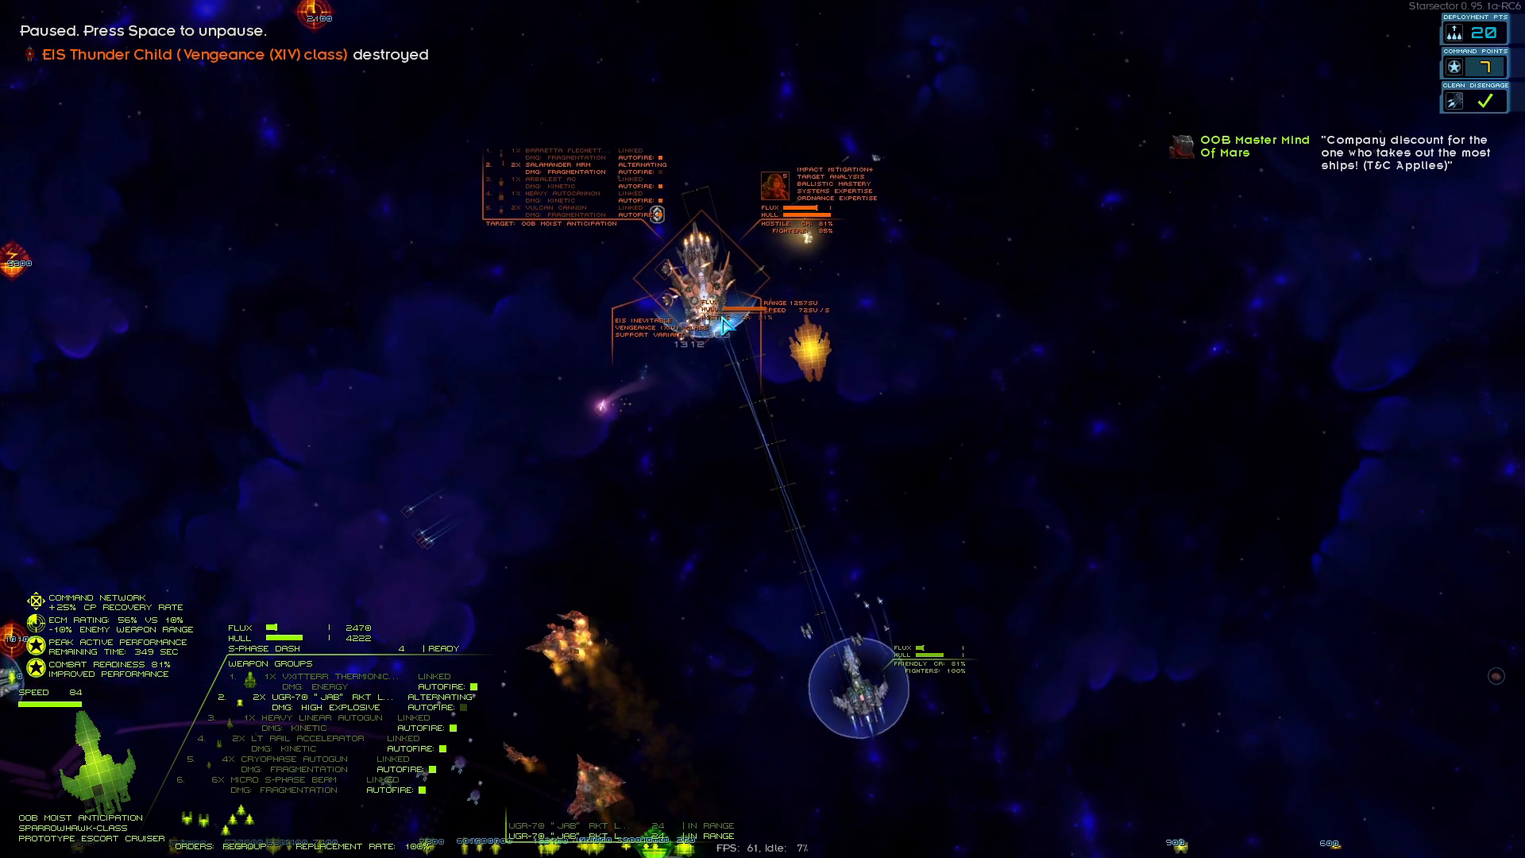
key(tab)
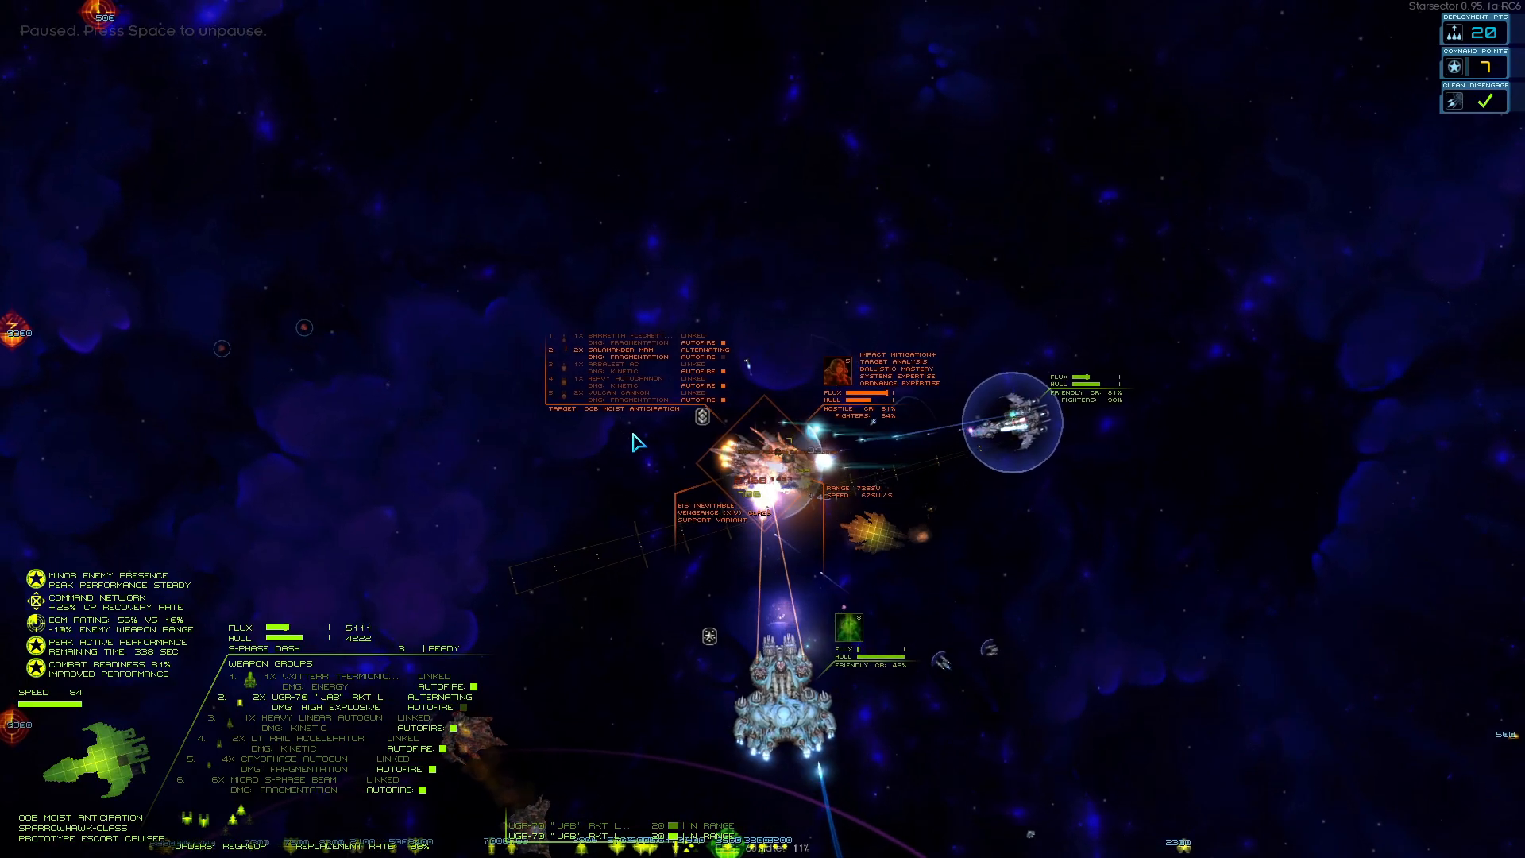
key(space)
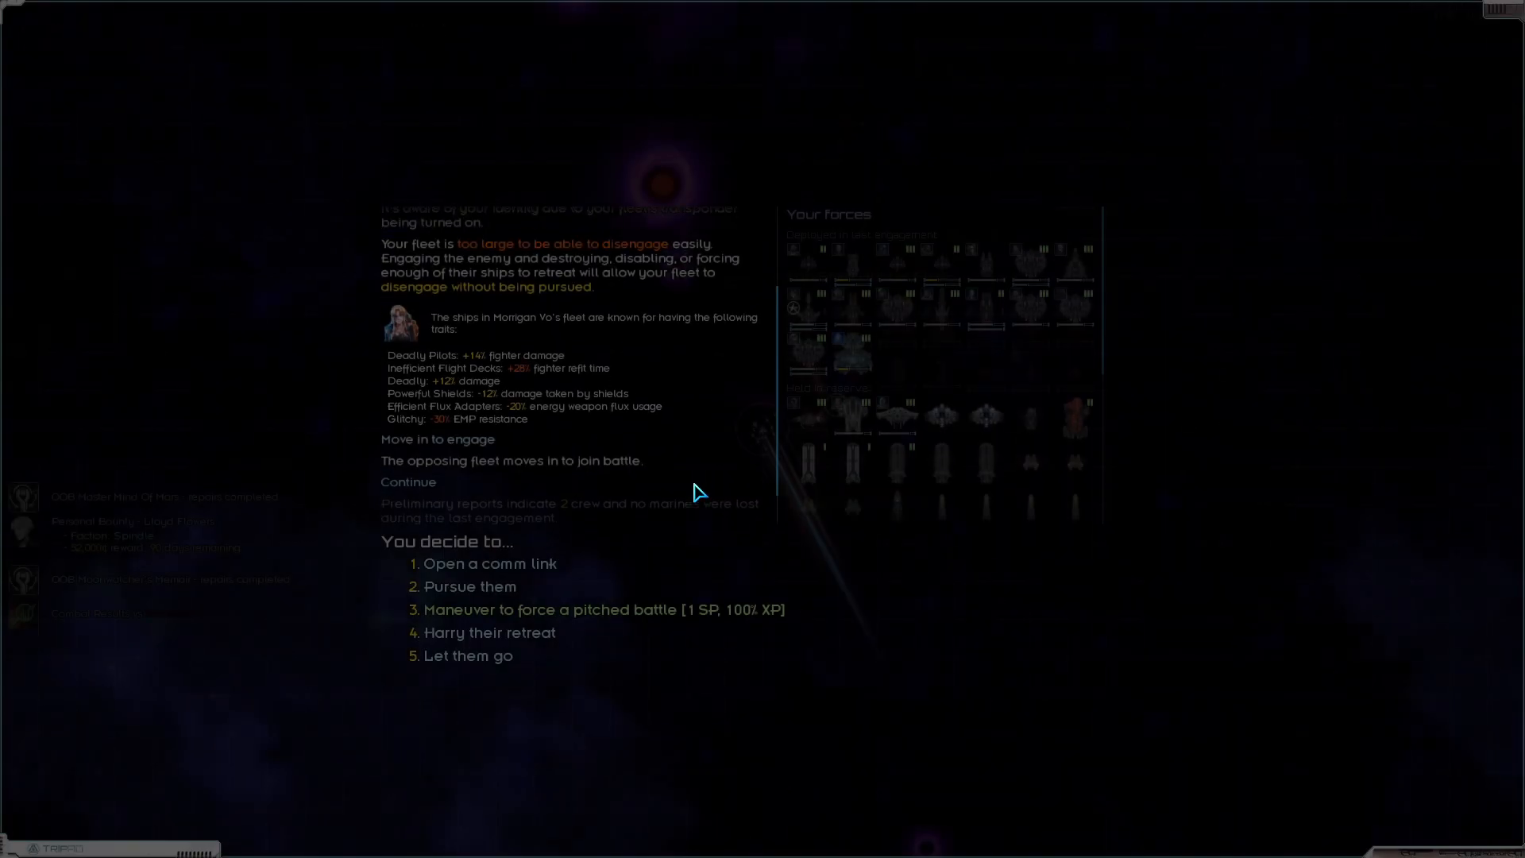
Pursue the fleeing fleet, handing the chase to the second-in-command and confirming the craft sent
click(466, 587)
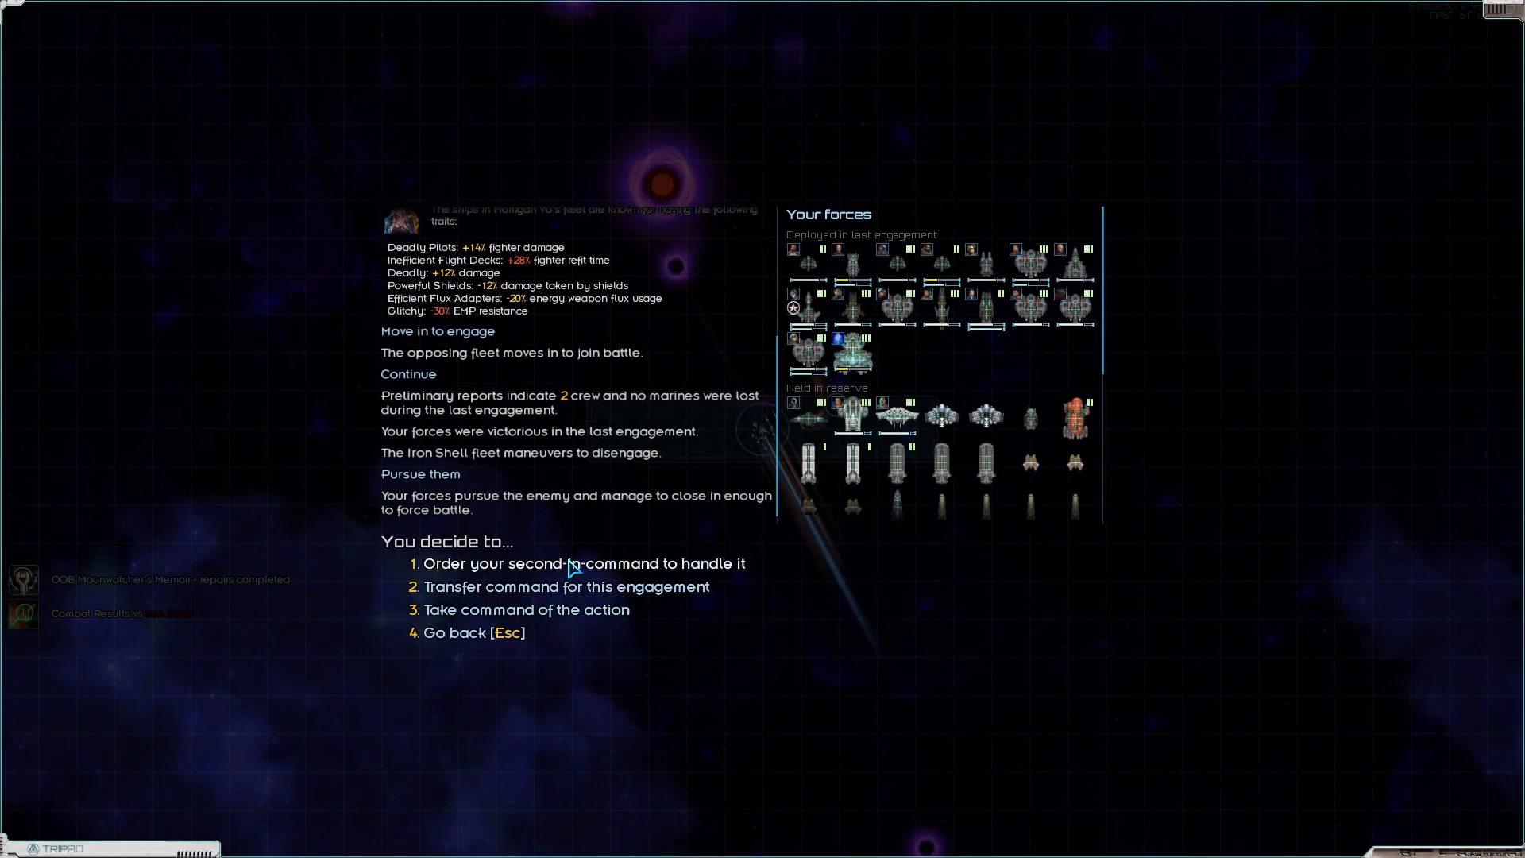
click(583, 563)
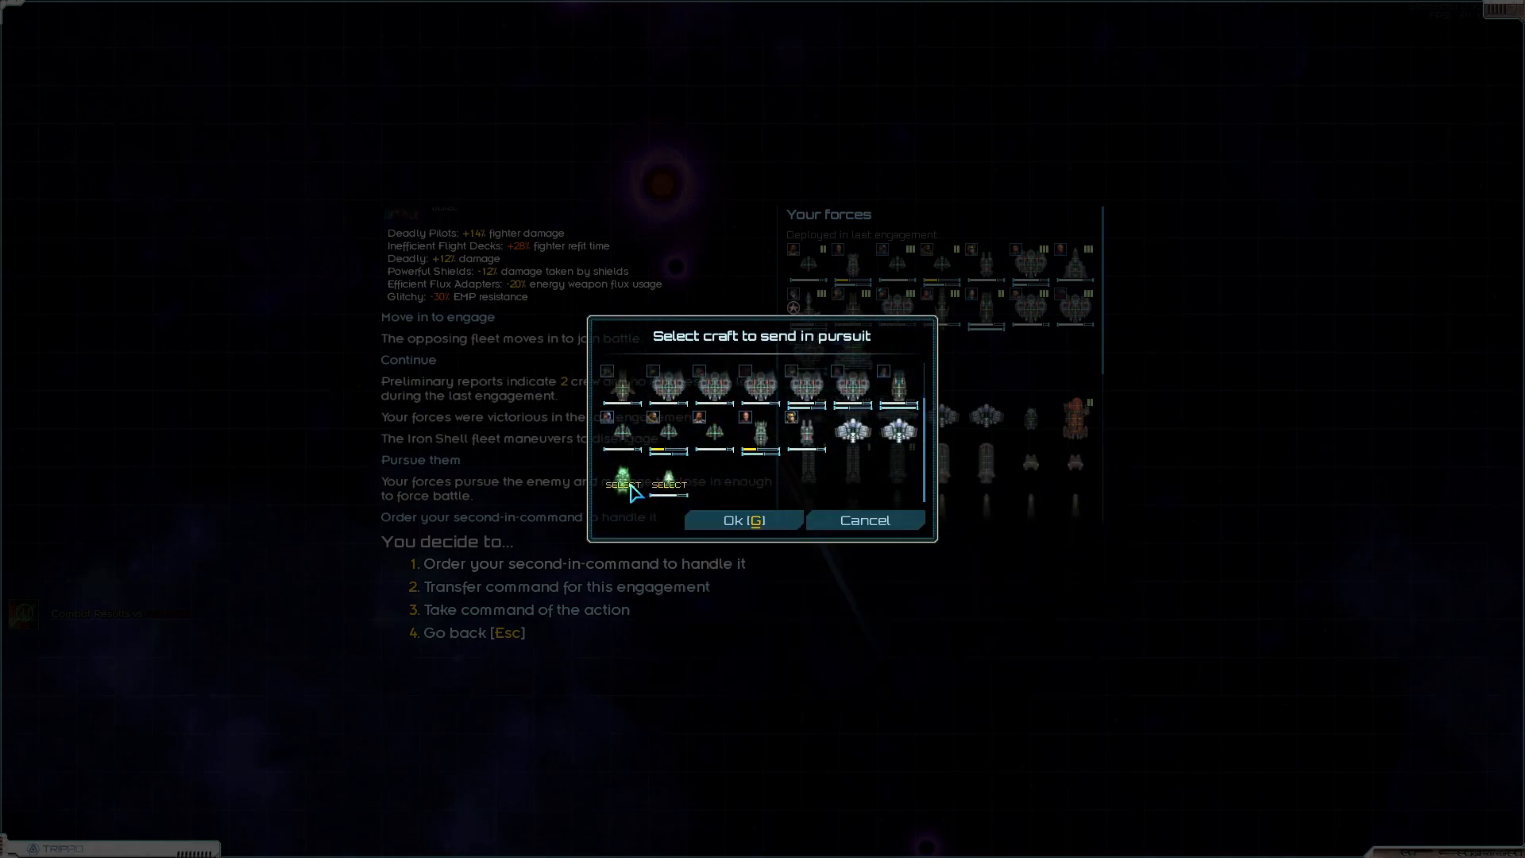
click(744, 519)
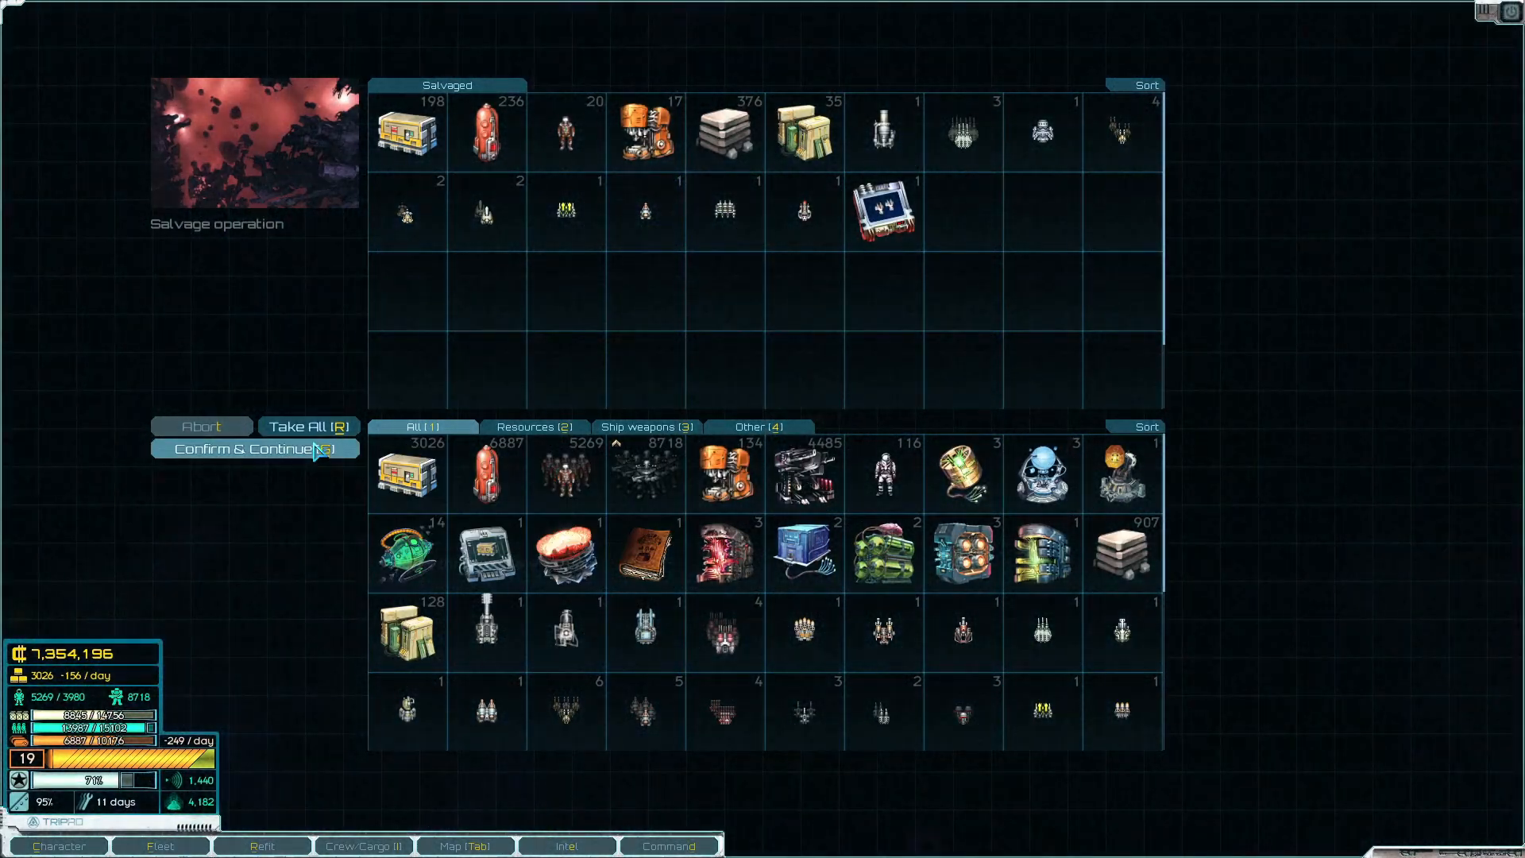
Take all salvaged items into cargo and confirm to return to the star system
click(307, 425)
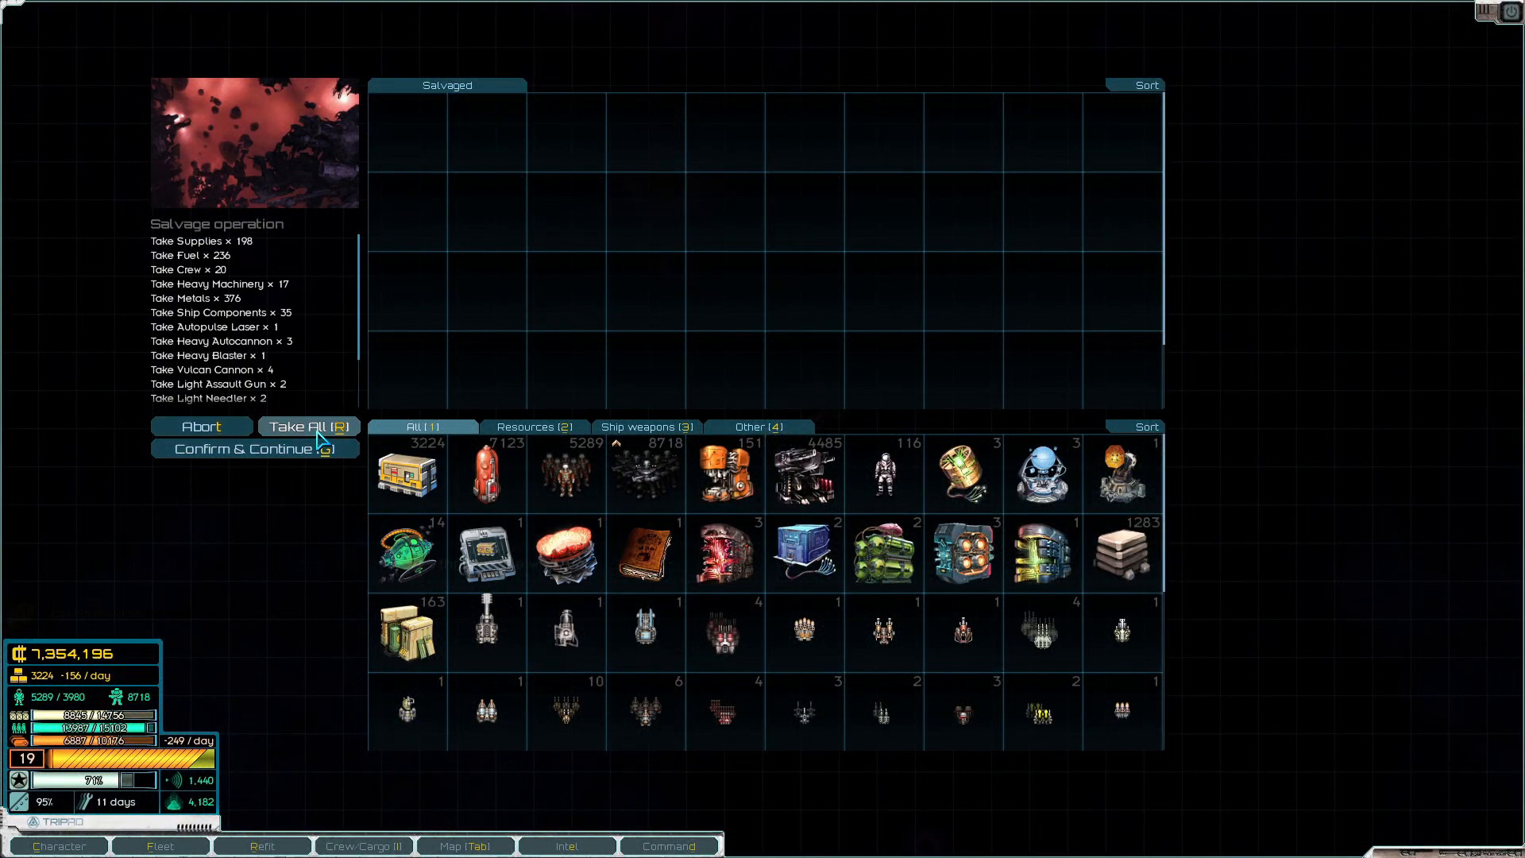
click(256, 448)
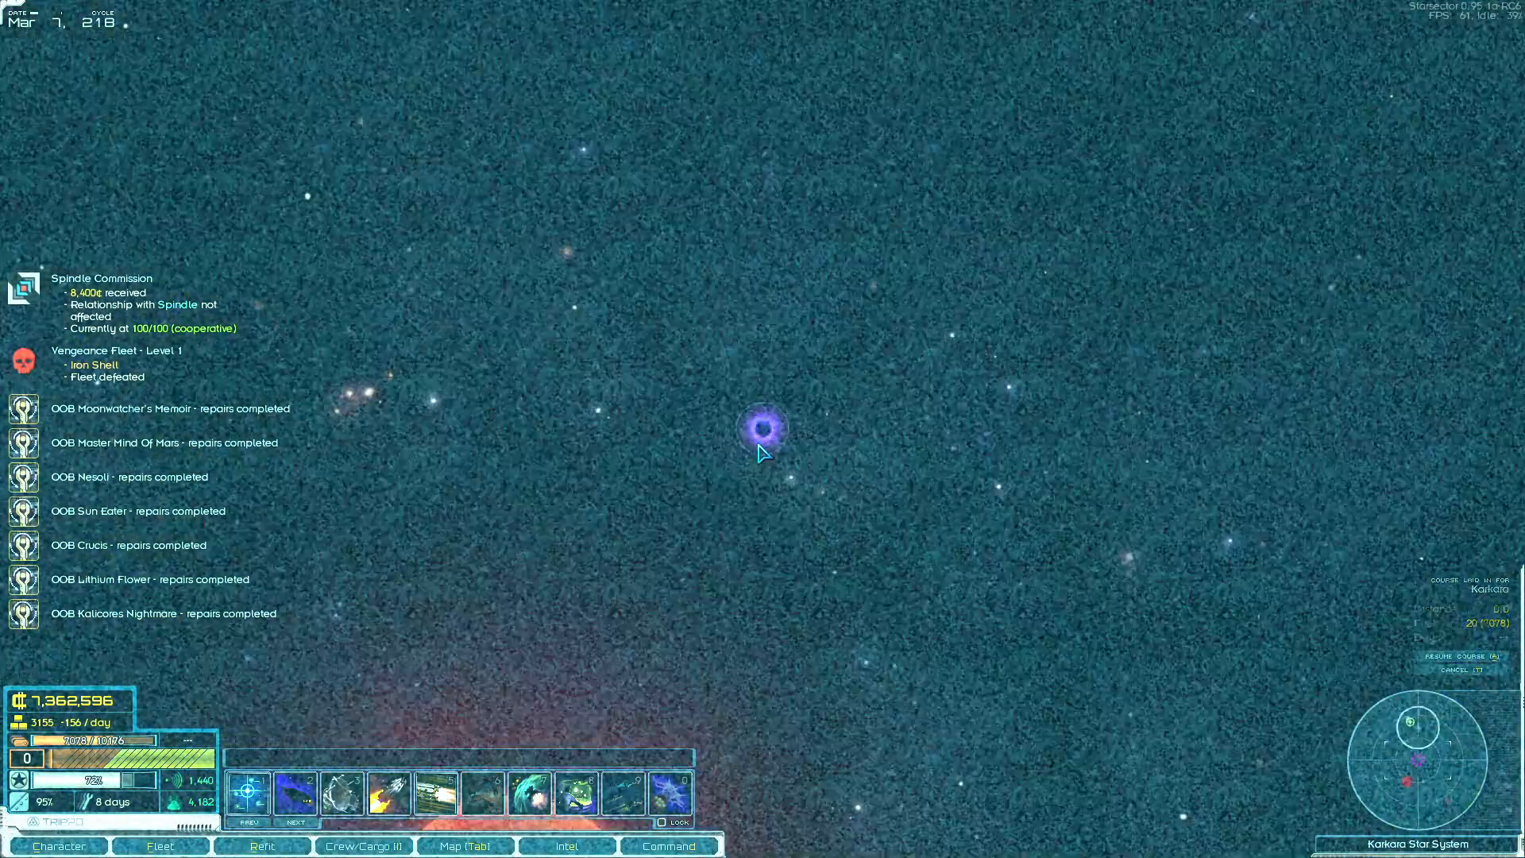
Lay in a course to Leeloo Station on the Karkara map and dock there
click(464, 845)
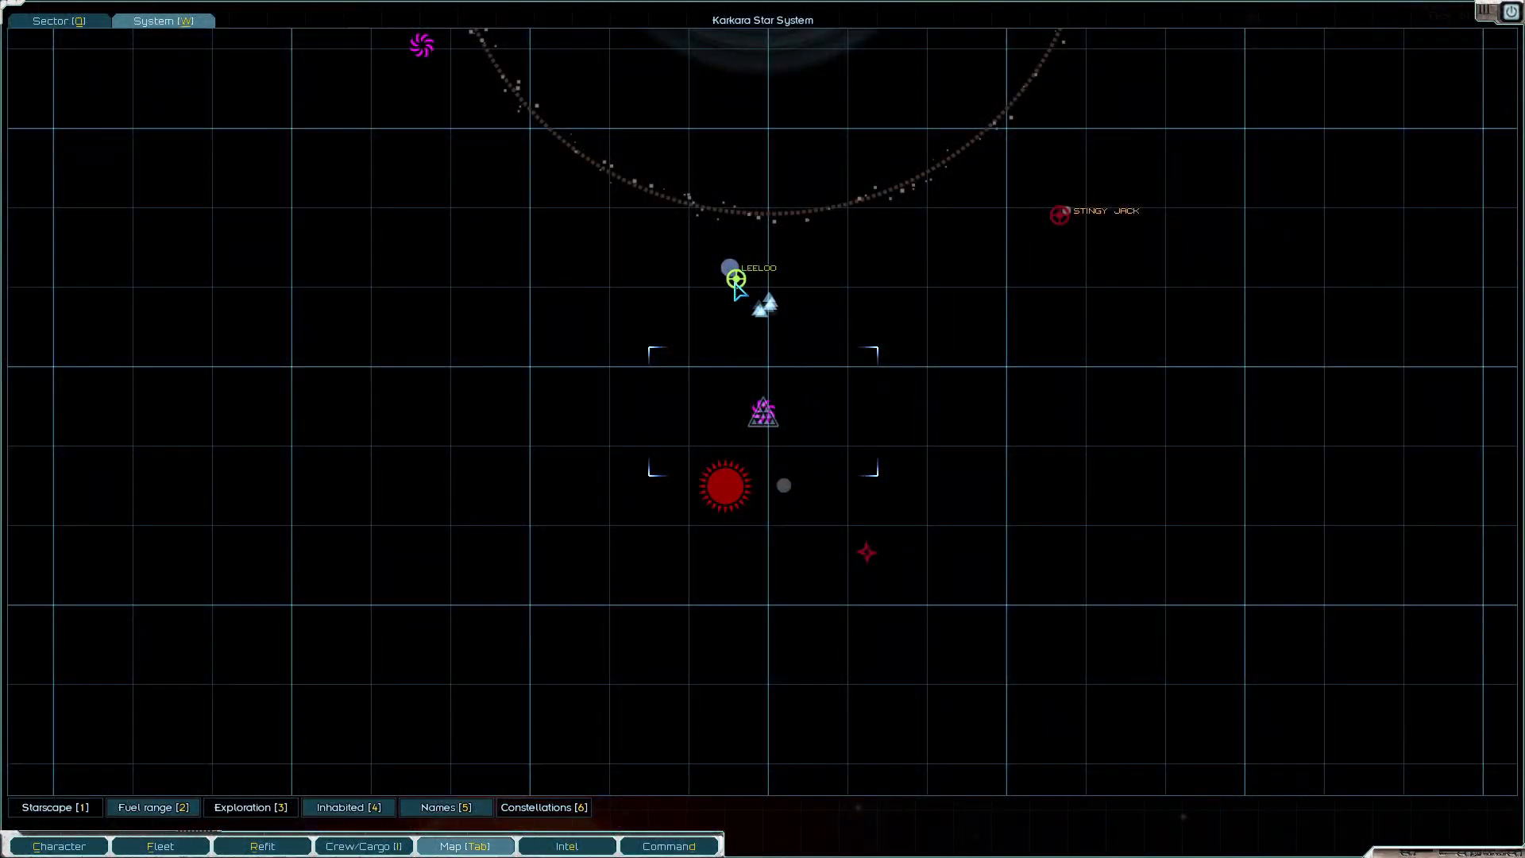
click(736, 280)
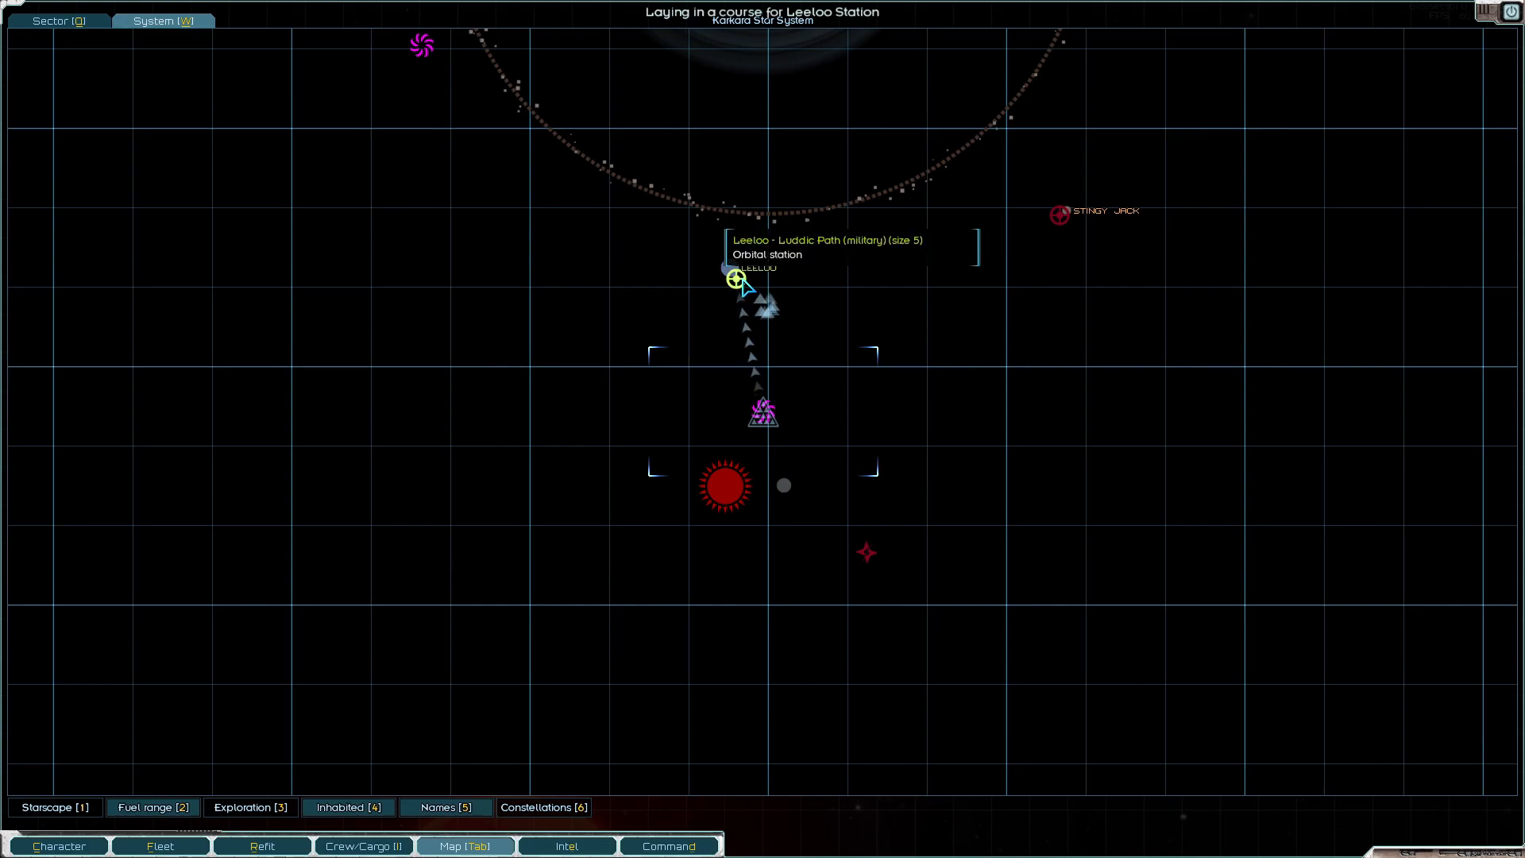
click(464, 845)
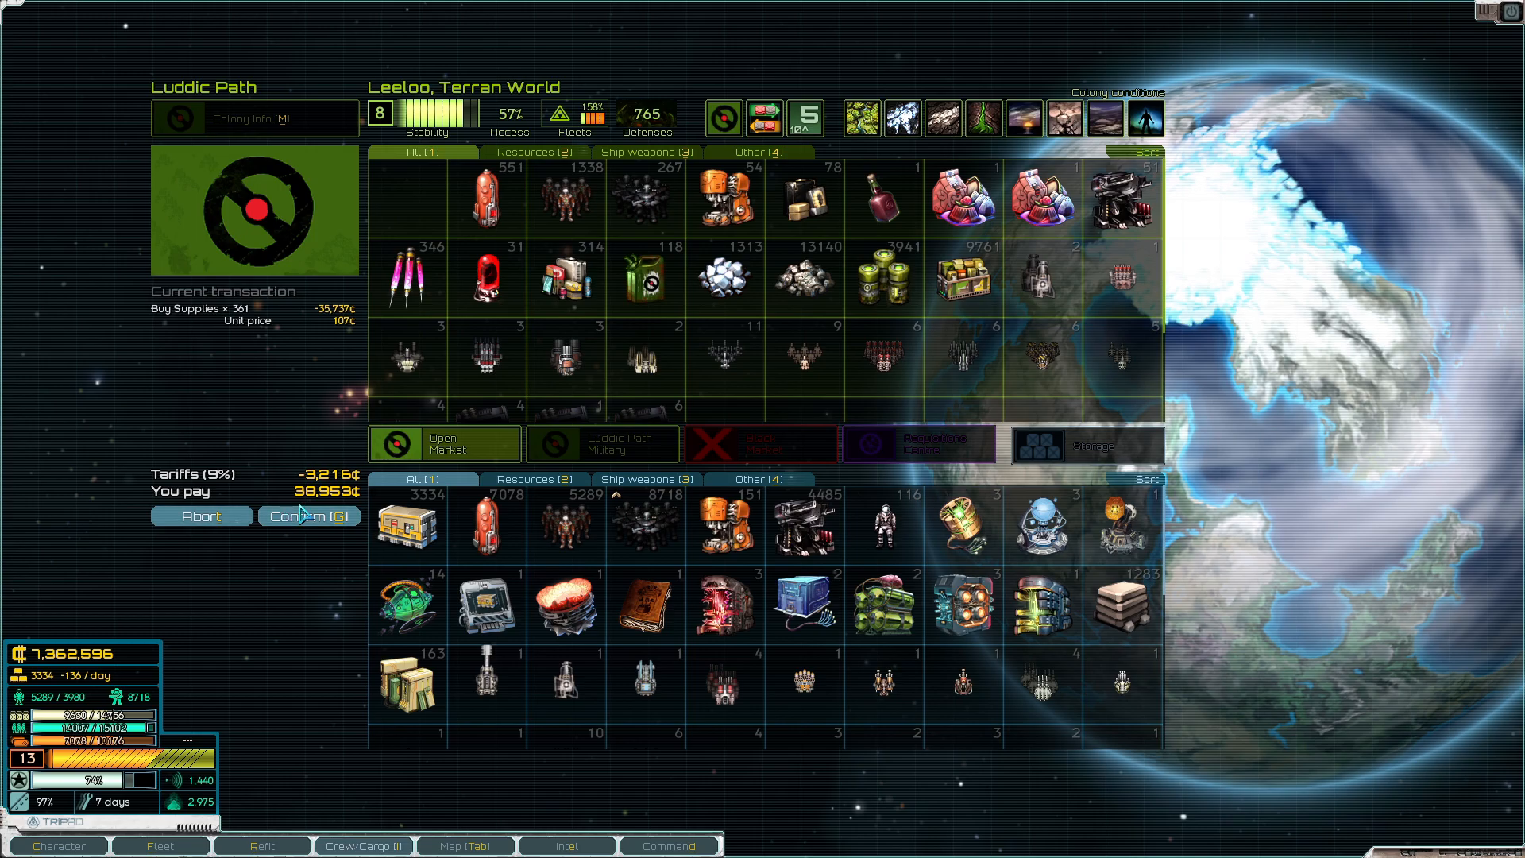
Confirm the supplies and fuel purchase, then confirm buying marines
click(310, 515)
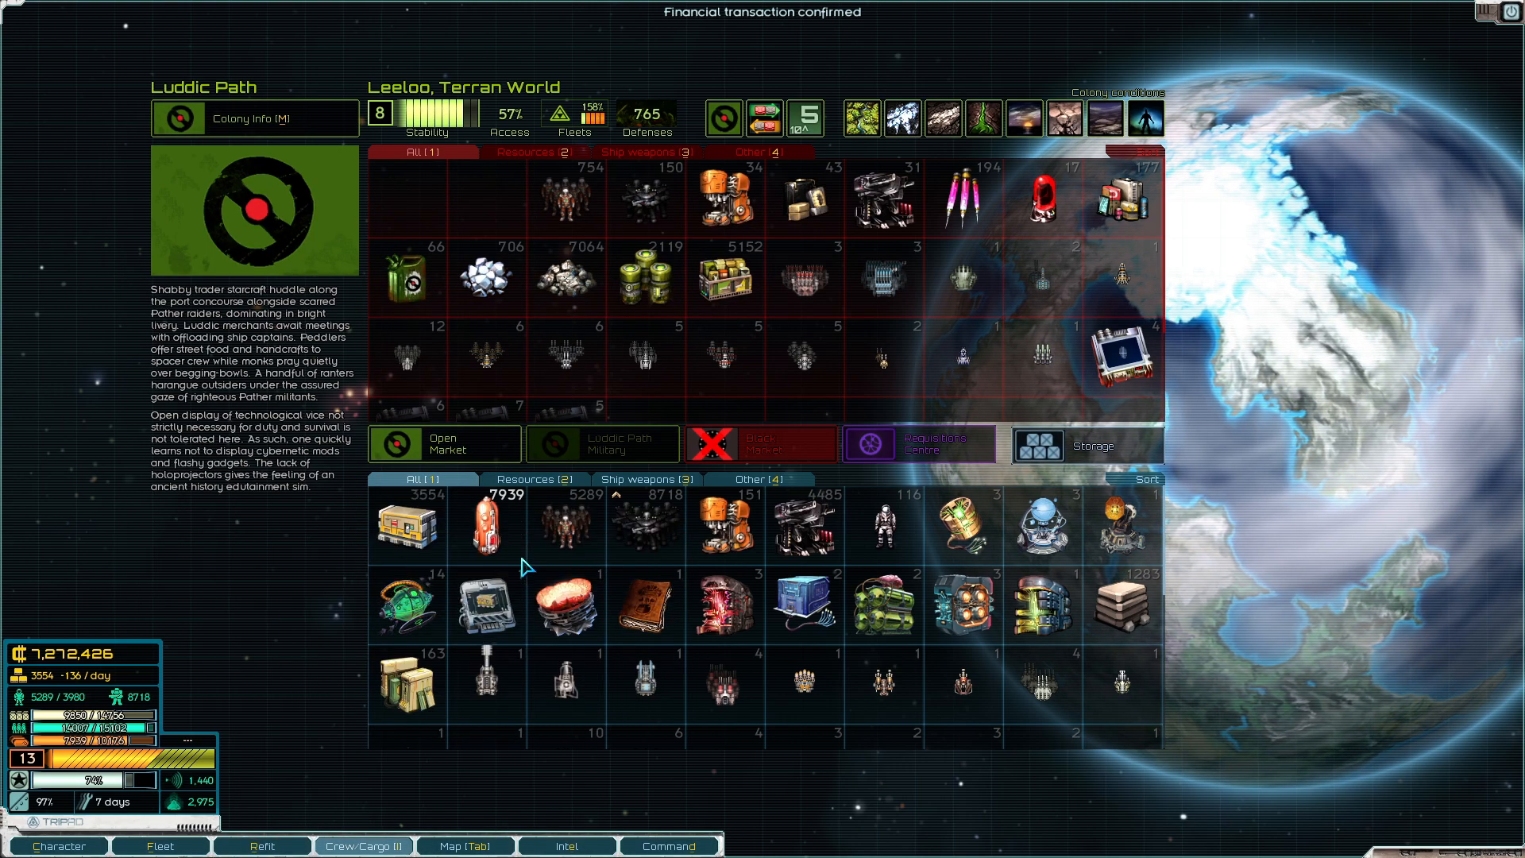
mouse_move(728, 531)
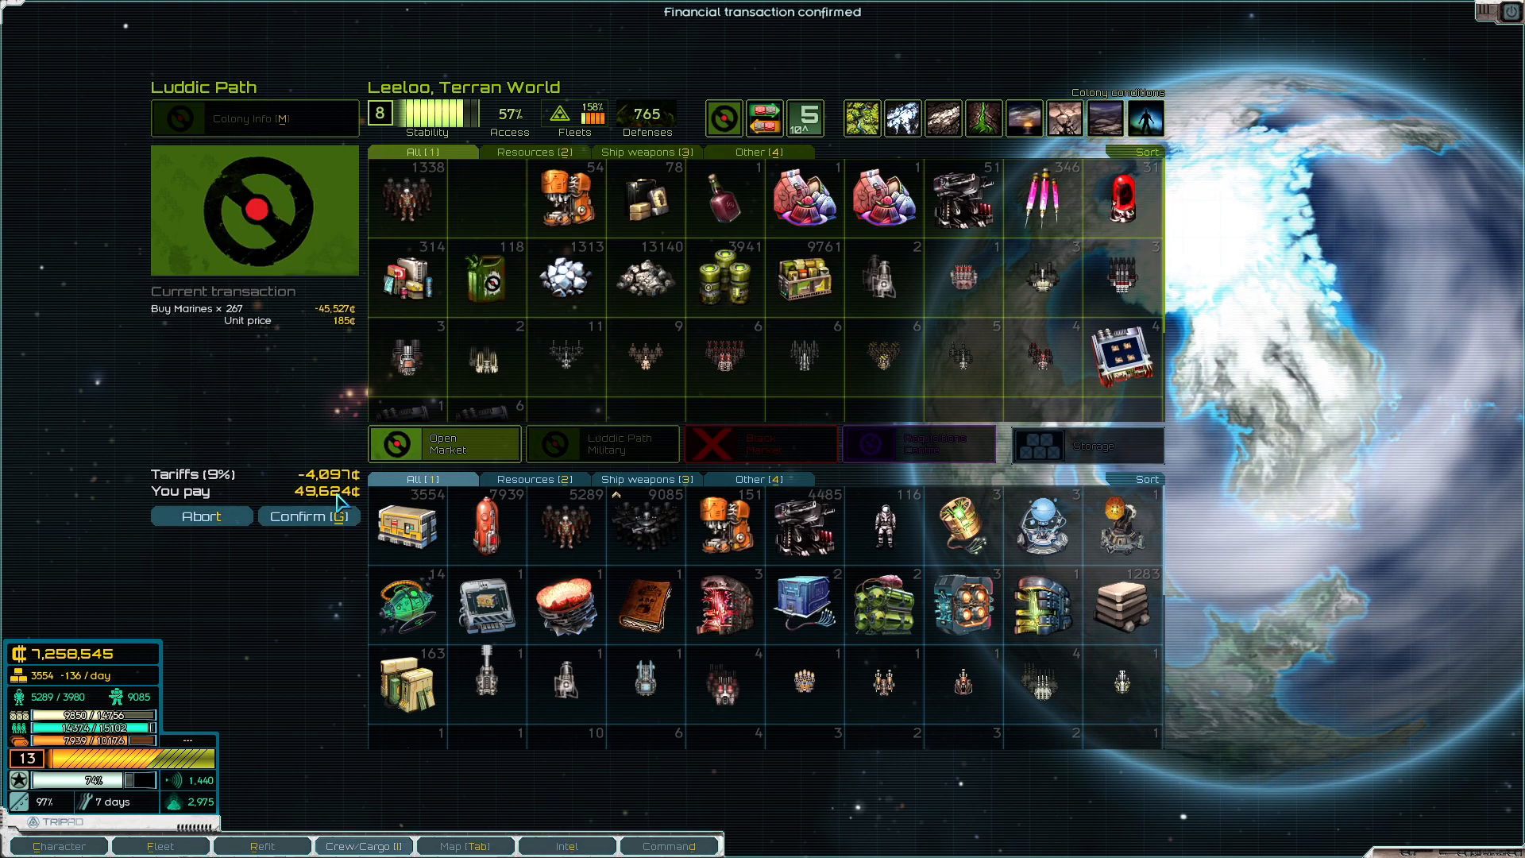
click(301, 517)
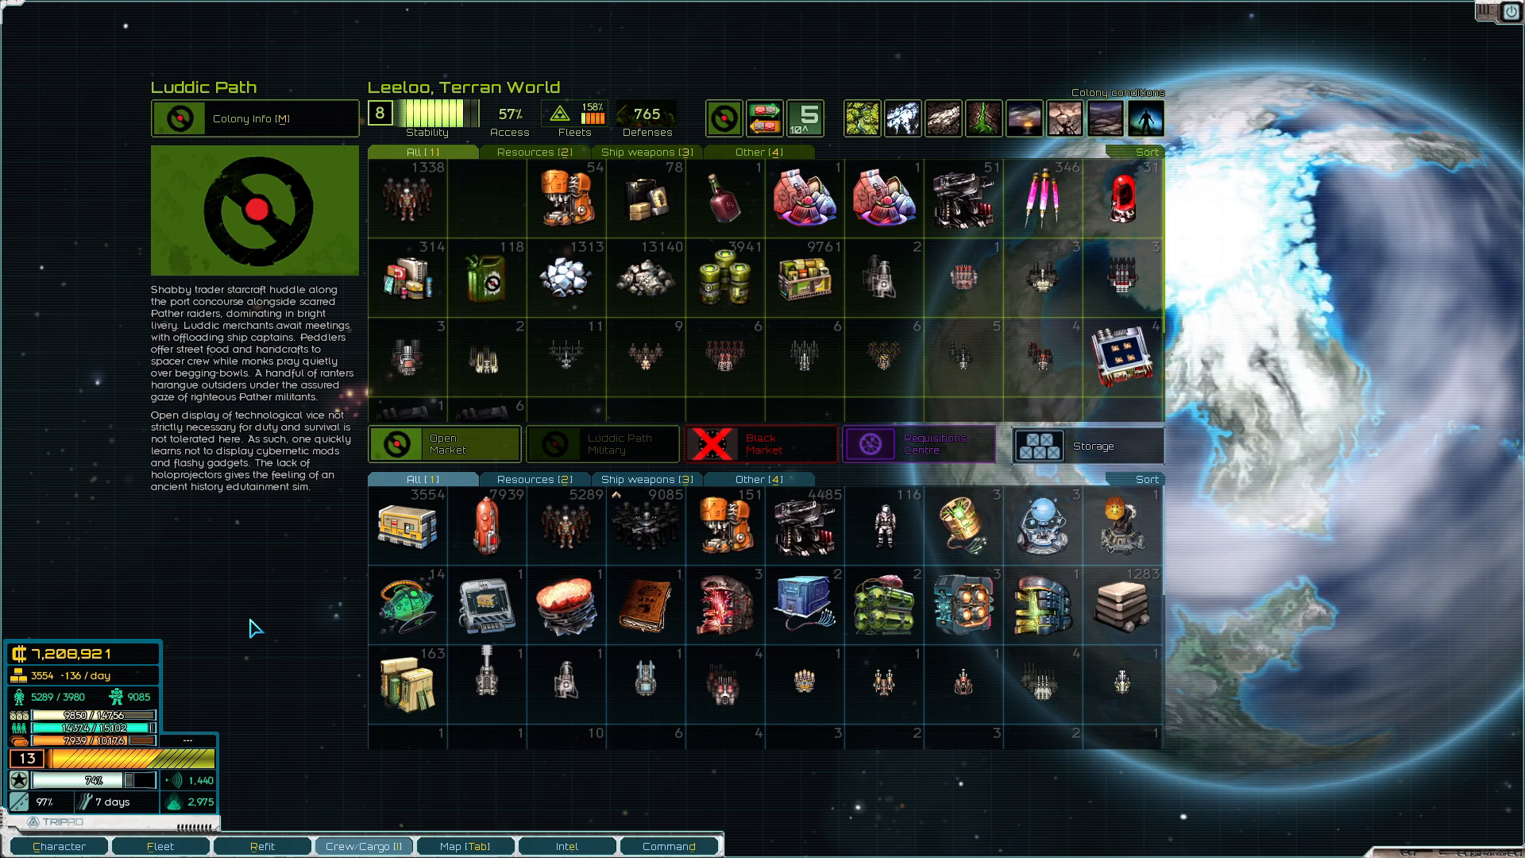
mouse_move(645, 604)
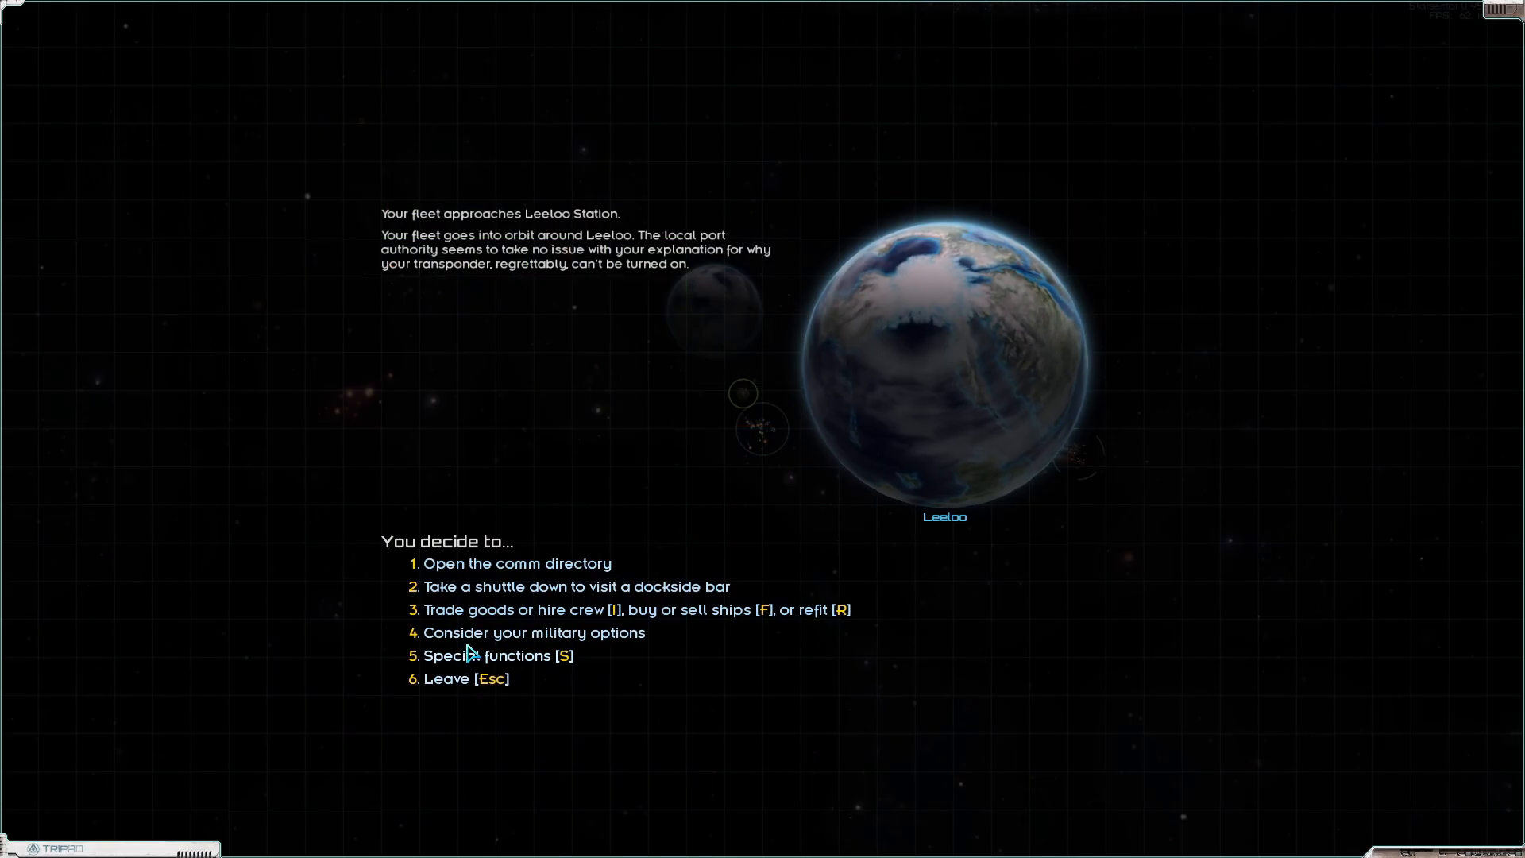
Consider military options, engage Leeloo's orbital station and continue into battle deployment
click(534, 633)
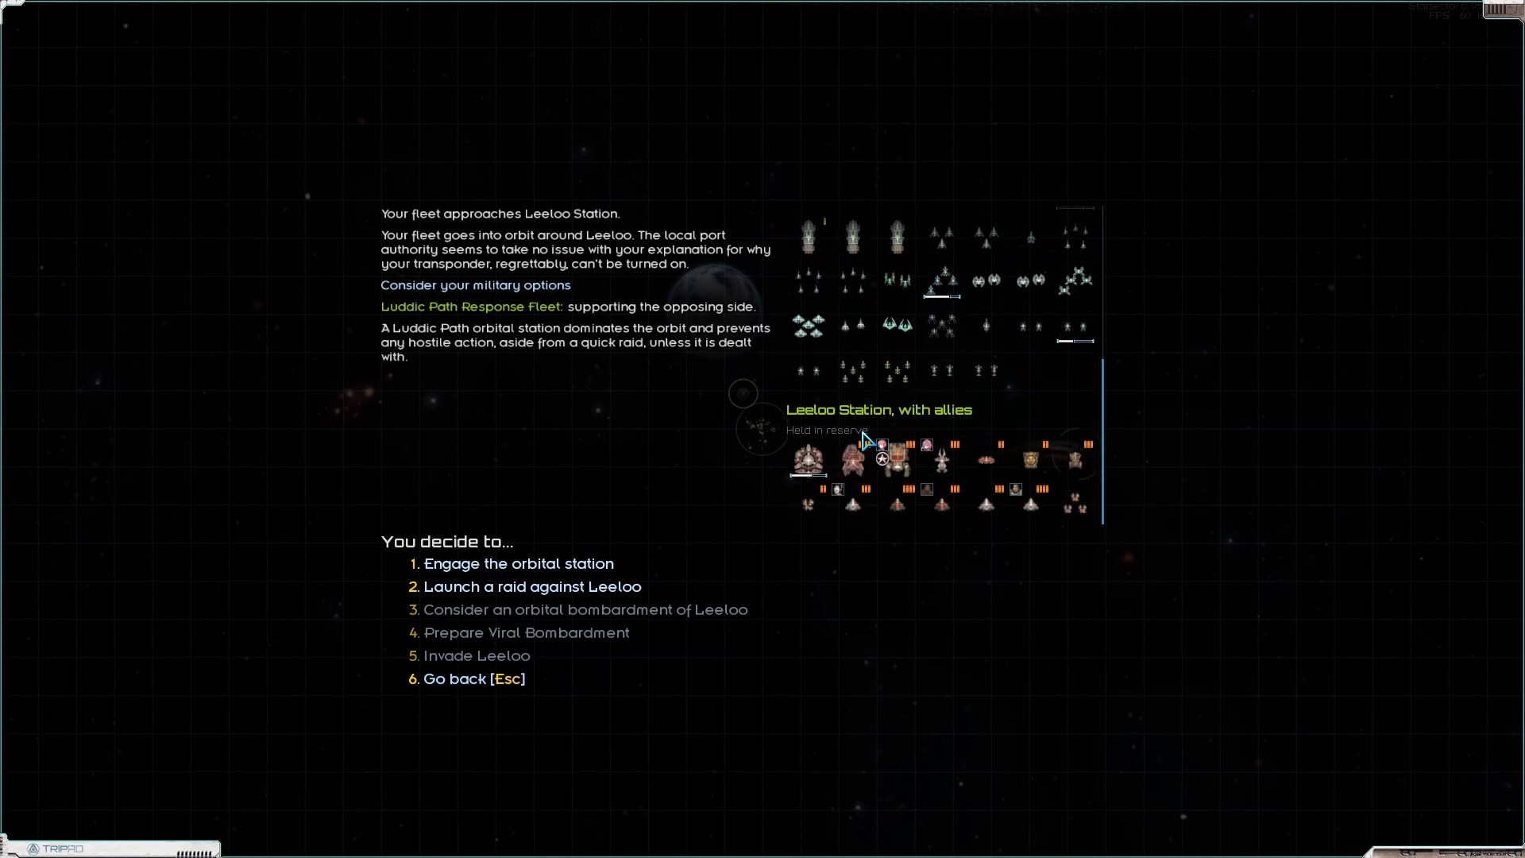
mouse_move(559, 587)
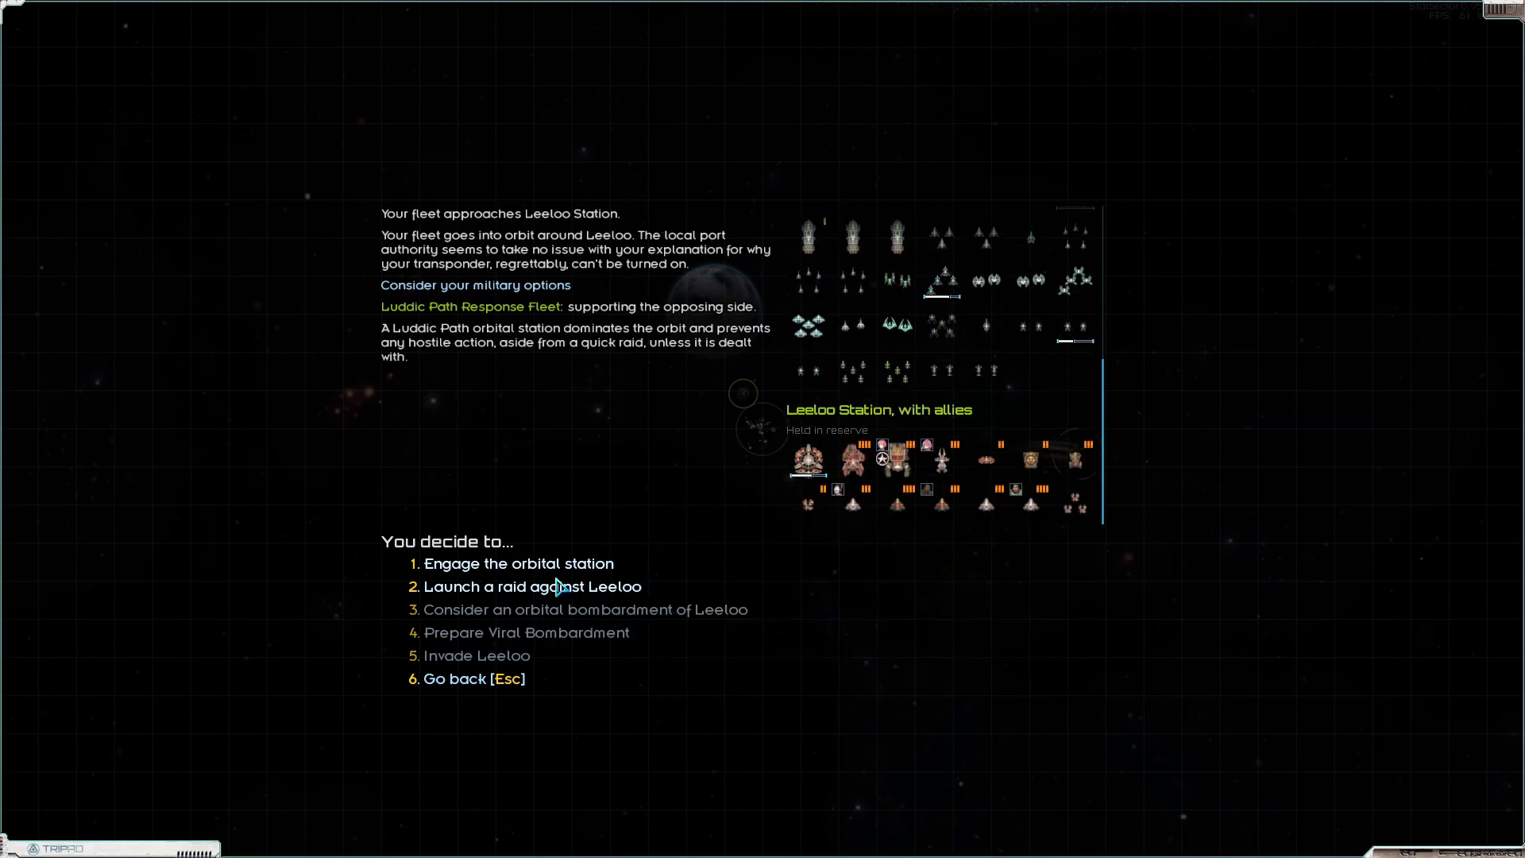
click(518, 563)
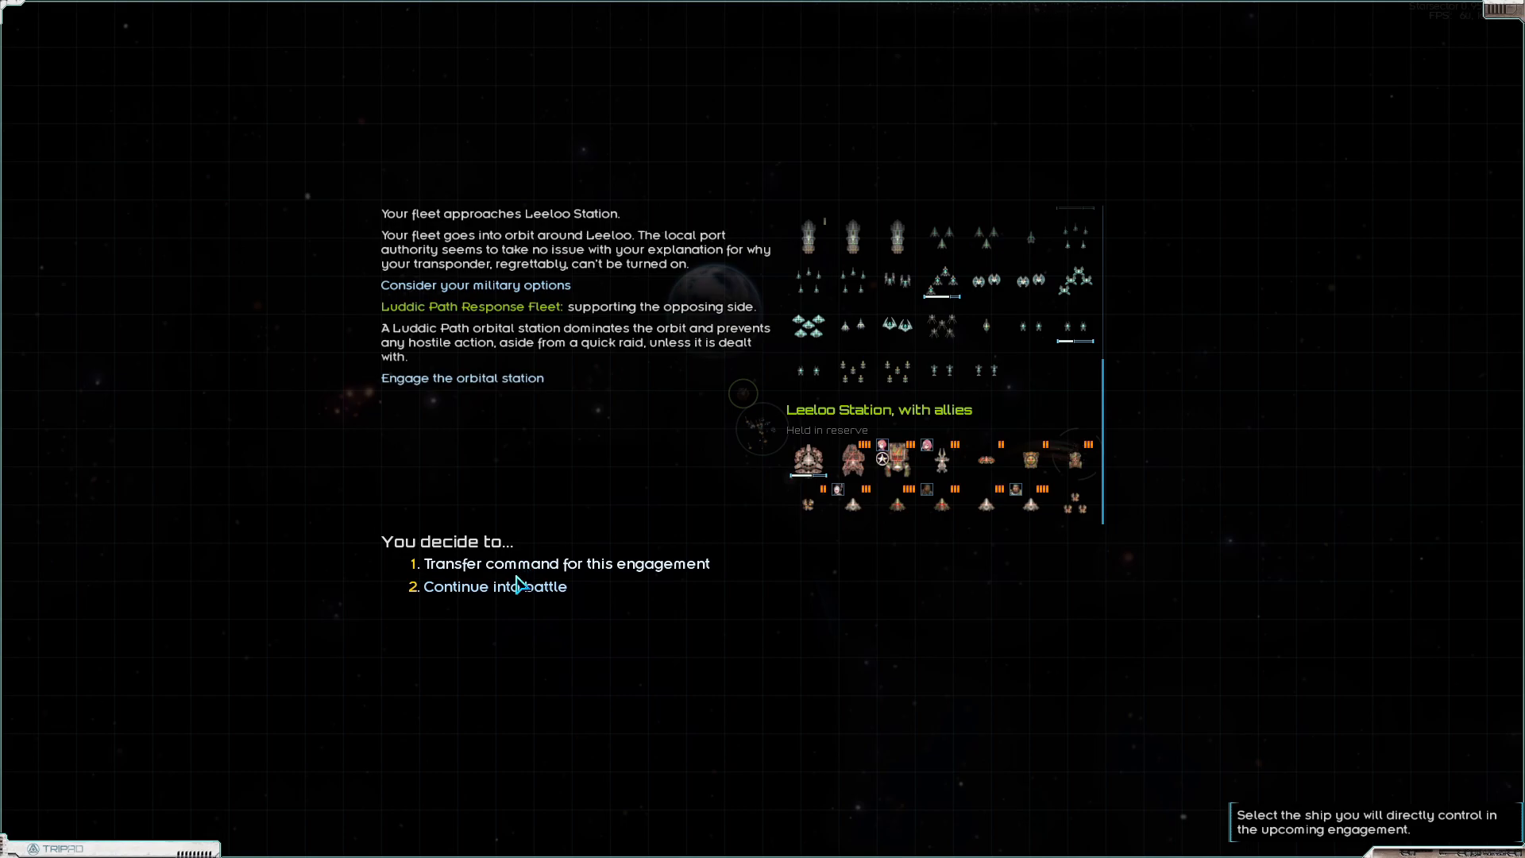
click(495, 586)
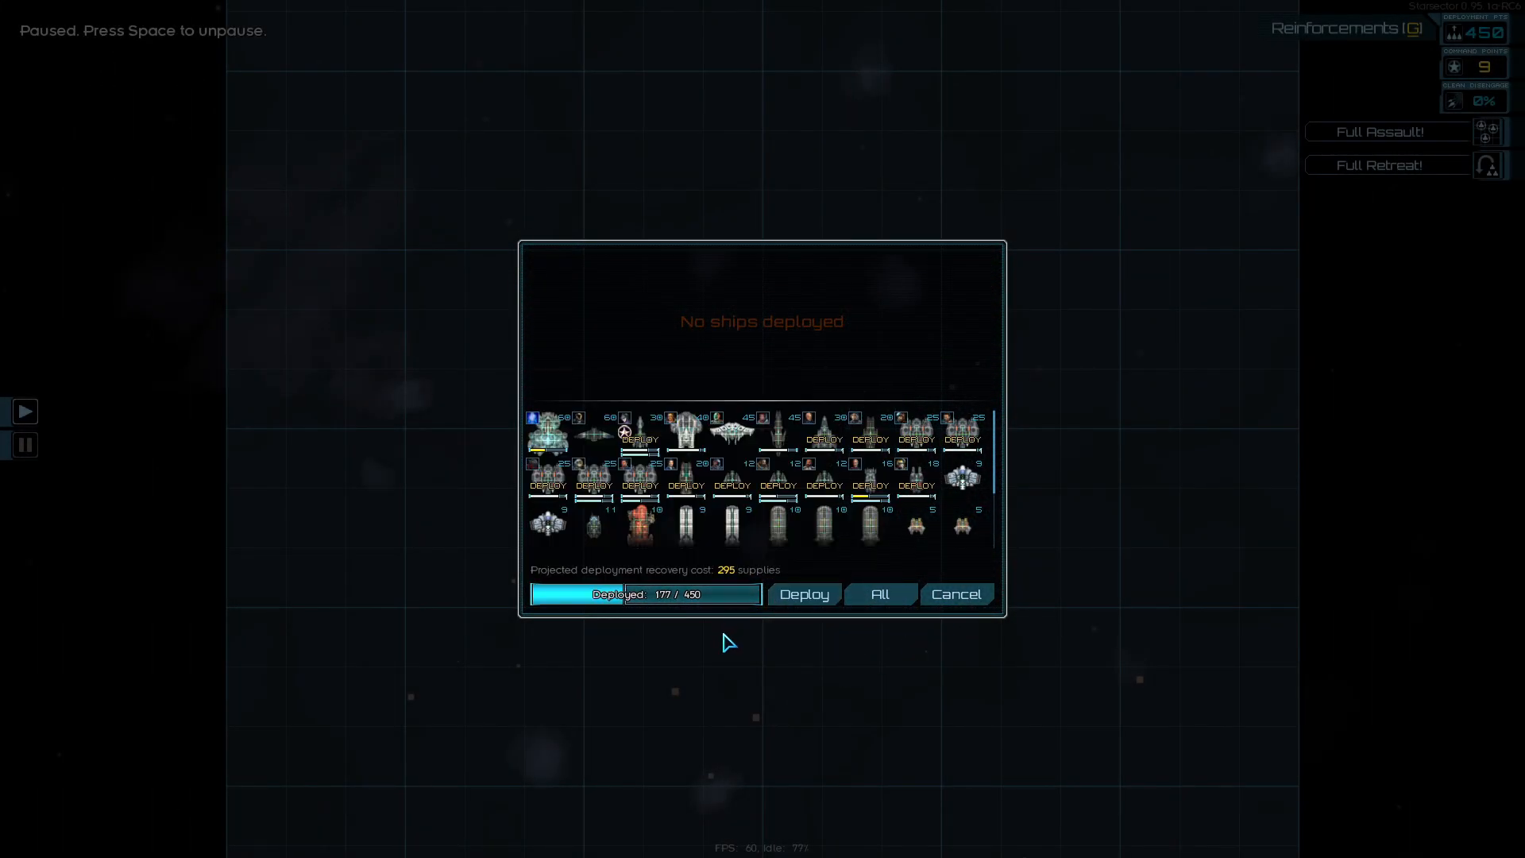
click(731, 438)
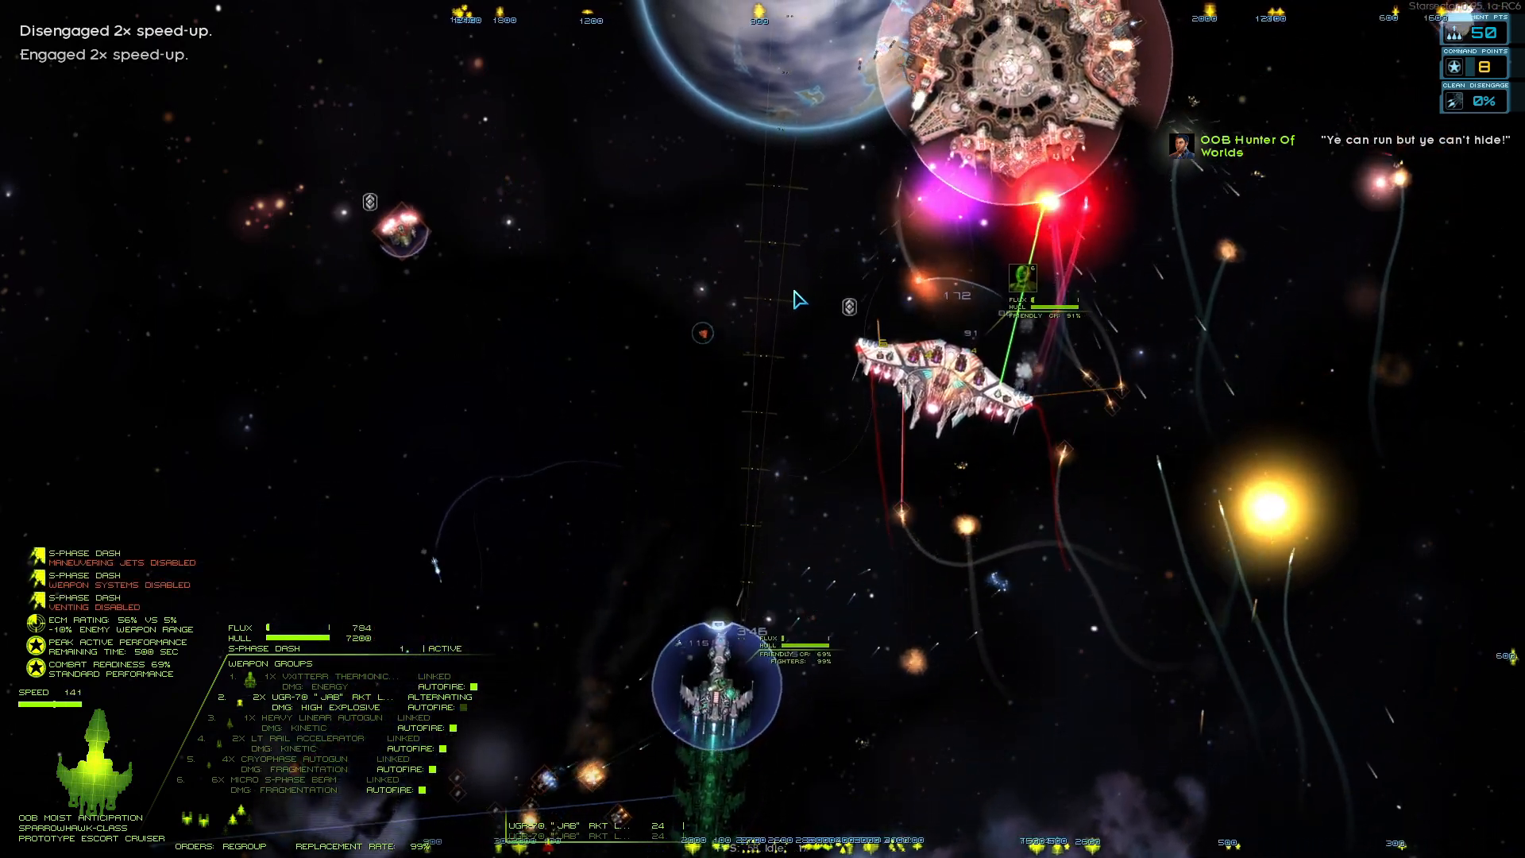
Pause the fight after the Burnt Offering is destroyed near the station
key(space)
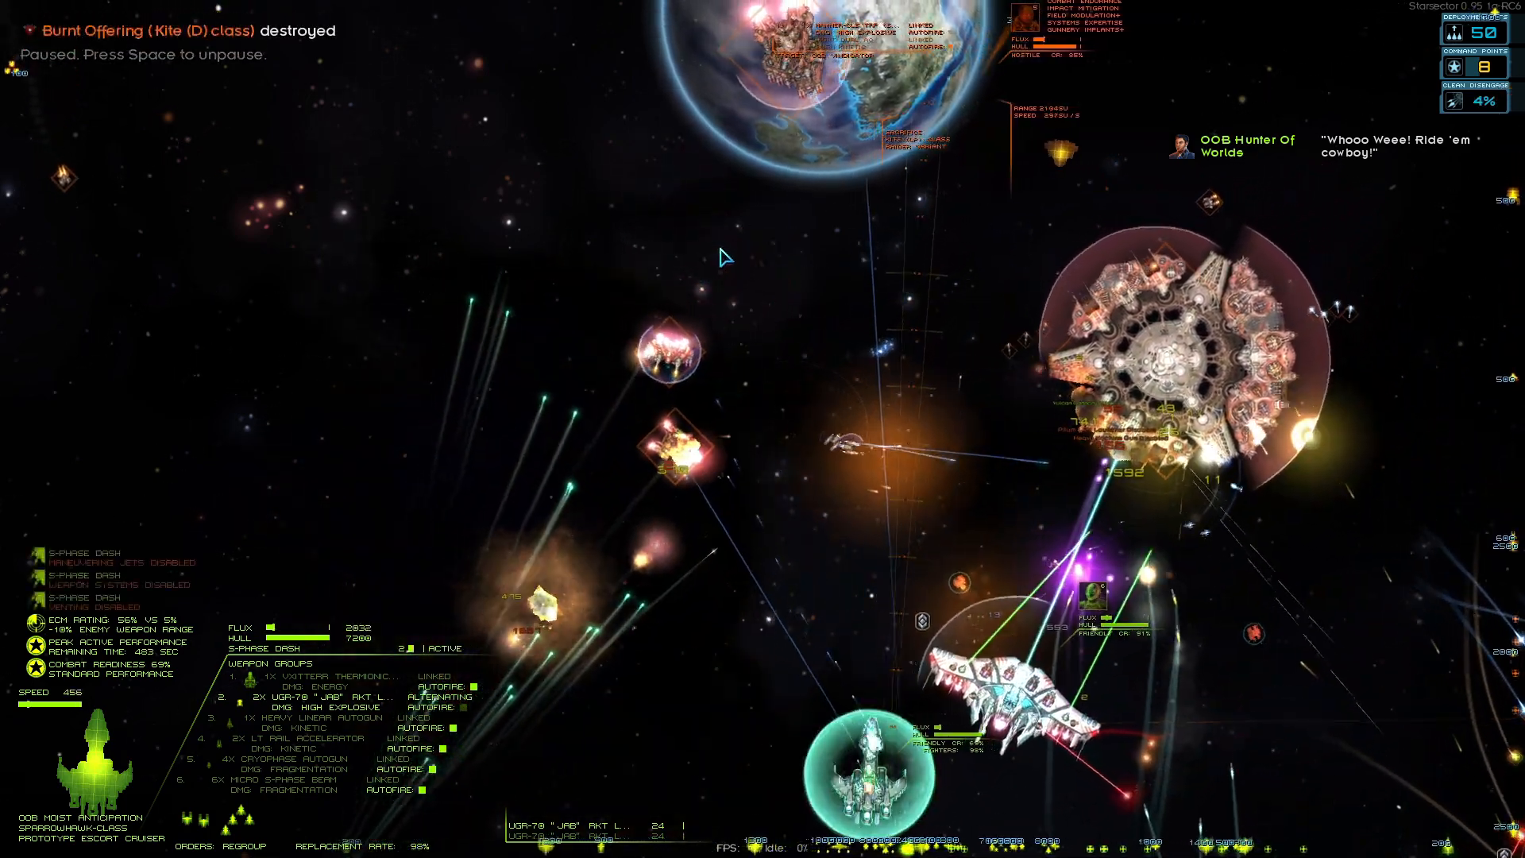
key(space)
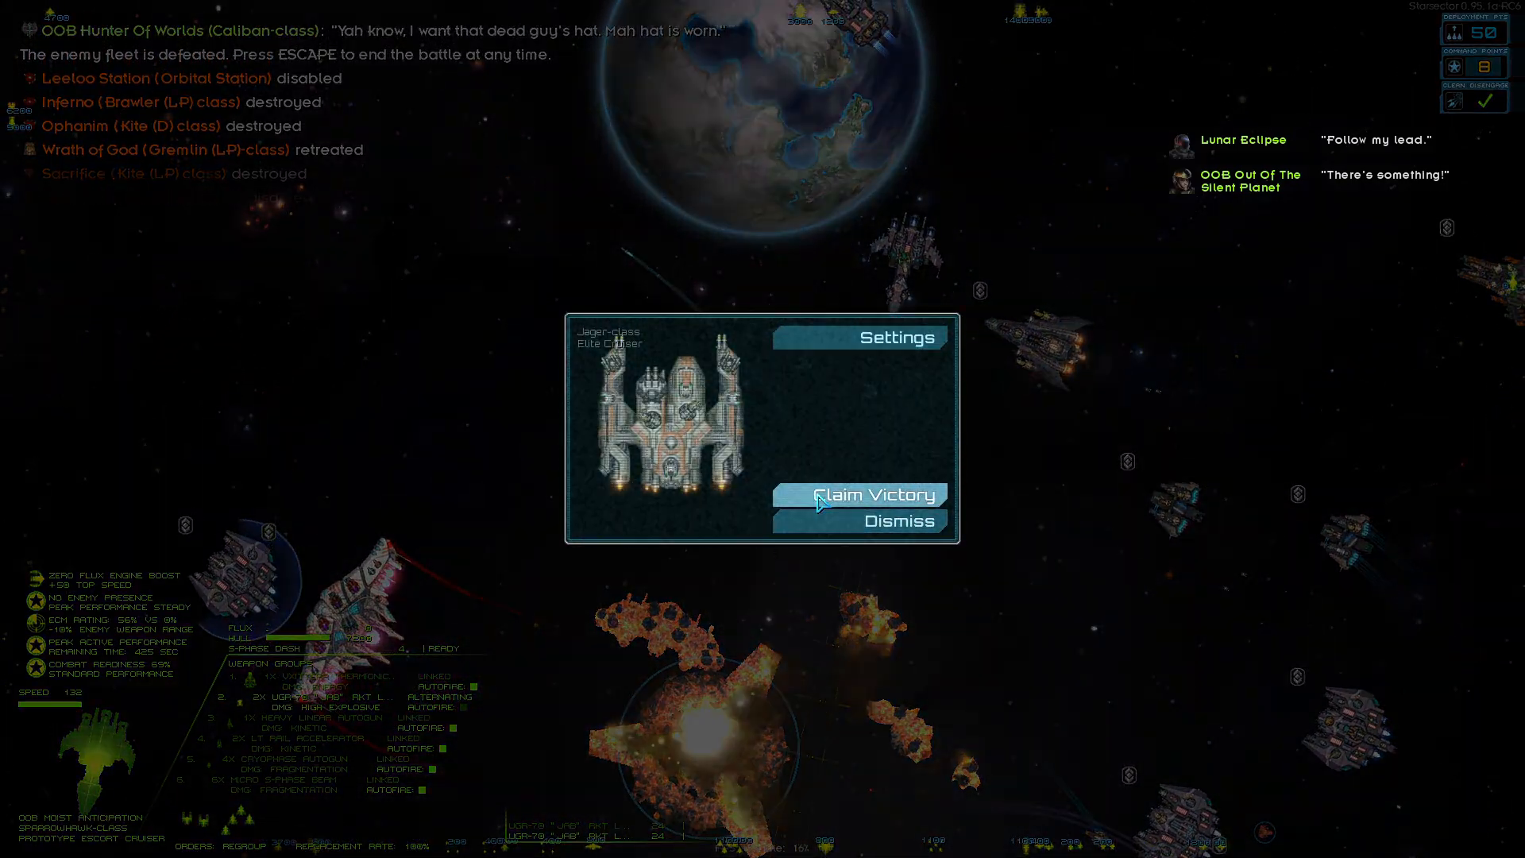
Claim victory, skip ship recovery, take all salvage and continue to Leeloo's options
click(874, 496)
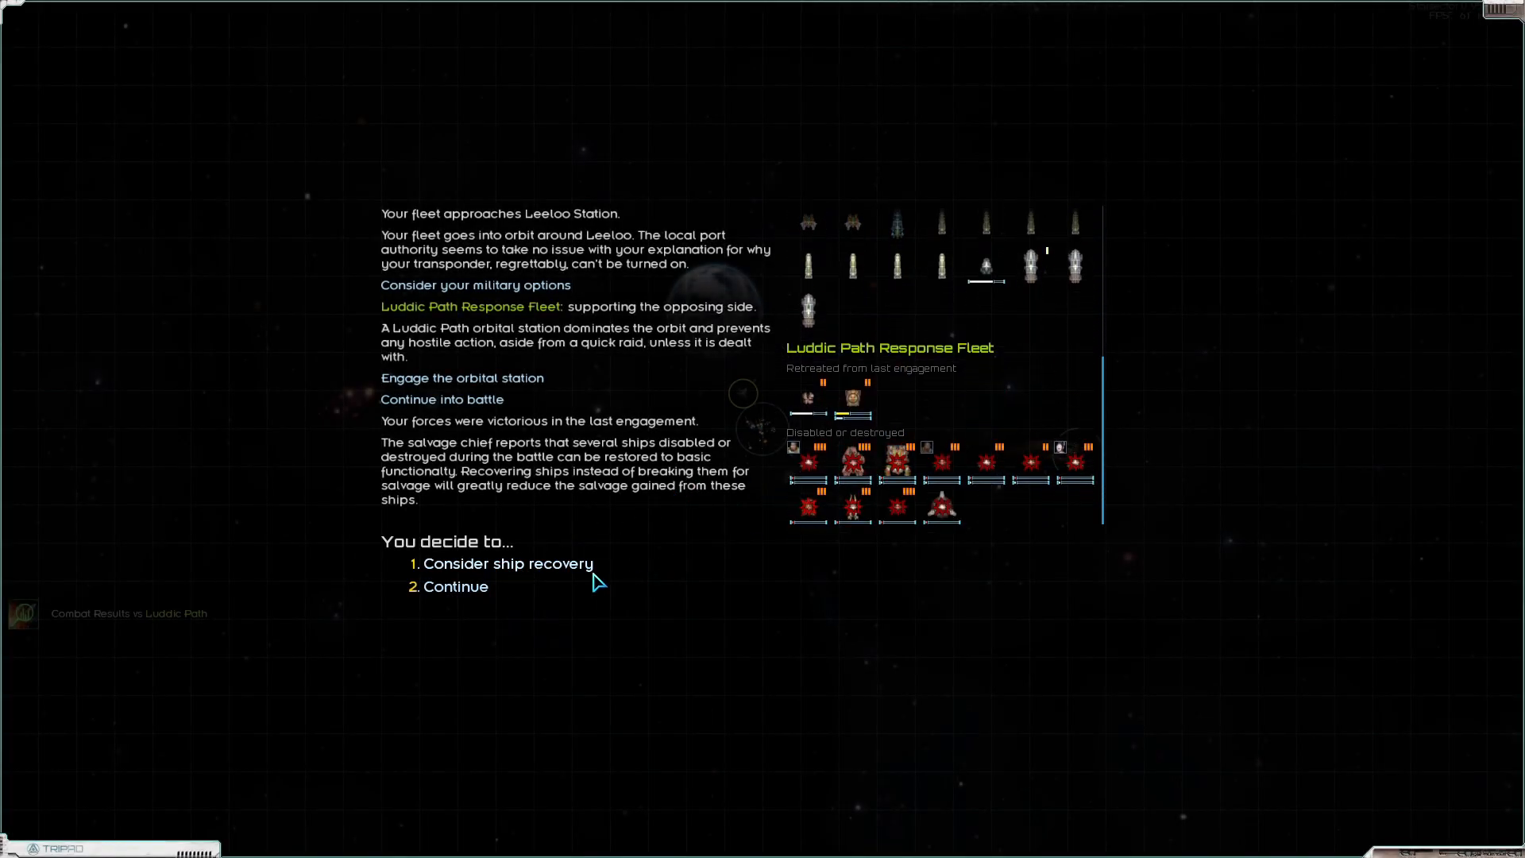
click(510, 562)
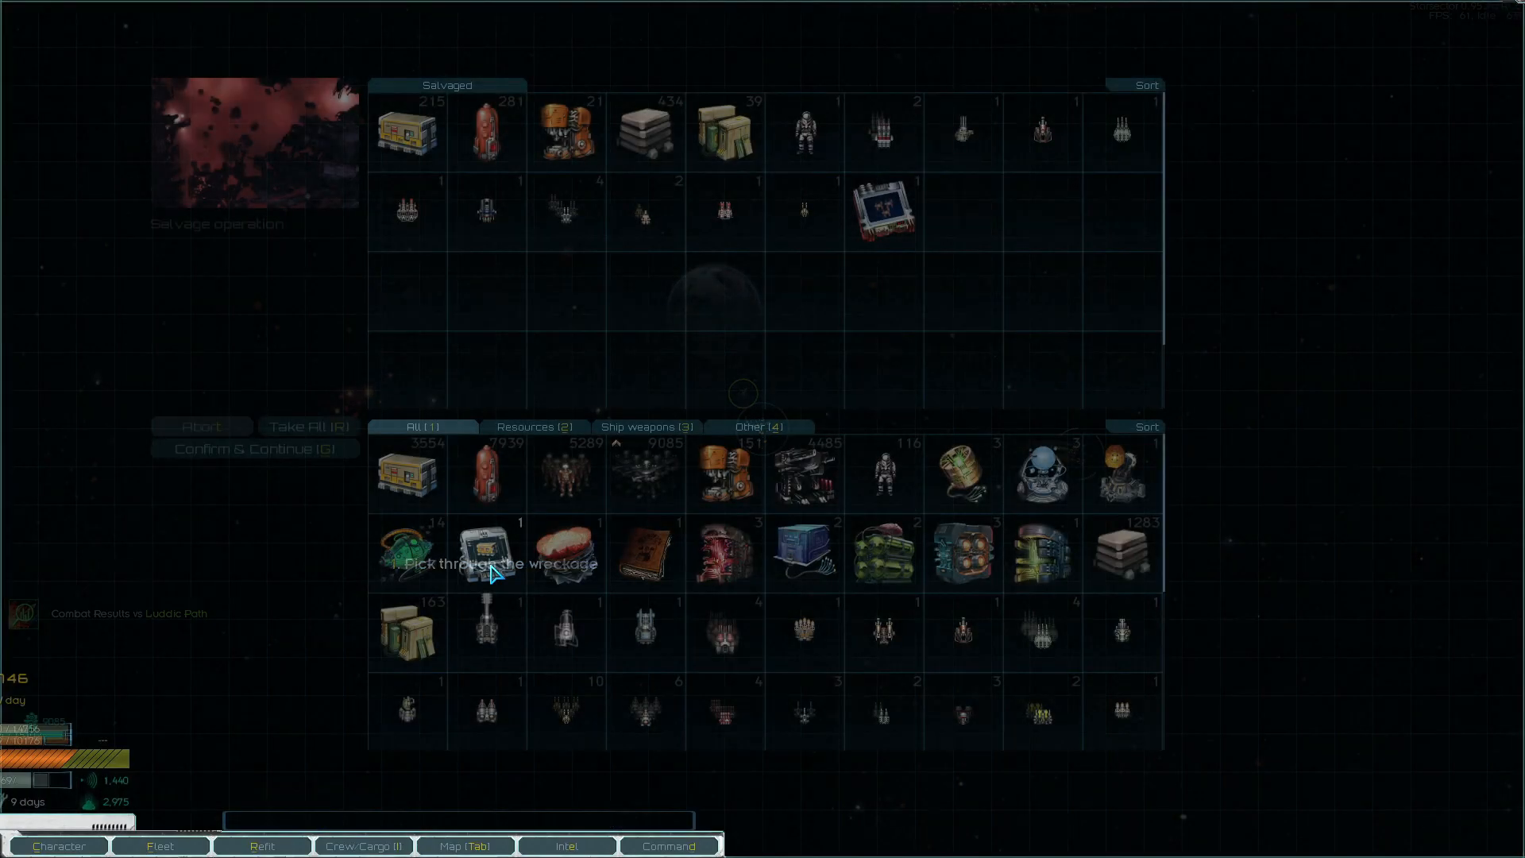
click(307, 426)
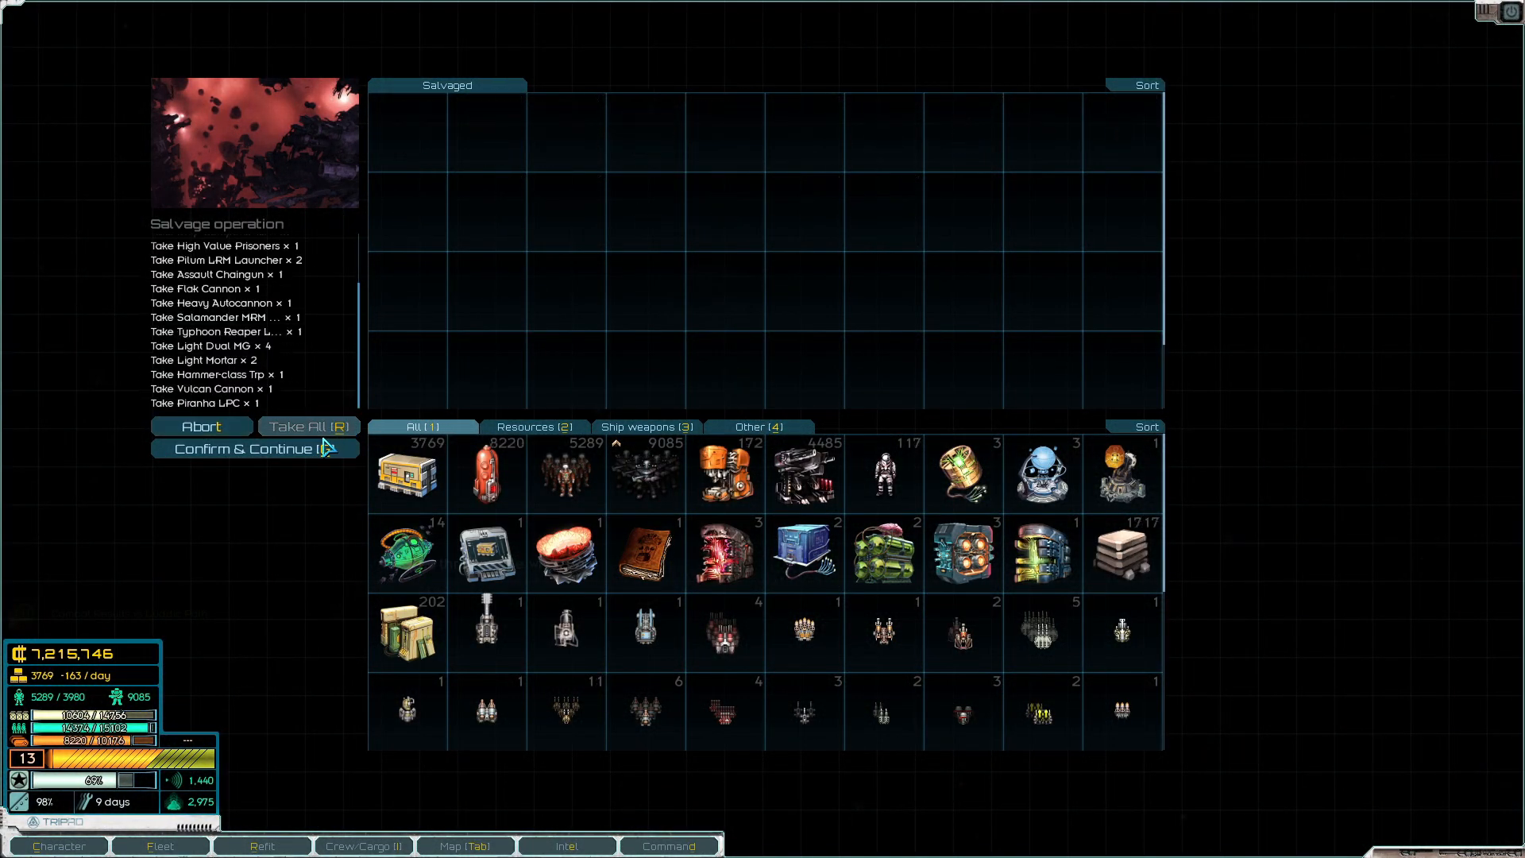
click(248, 448)
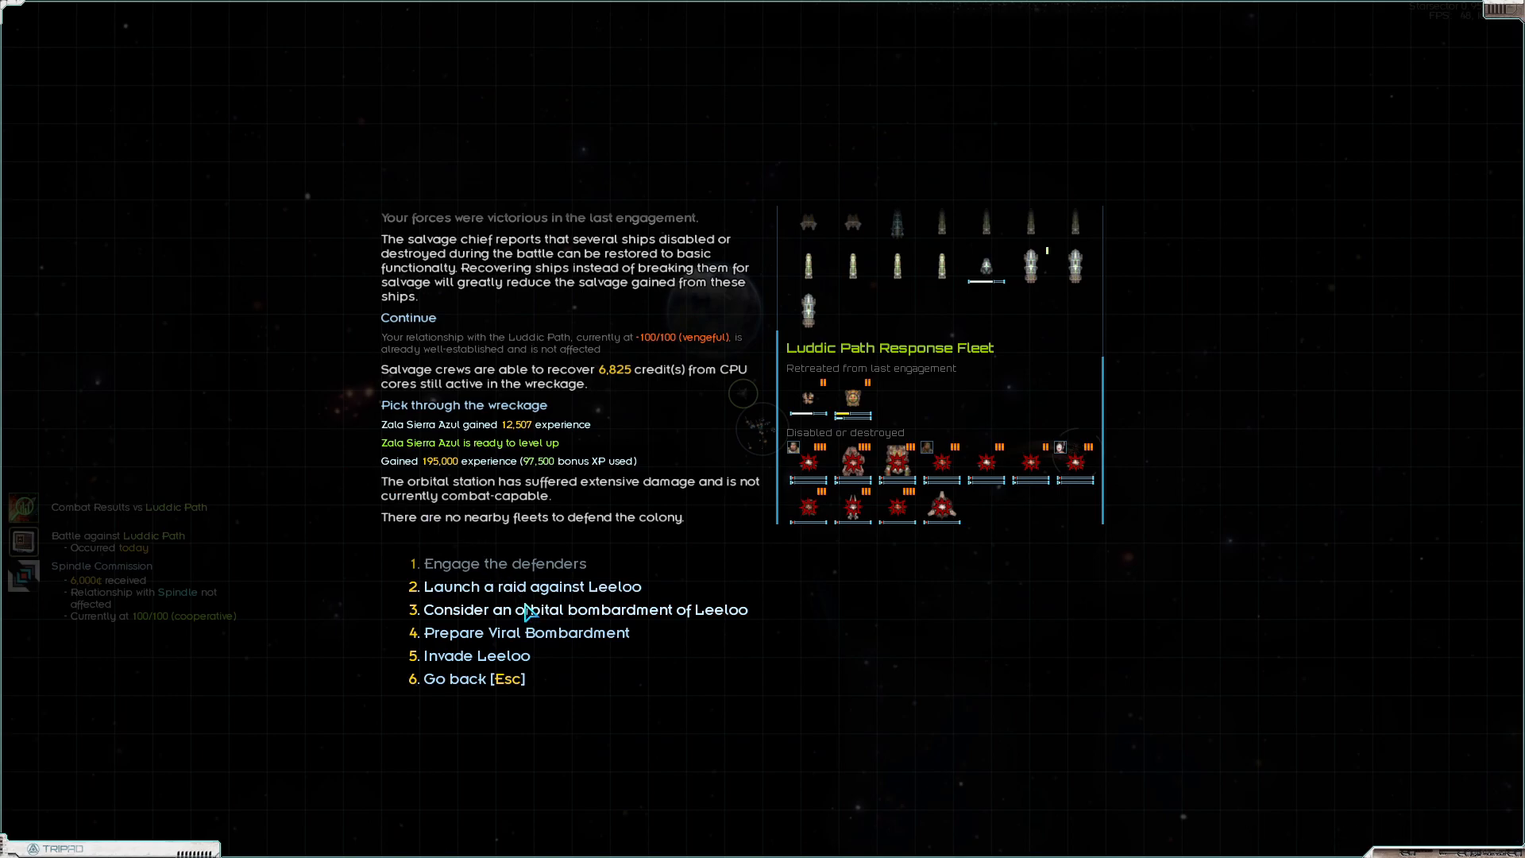
Bombard Leeloo for 170 fuel, then pick invading Leeloo from the military options
click(587, 608)
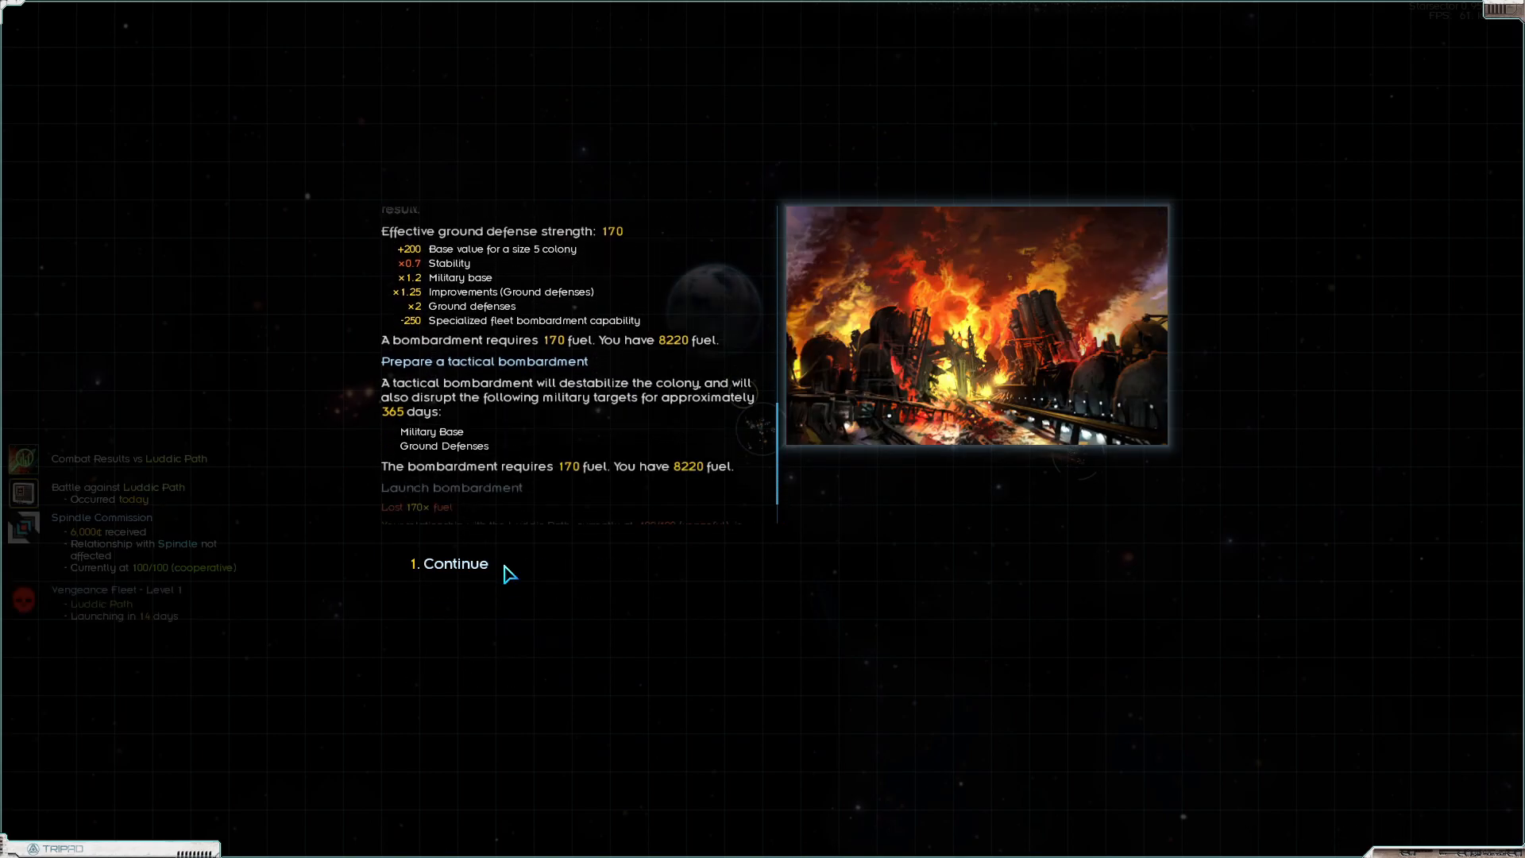
click(448, 562)
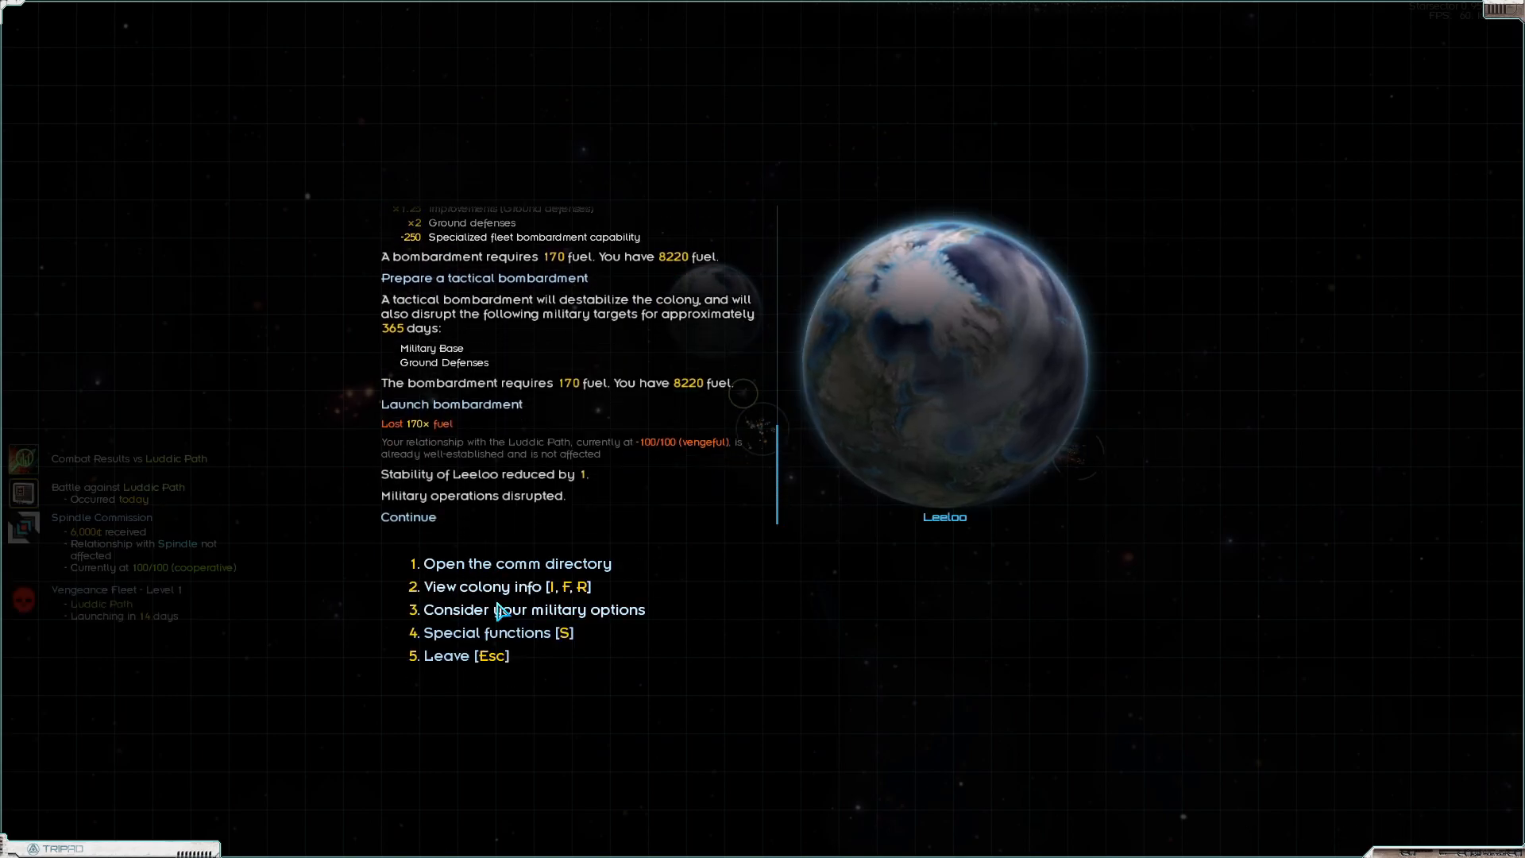
click(532, 608)
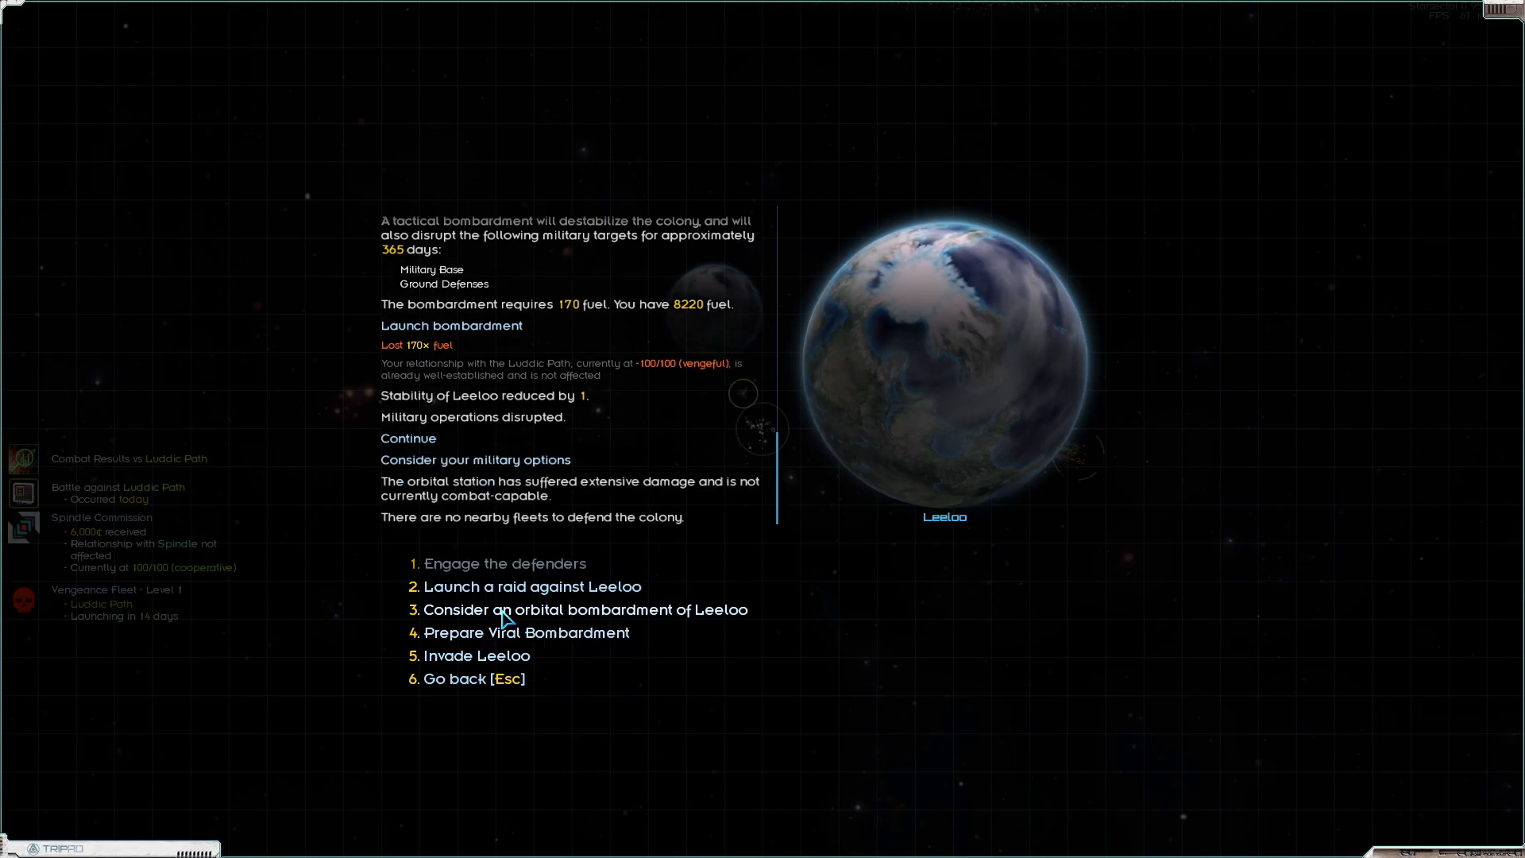
click(534, 586)
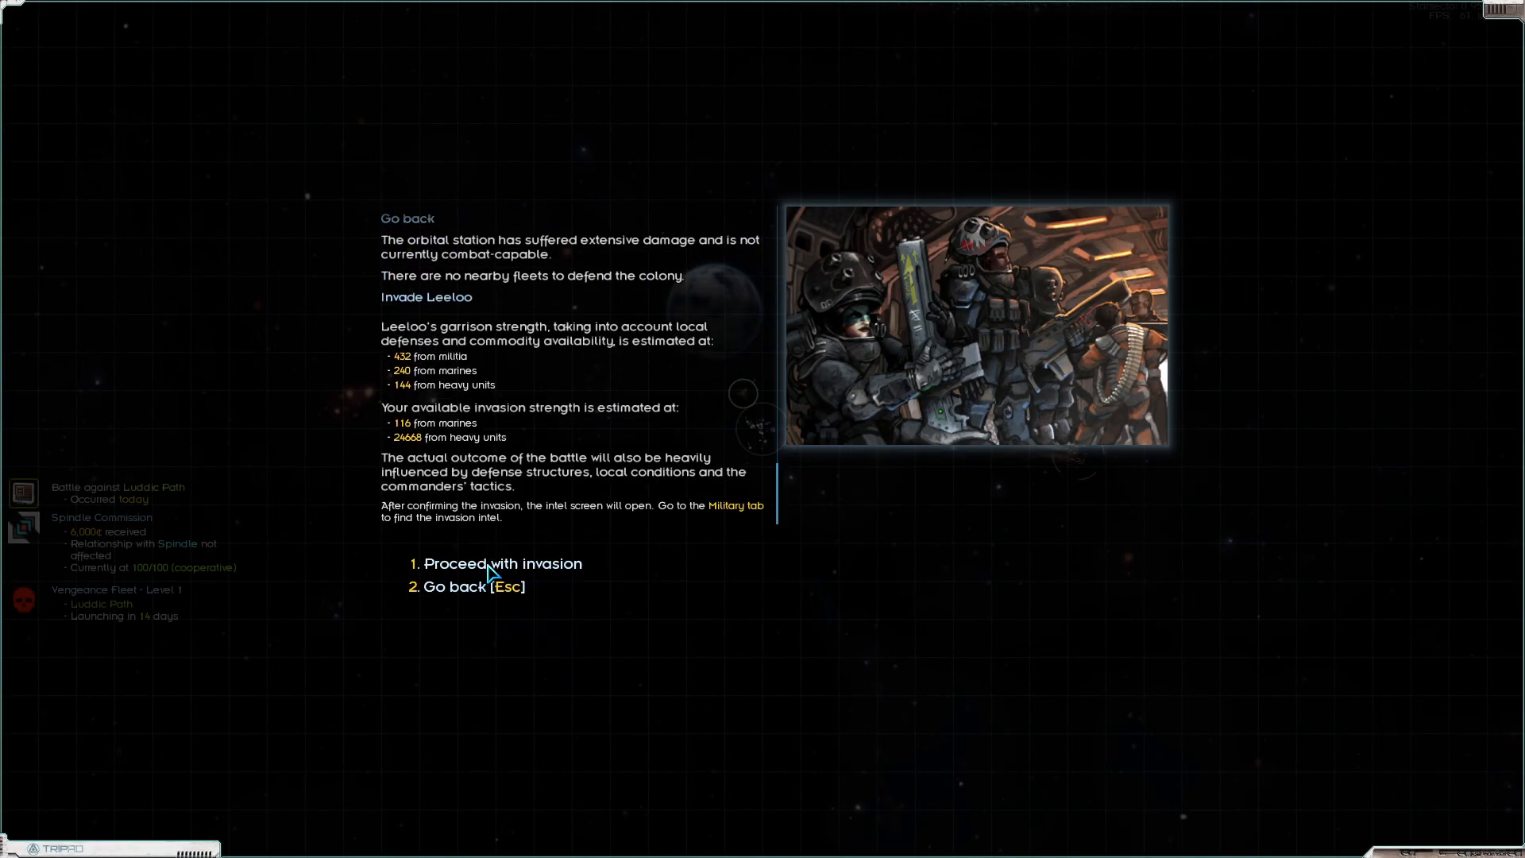
Proceed with the Leeloo invasion, engage companies at its industries and activate fire support
click(496, 562)
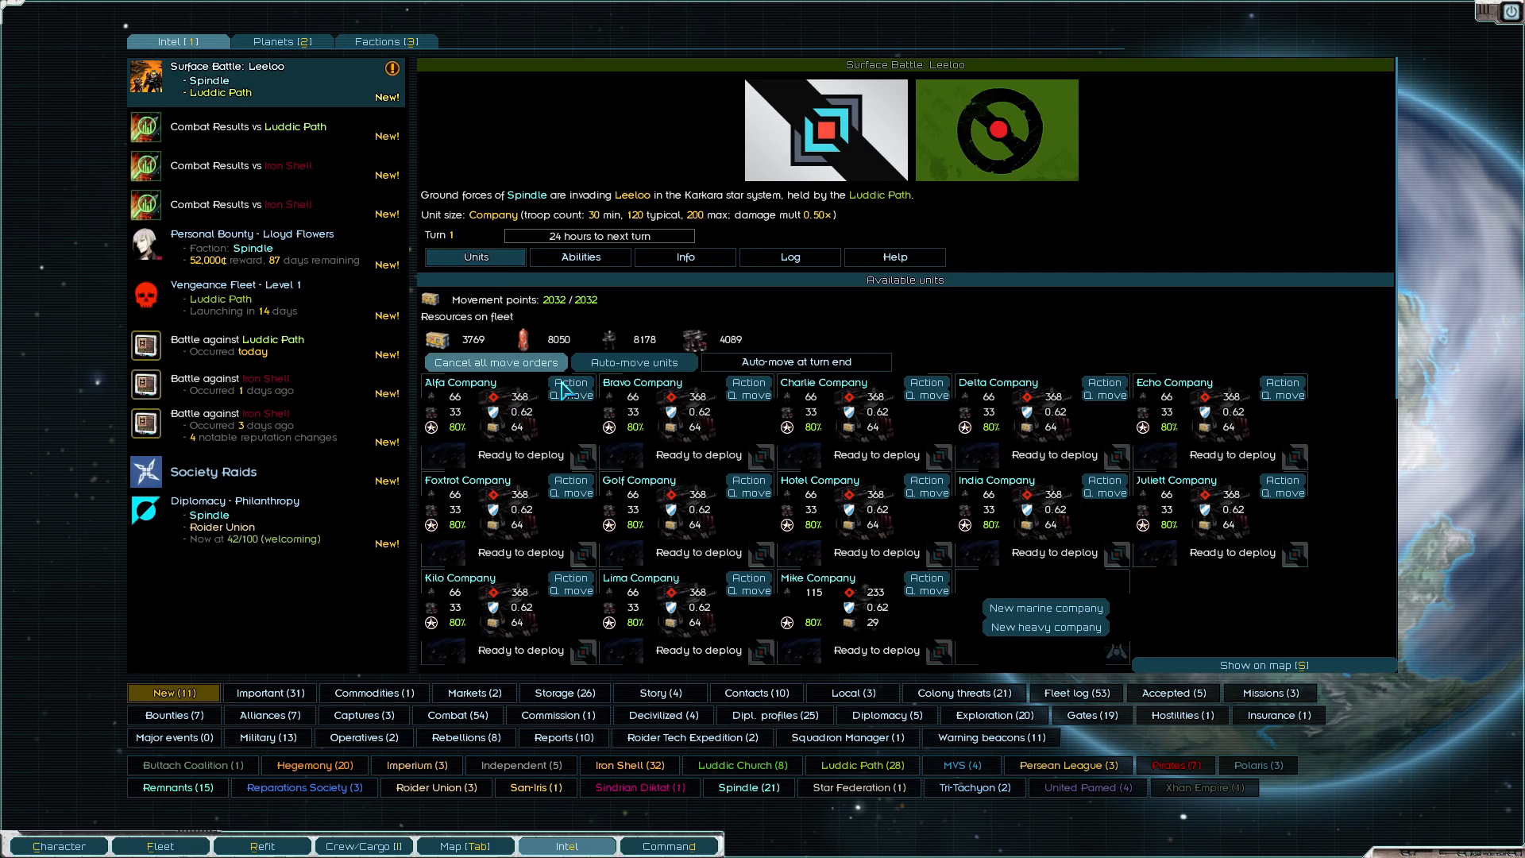
click(571, 391)
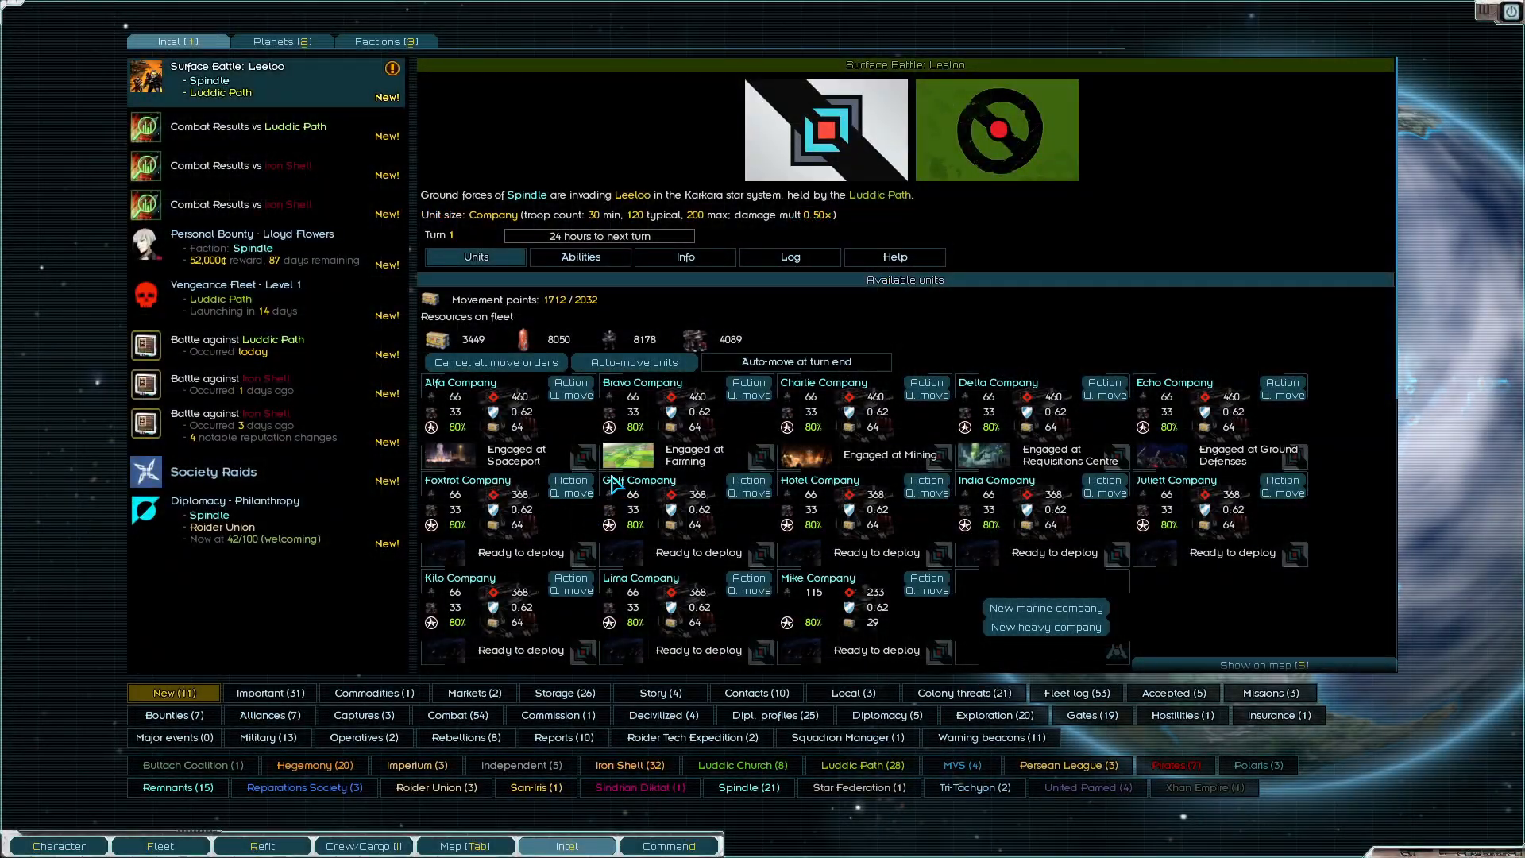
click(571, 492)
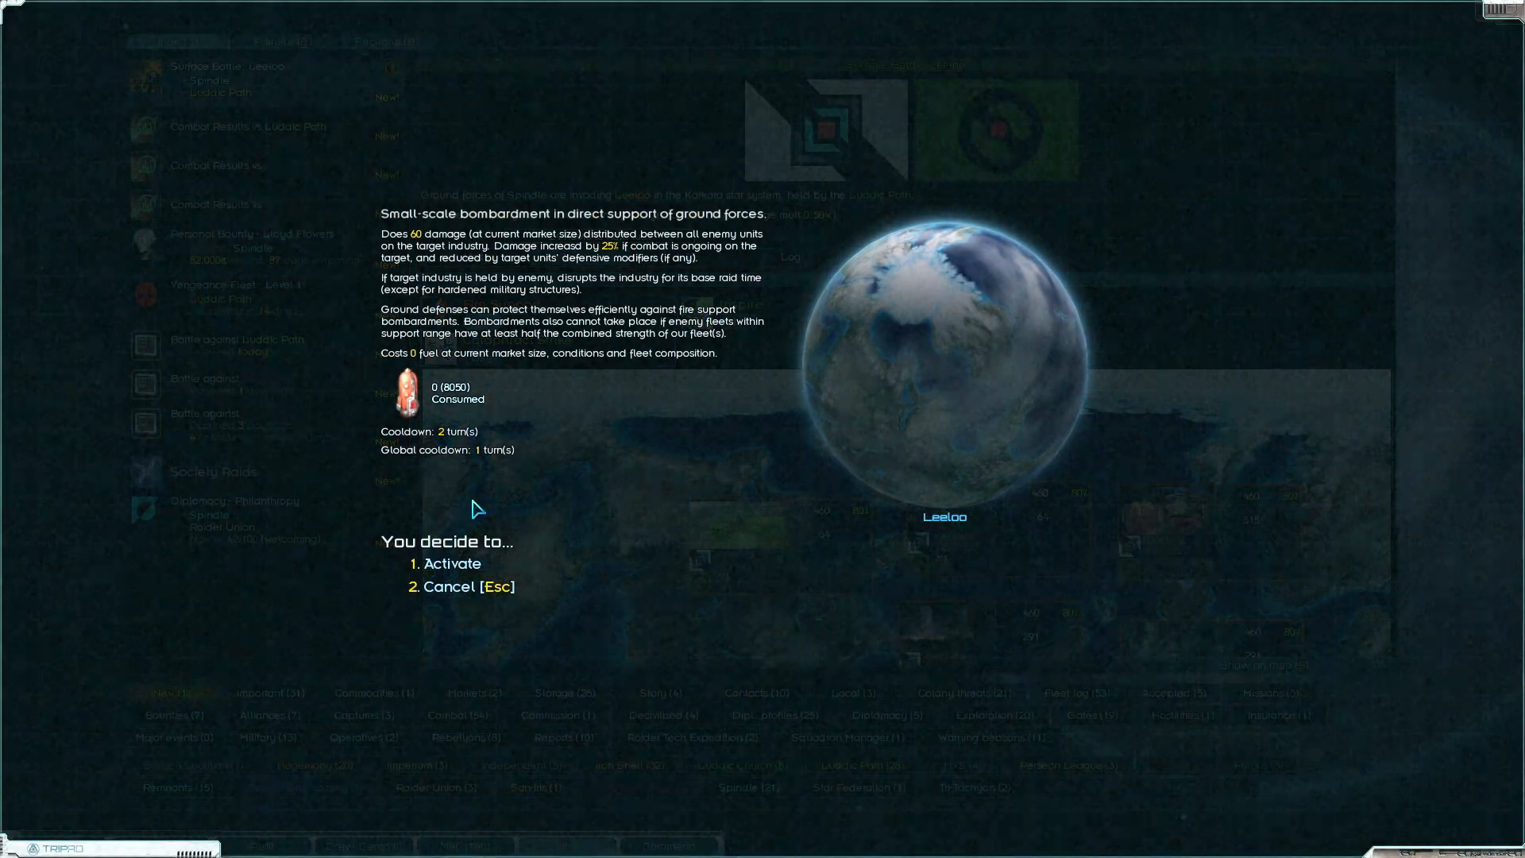
click(451, 562)
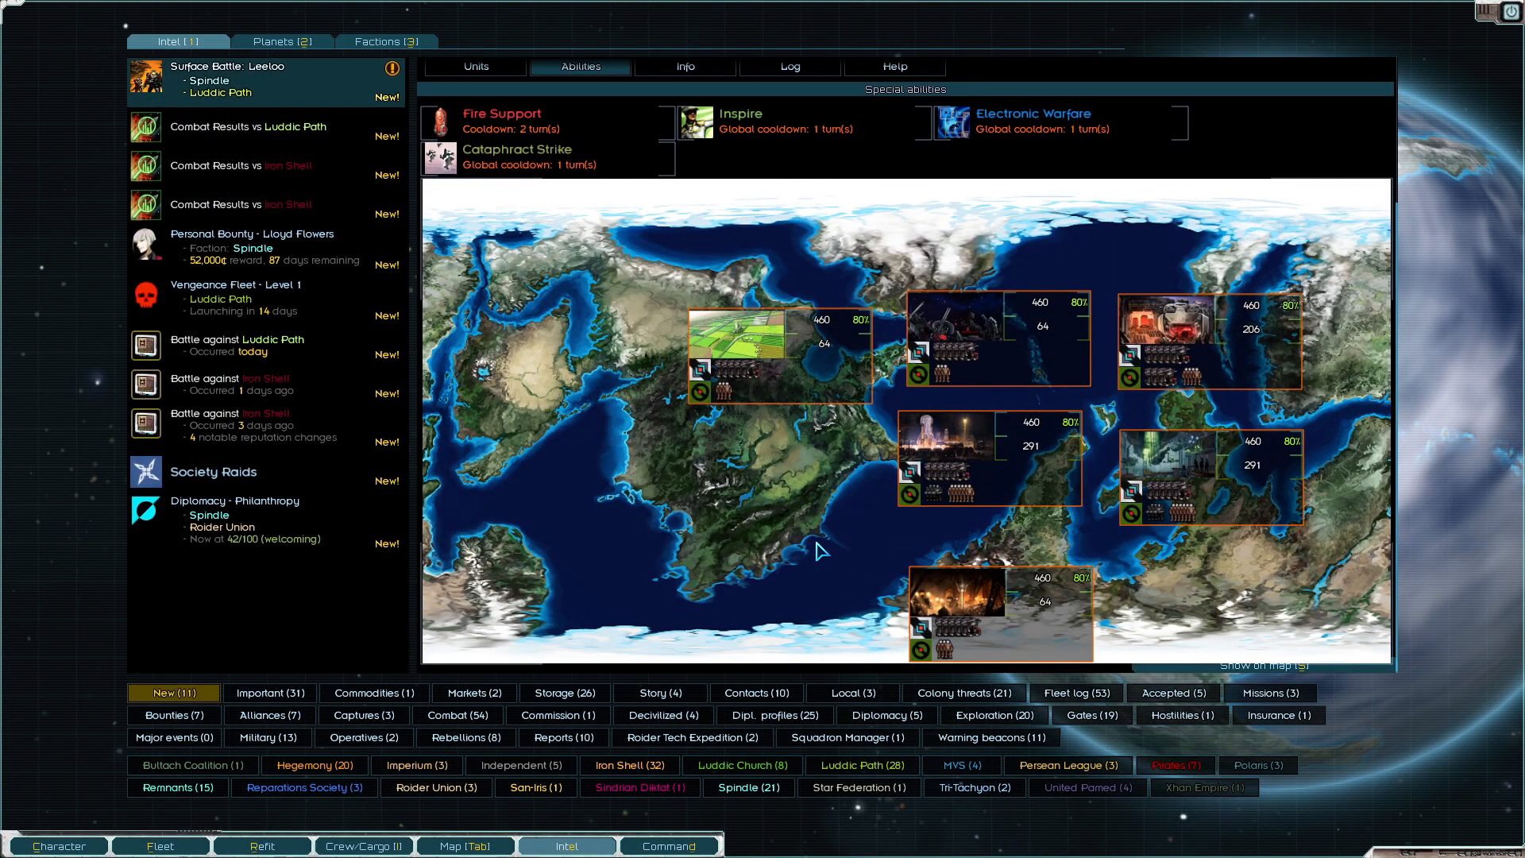
Finish the salvage and return the fleet to orbit around Leeloo
click(567, 843)
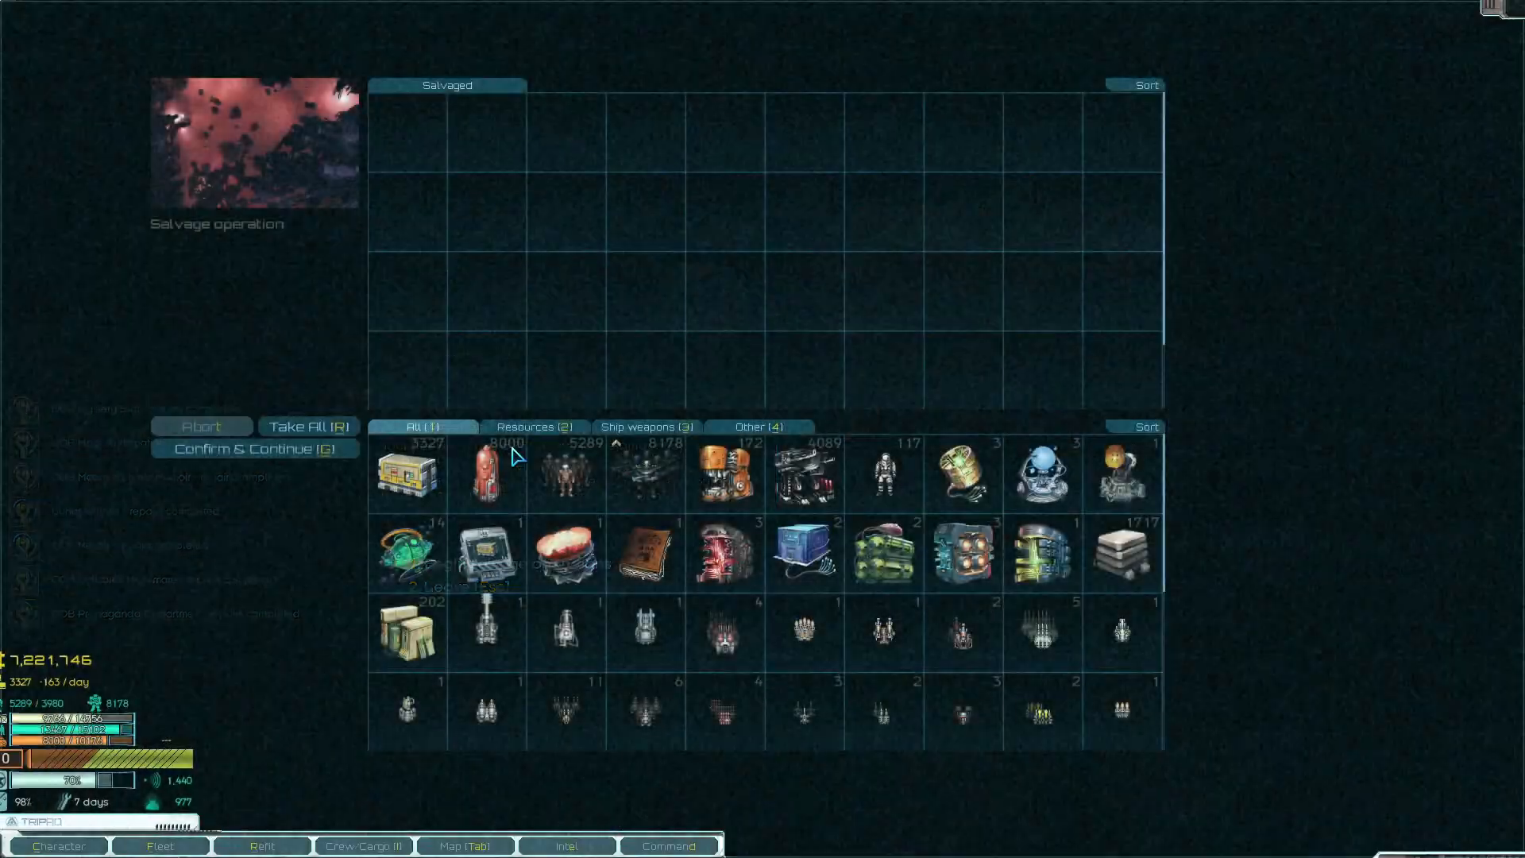
click(254, 448)
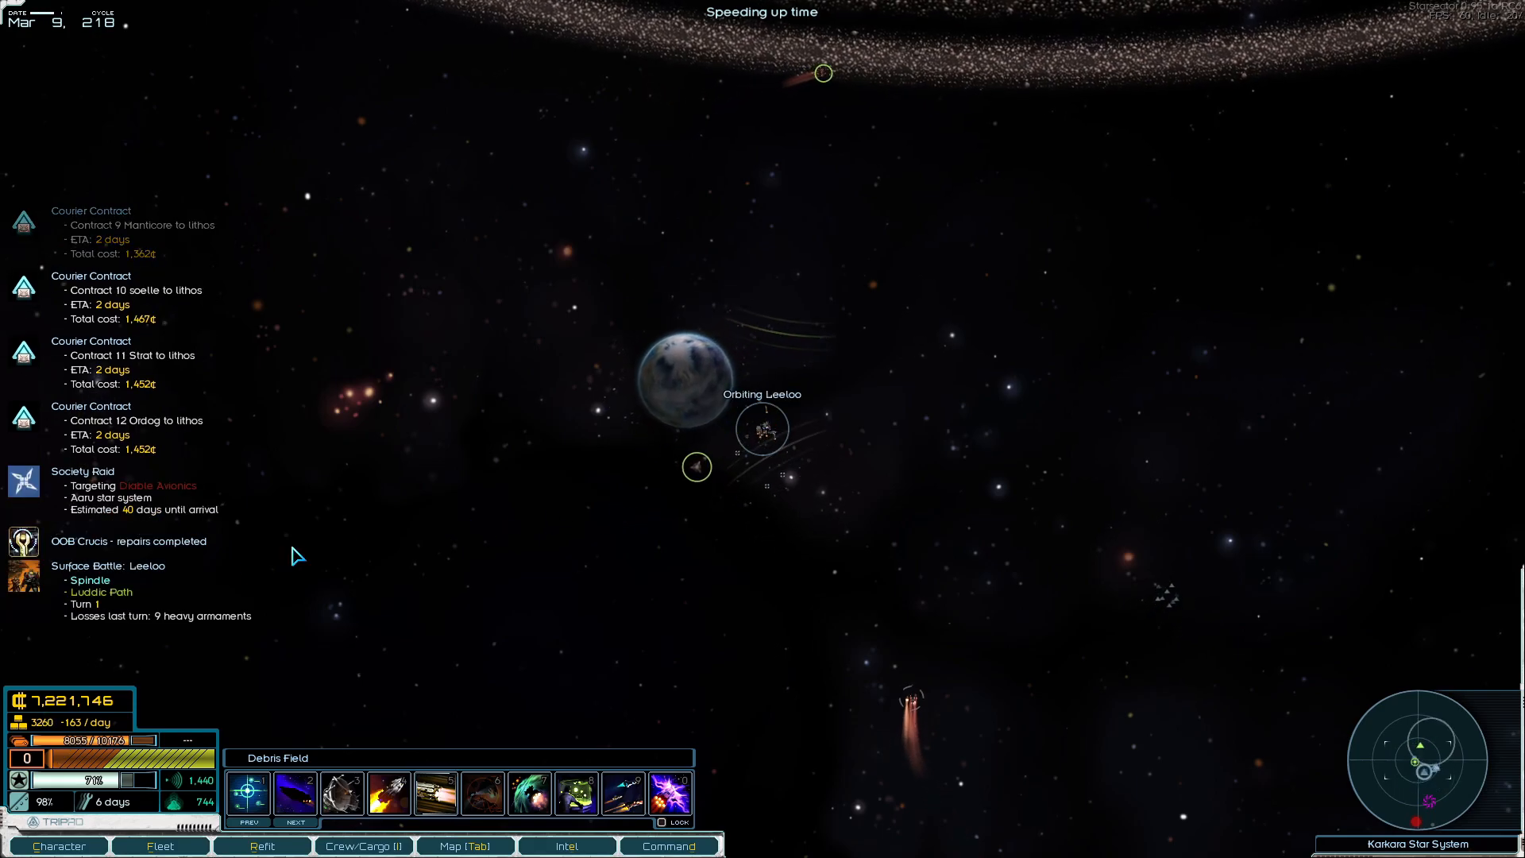
Review the Leeloo surface battle and use the Cataphract Strike ability
click(566, 845)
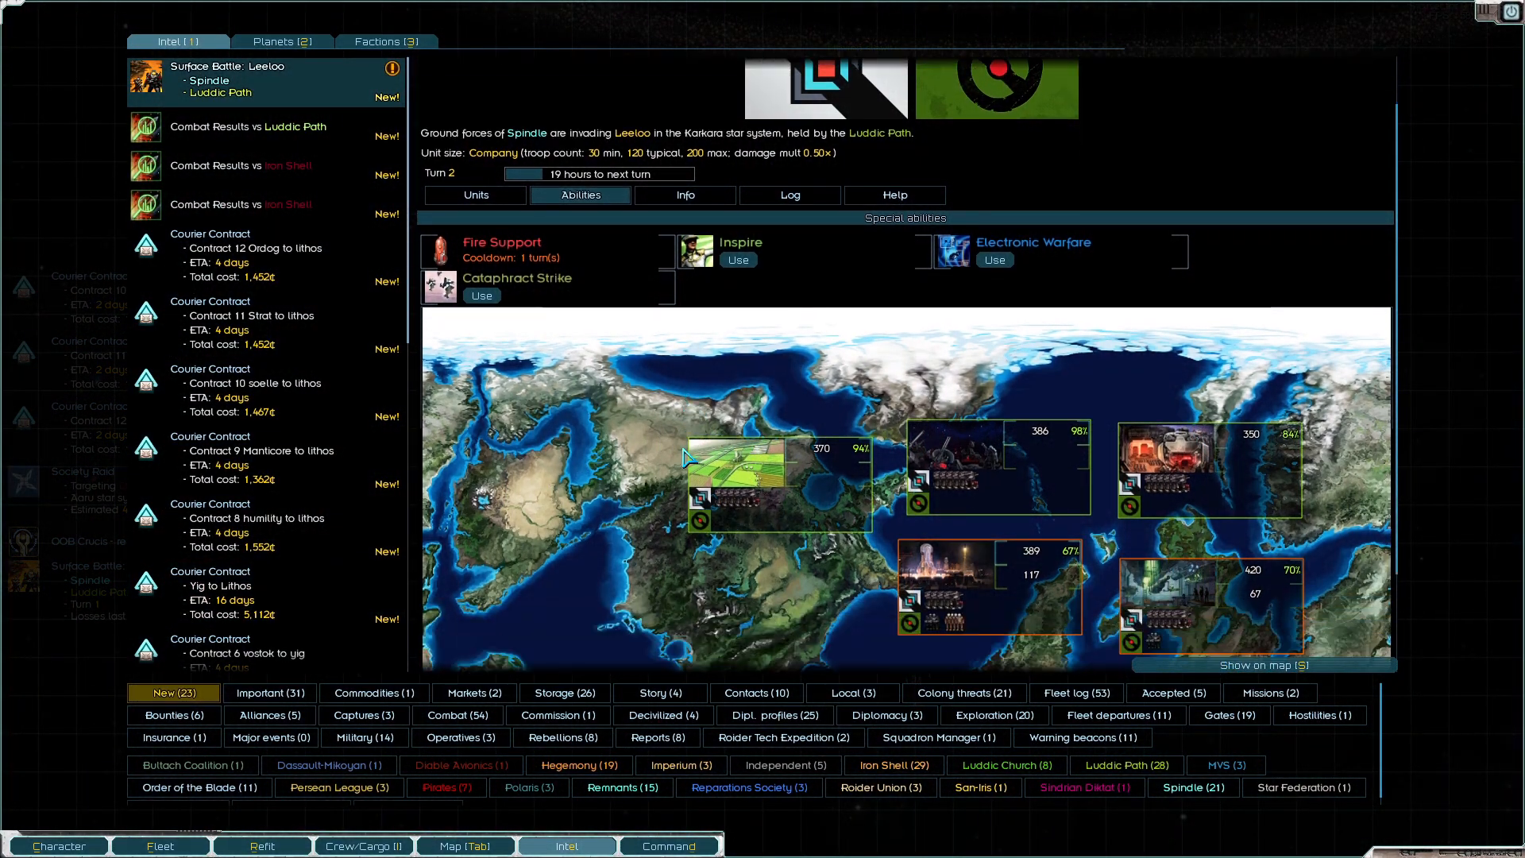
click(480, 280)
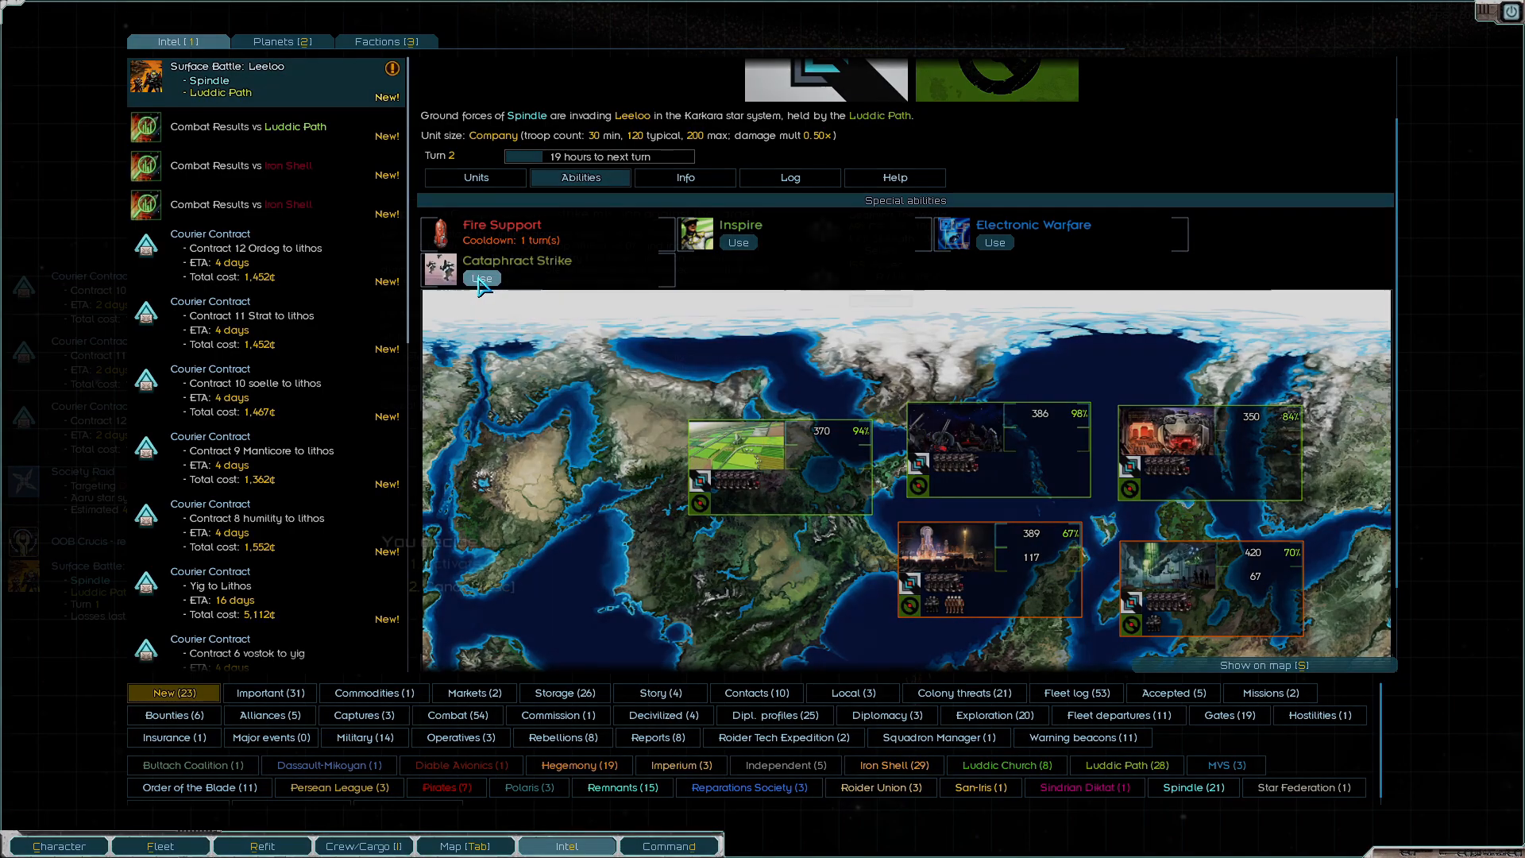
click(482, 279)
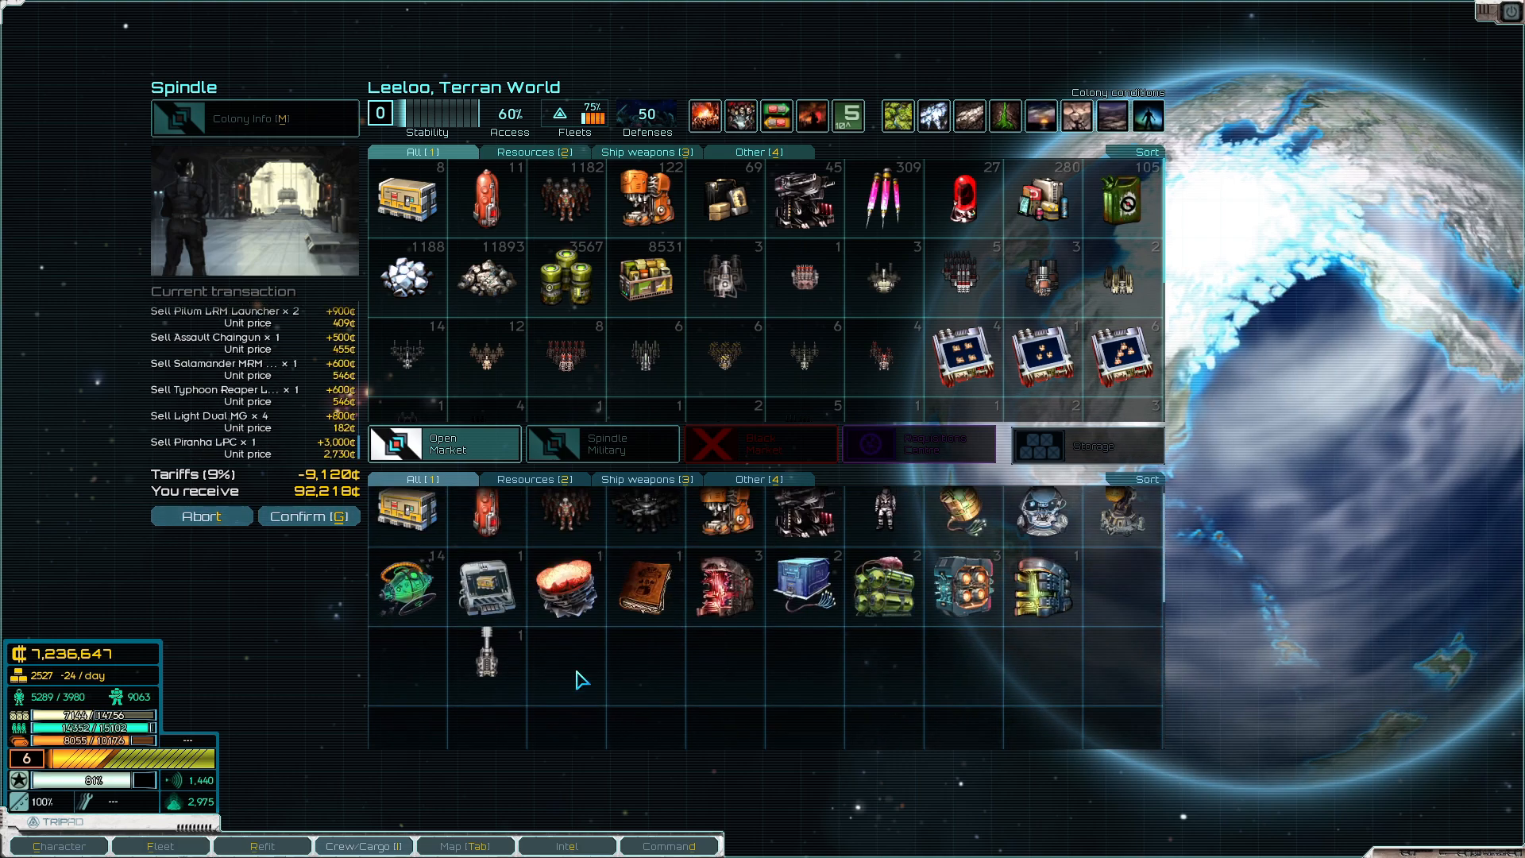
Sell looted weapons, then stored food, ore, drugs and Prometheus Gift, reaching 7,404,363 credits
click(308, 516)
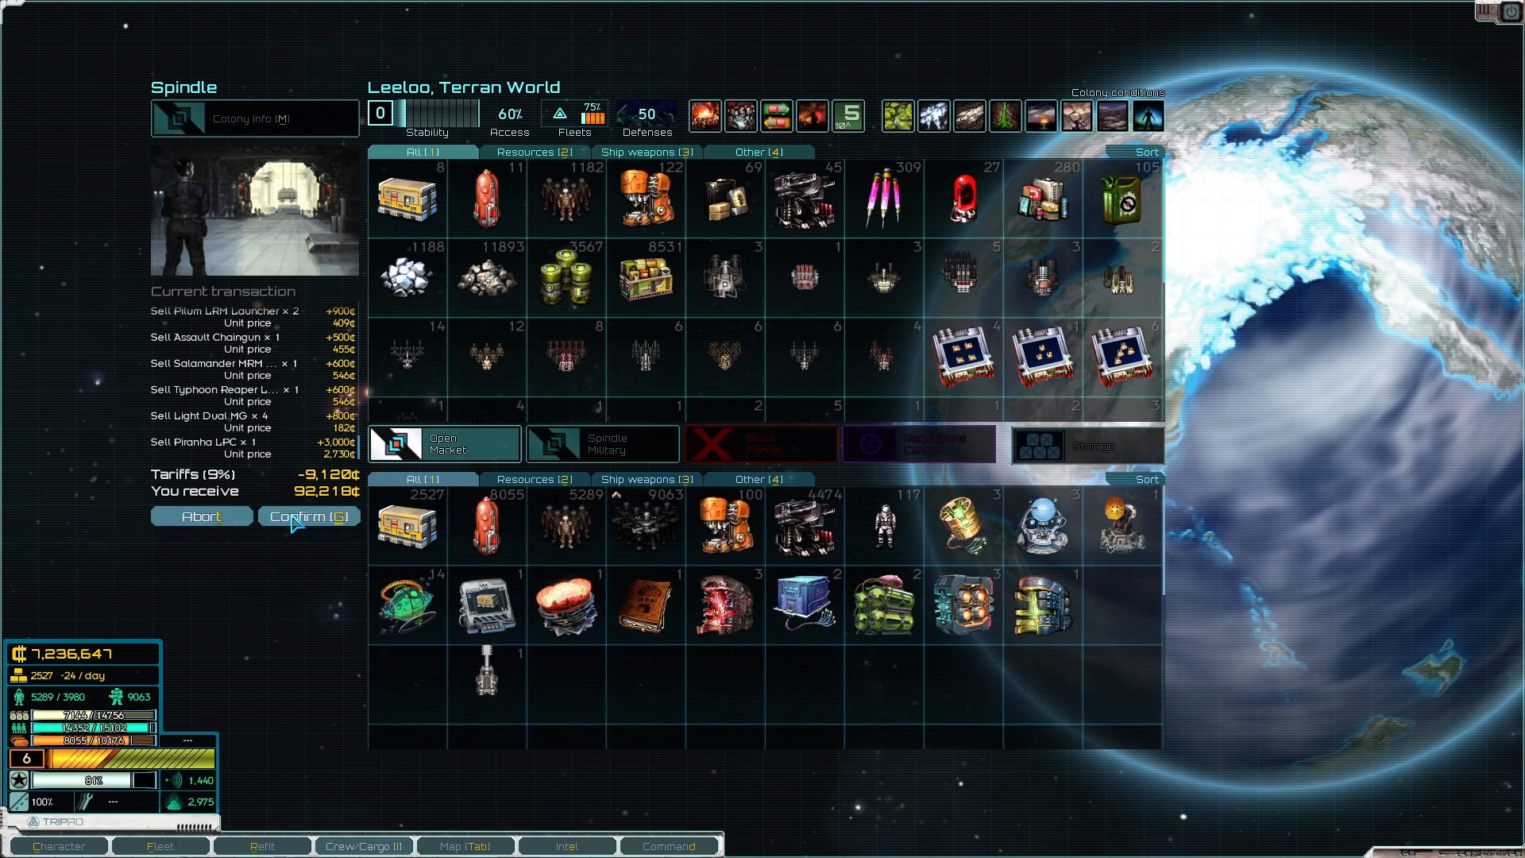
click(307, 514)
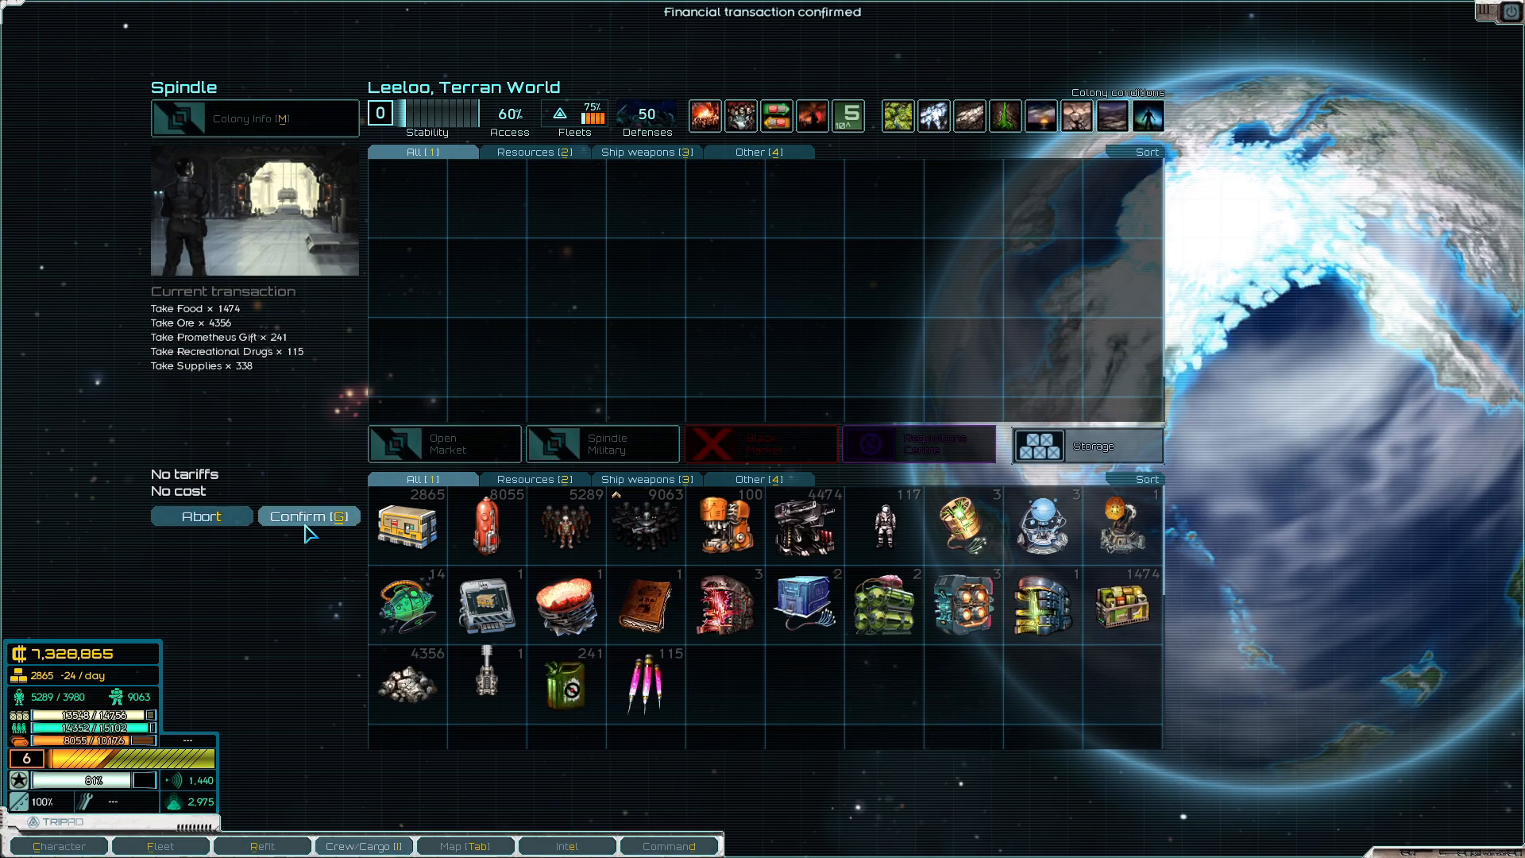
click(306, 514)
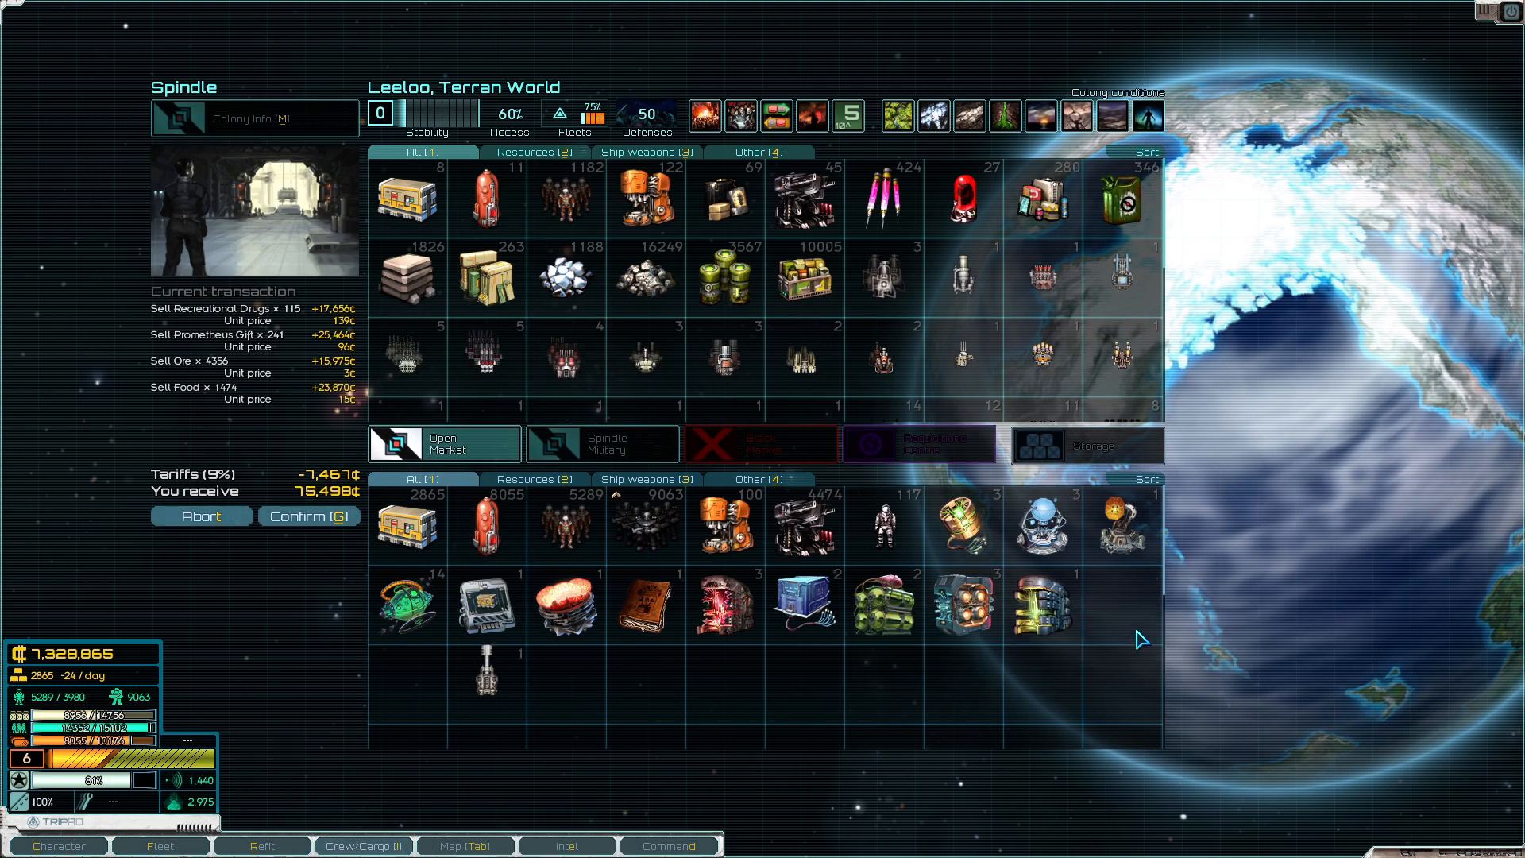
click(310, 516)
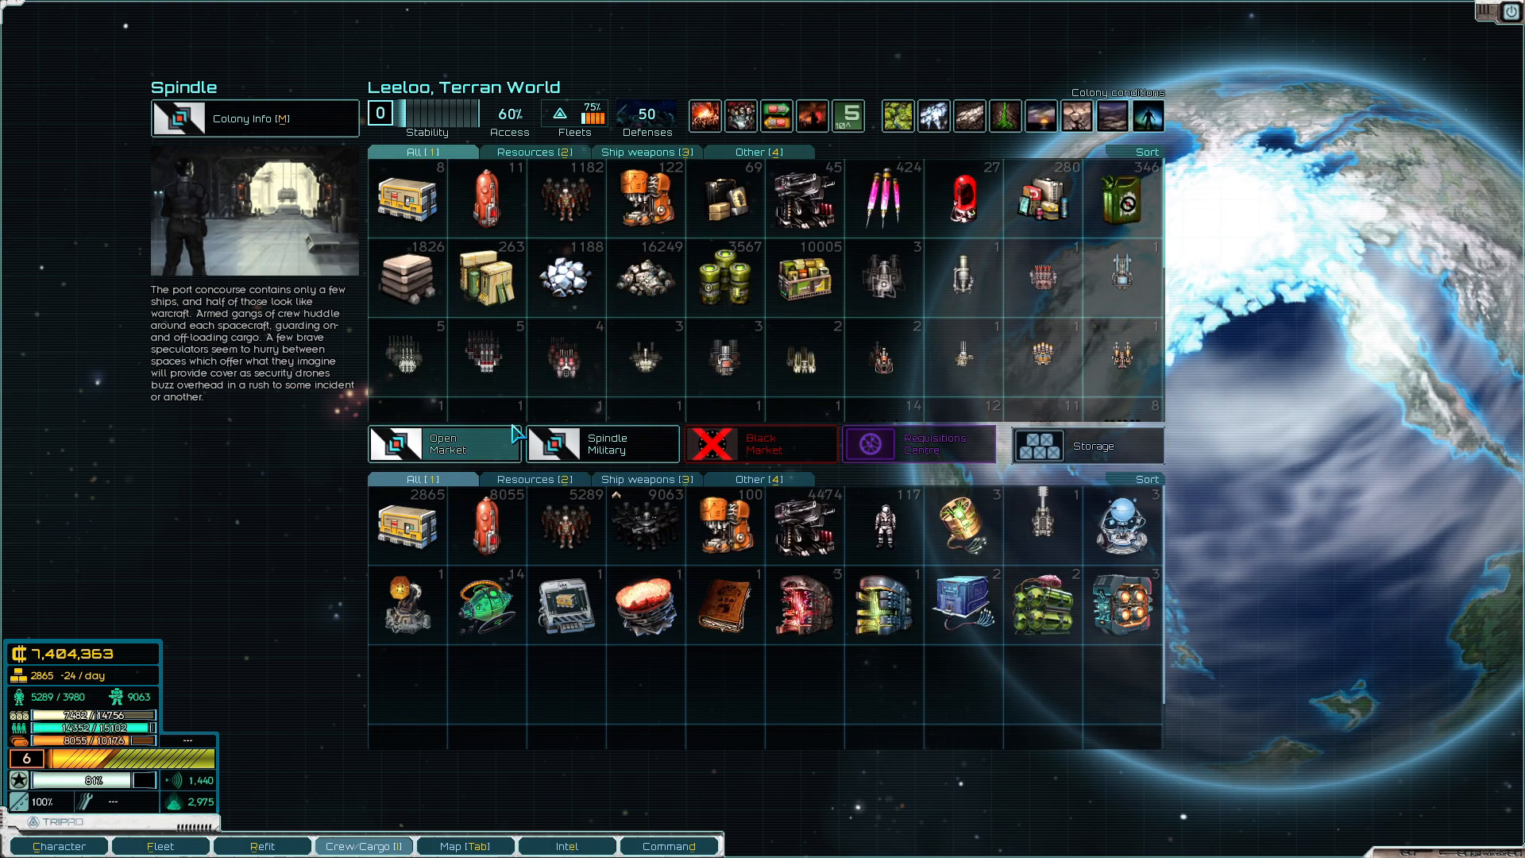
mouse_move(704, 114)
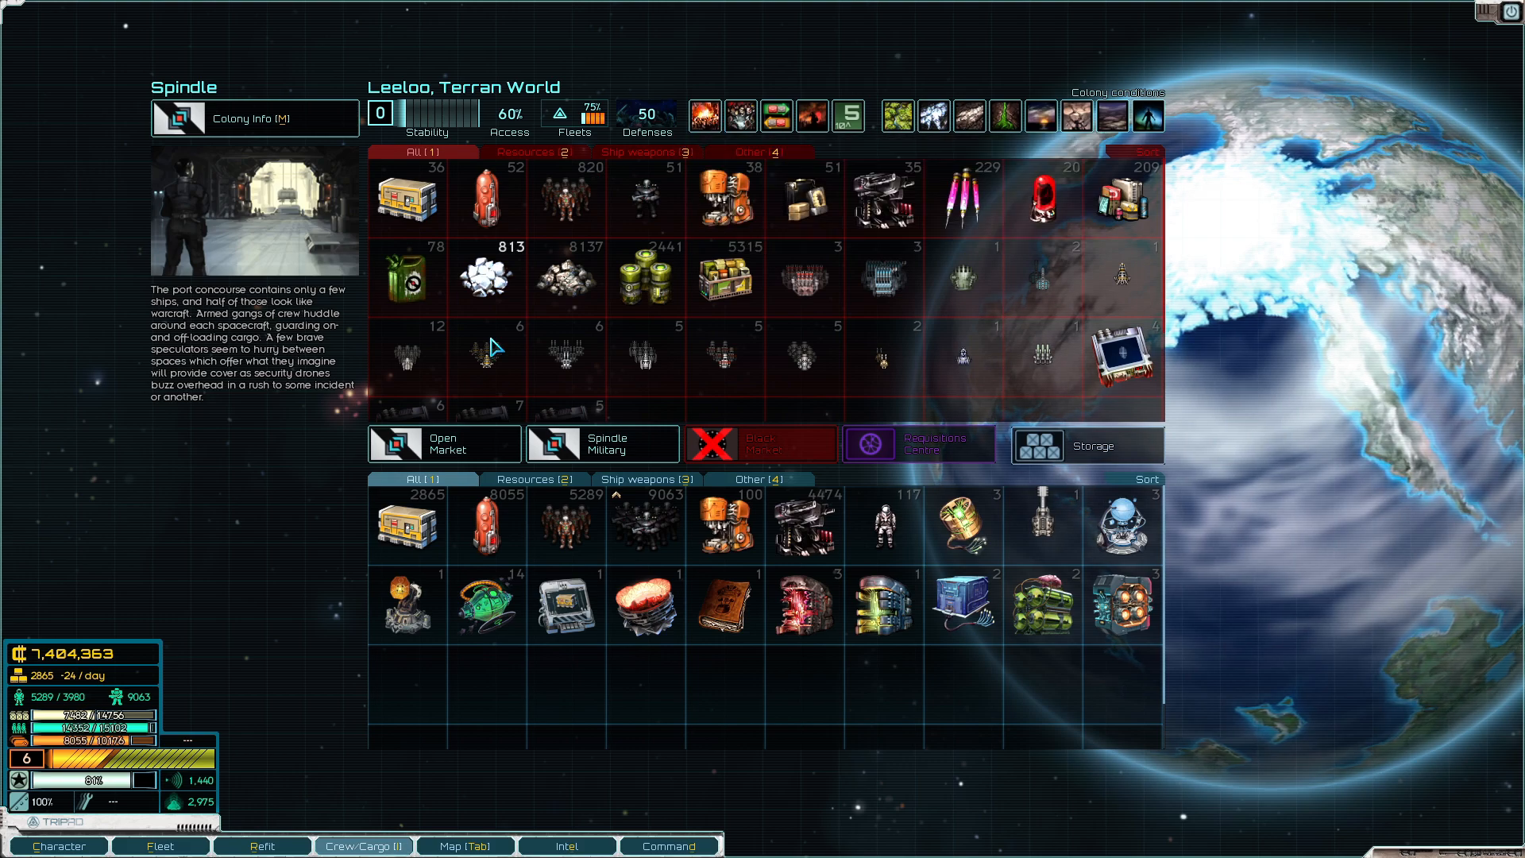
mouse_move(360, 631)
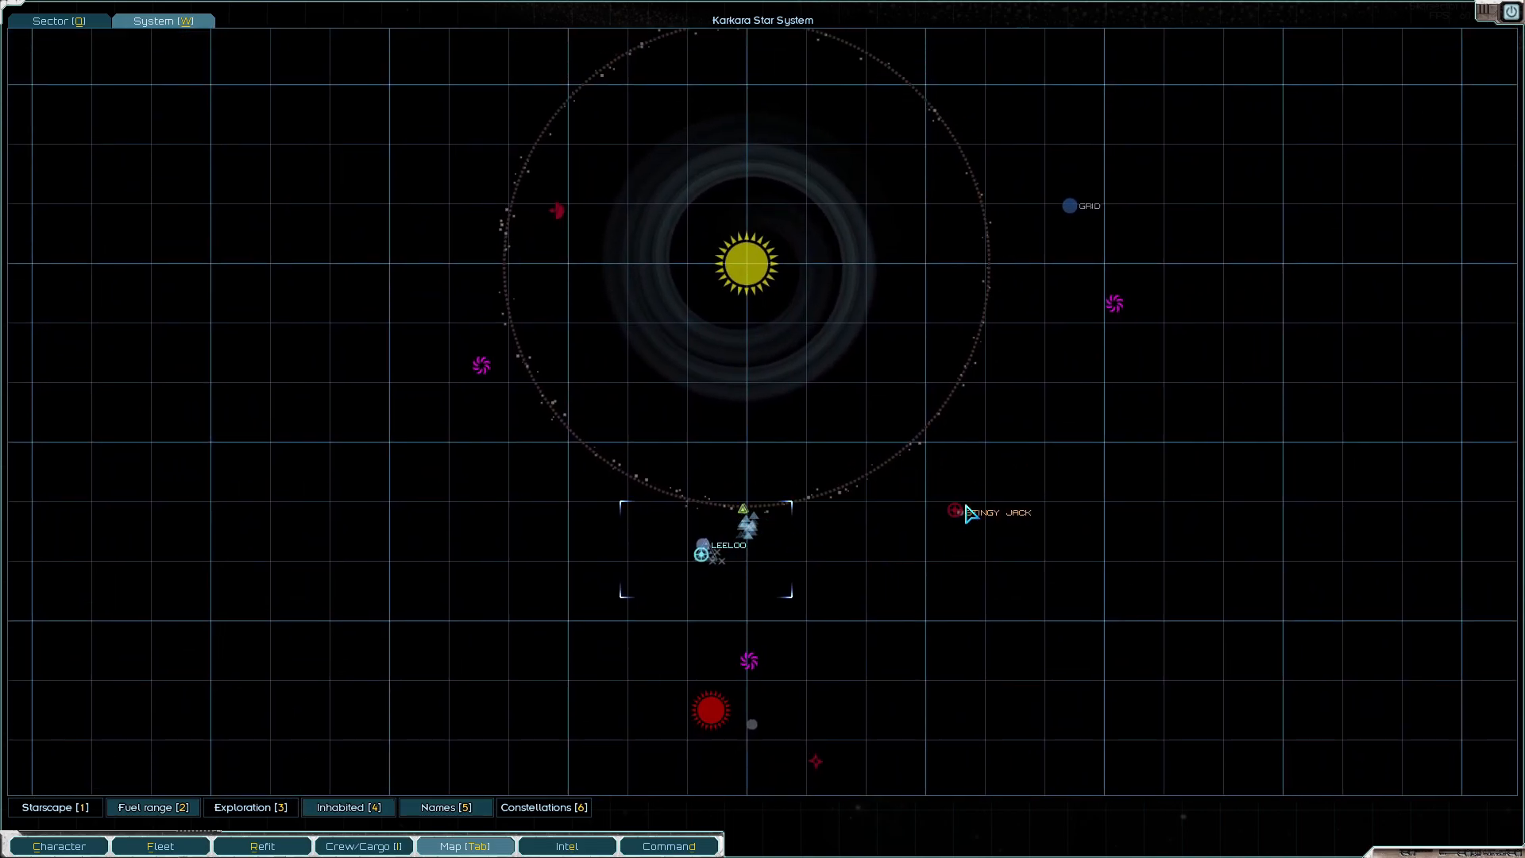
mouse_move(957, 512)
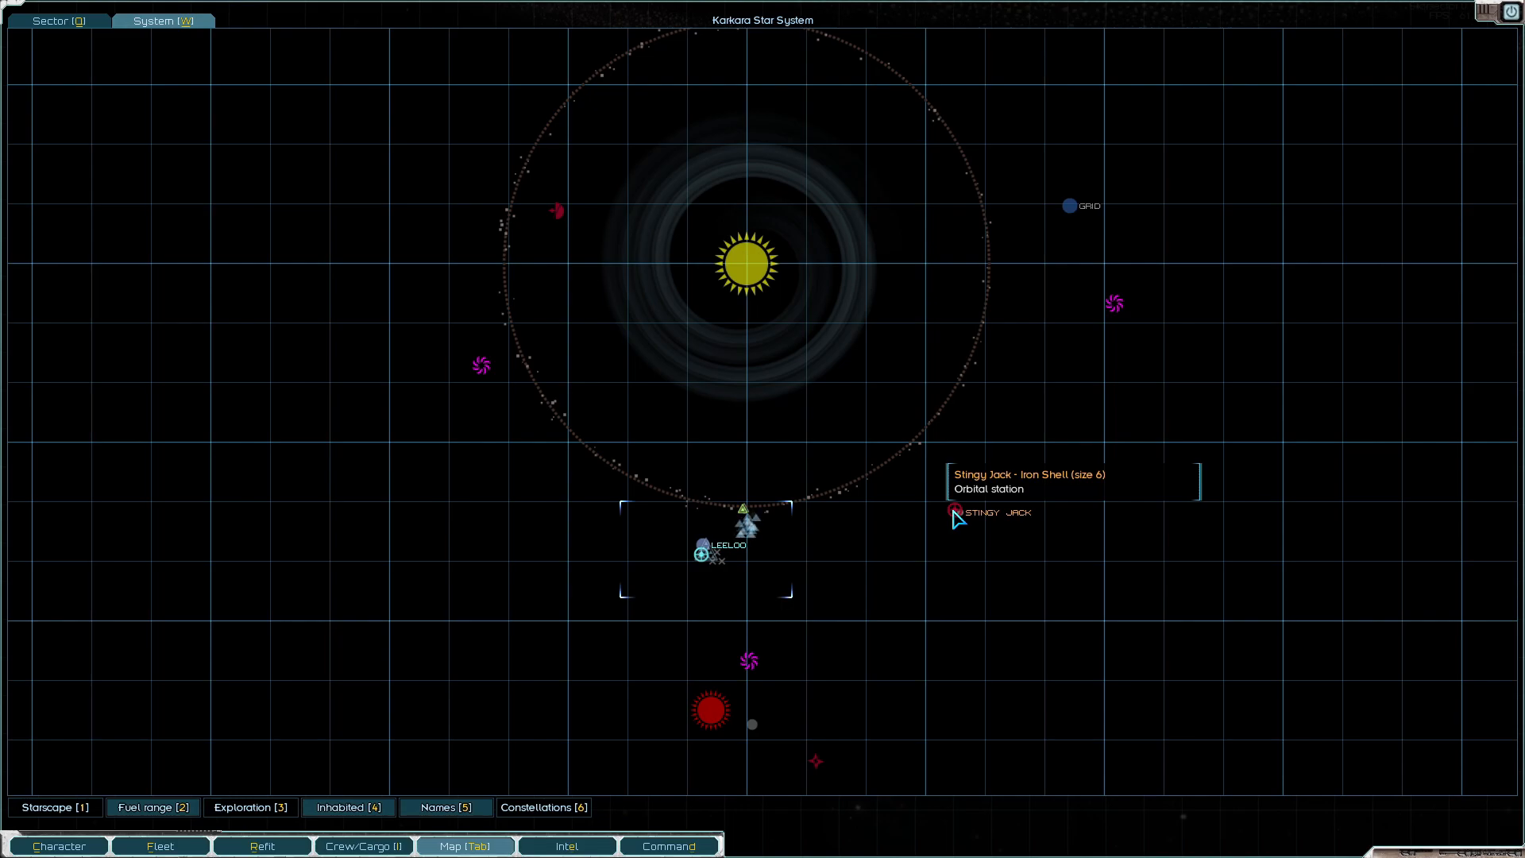